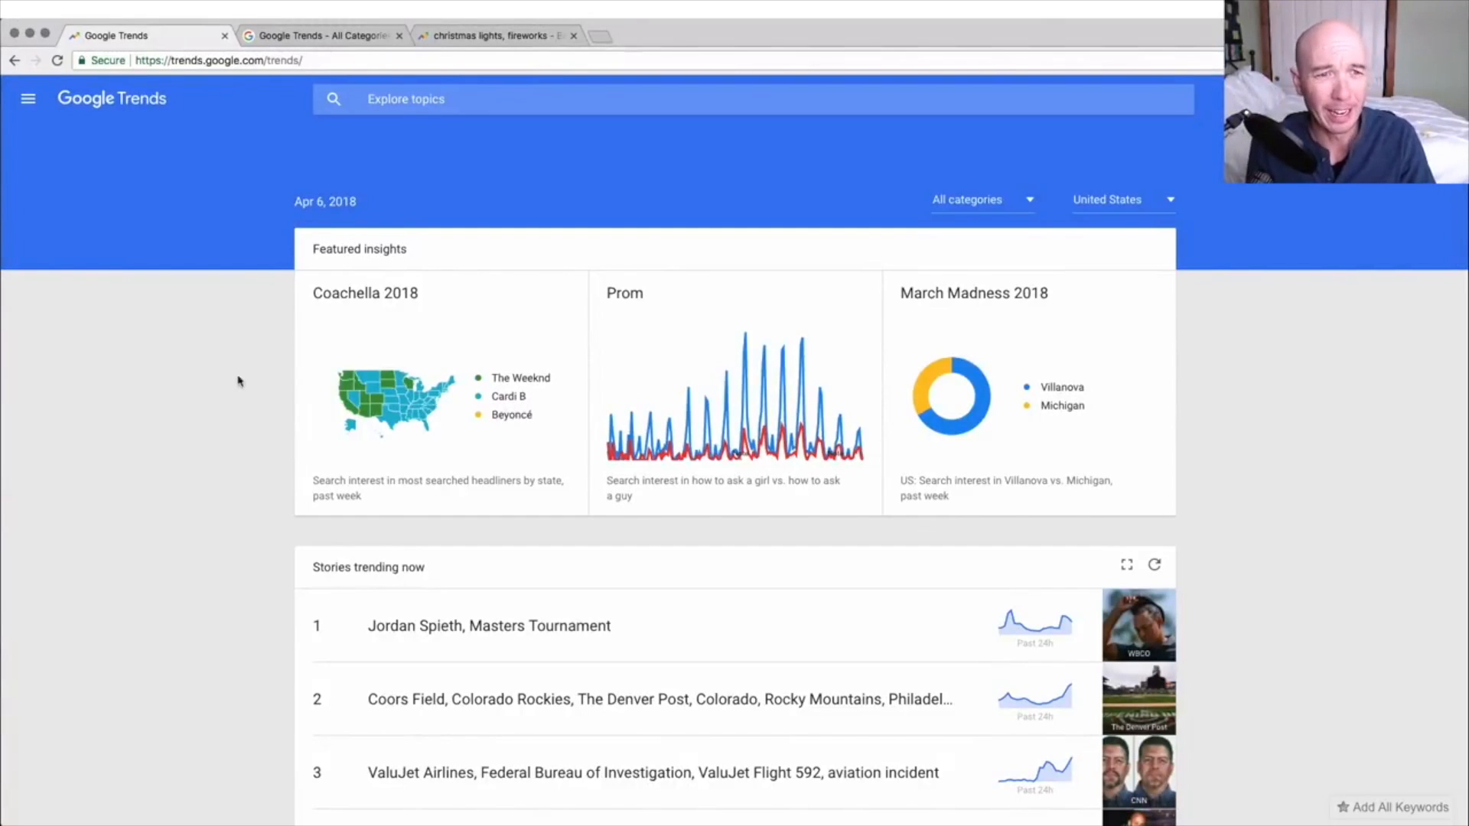
mouse_move(251, 326)
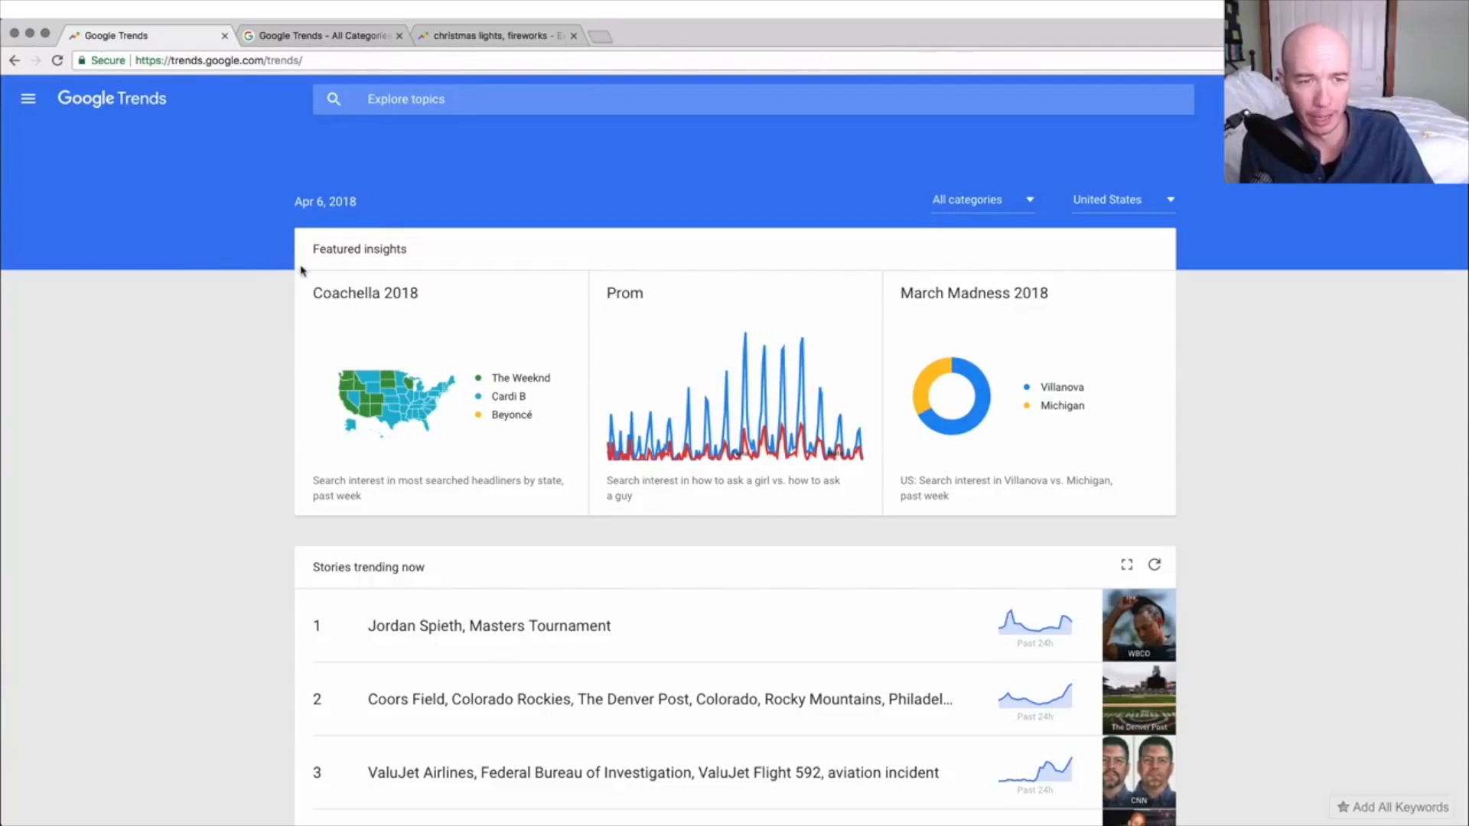
mouse_move(1237, 612)
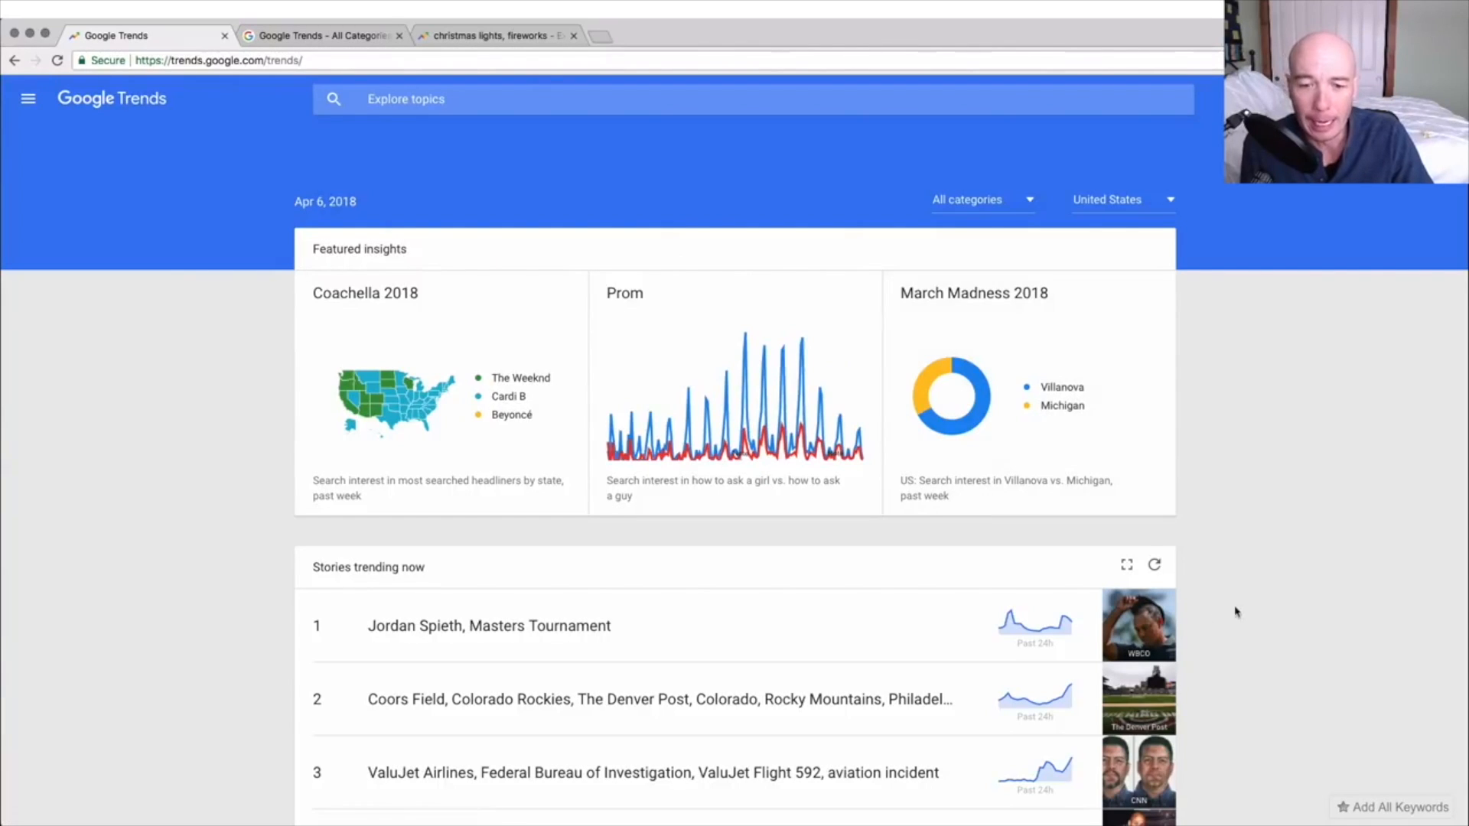
Scroll down through the Trends page, then back up toward the Coachella 2018 featured card.
scroll("down", 3)
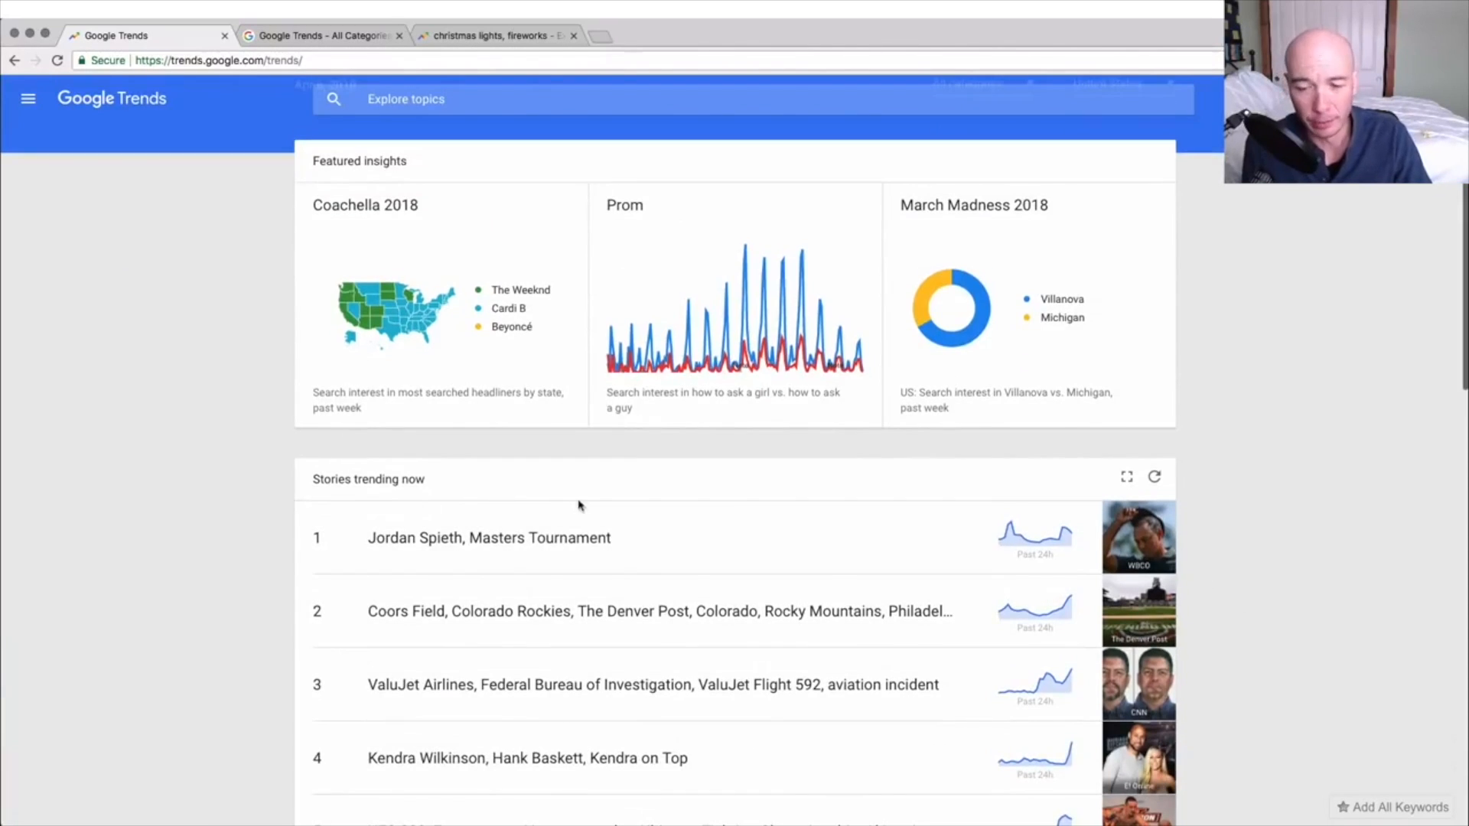
scroll("down", 3)
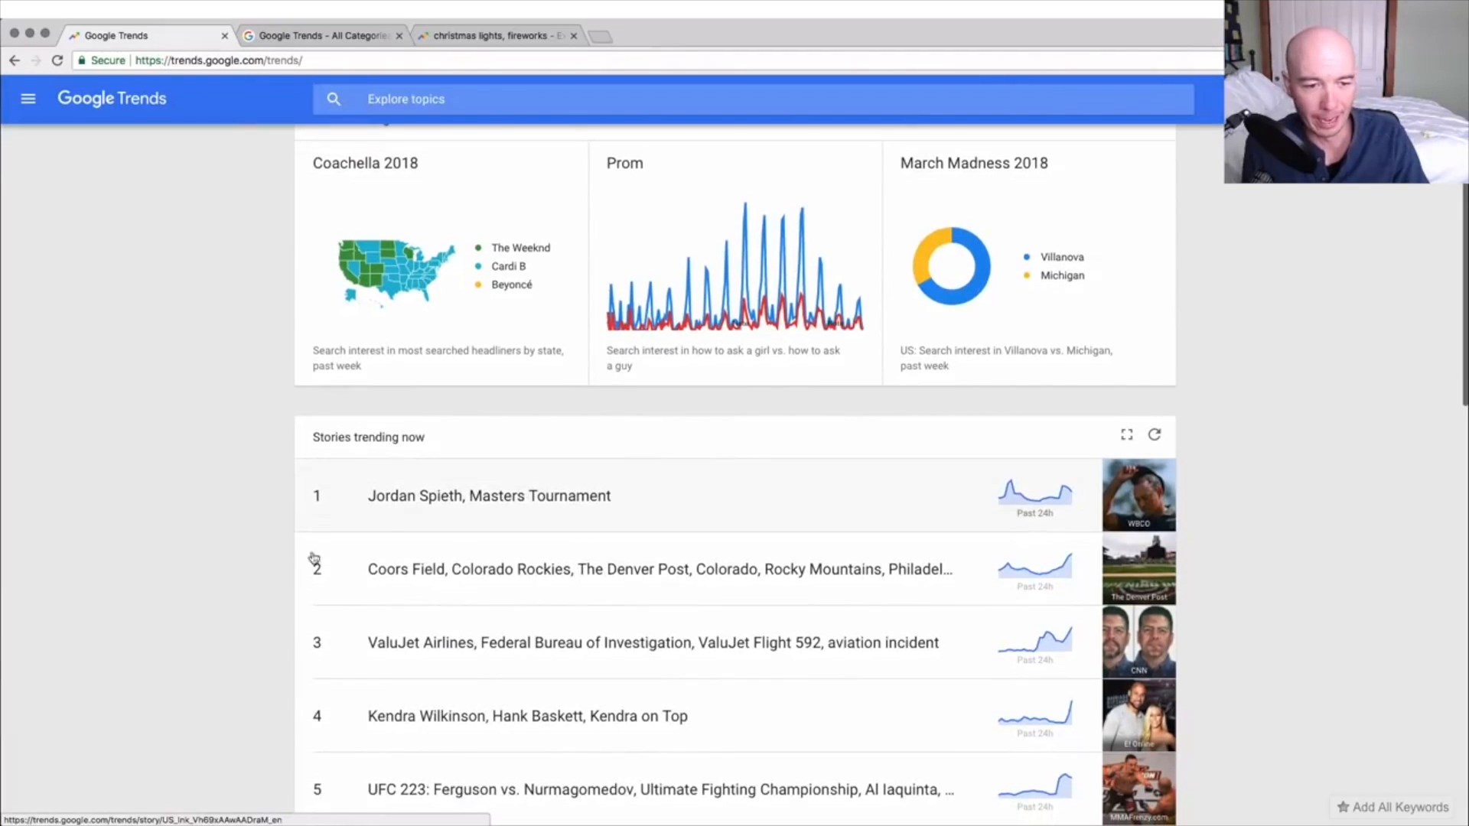
scroll("down", 3)
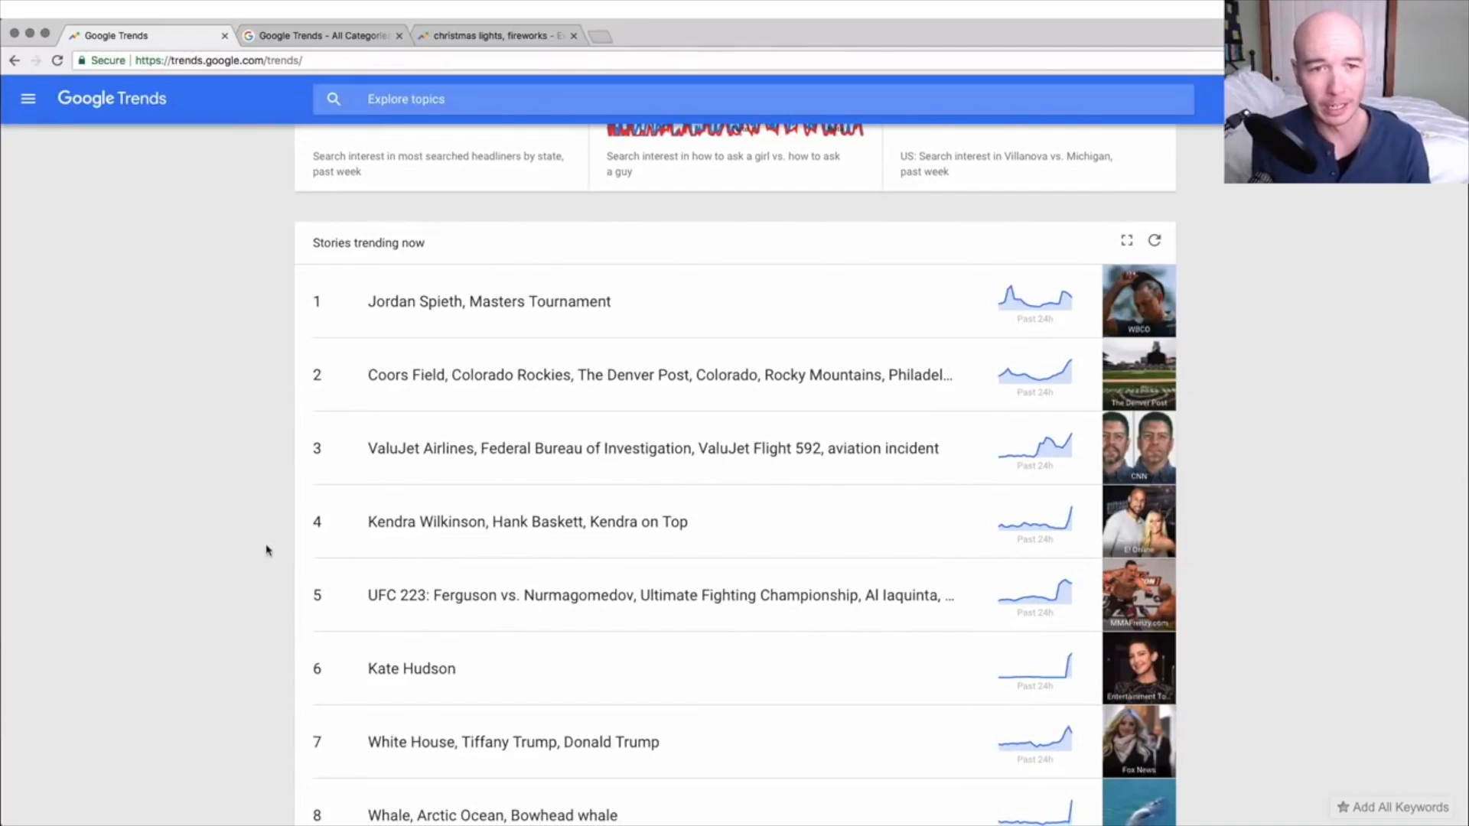
mouse_move(272, 549)
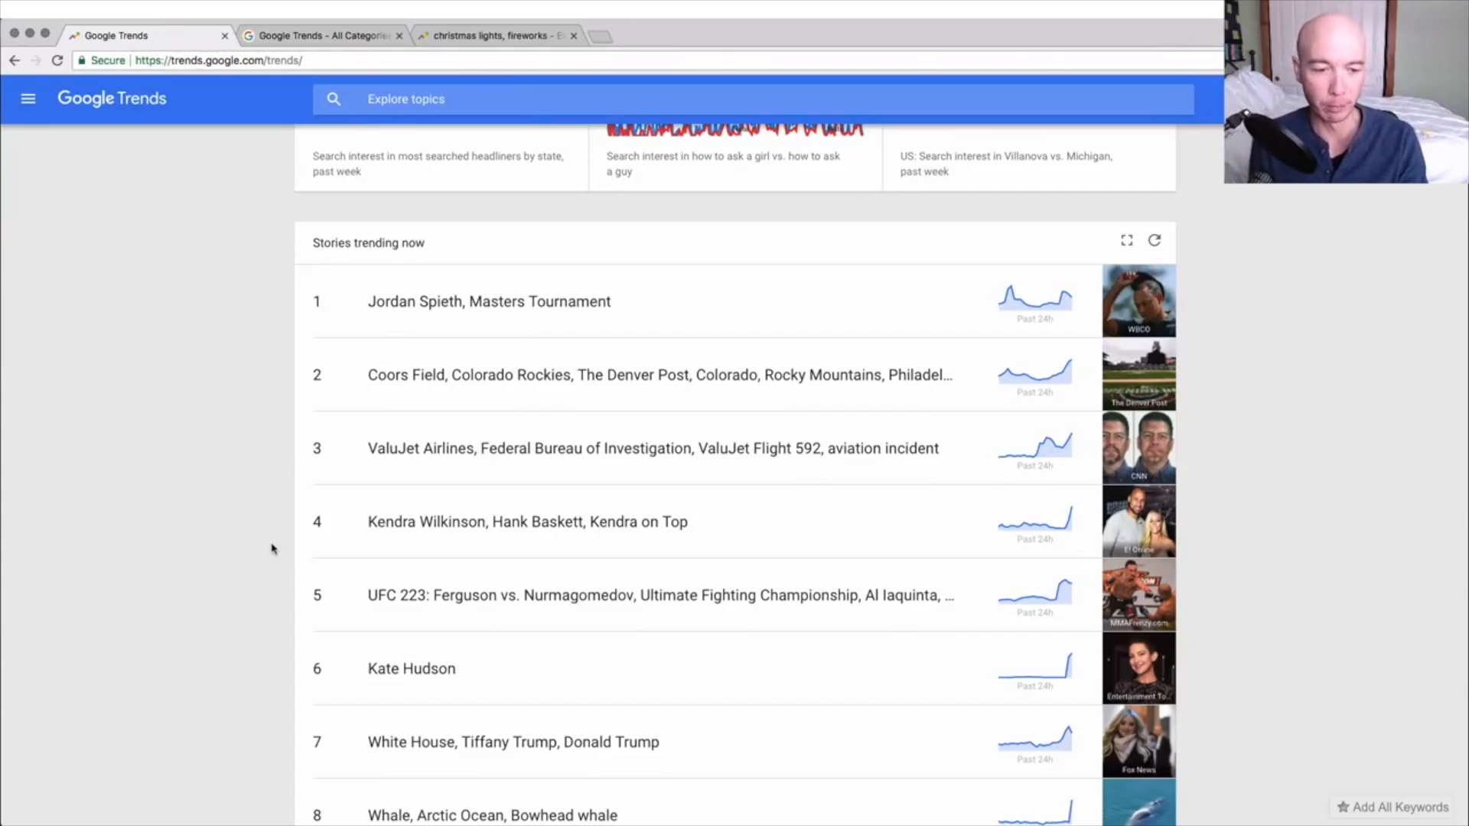
scroll("down", 3)
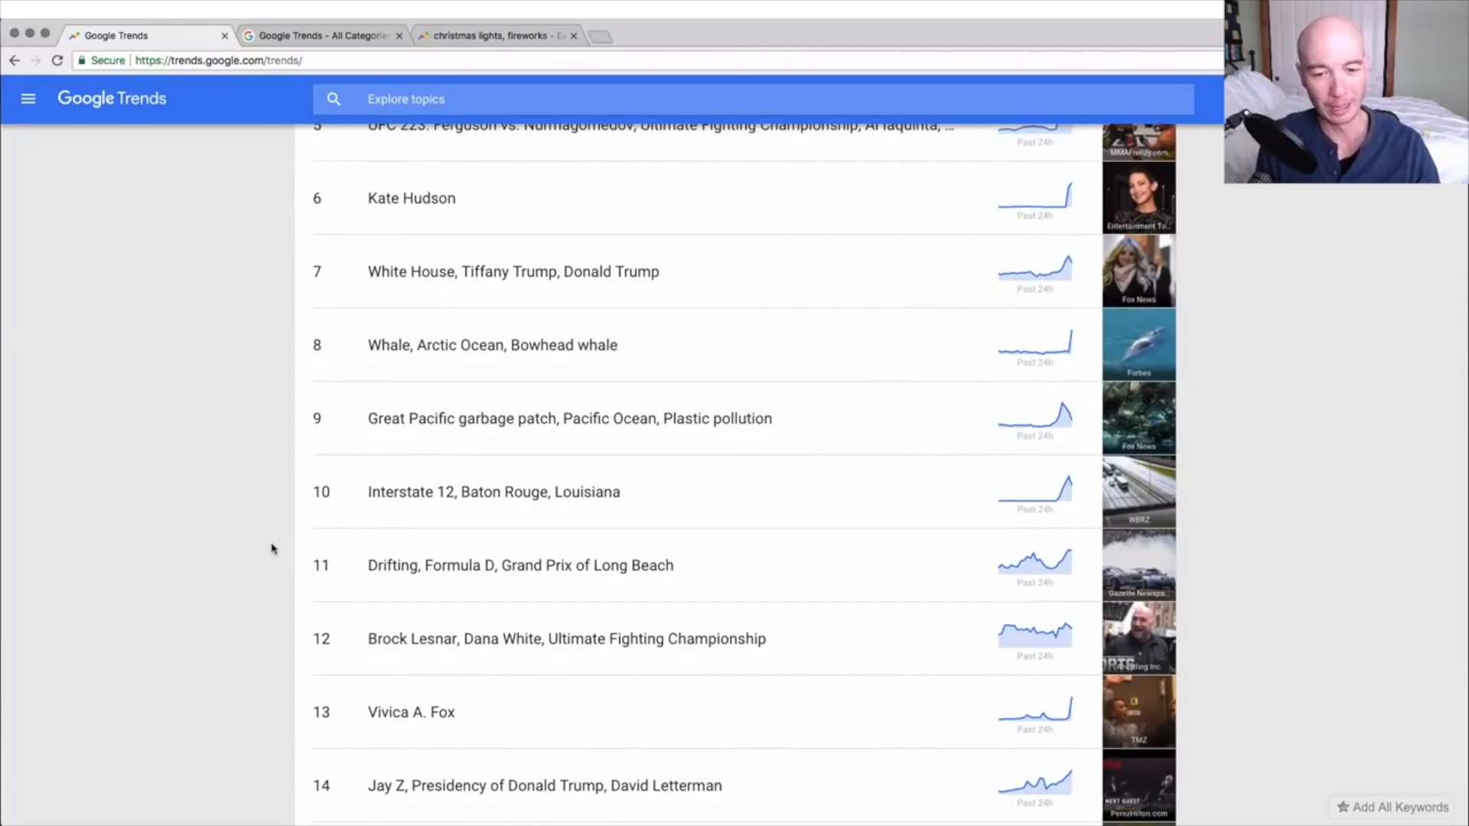
scroll("down", 3)
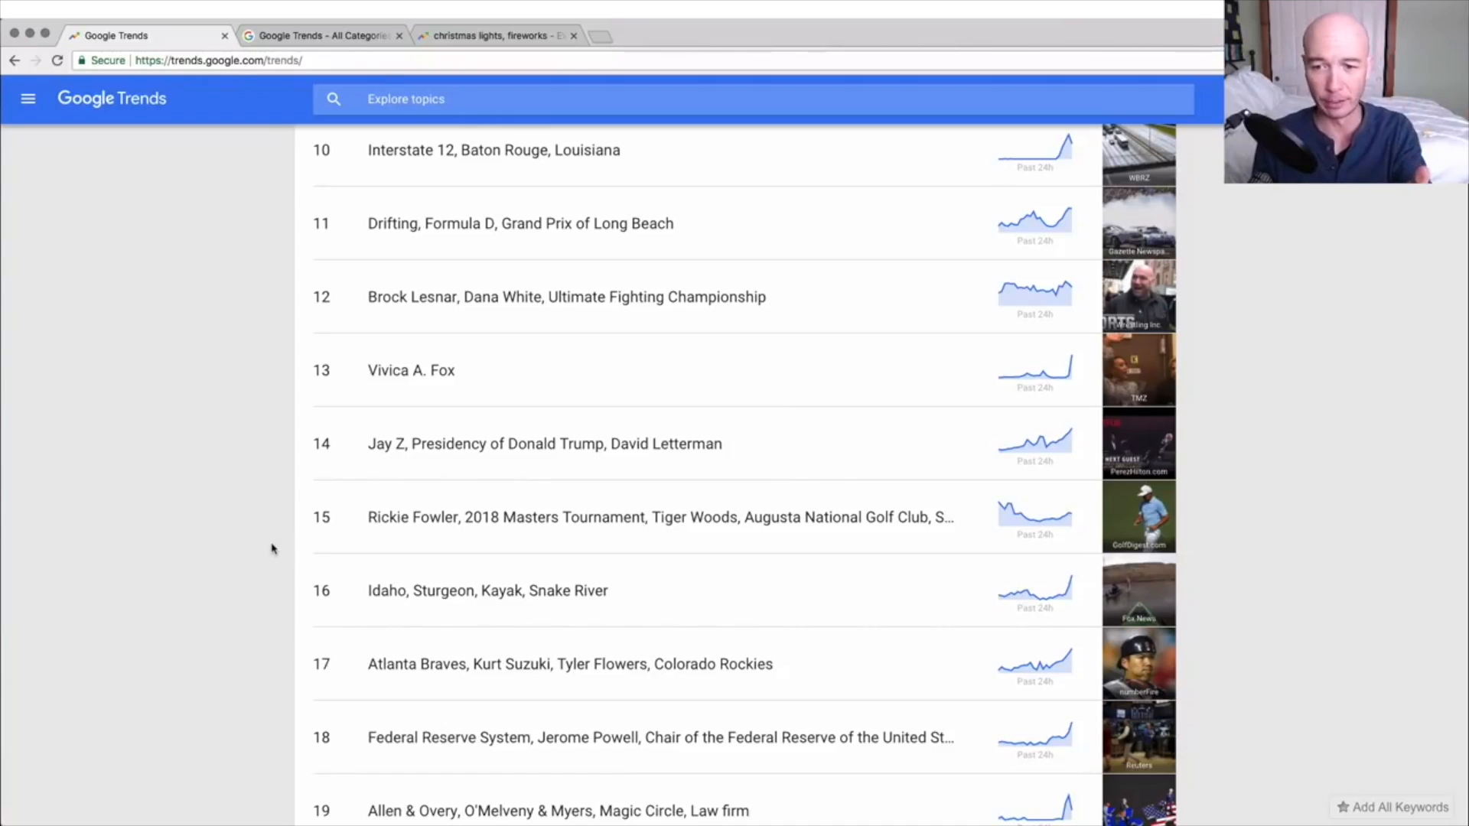
mouse_move(321, 518)
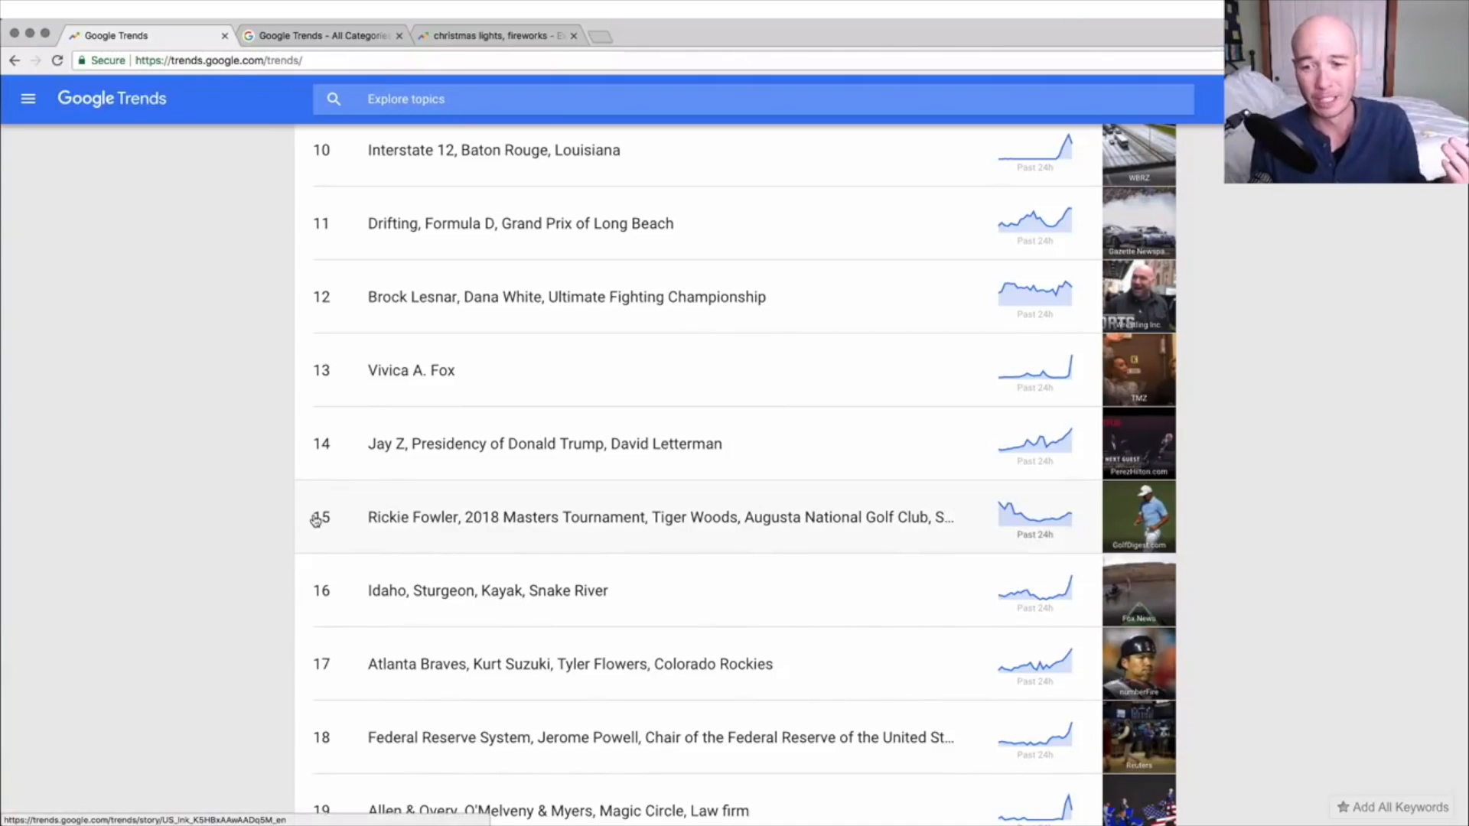
mouse_move(287, 337)
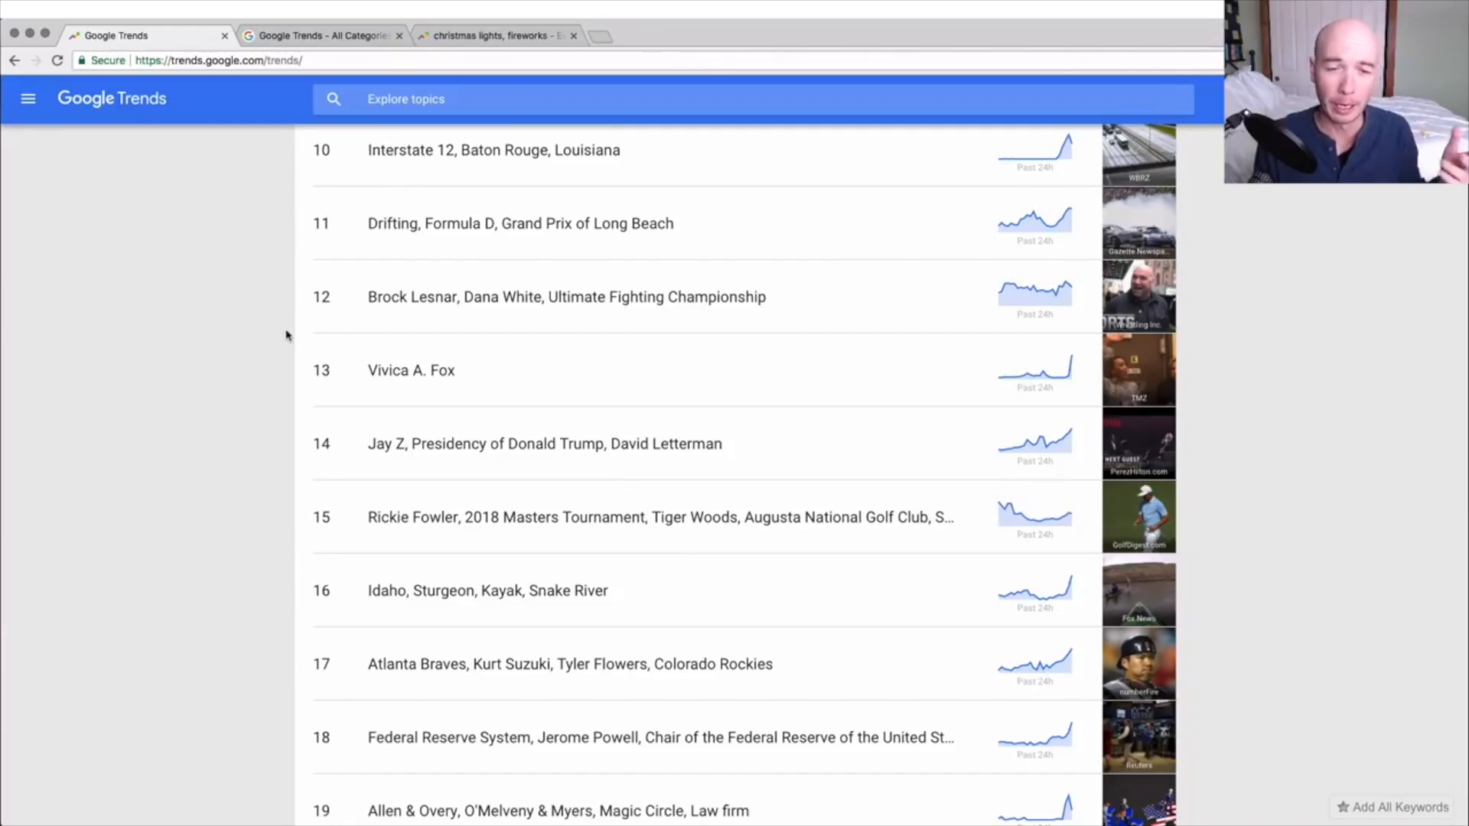
mouse_move(262, 473)
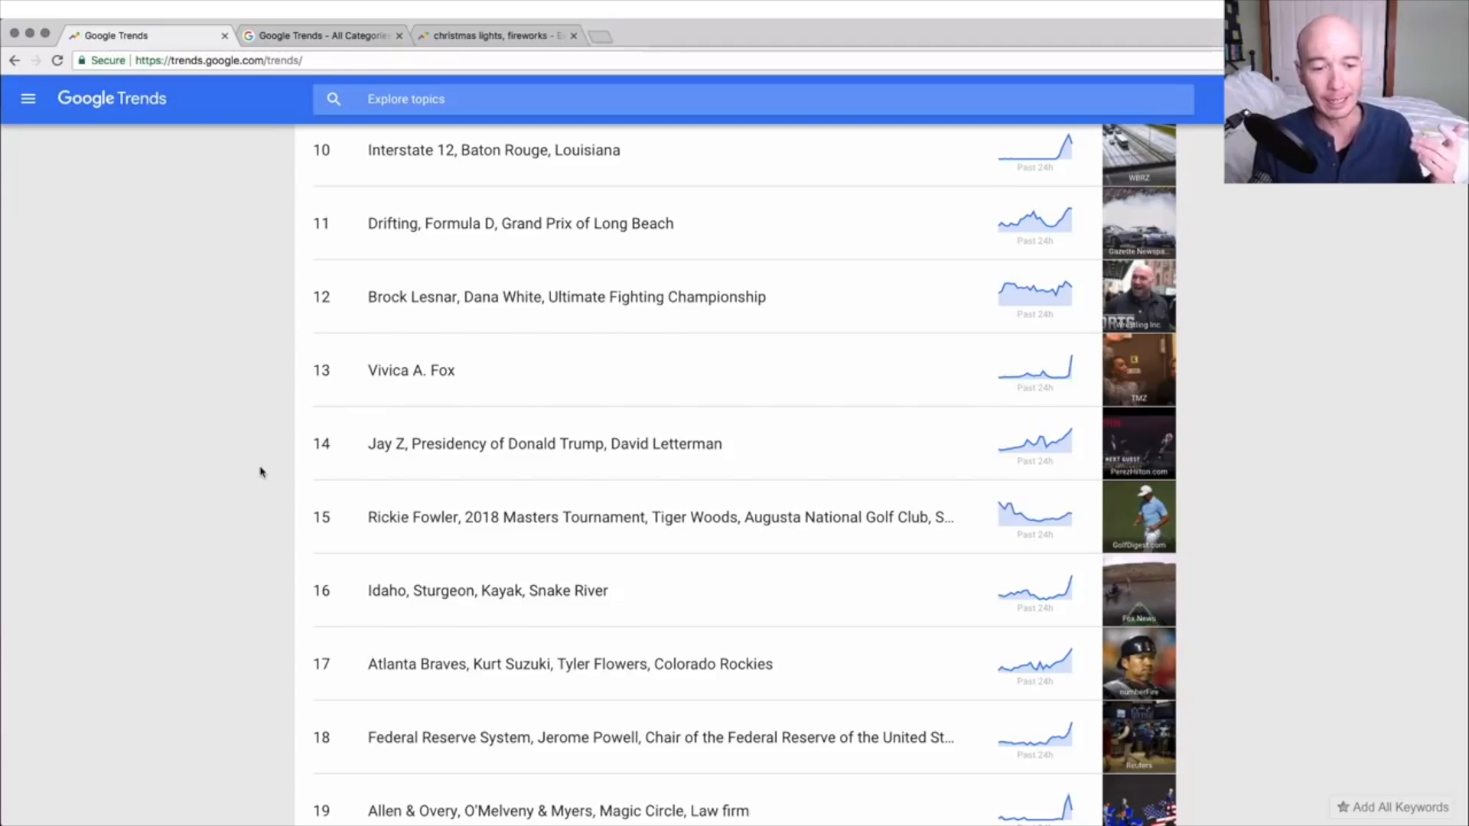
mouse_move(242, 545)
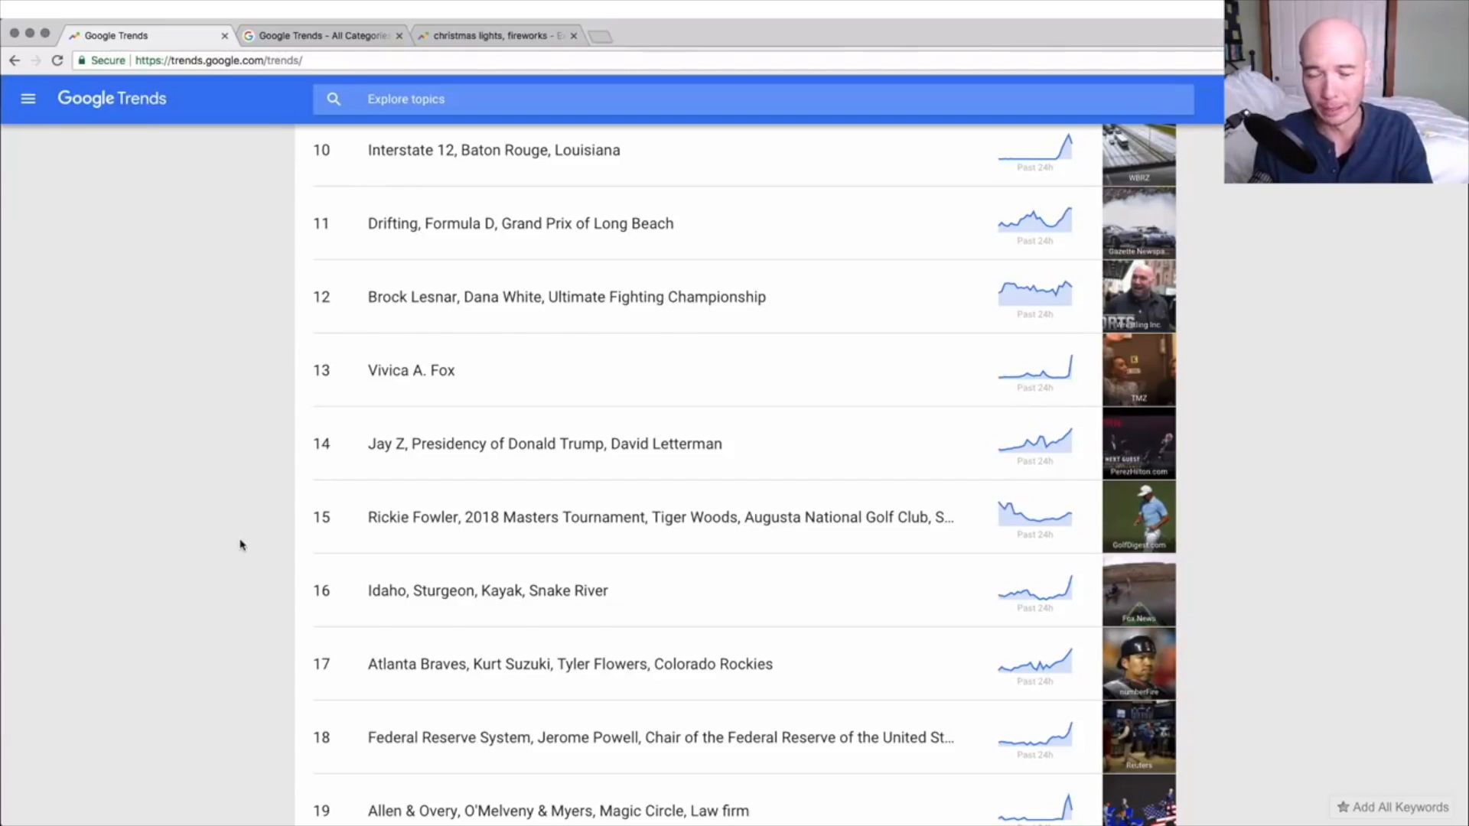
scroll("up", 3)
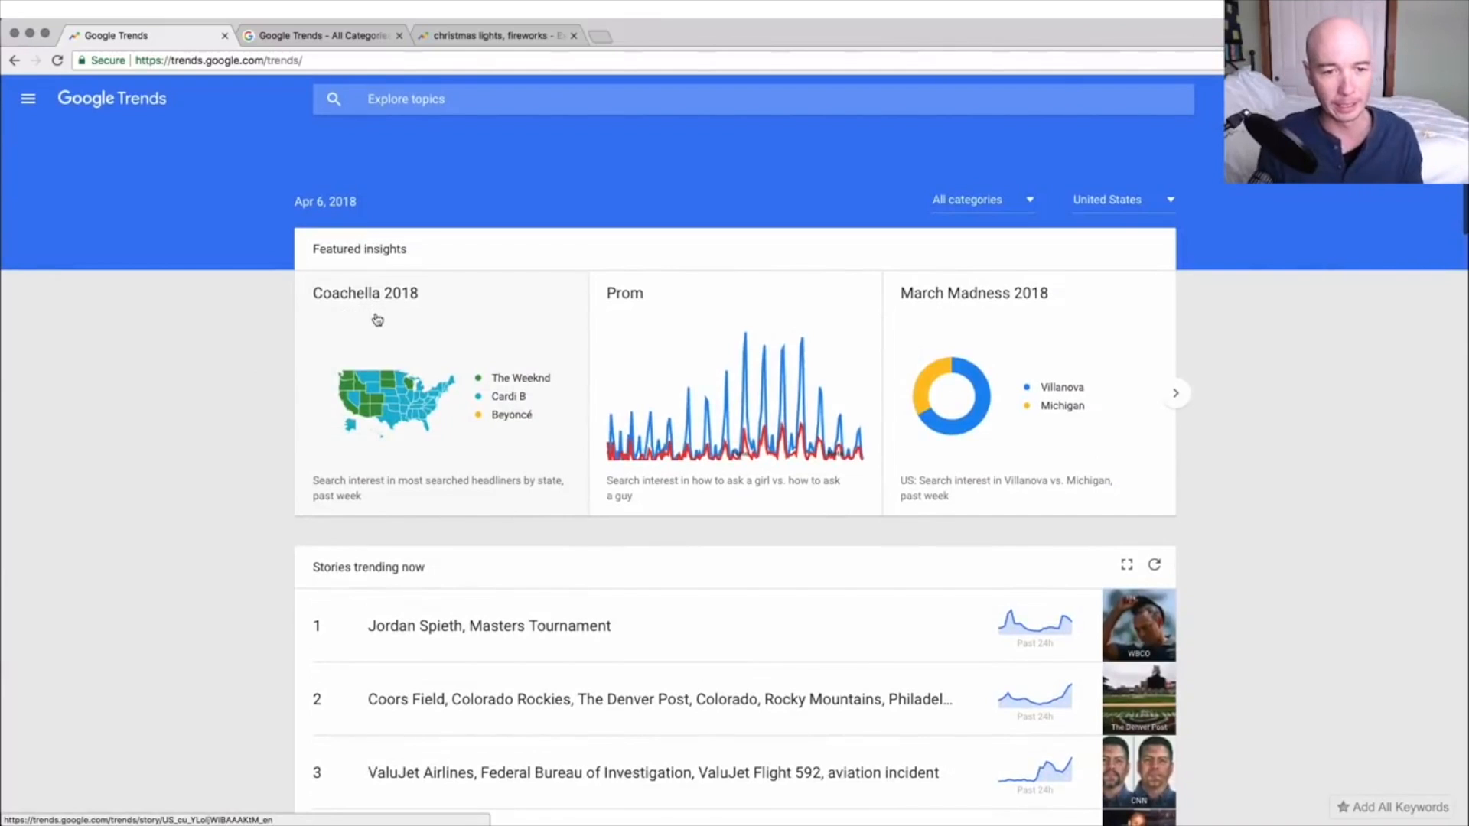
mouse_move(396, 508)
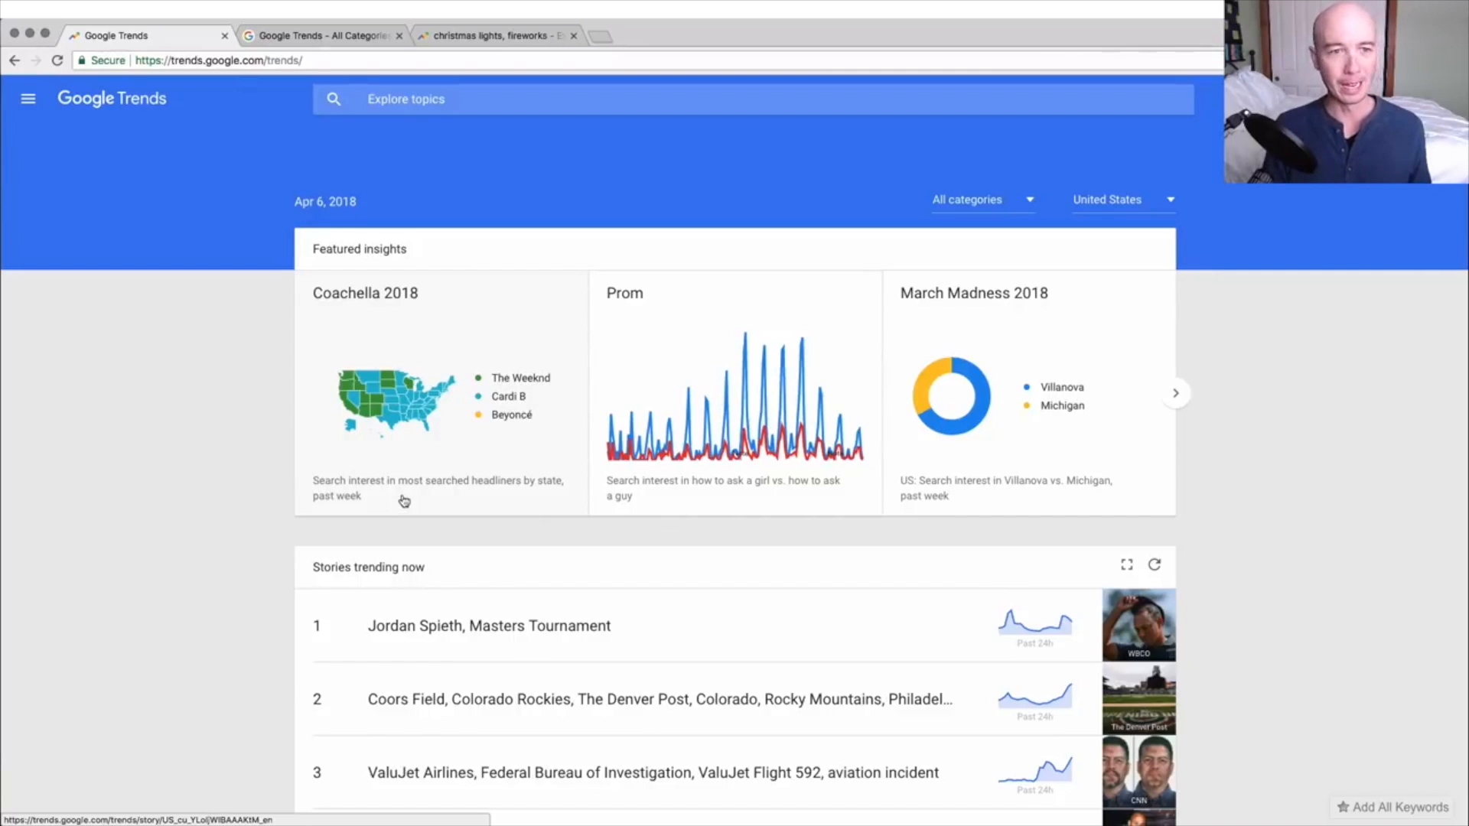
mouse_move(447, 365)
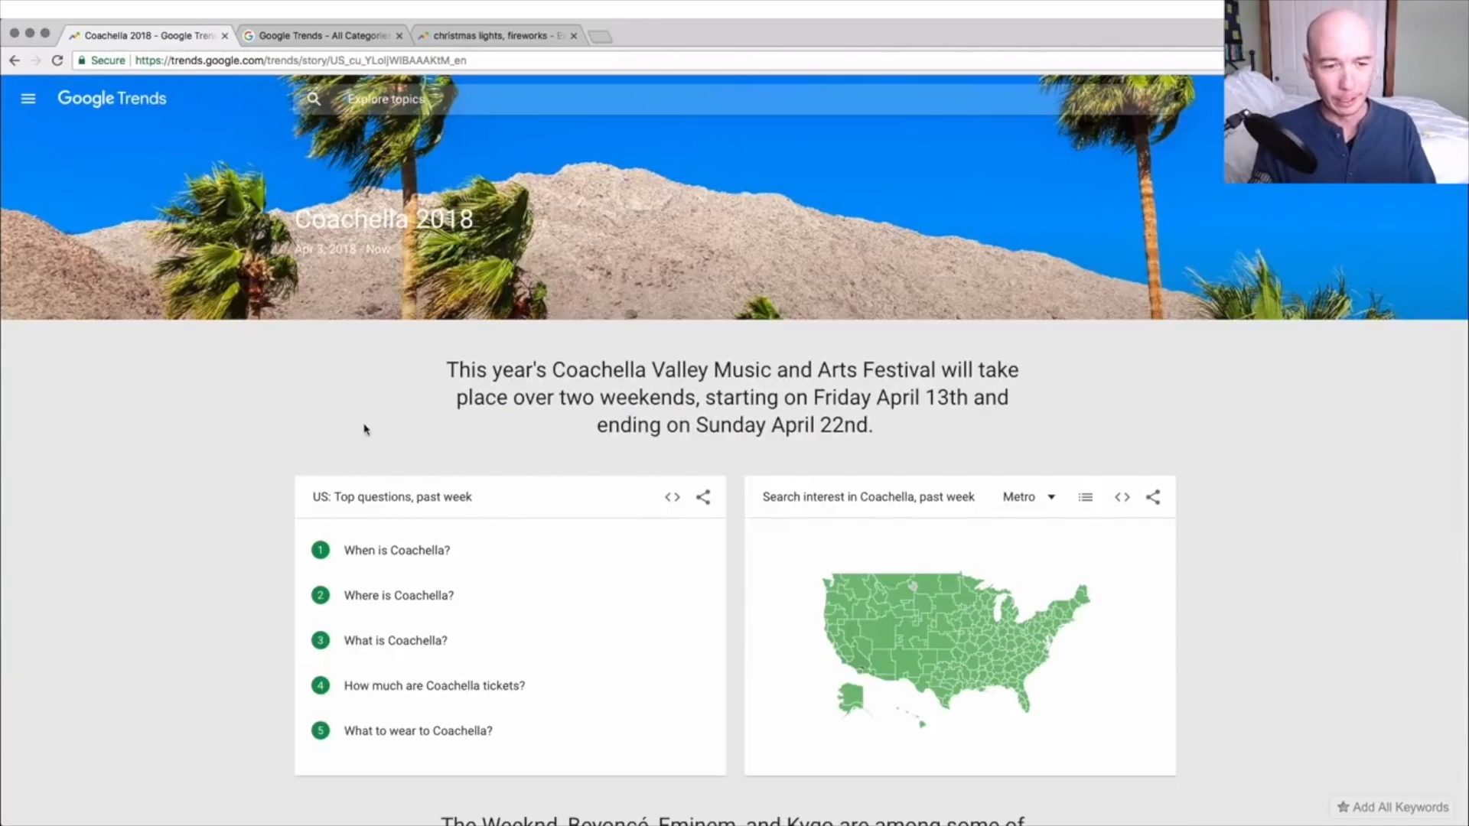
mouse_move(458, 317)
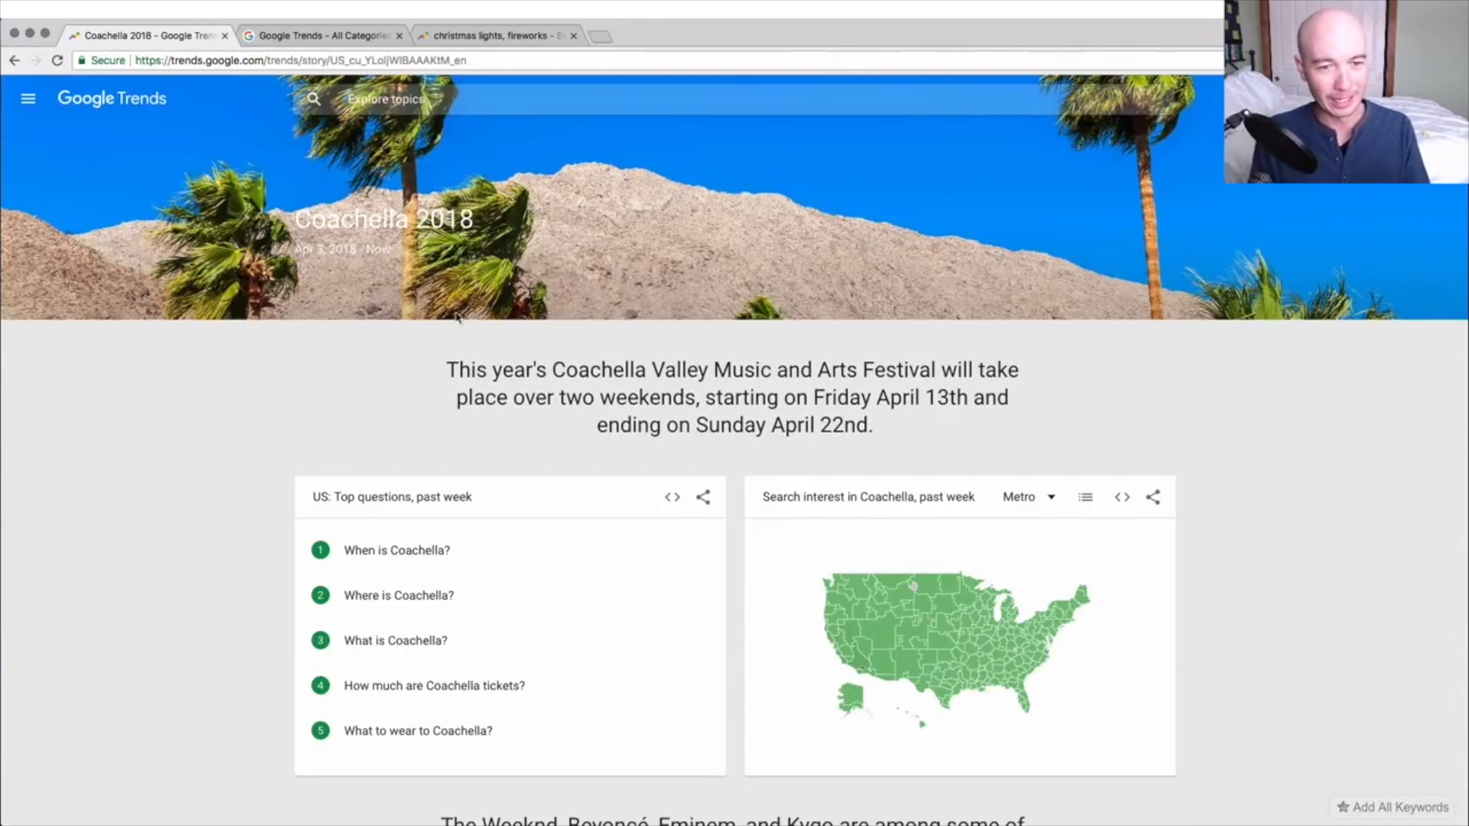
scroll("down", 3)
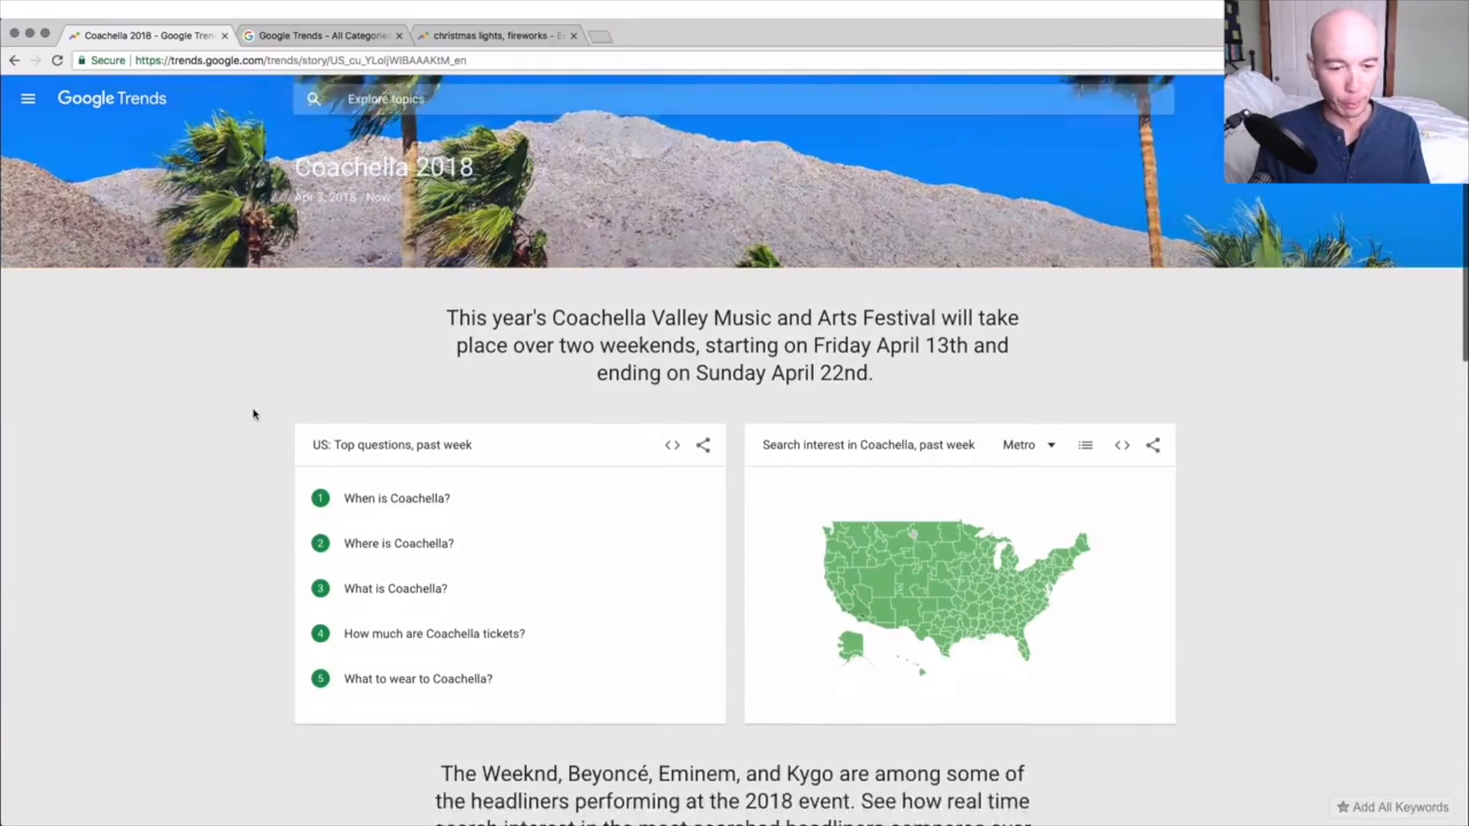
scroll("down", 3)
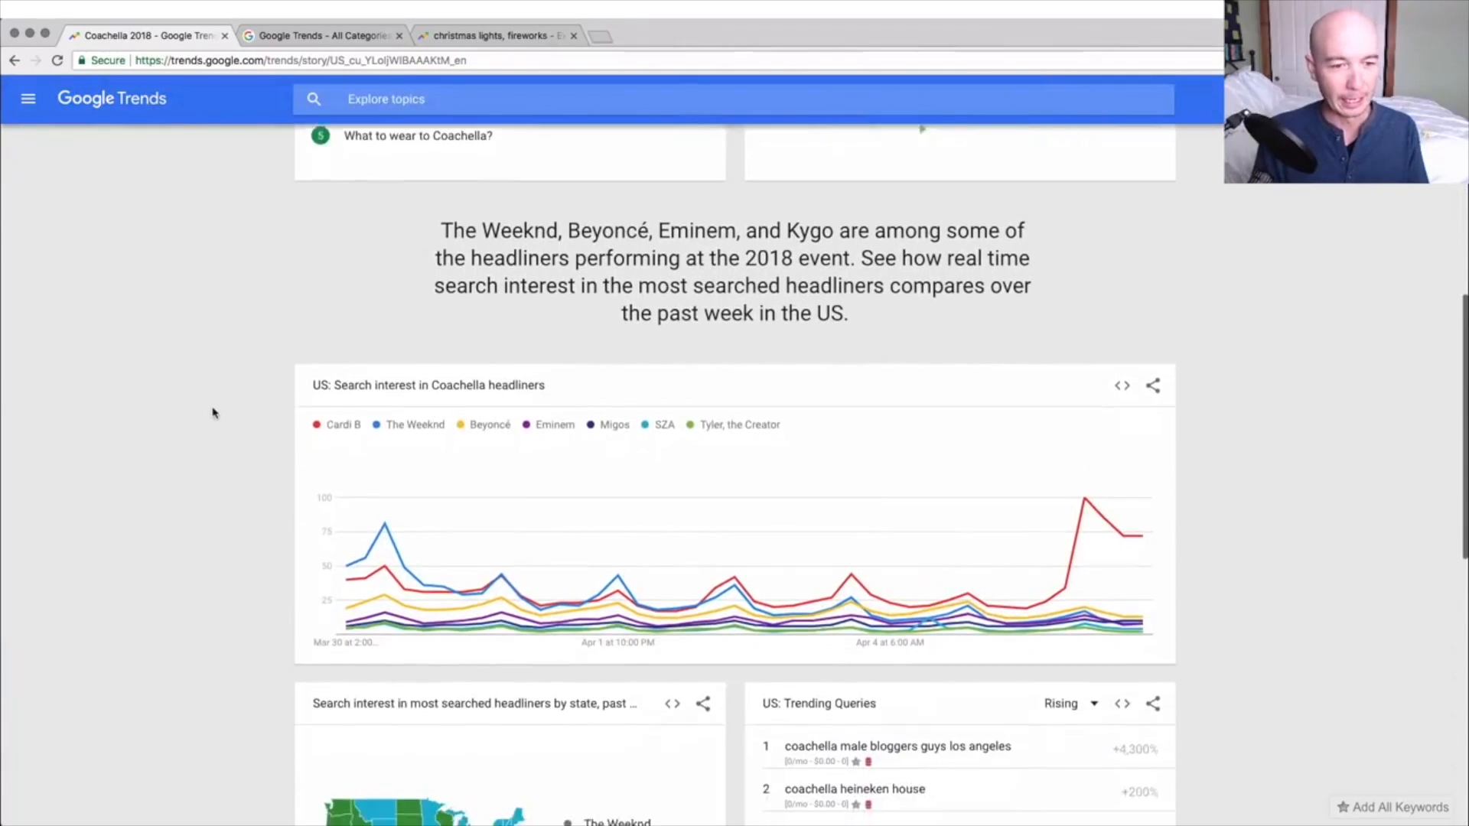
scroll("down", 3)
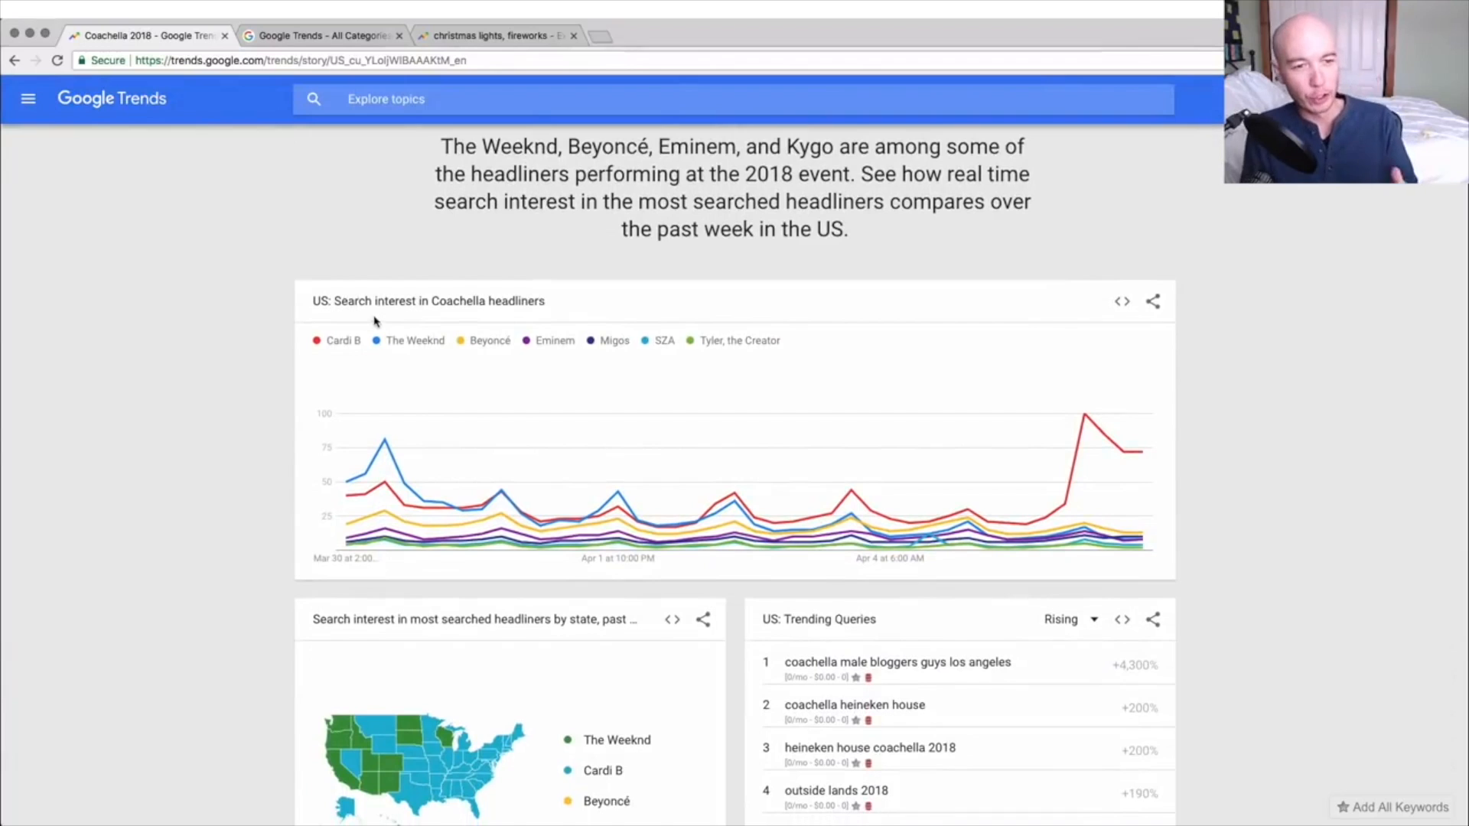
mouse_move(511, 314)
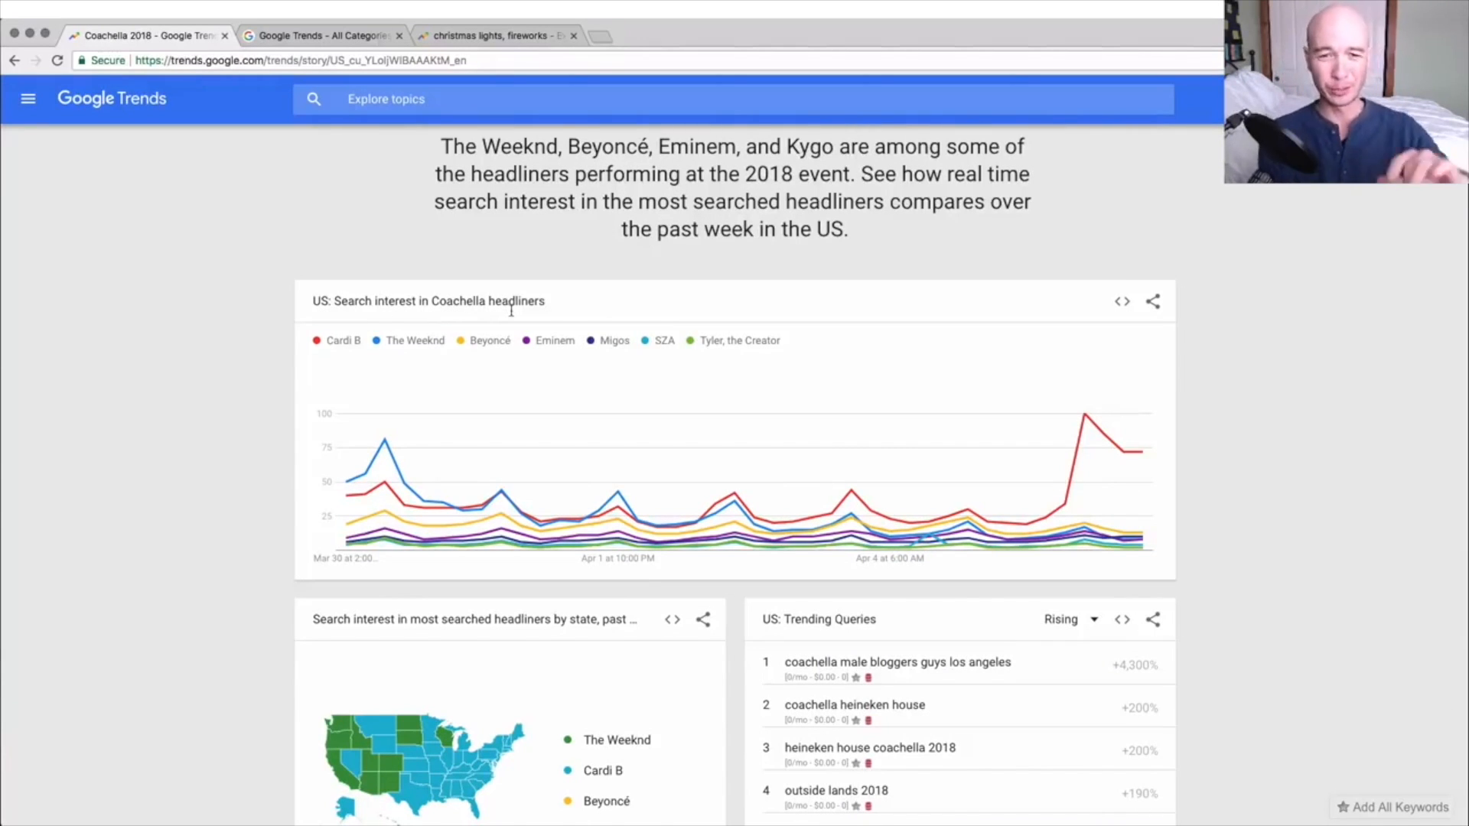
mouse_move(384, 488)
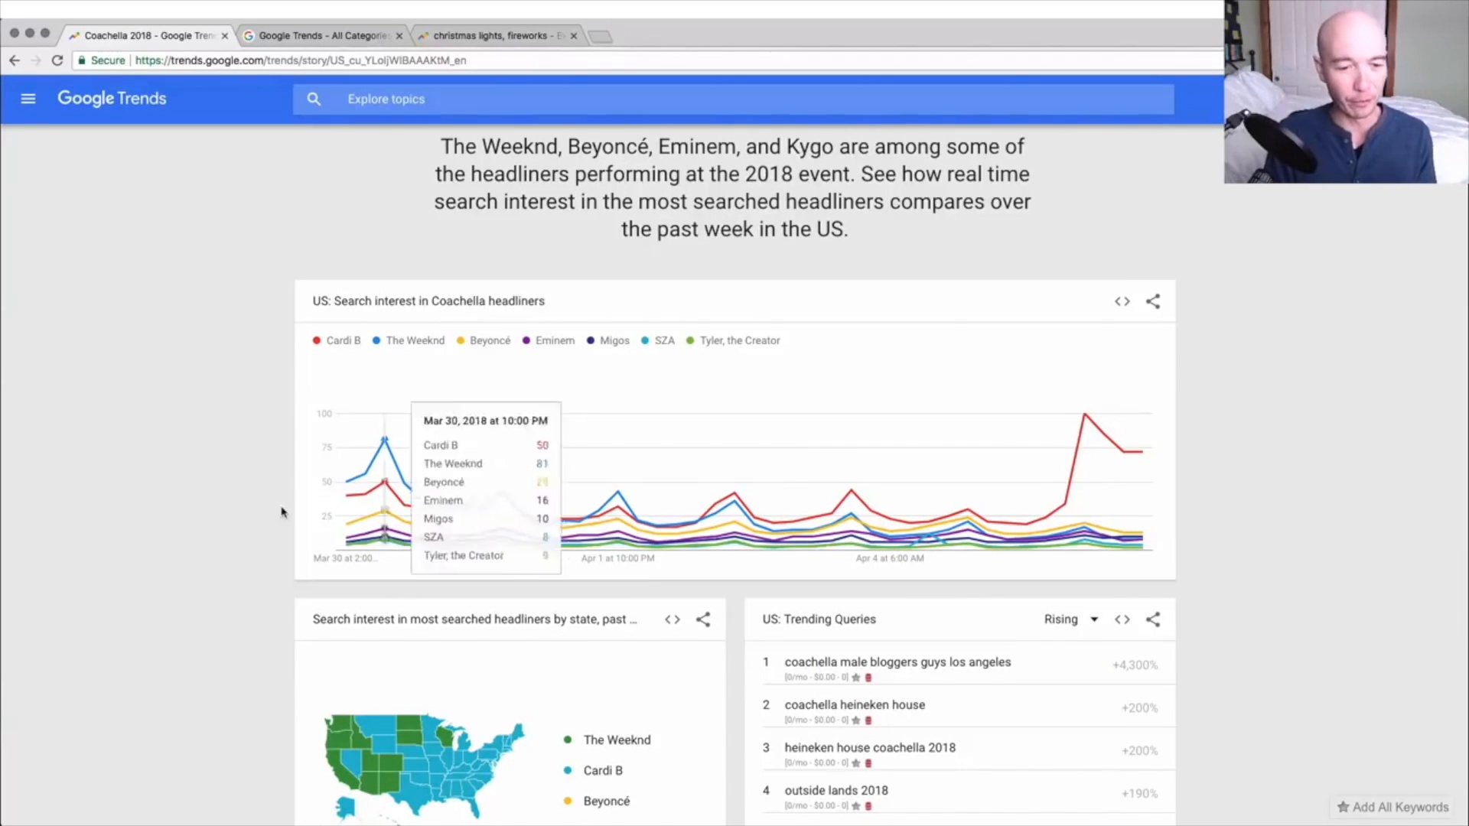
scroll("down", 3)
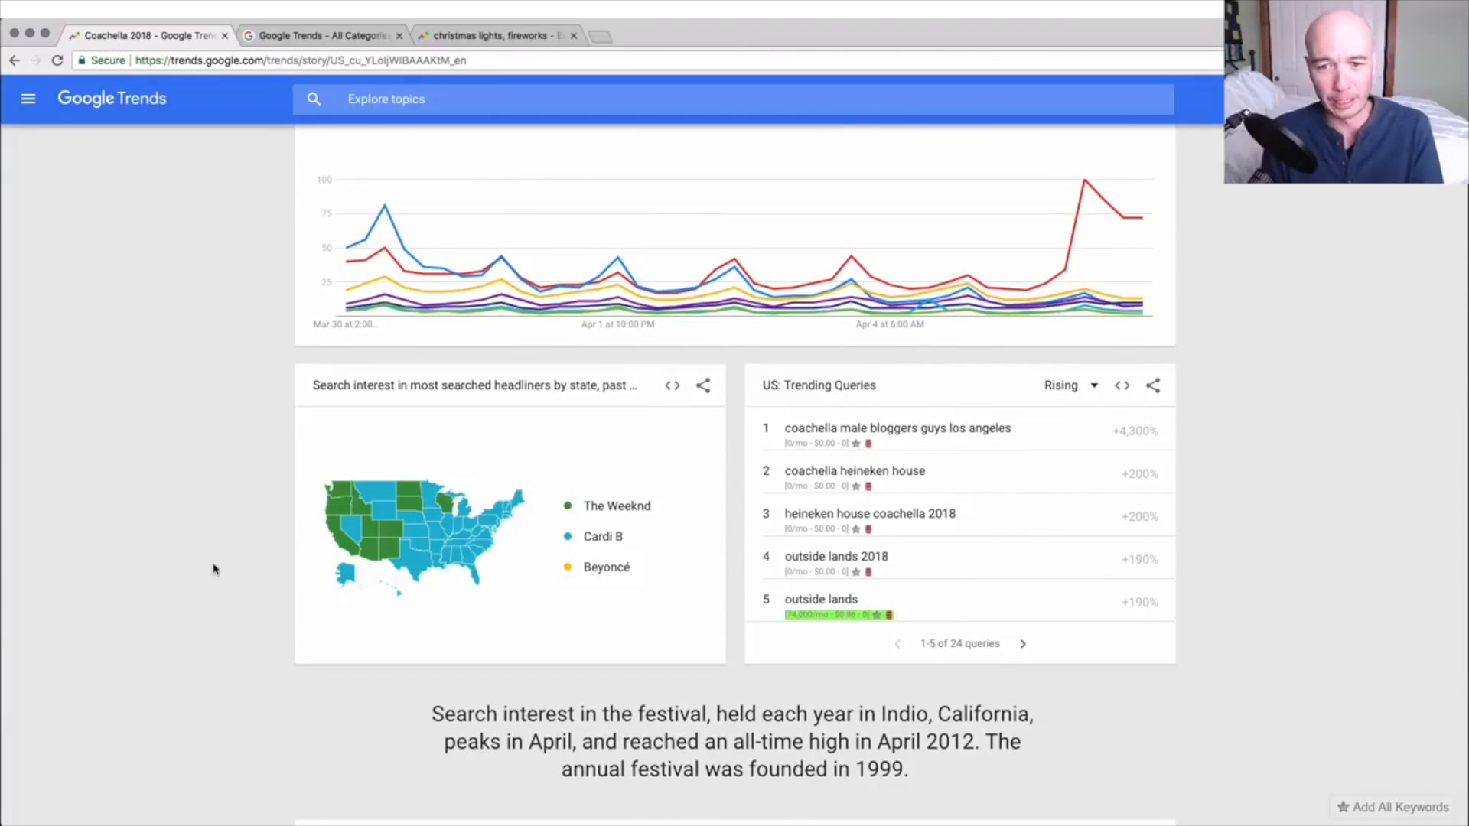
scroll("up", 3)
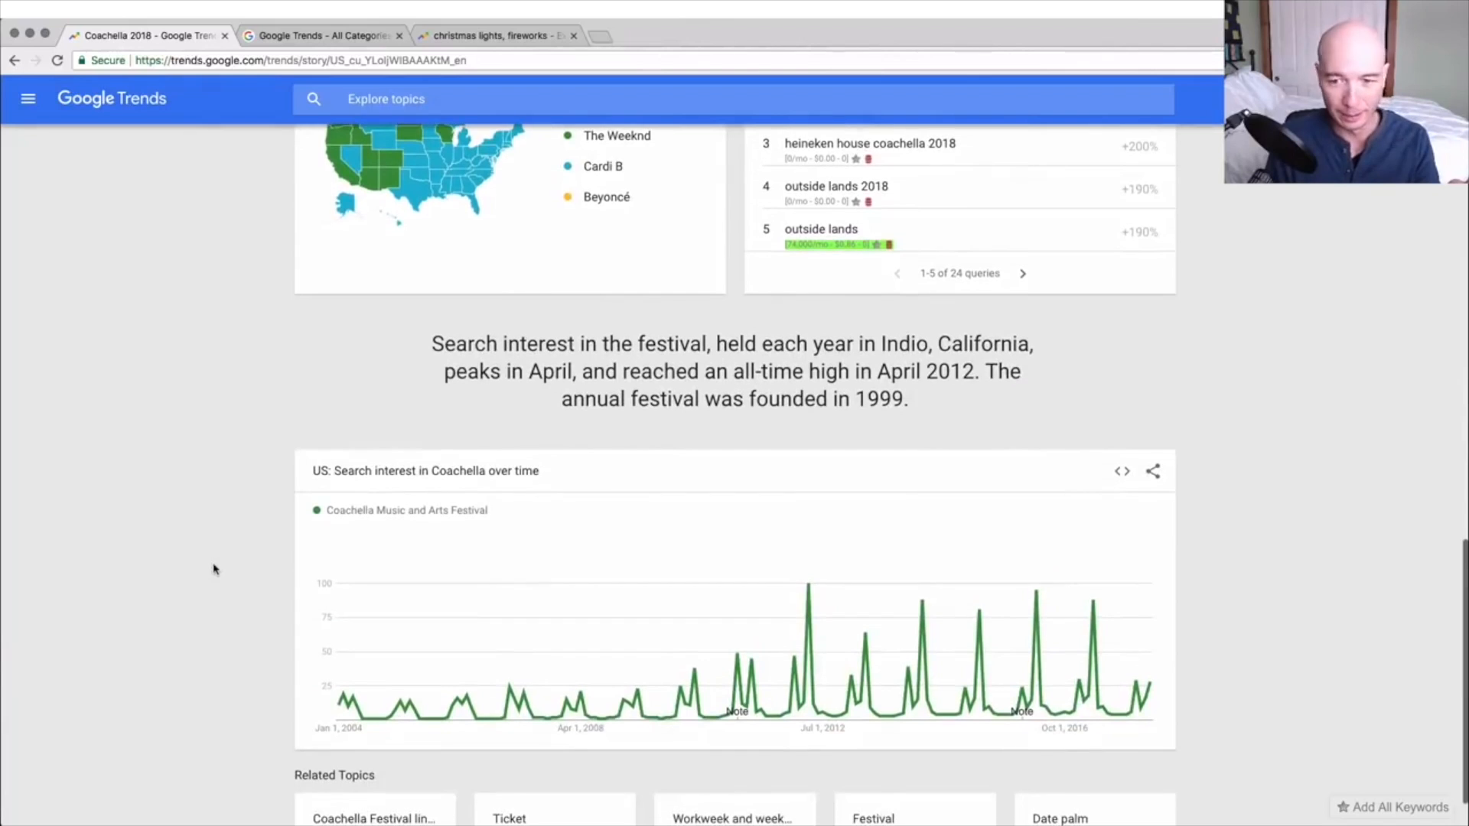
scroll("down", 3)
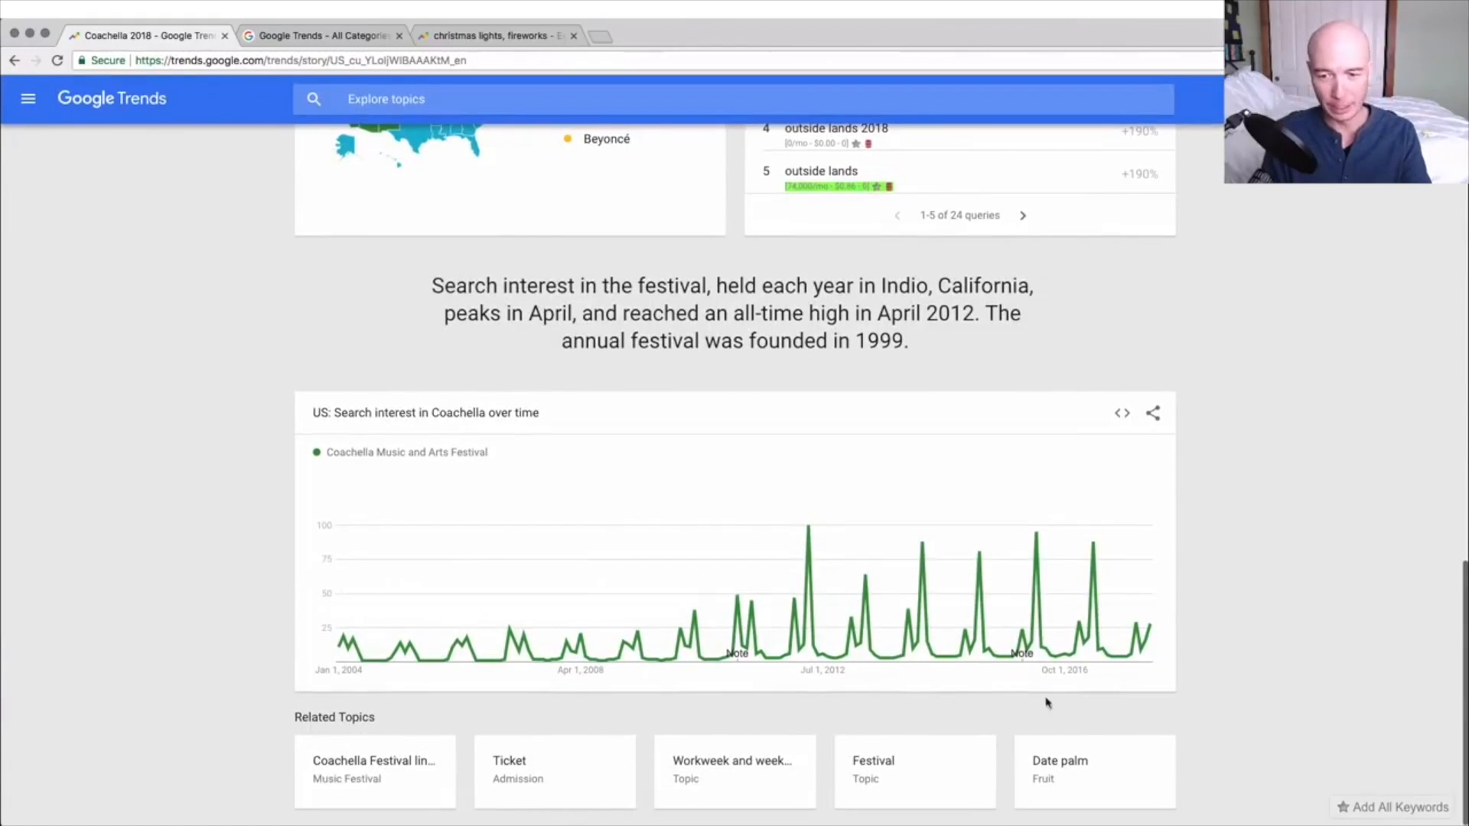
mouse_move(346, 684)
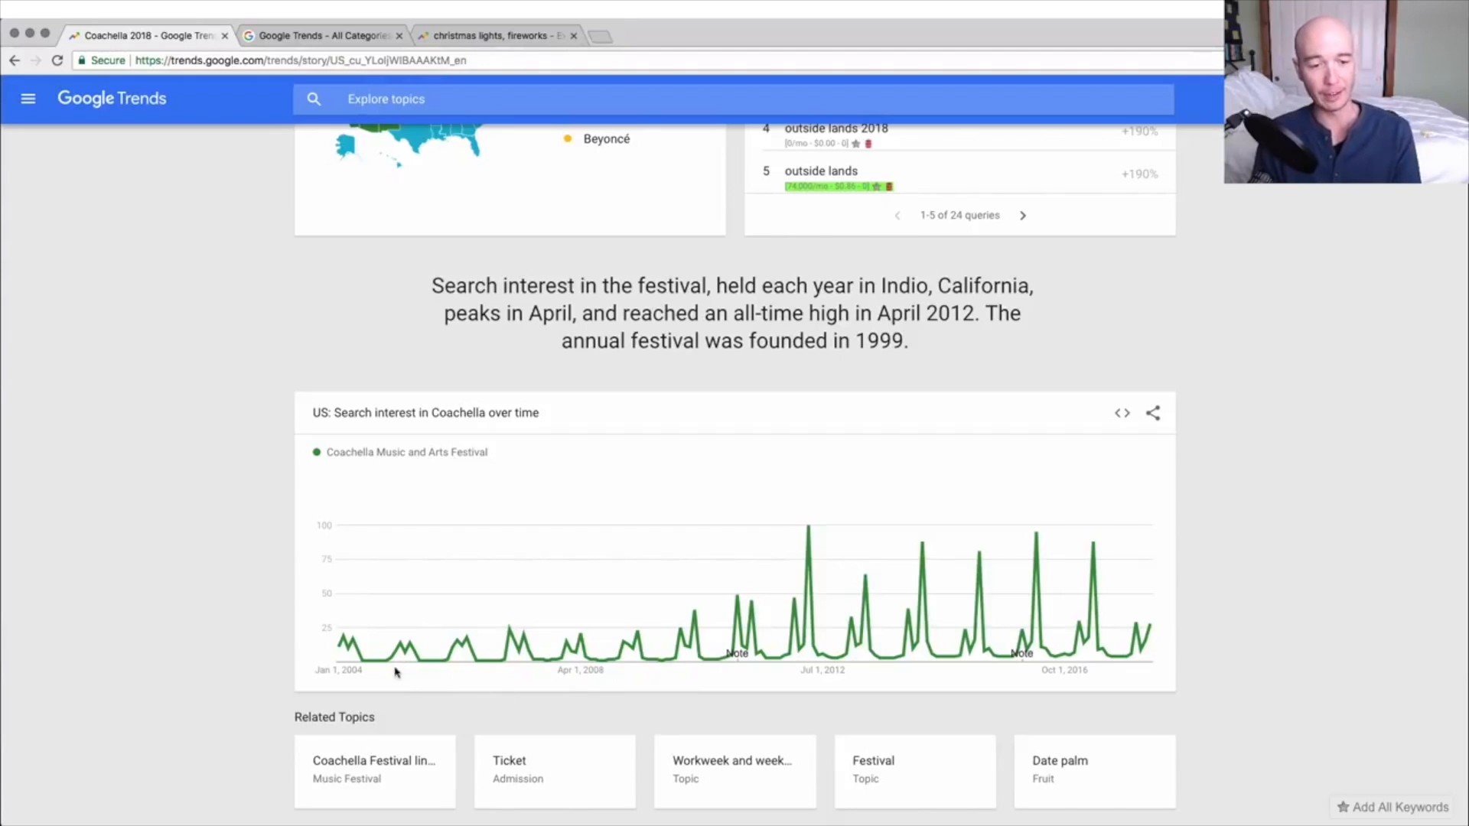
mouse_move(468, 652)
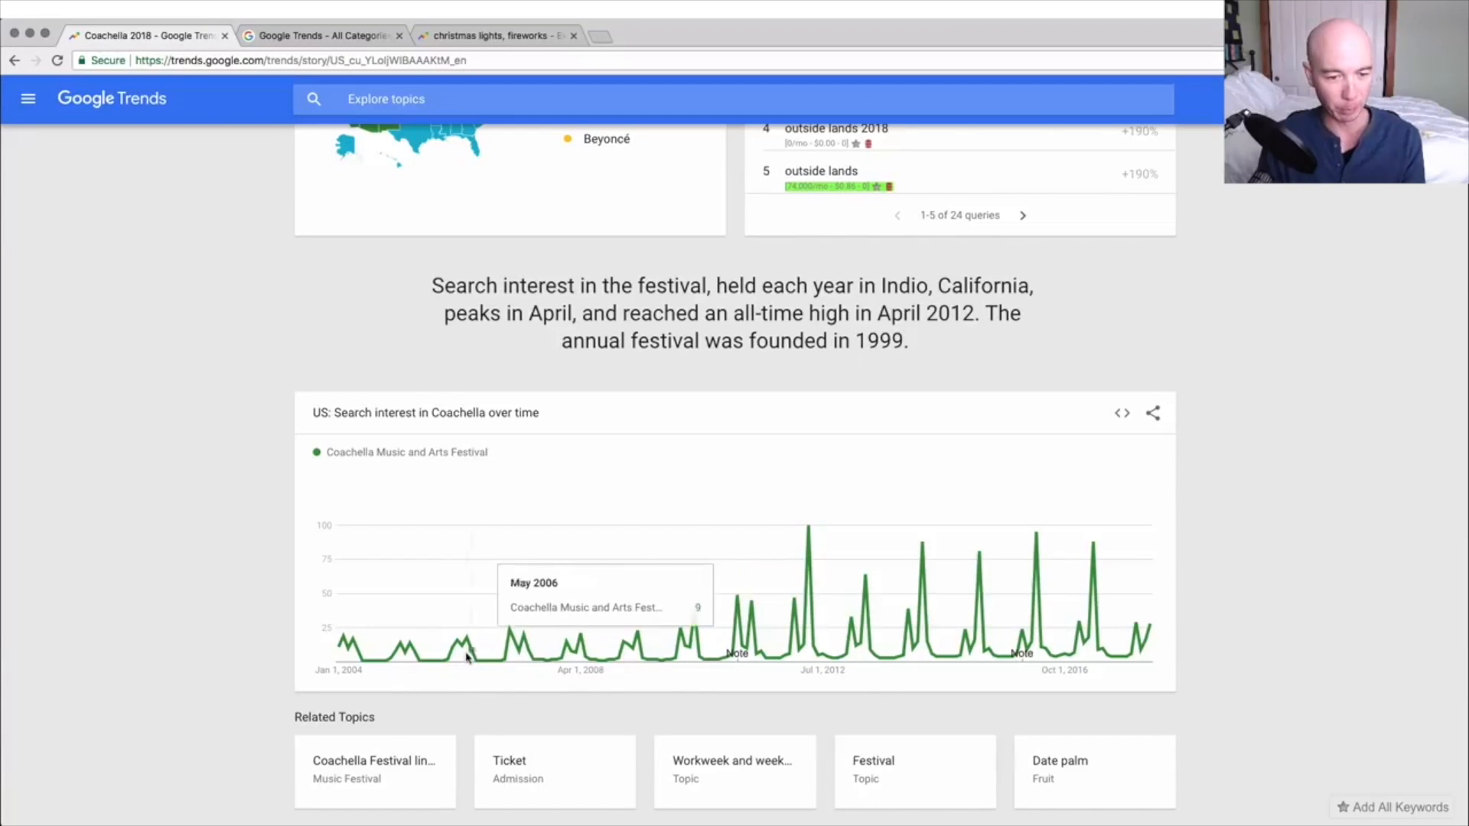
mouse_move(458, 651)
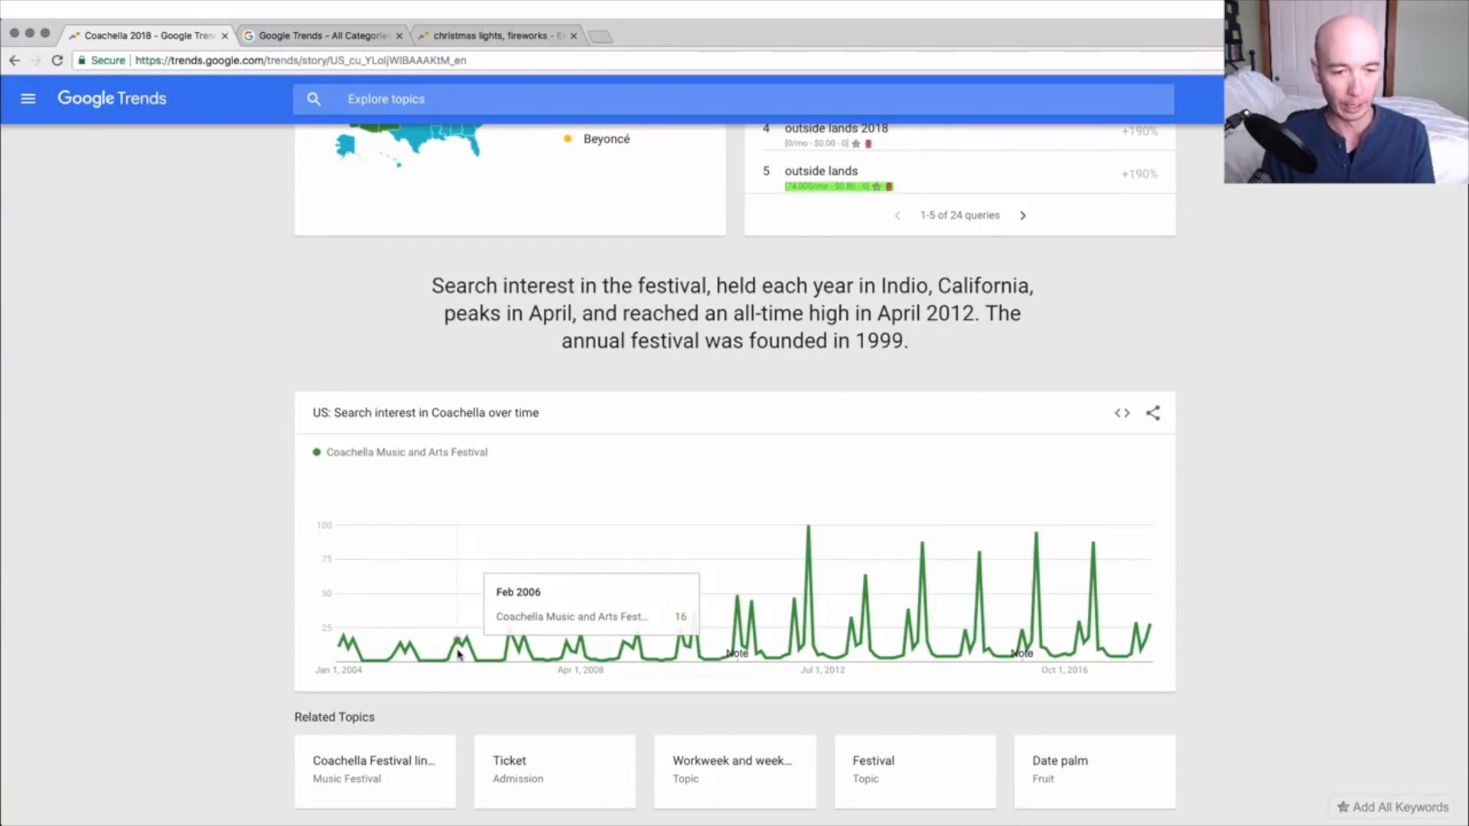
mouse_move(459, 652)
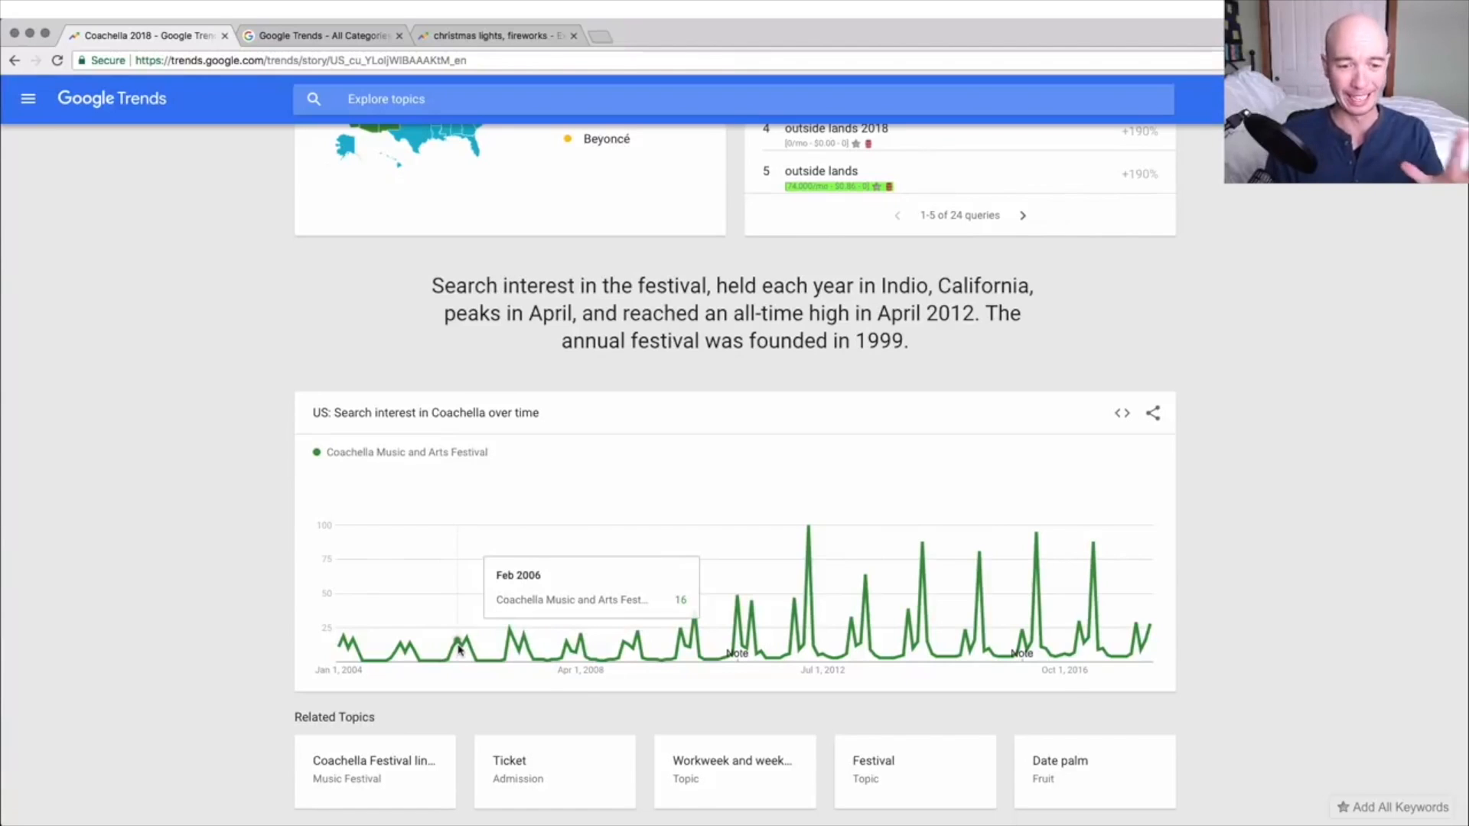
mouse_move(466, 644)
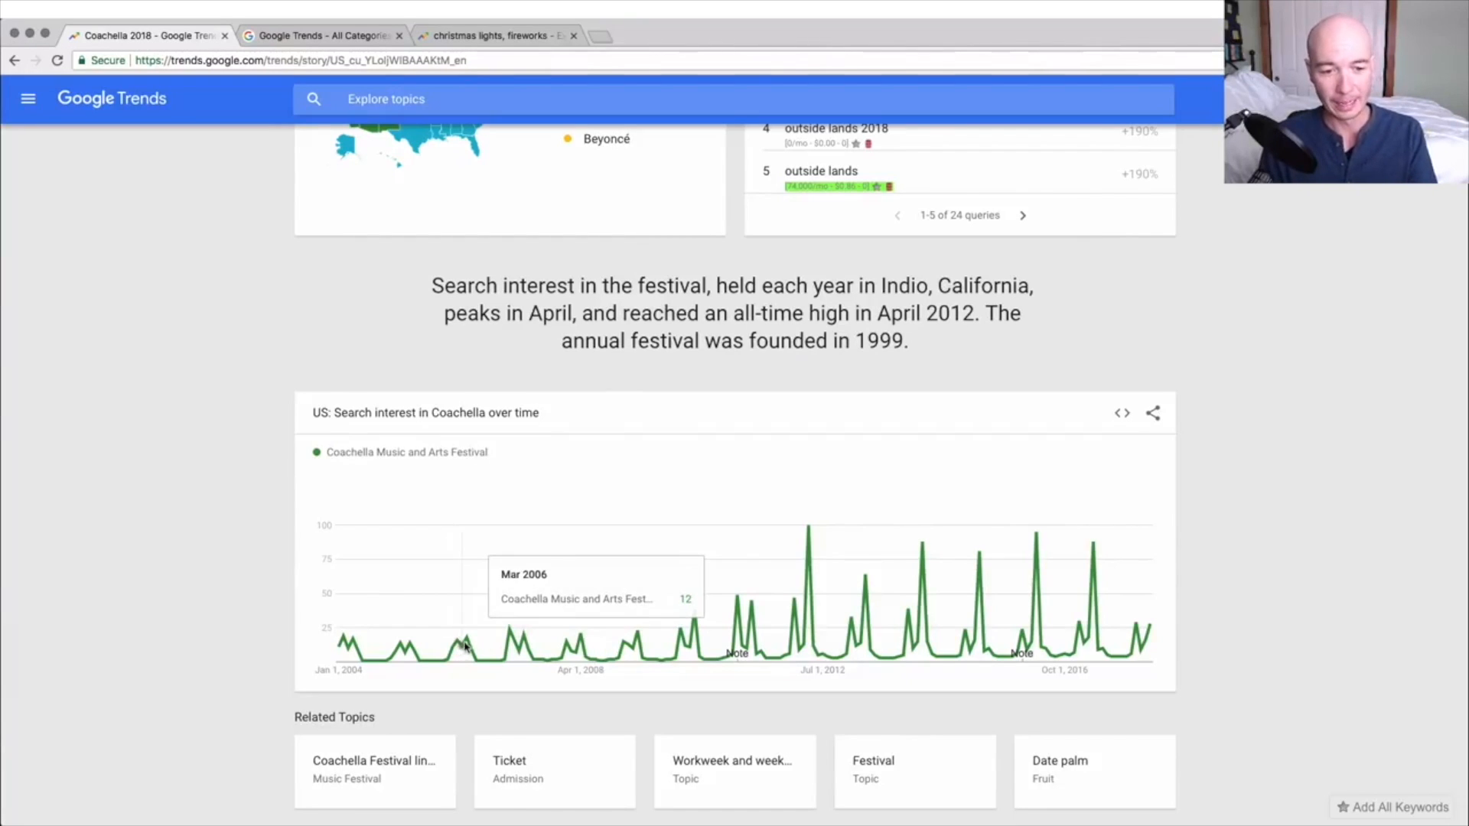
mouse_move(469, 644)
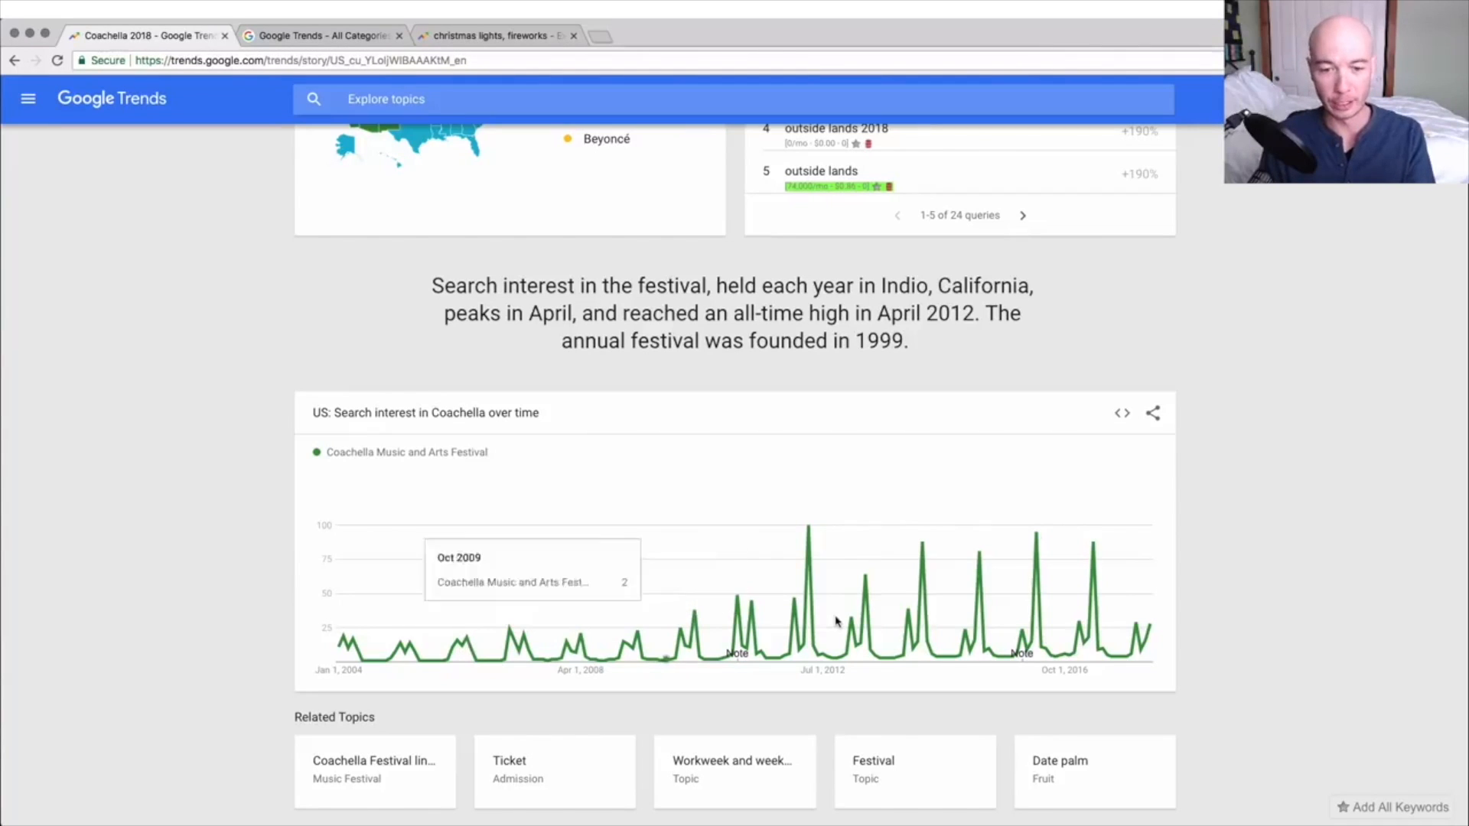
mouse_move(796, 609)
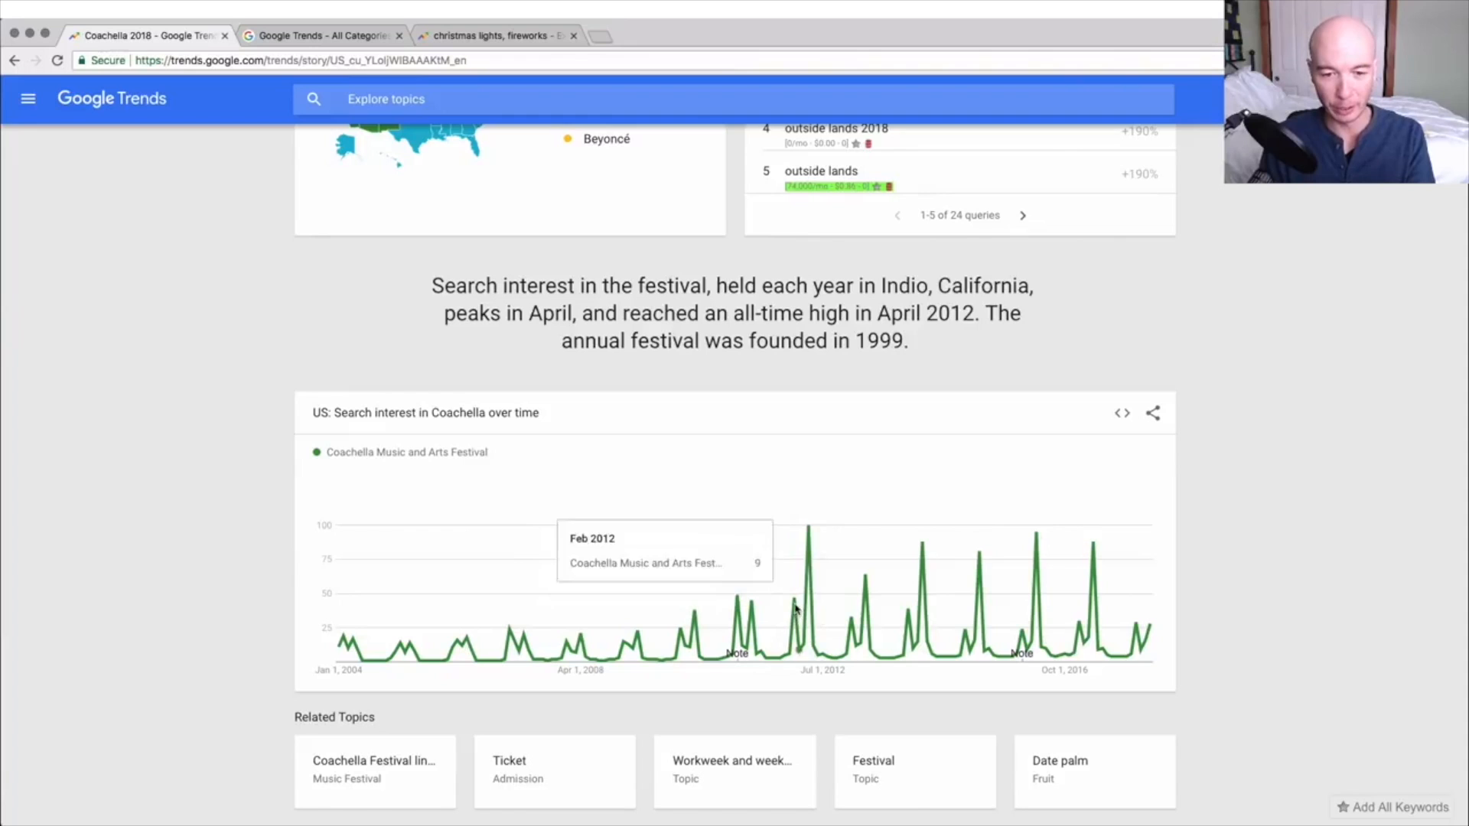
mouse_move(805, 538)
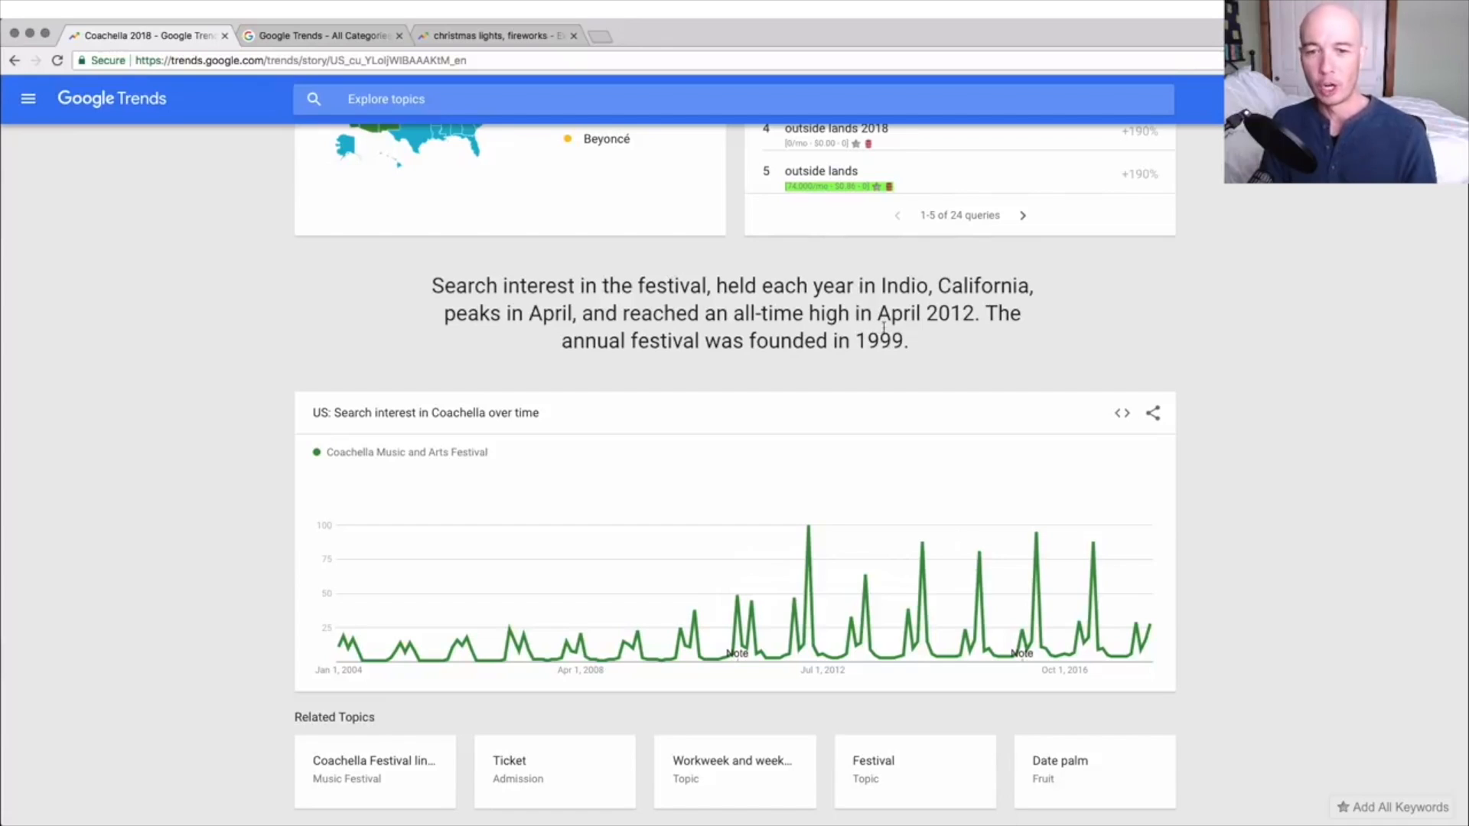
mouse_move(969, 337)
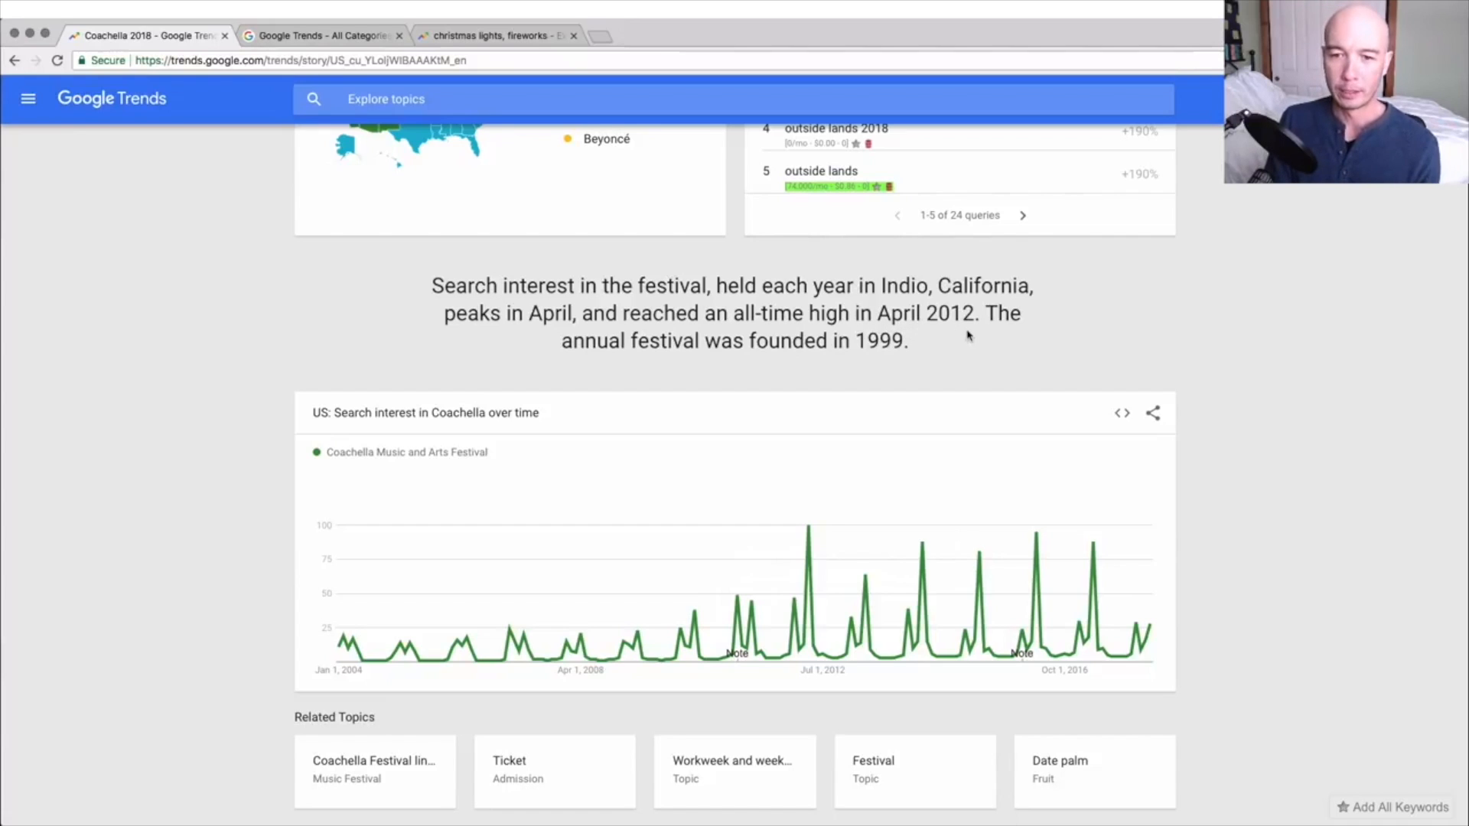
mouse_move(873, 367)
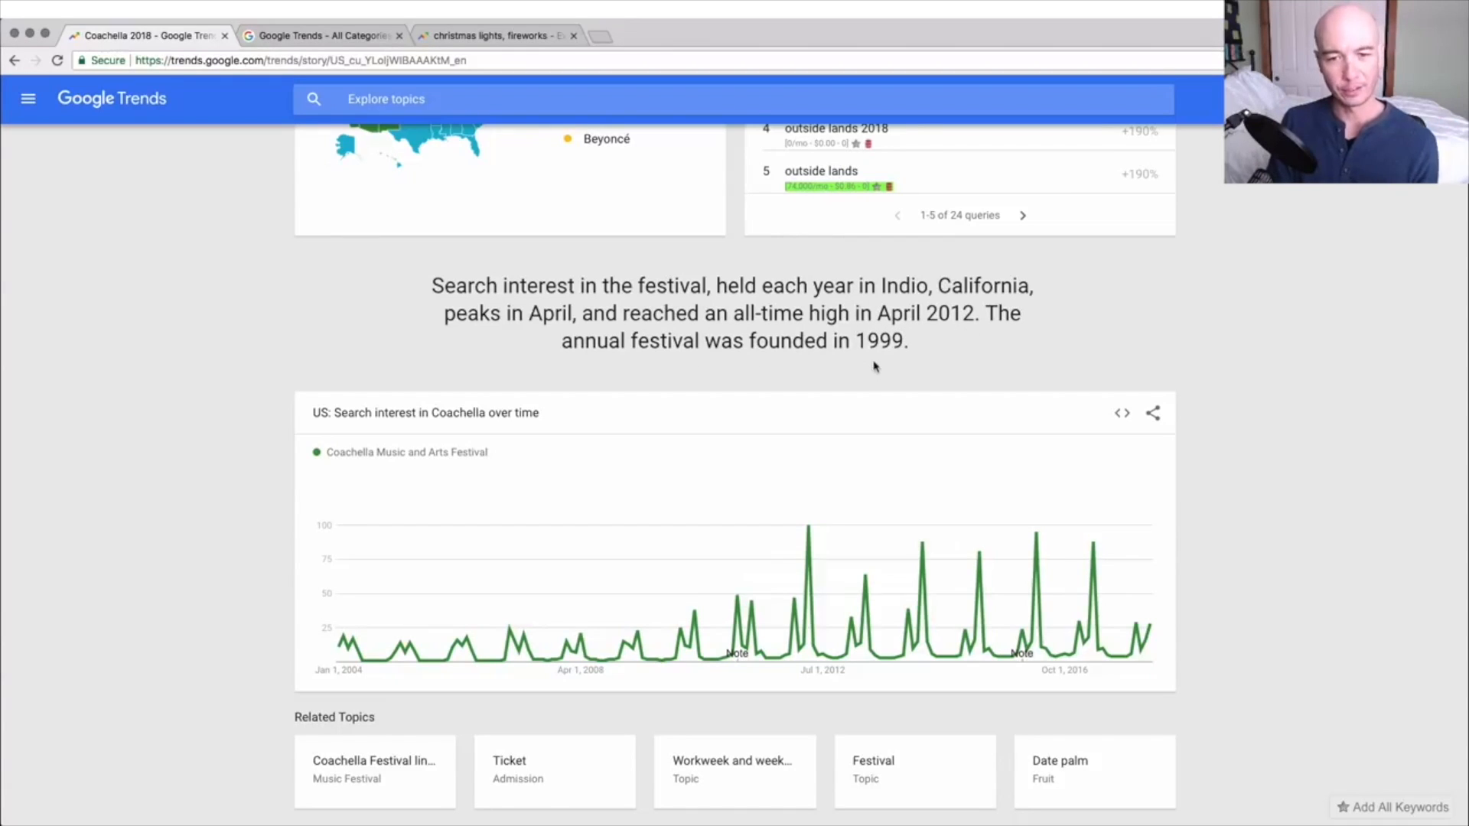
mouse_move(1107, 363)
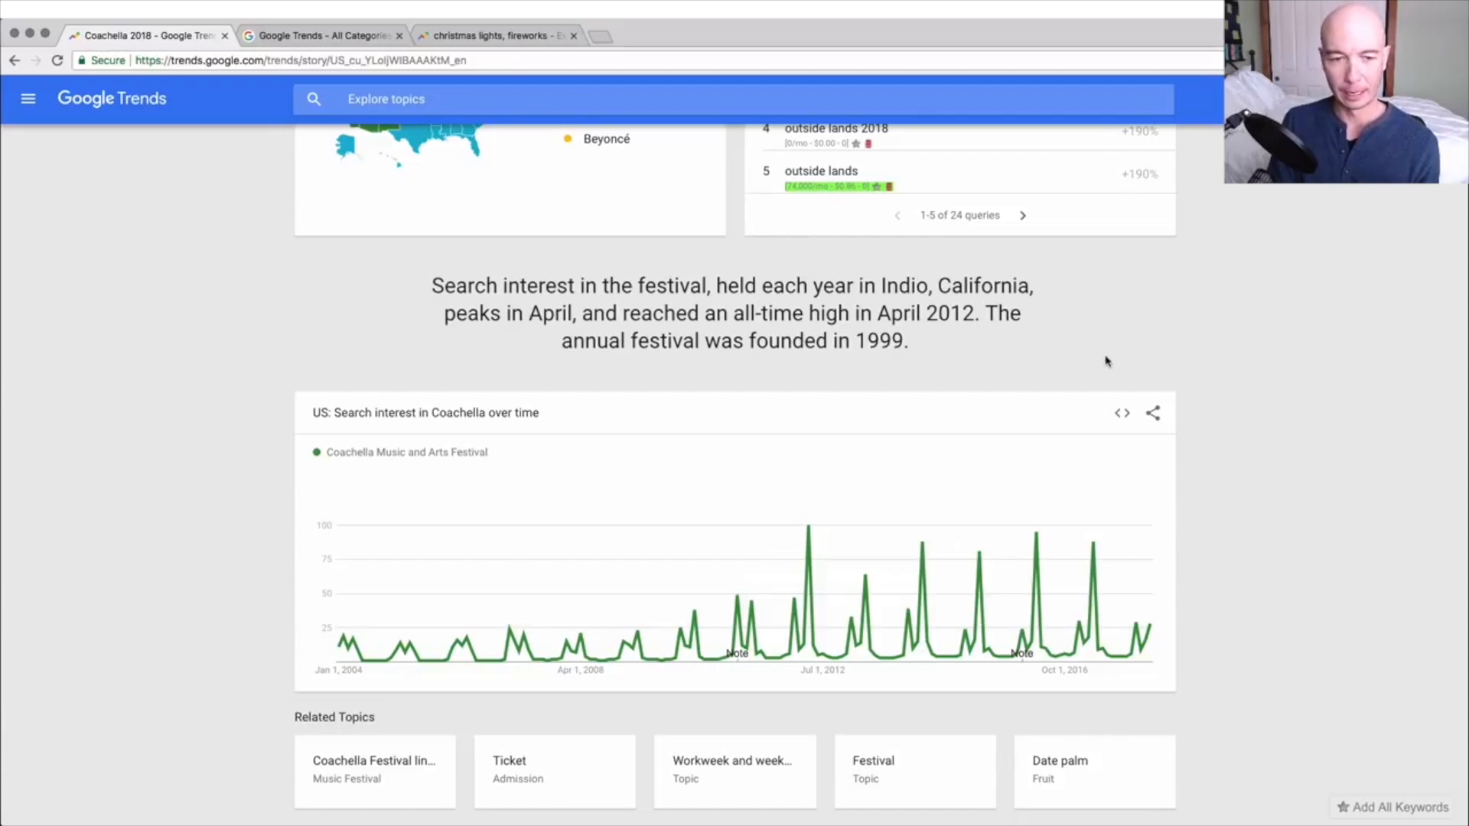
mouse_move(521, 391)
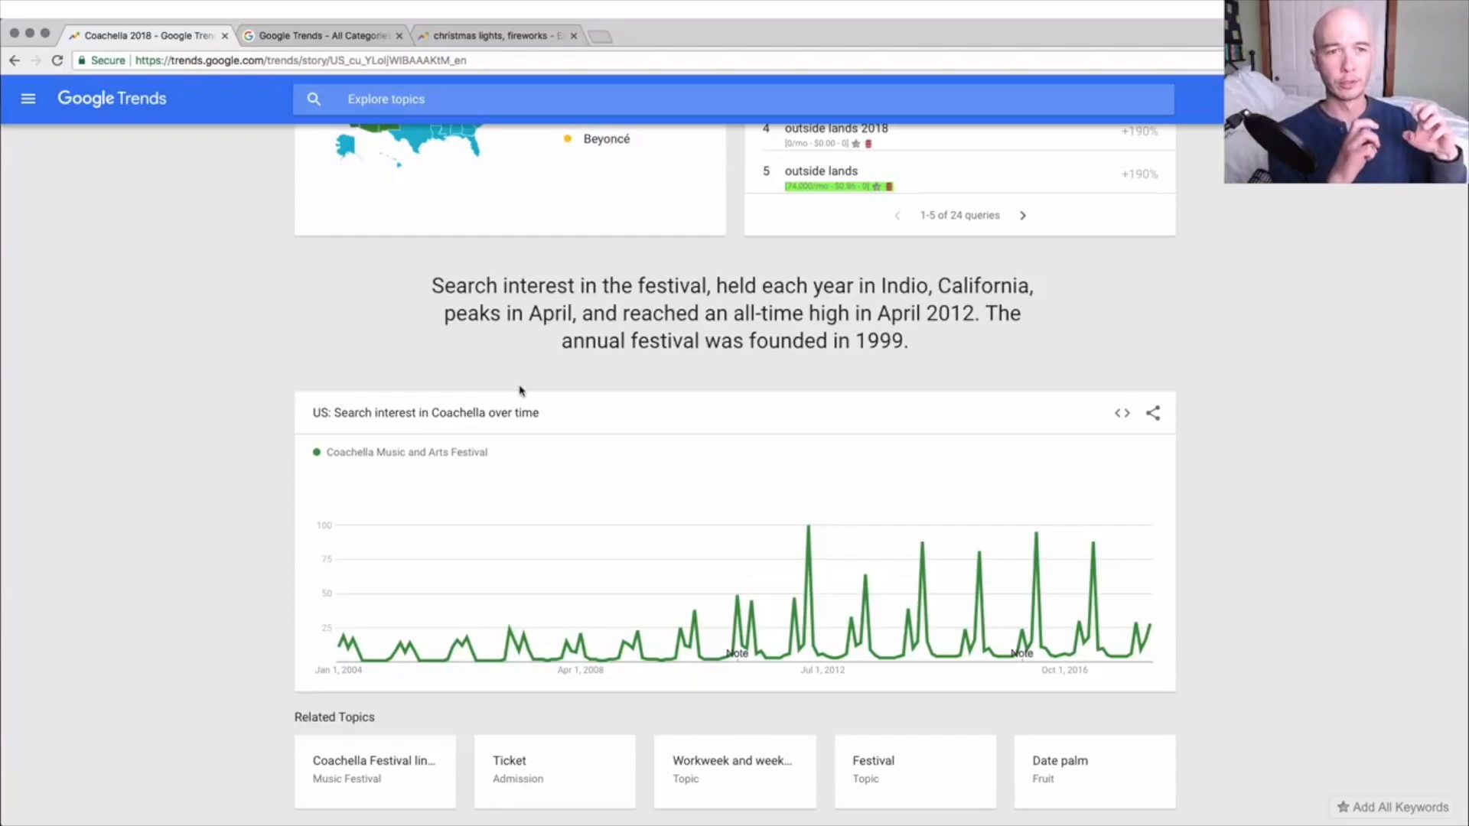
mouse_move(551, 384)
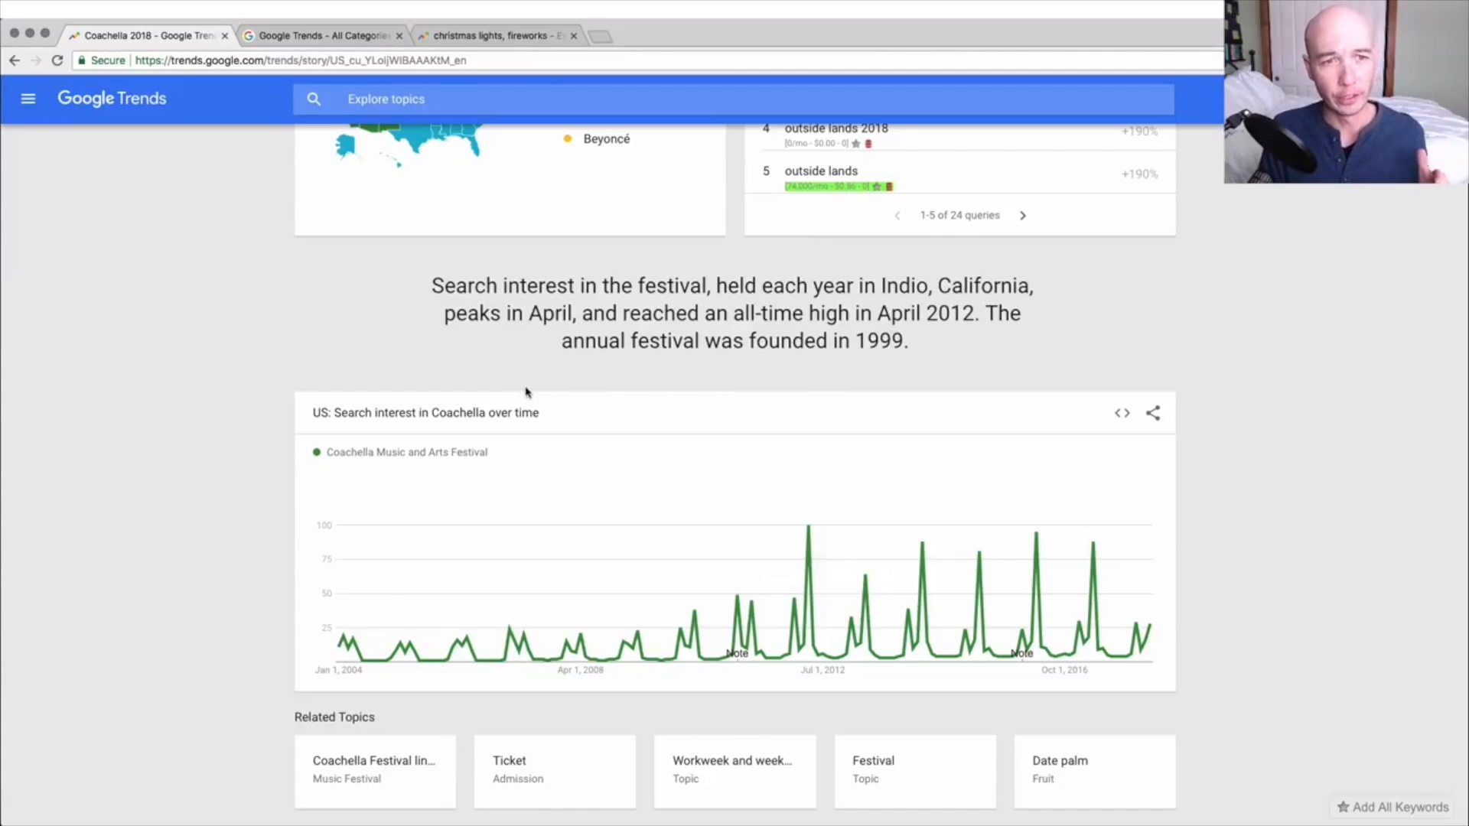
mouse_move(337, 339)
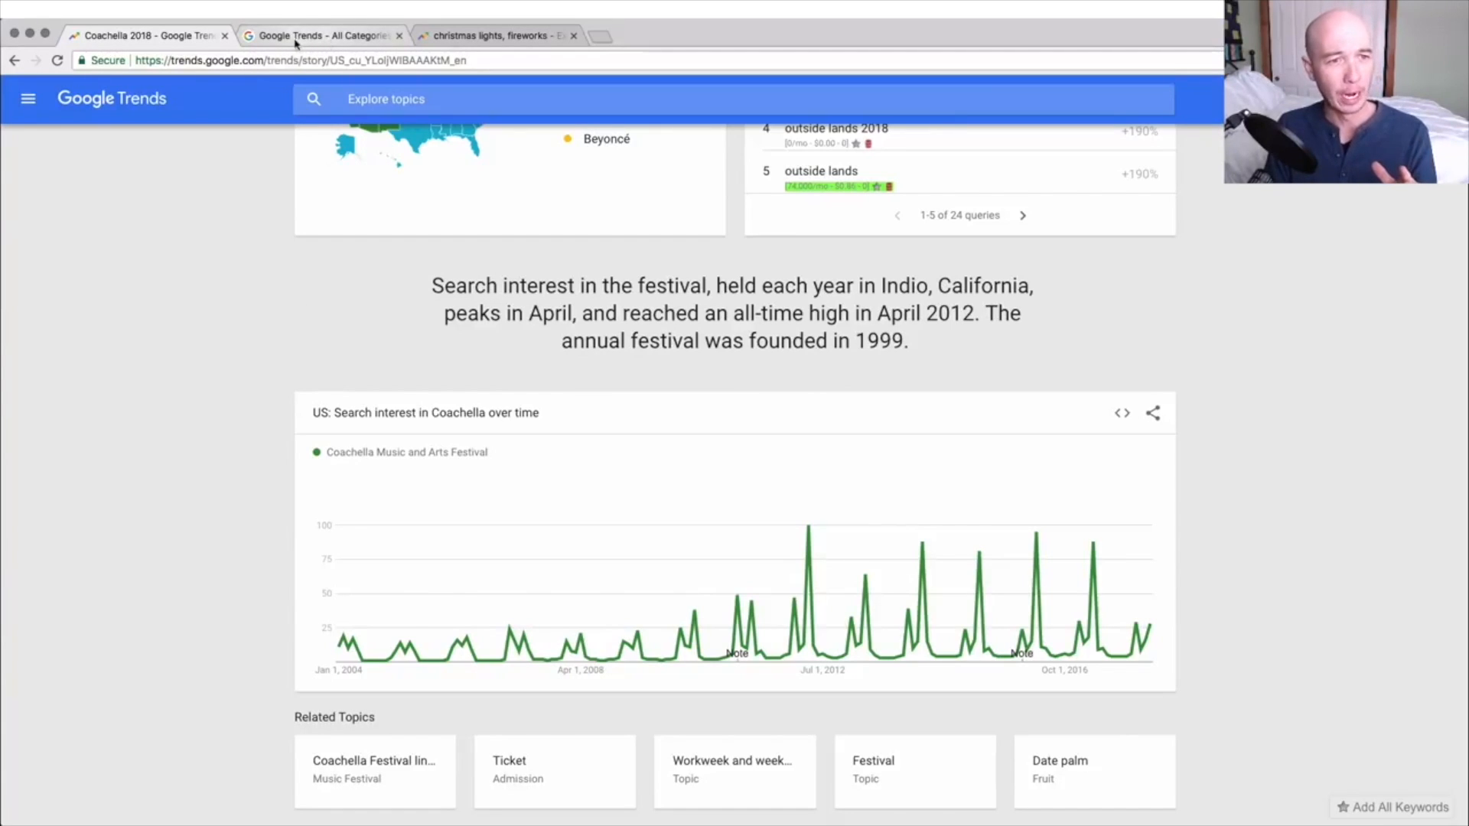
Show the Top Charts for the entire year 2017.
left_click(321, 36)
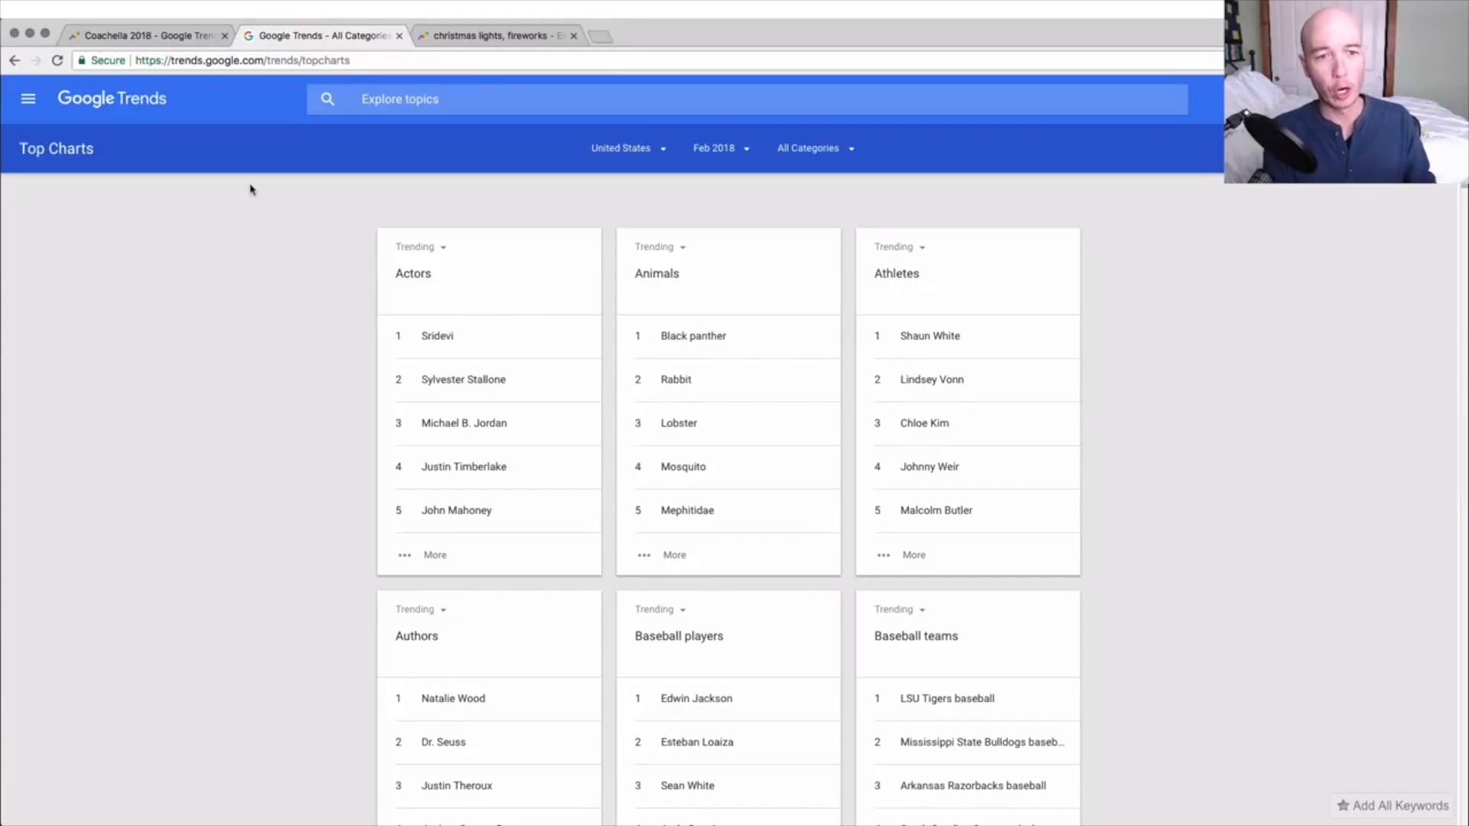
mouse_move(695, 196)
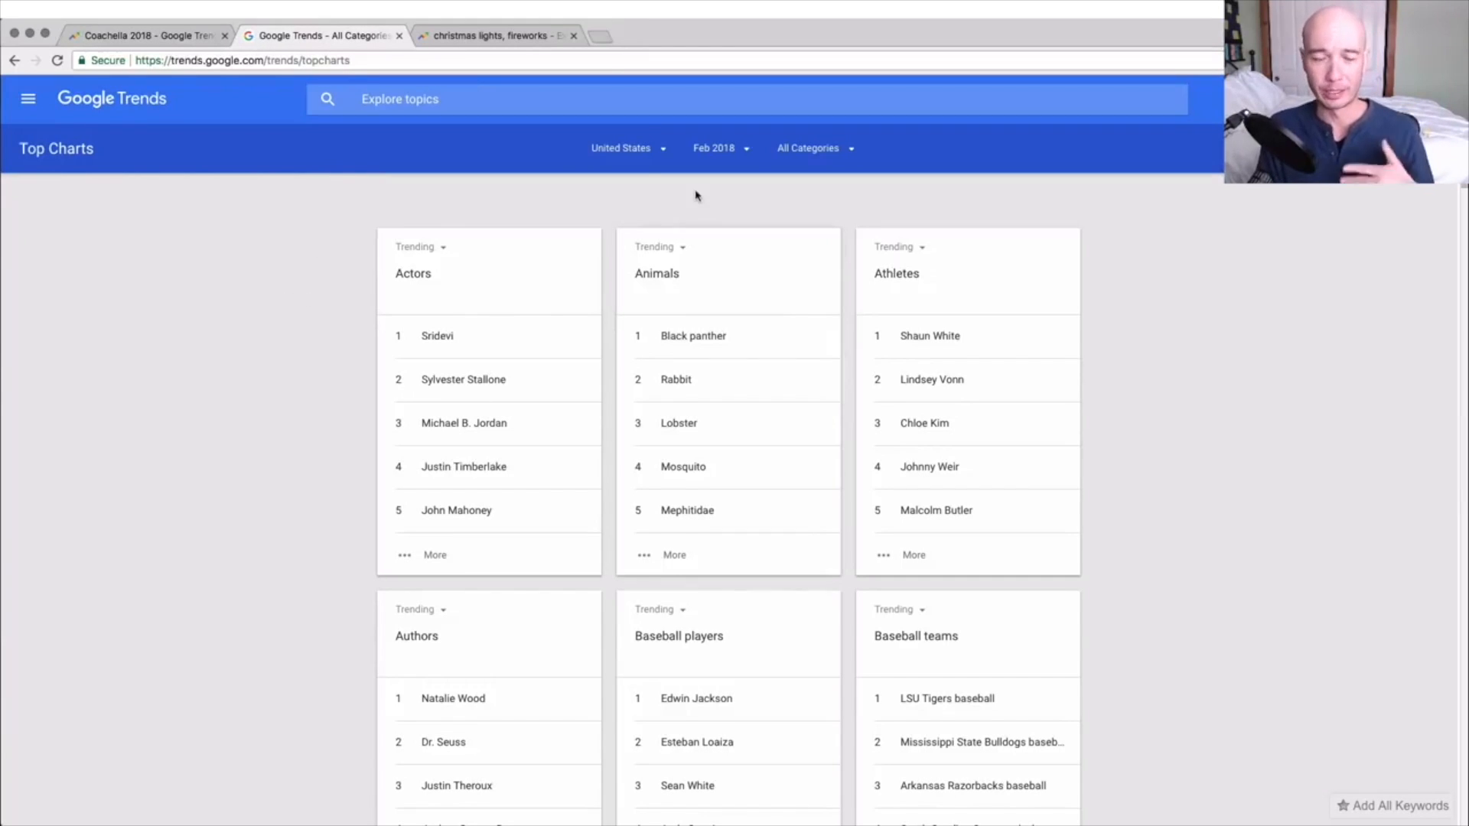
left_click(628, 148)
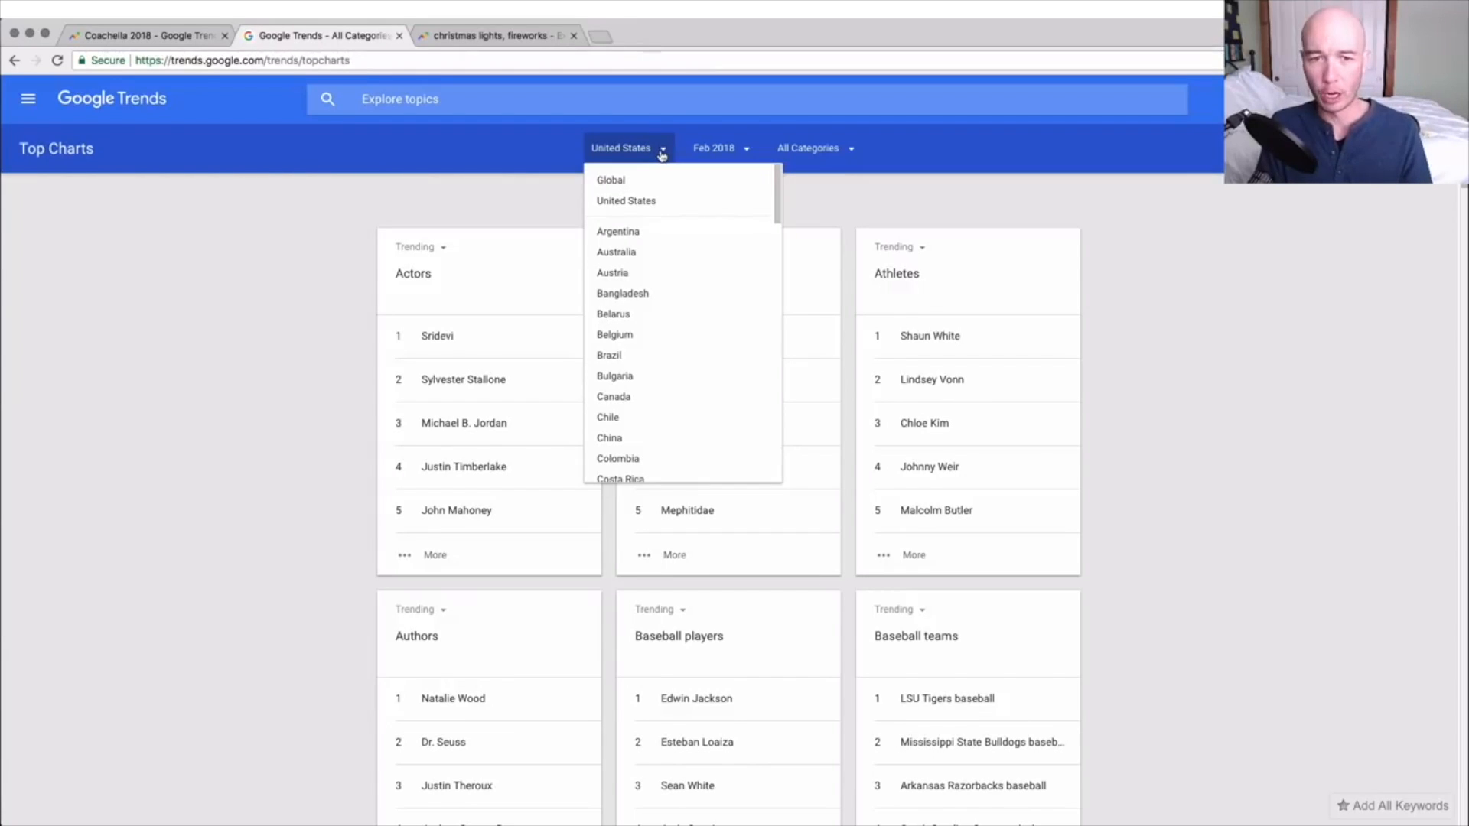
left_click(715, 147)
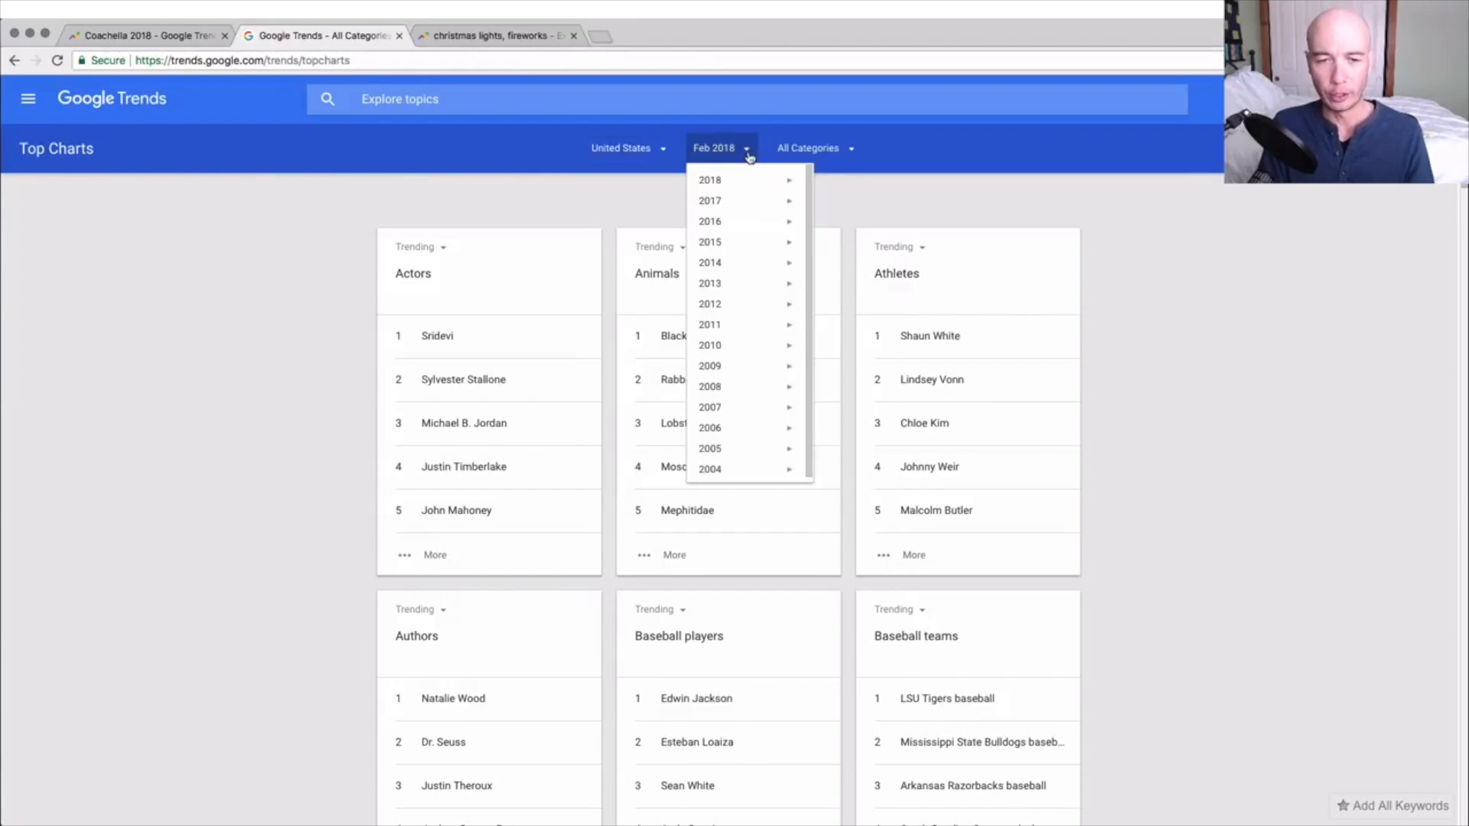
mouse_move(744, 180)
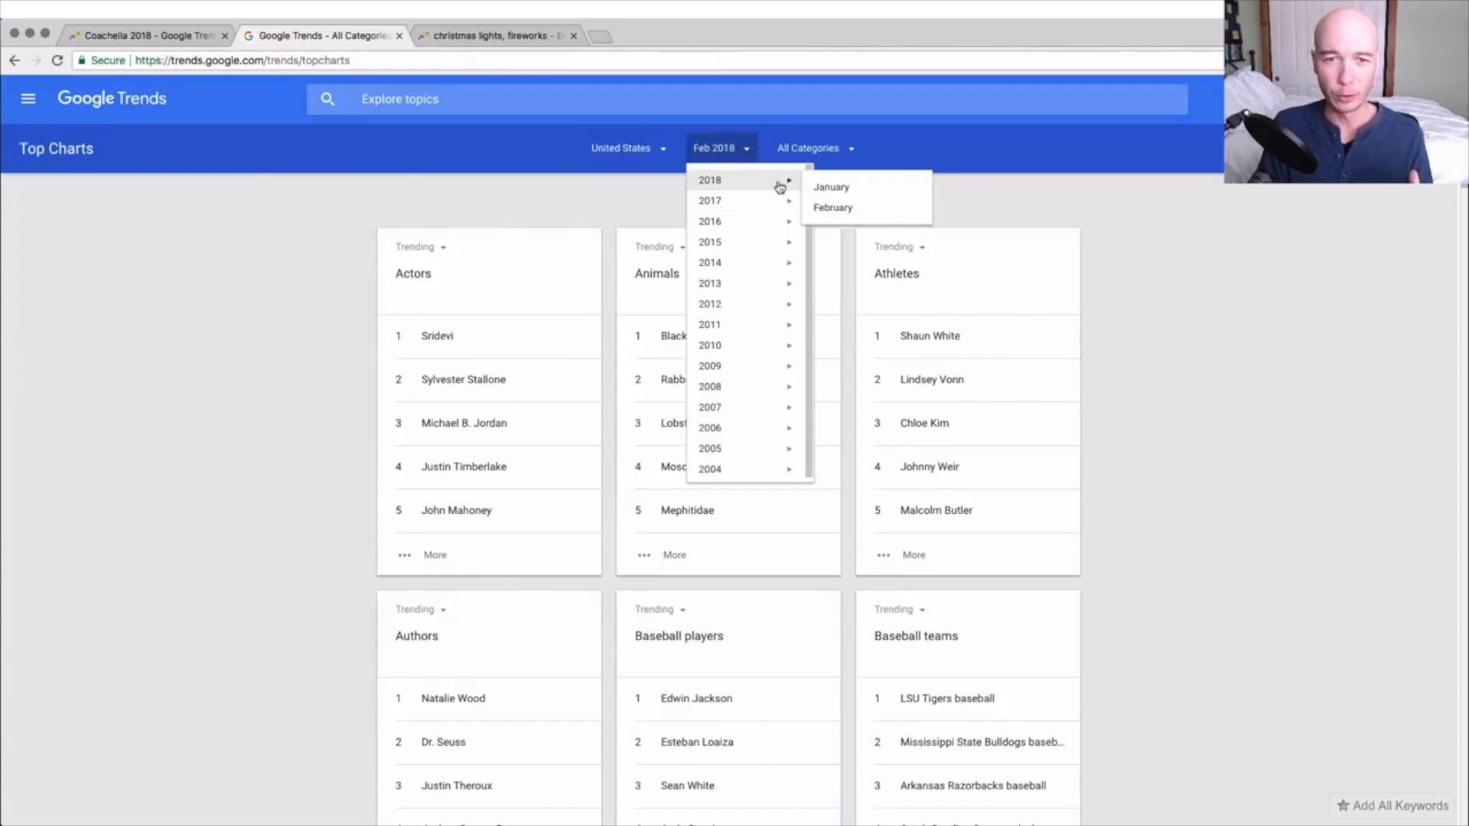
mouse_move(710, 200)
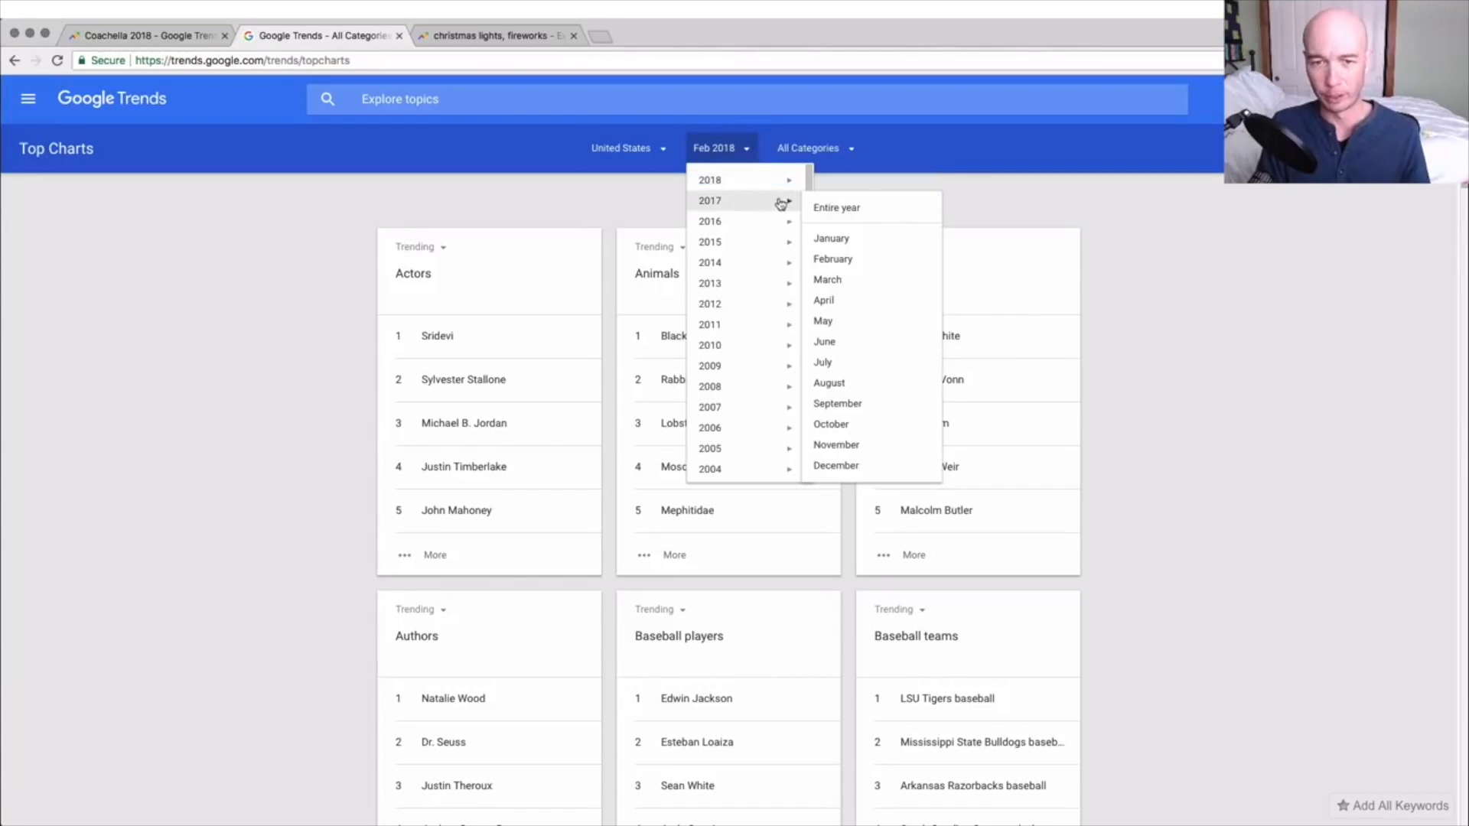
mouse_move(835, 207)
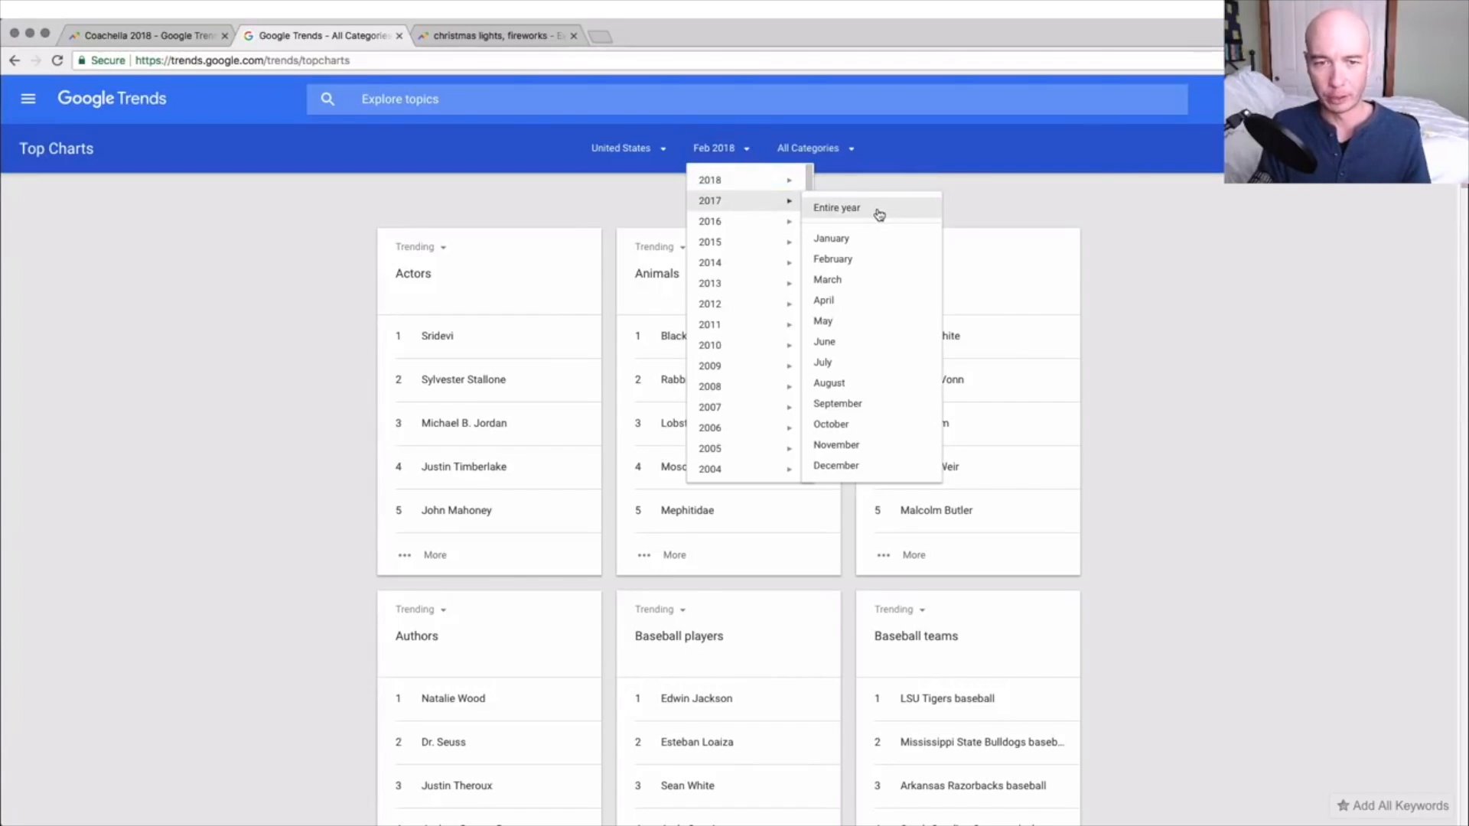
left_click(835, 207)
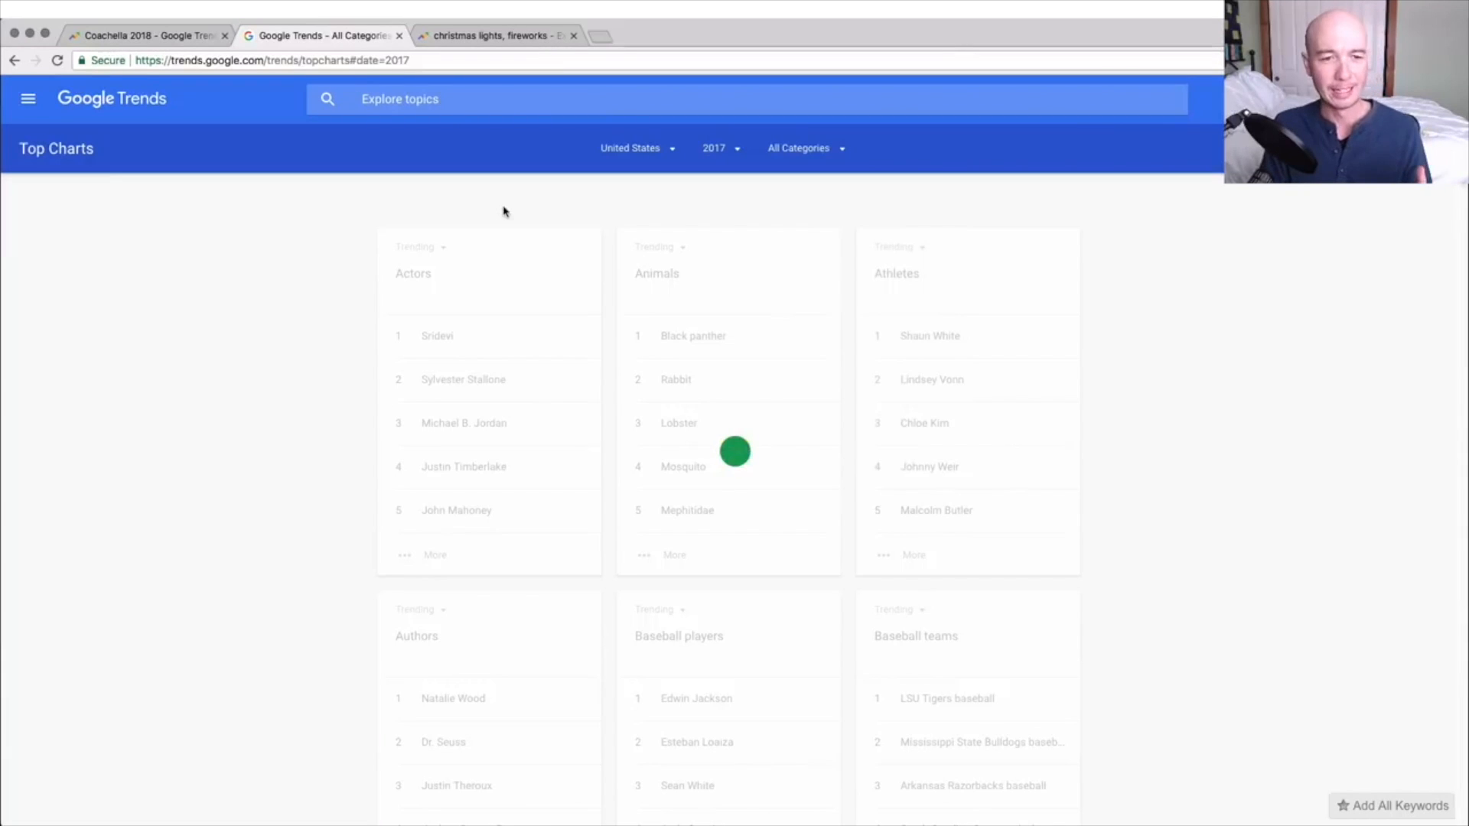
scroll("up", 3)
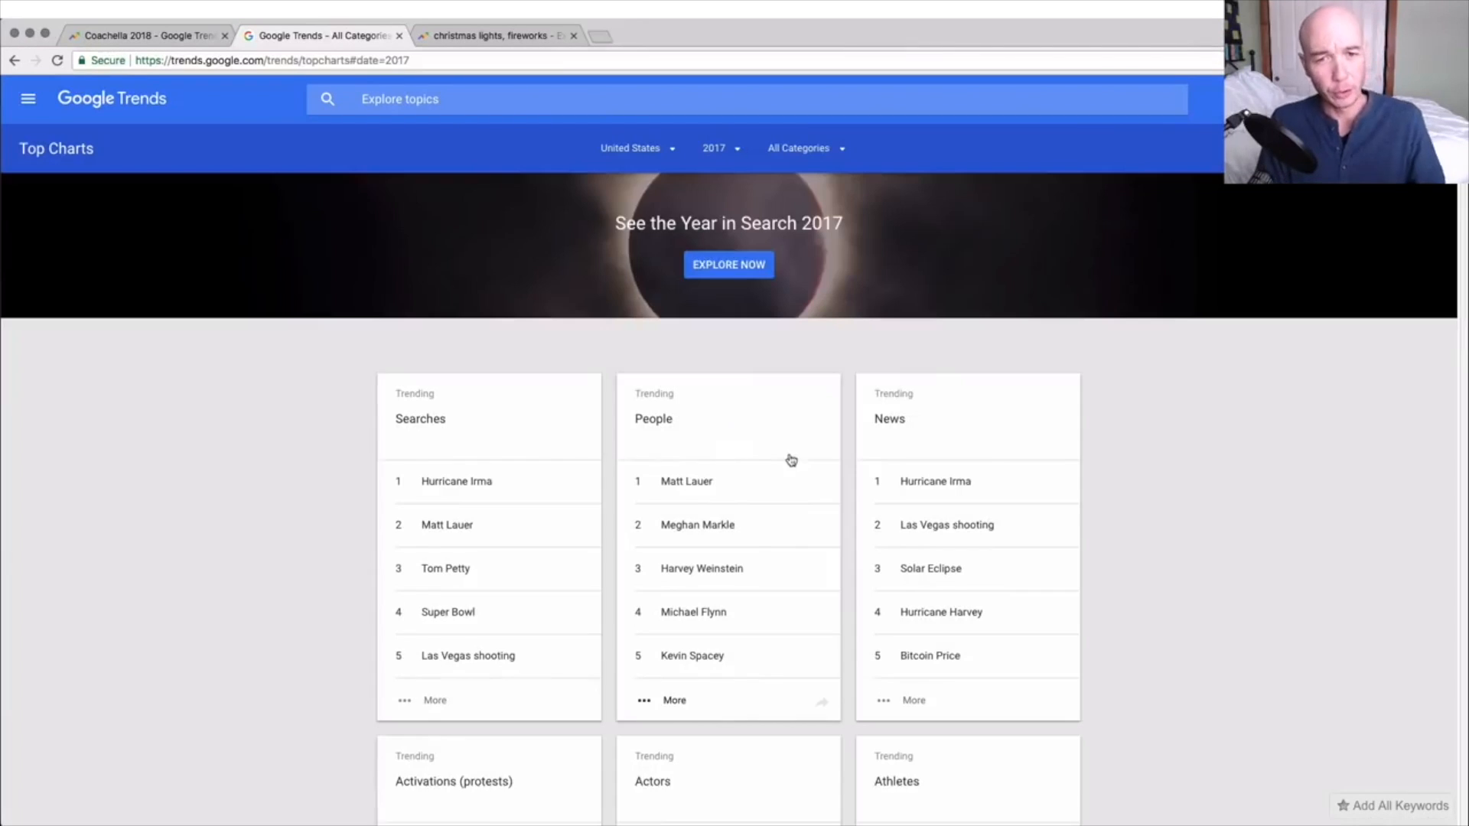
Limit the charts to Nature & science and view the full Space objects list.
left_click(803, 148)
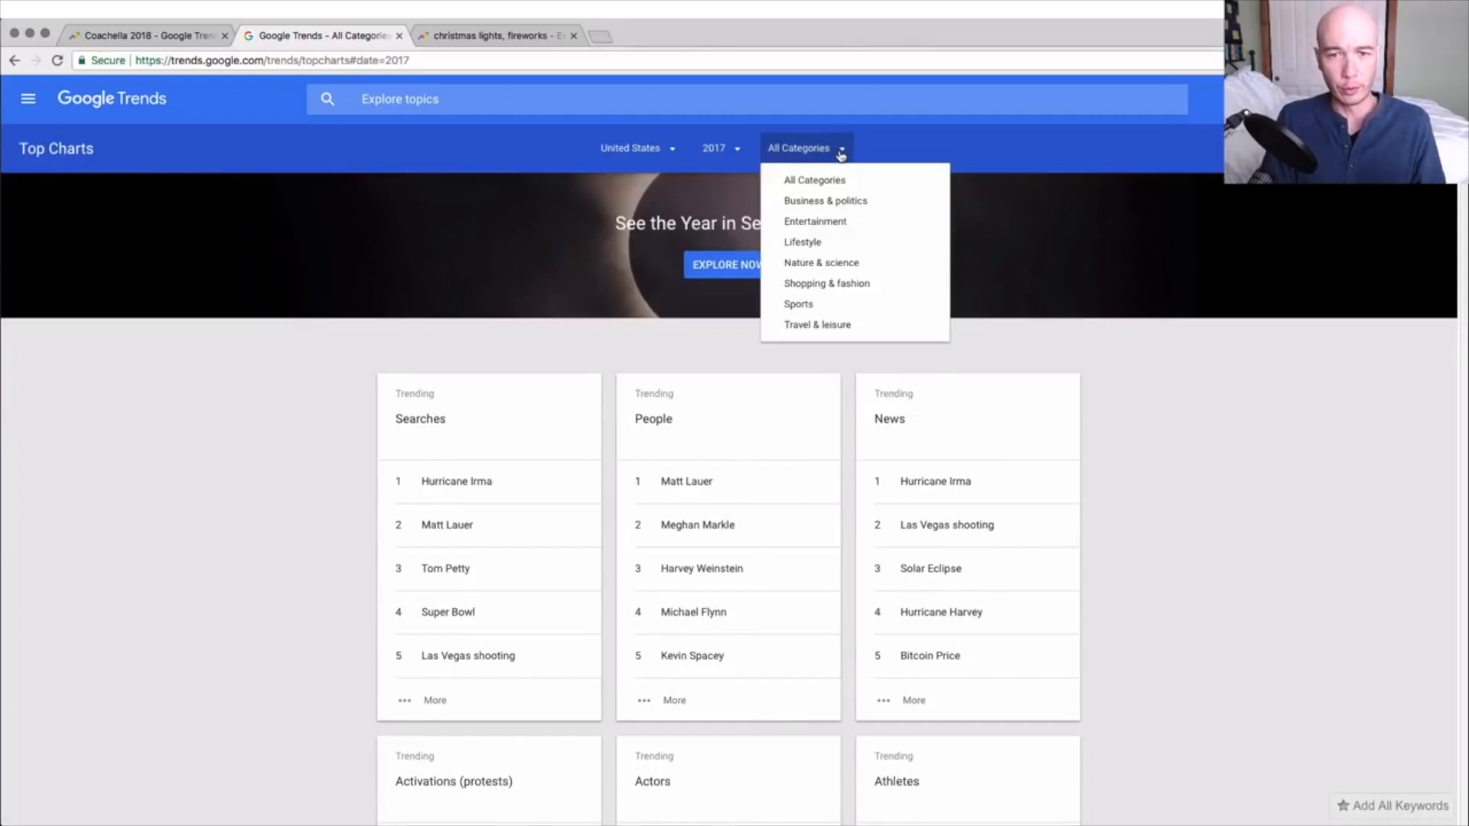
mouse_move(853, 271)
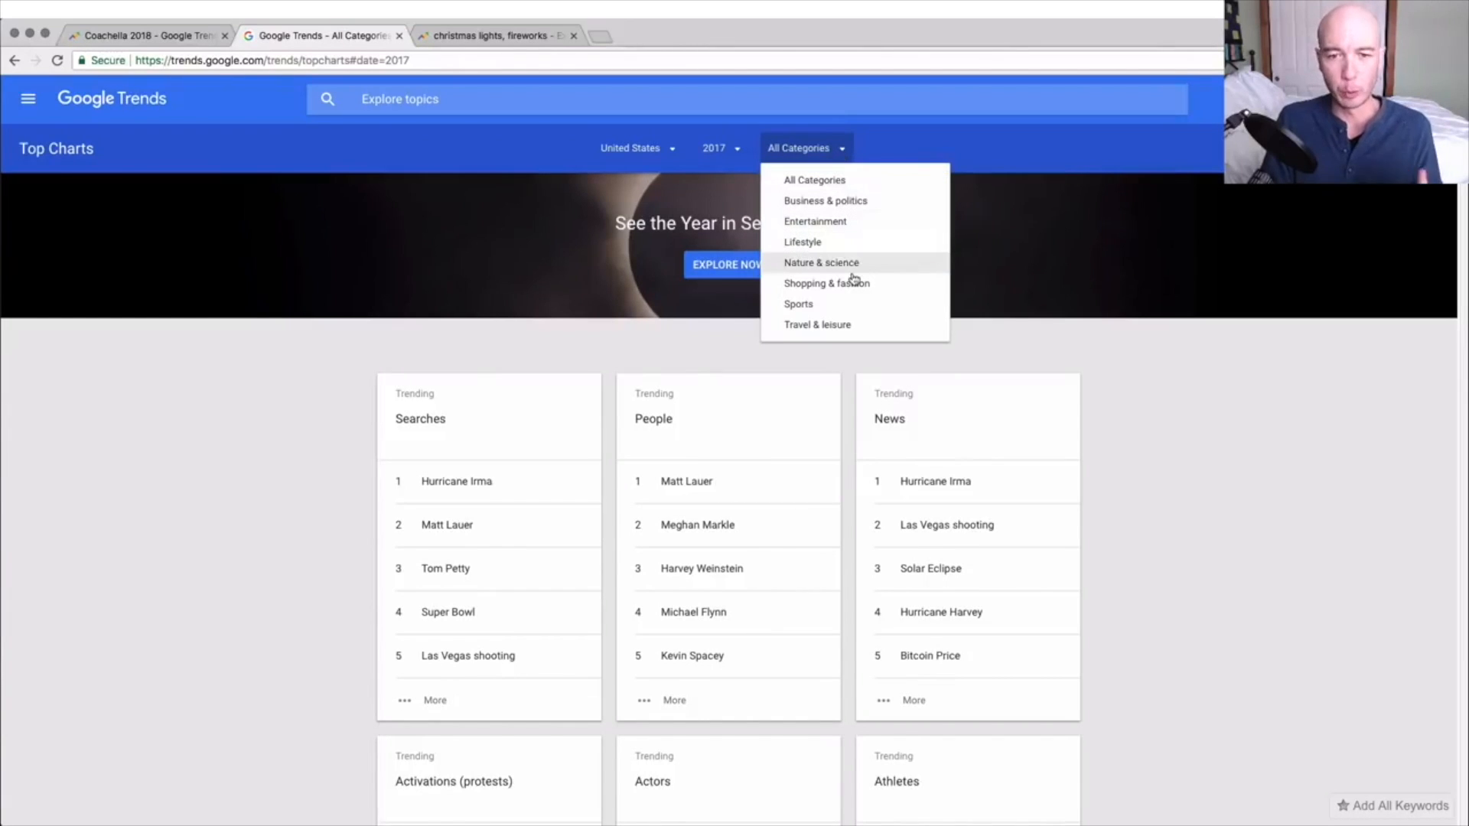
left_click(821, 262)
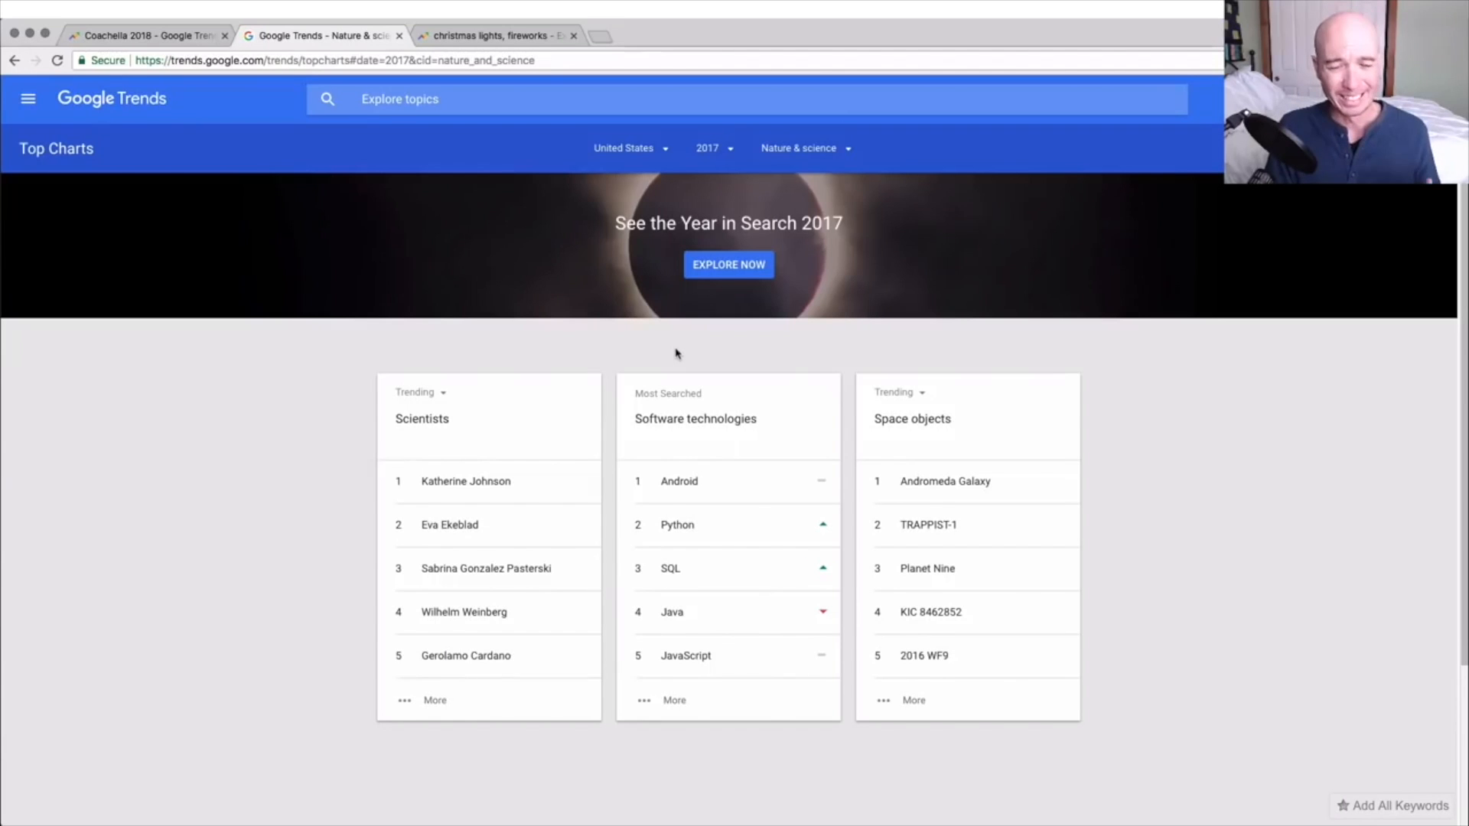
scroll("down", 3)
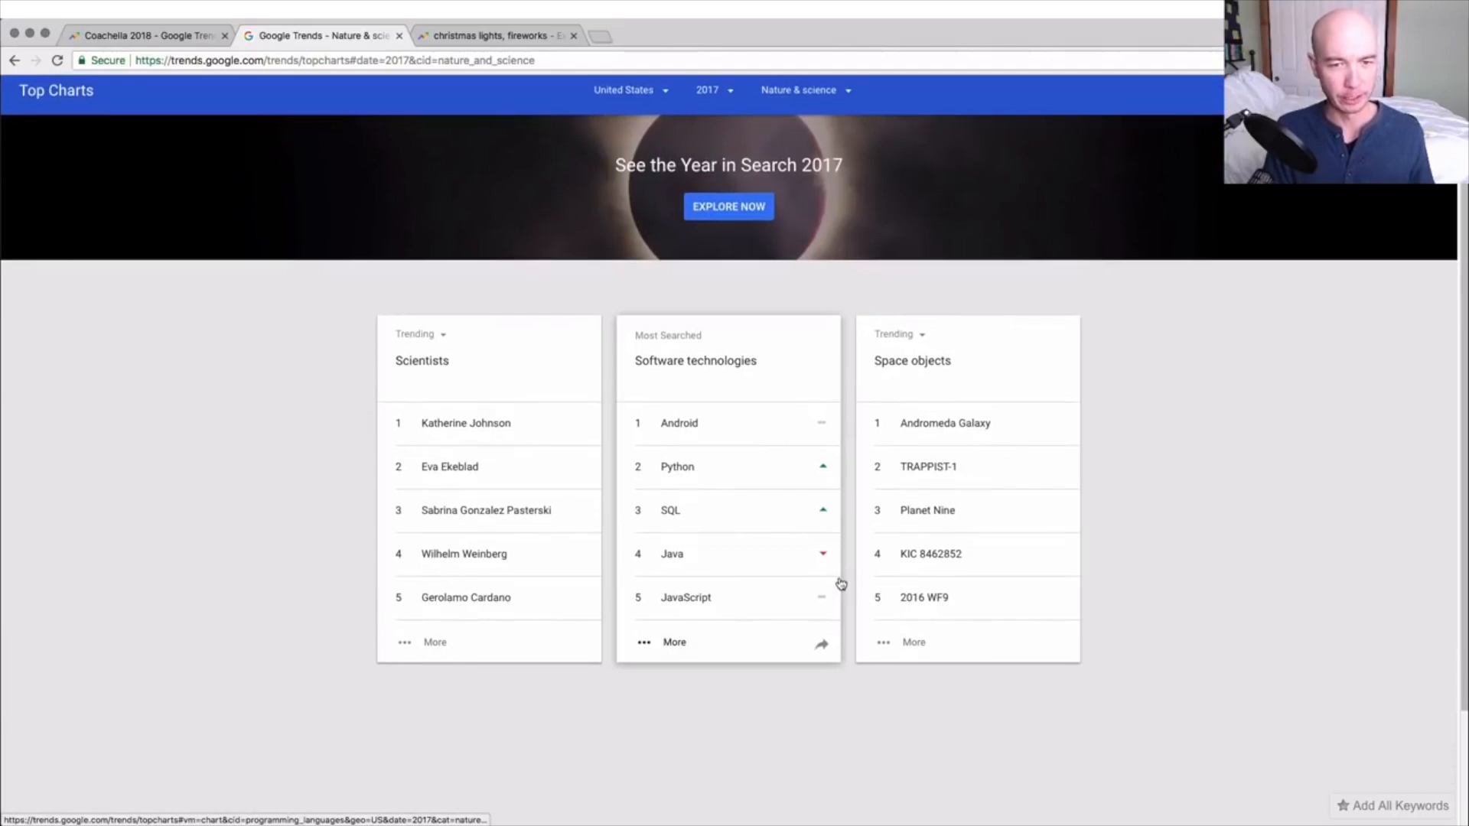
scroll("down", 3)
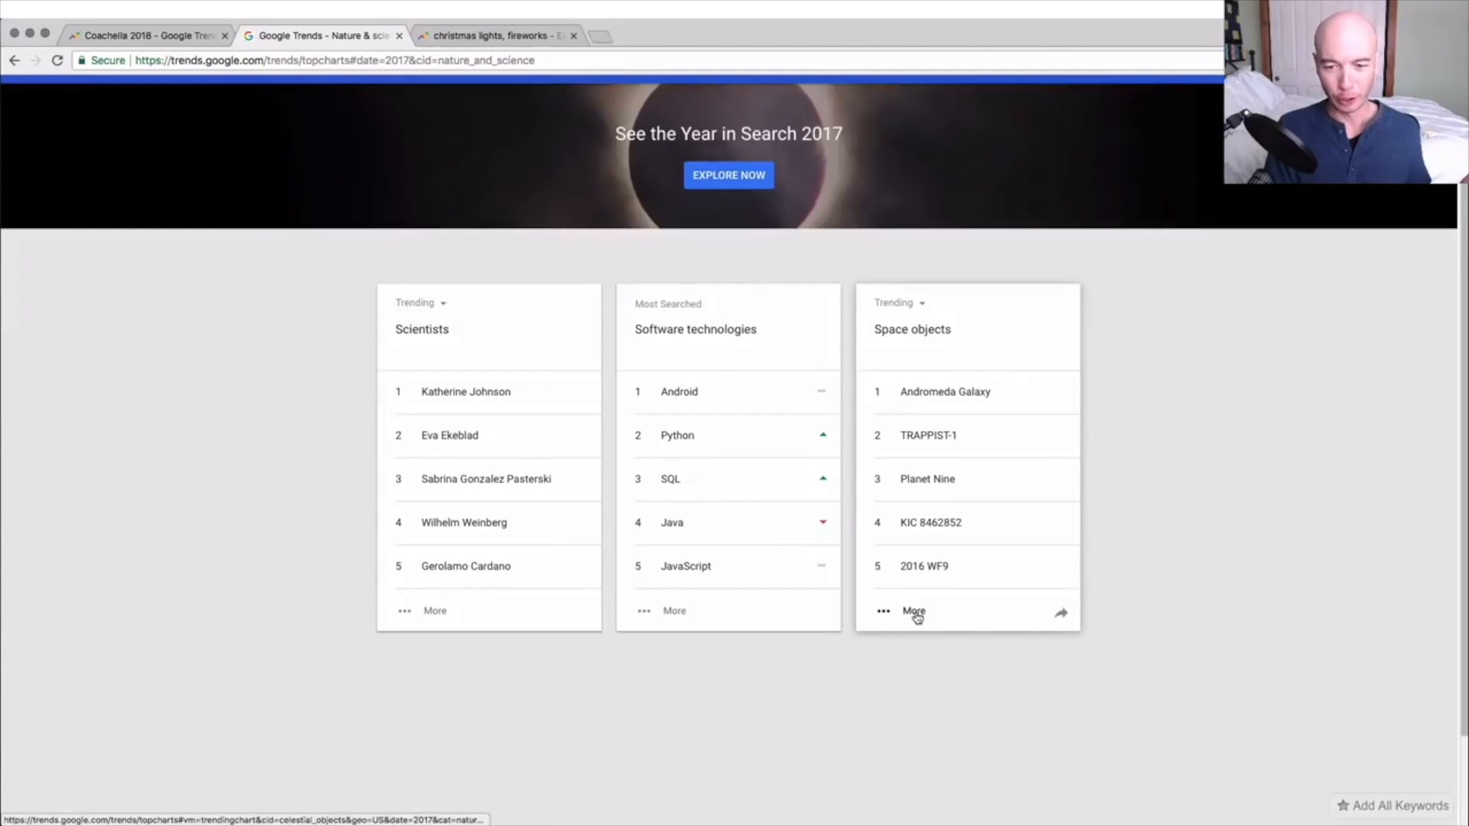
left_click(913, 610)
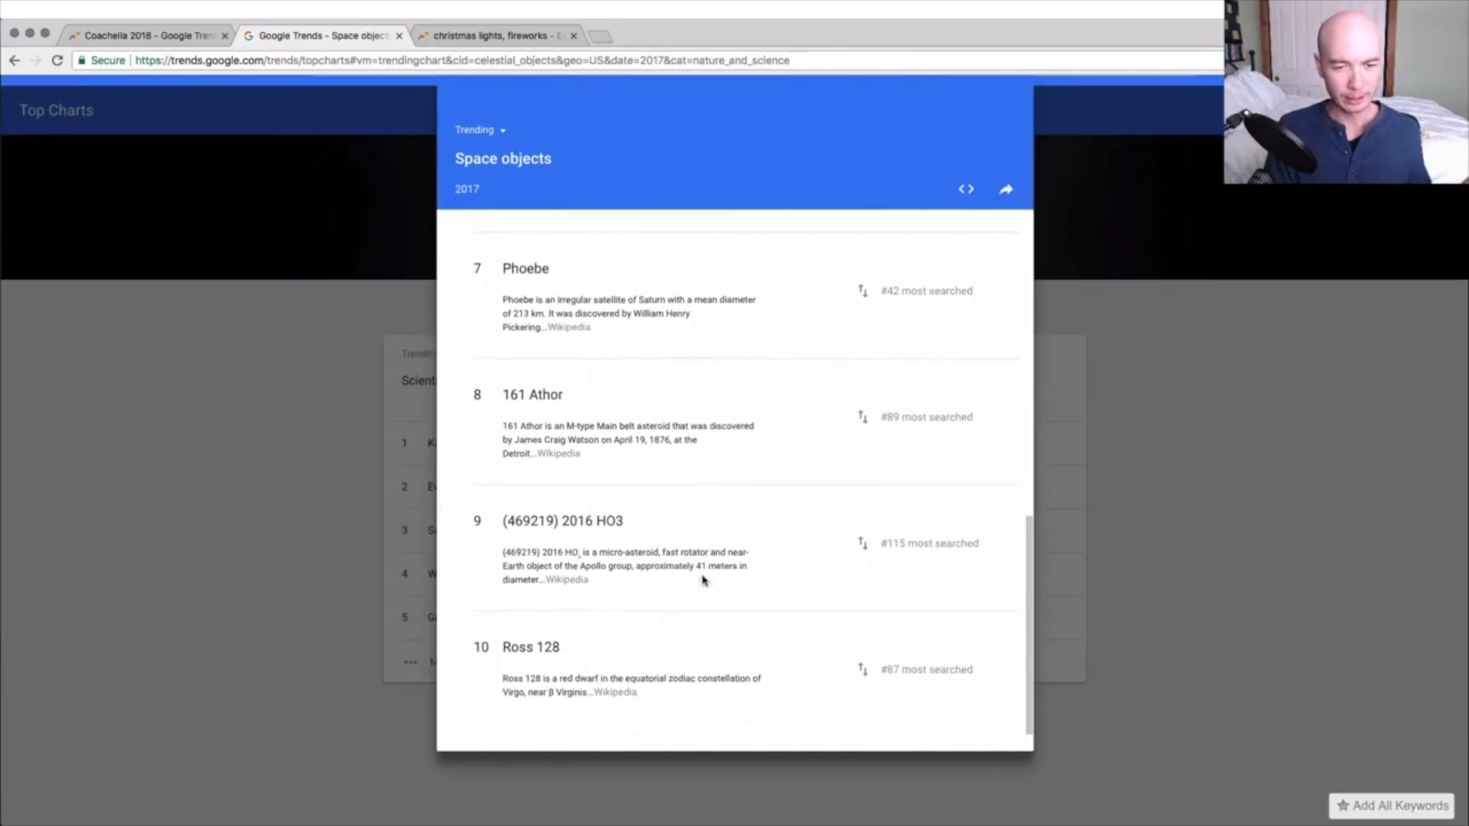
mouse_move(702, 563)
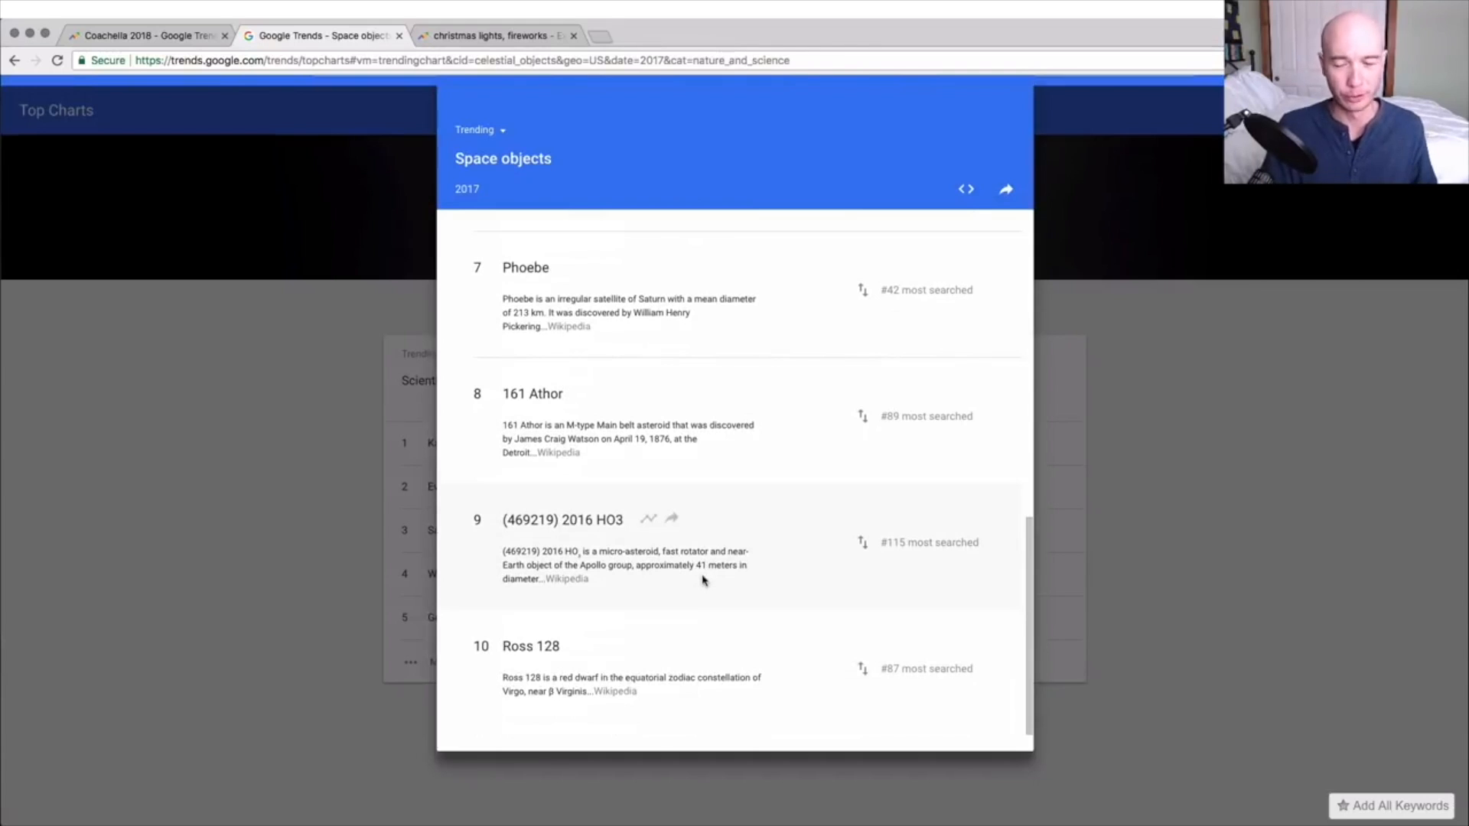
scroll("up", 3)
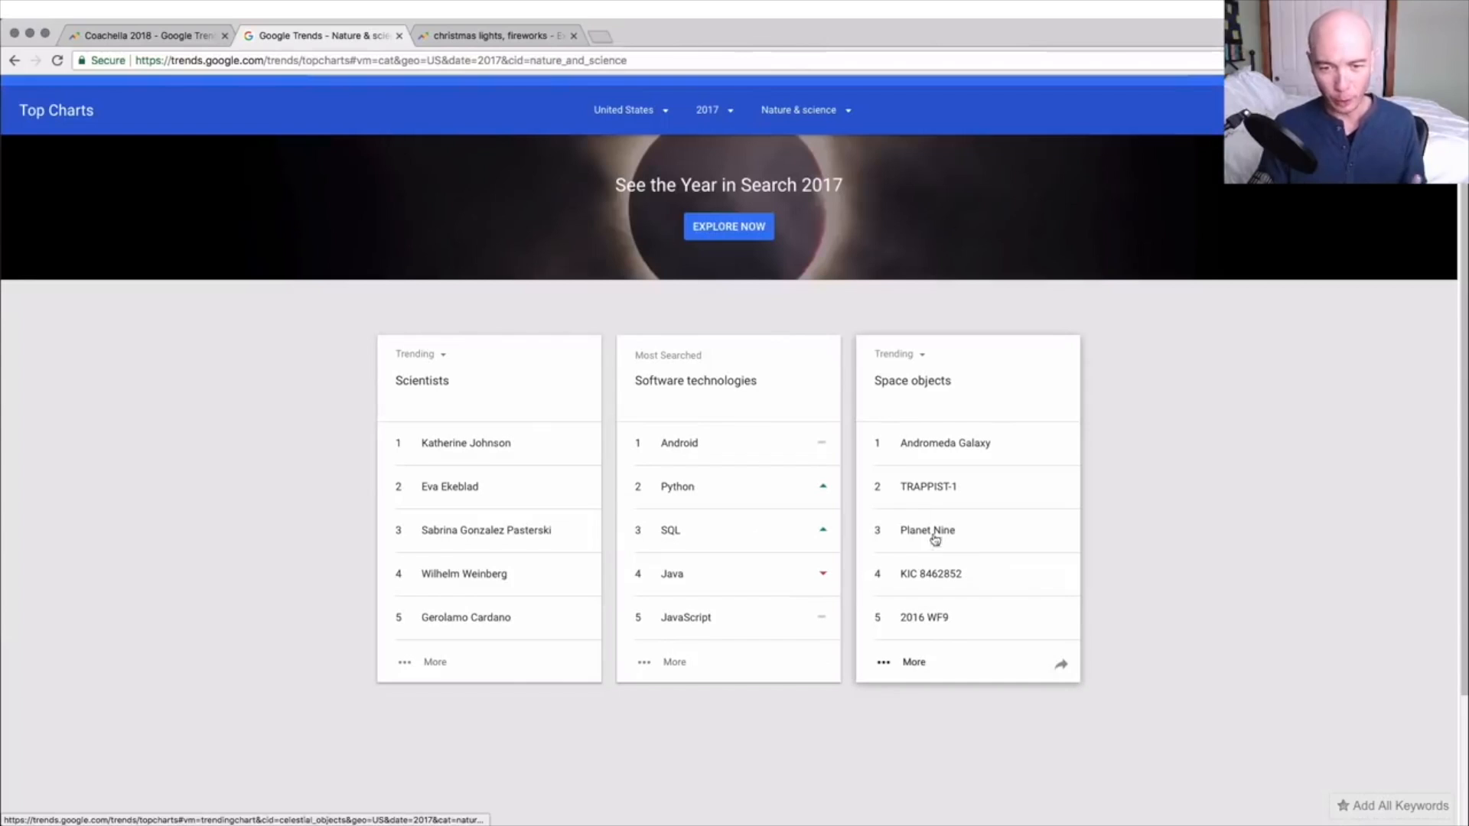
Reset the Top Charts category to All Categories and bring up the year list.
left_click(803, 109)
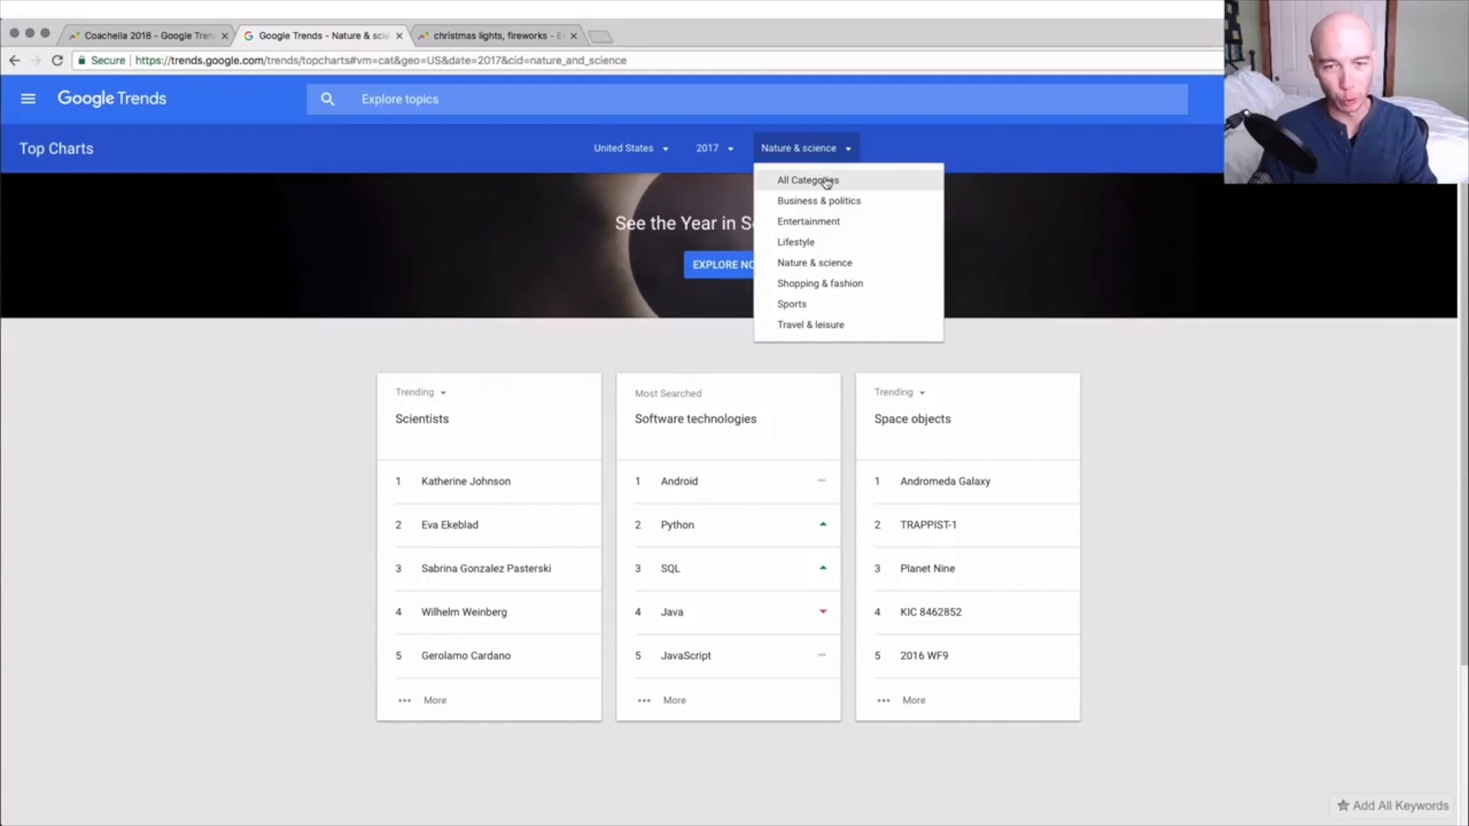
left_click(806, 180)
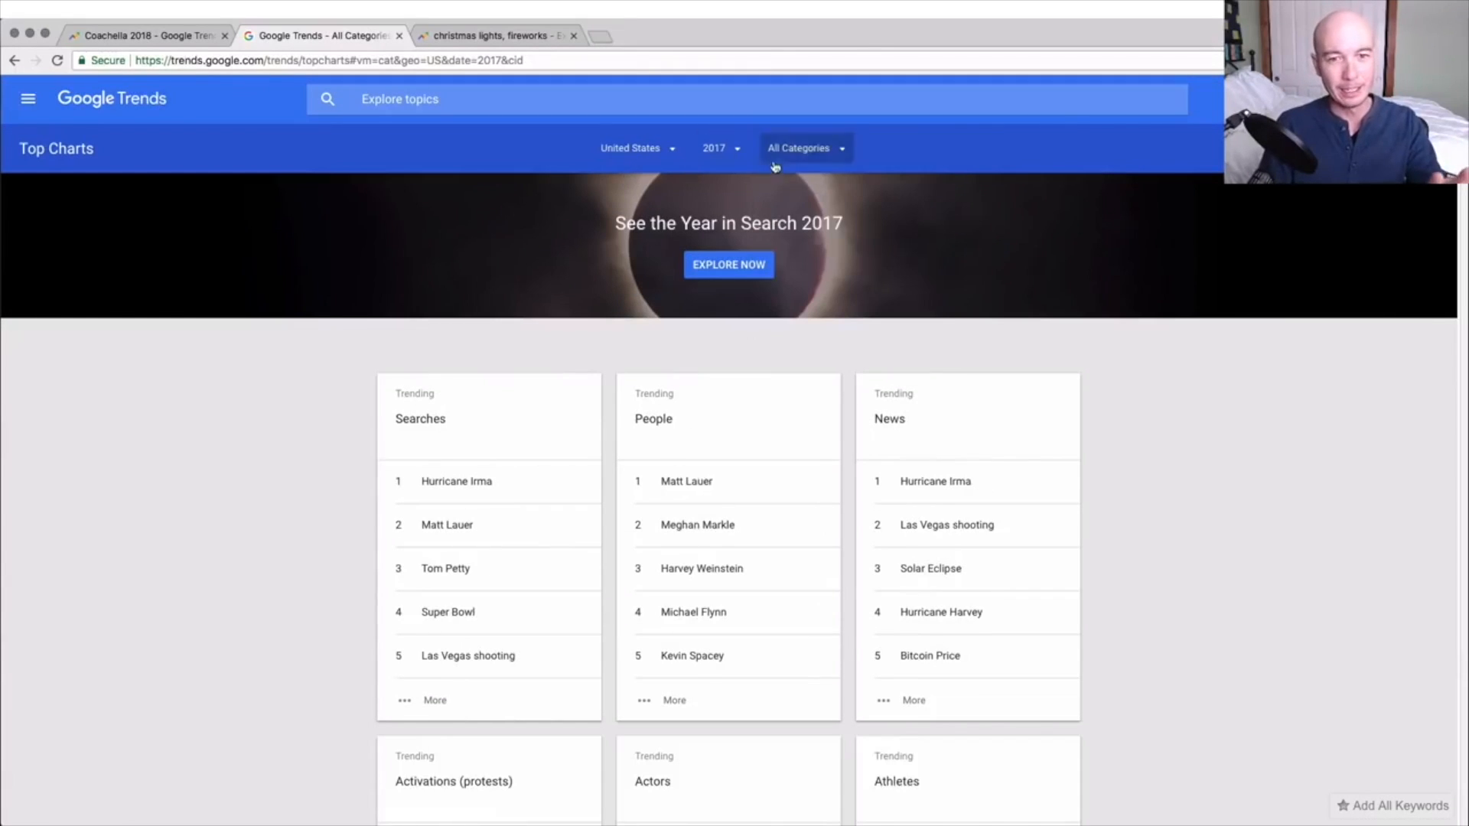
left_click(715, 148)
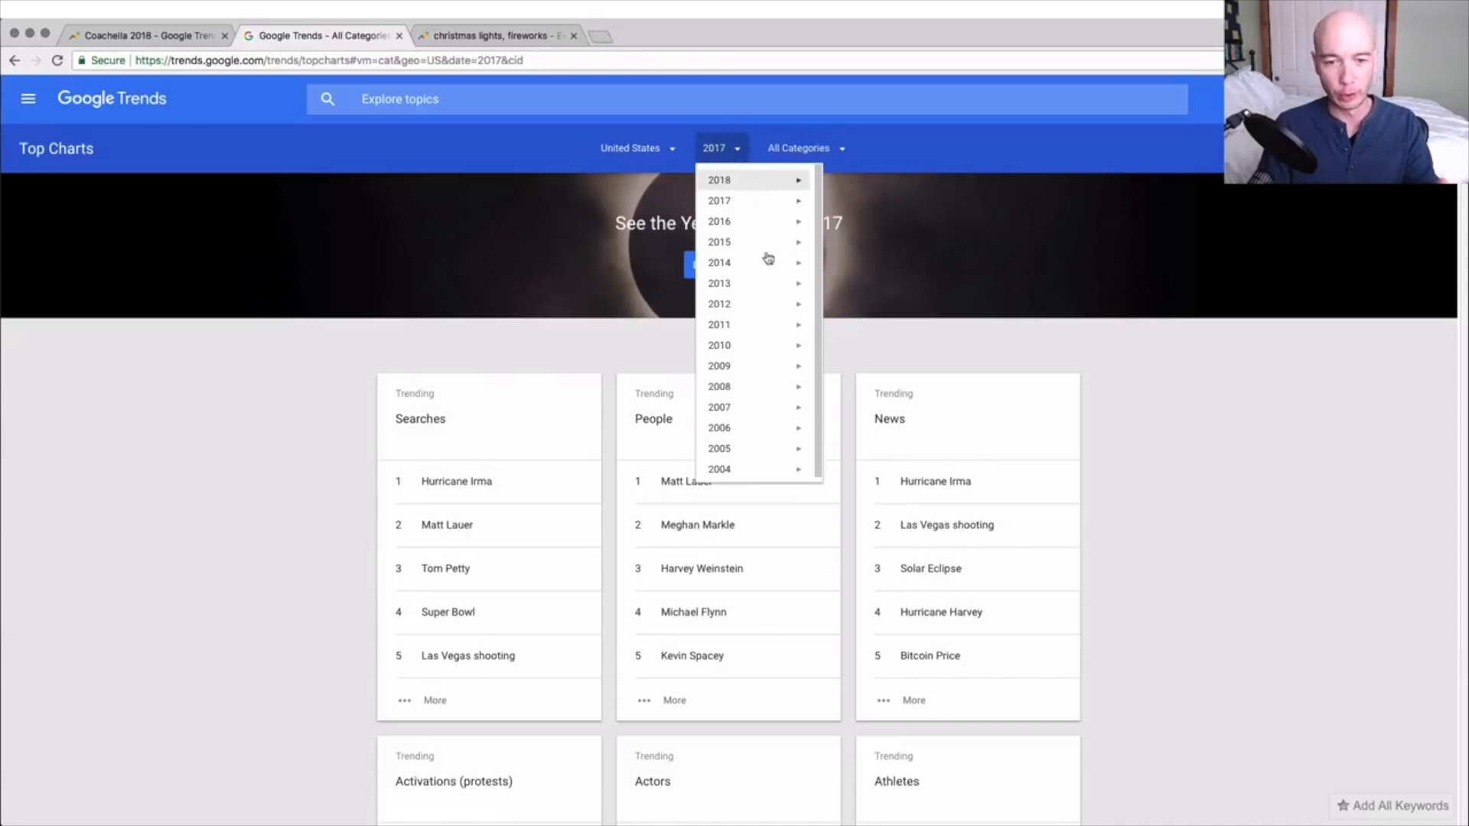
mouse_move(718, 385)
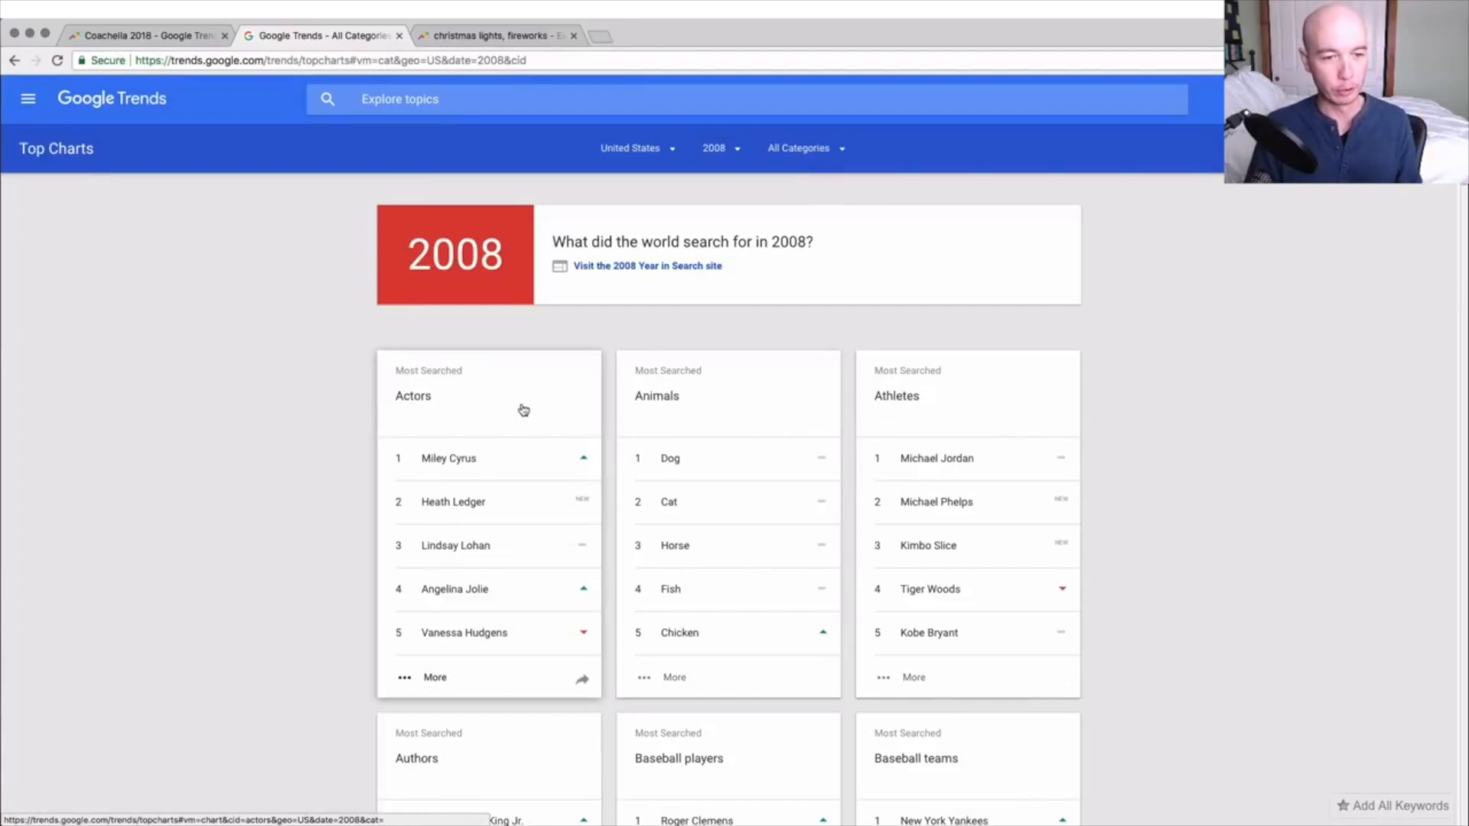
mouse_move(501, 470)
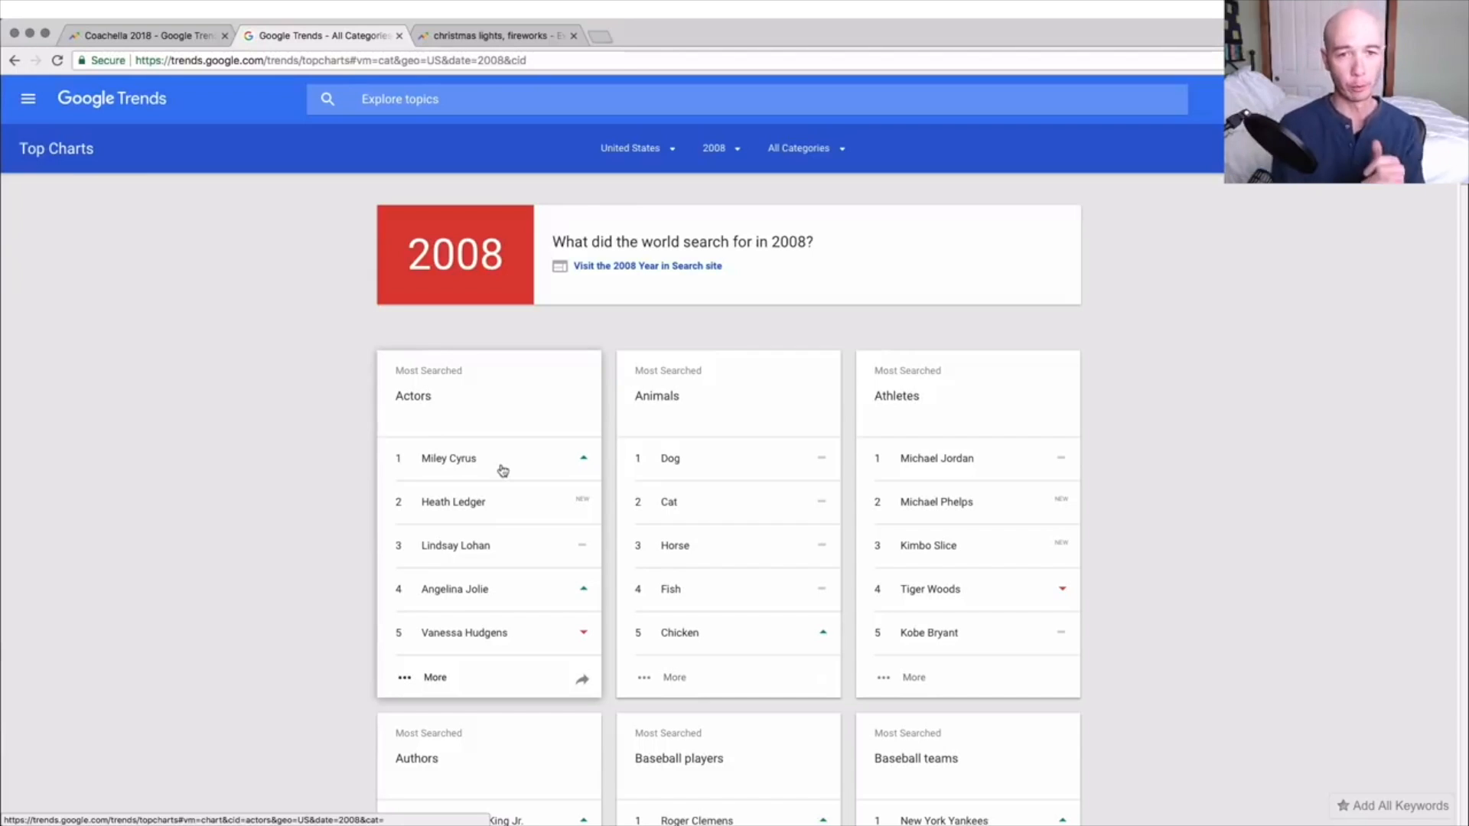
mouse_move(542, 346)
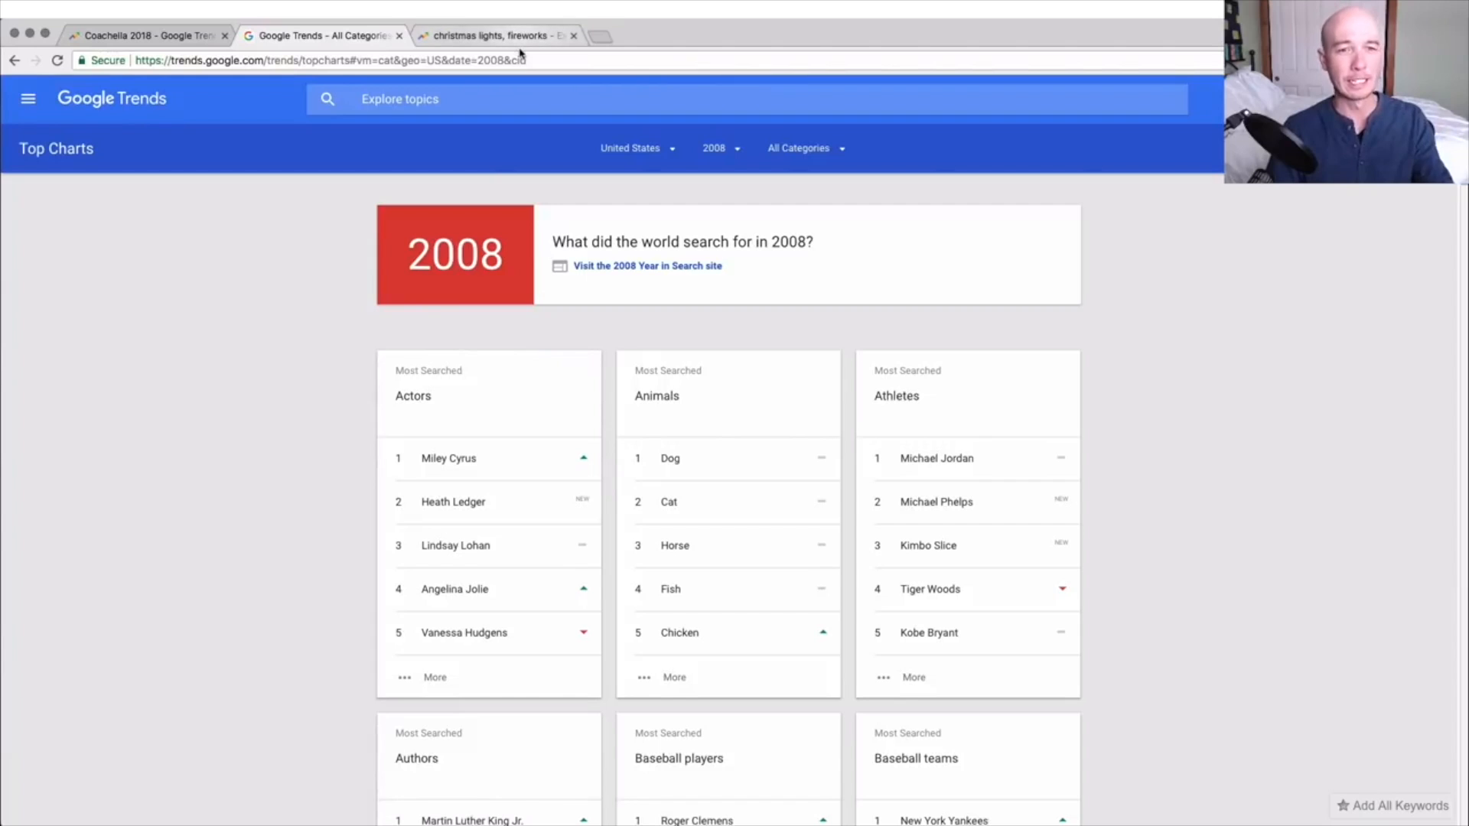
mouse_move(495, 34)
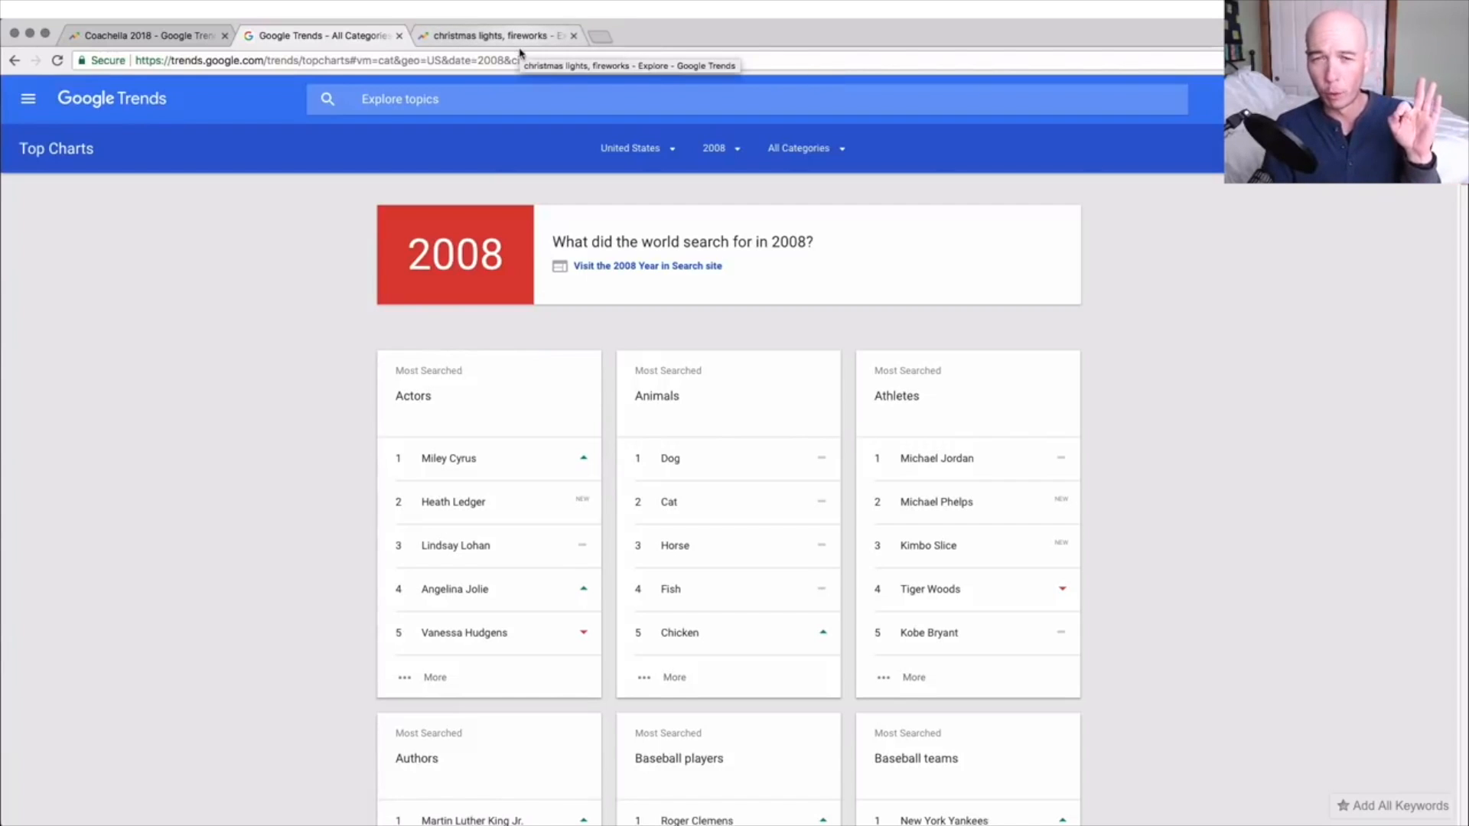
Remove fireworks from the christmas lights vs fireworks comparison.
left_click(497, 35)
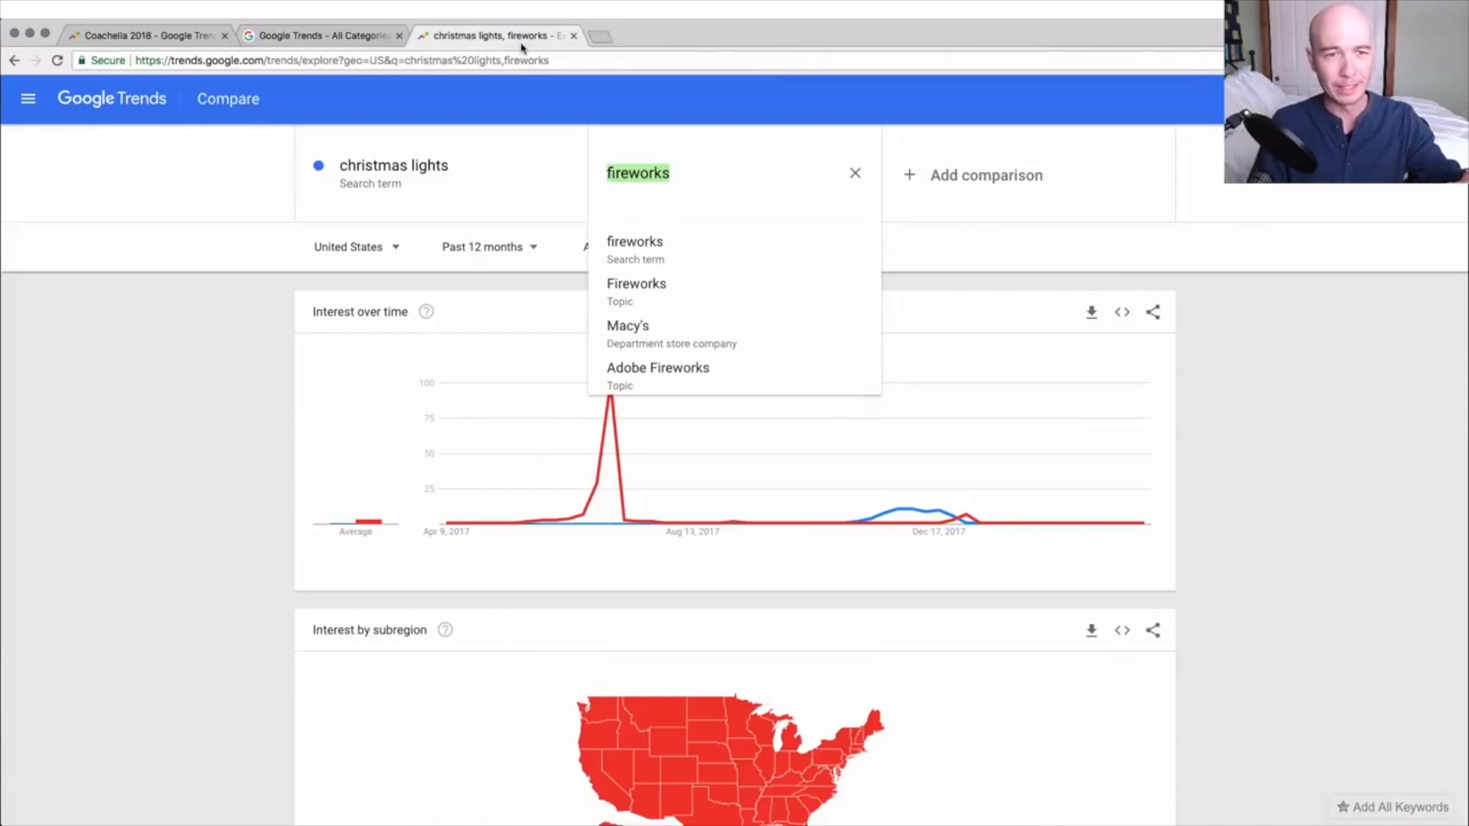
left_click(634, 241)
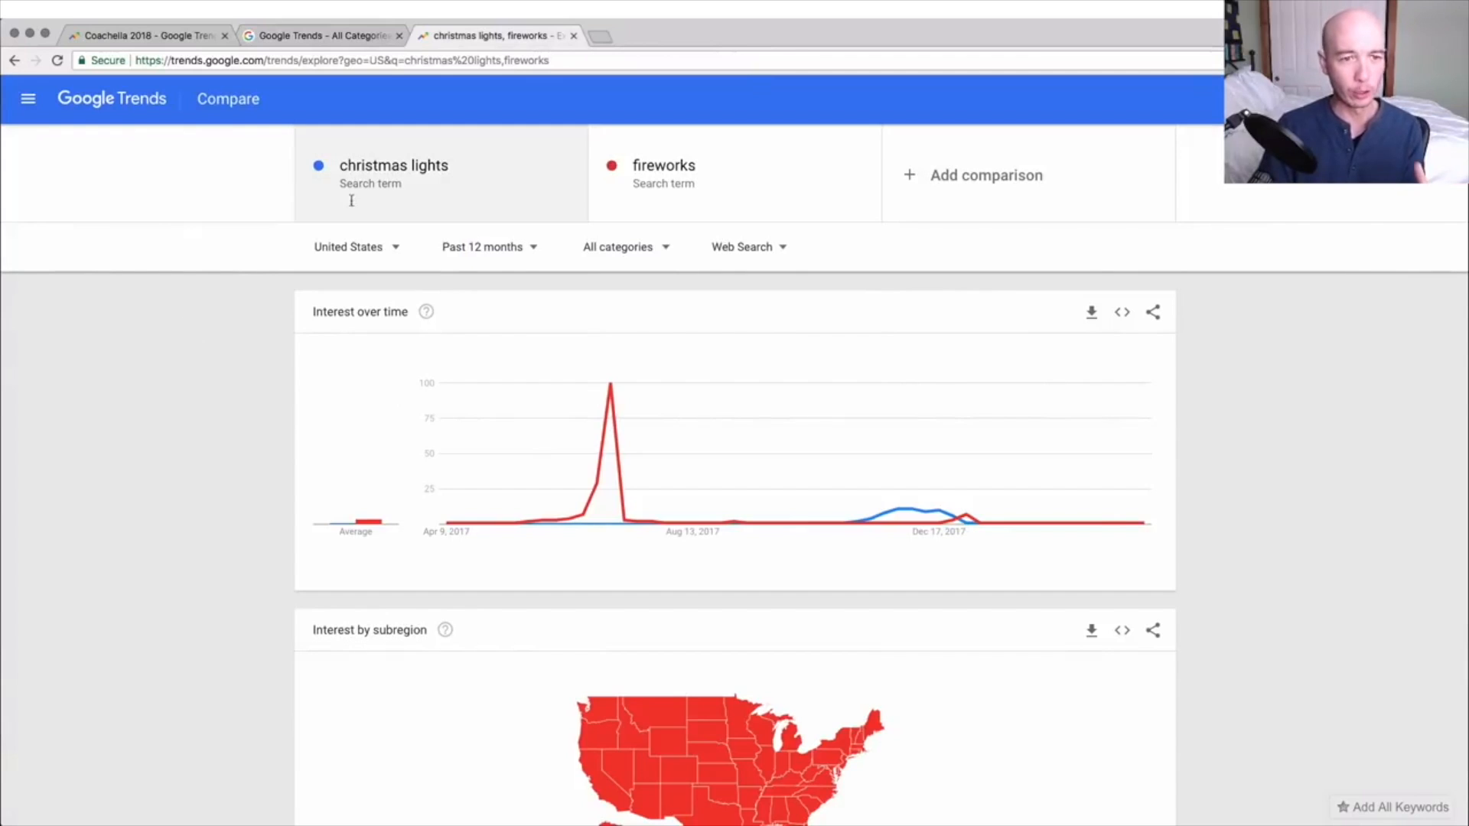
mouse_move(860, 179)
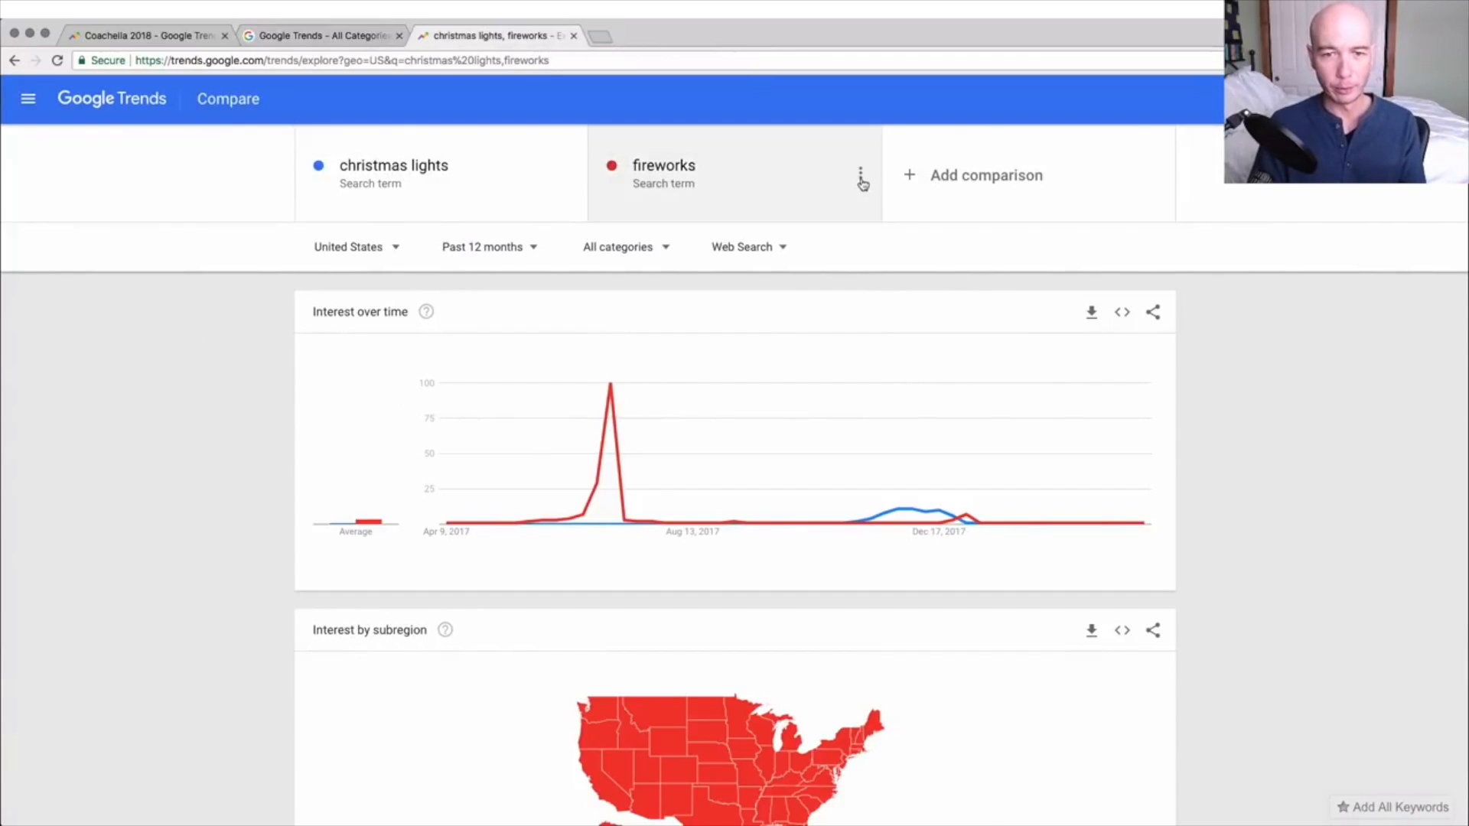
left_click(860, 176)
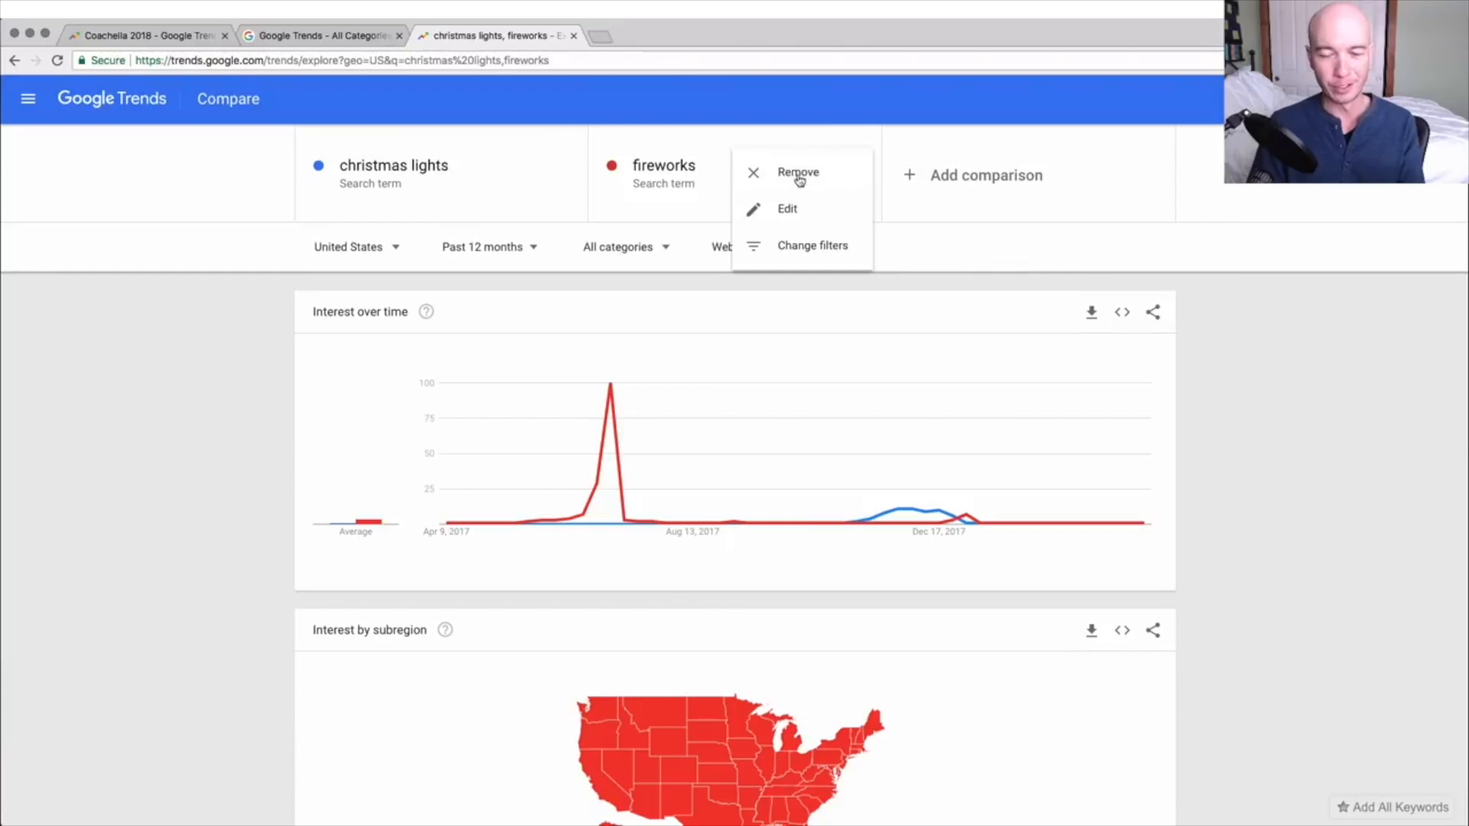
left_click(797, 172)
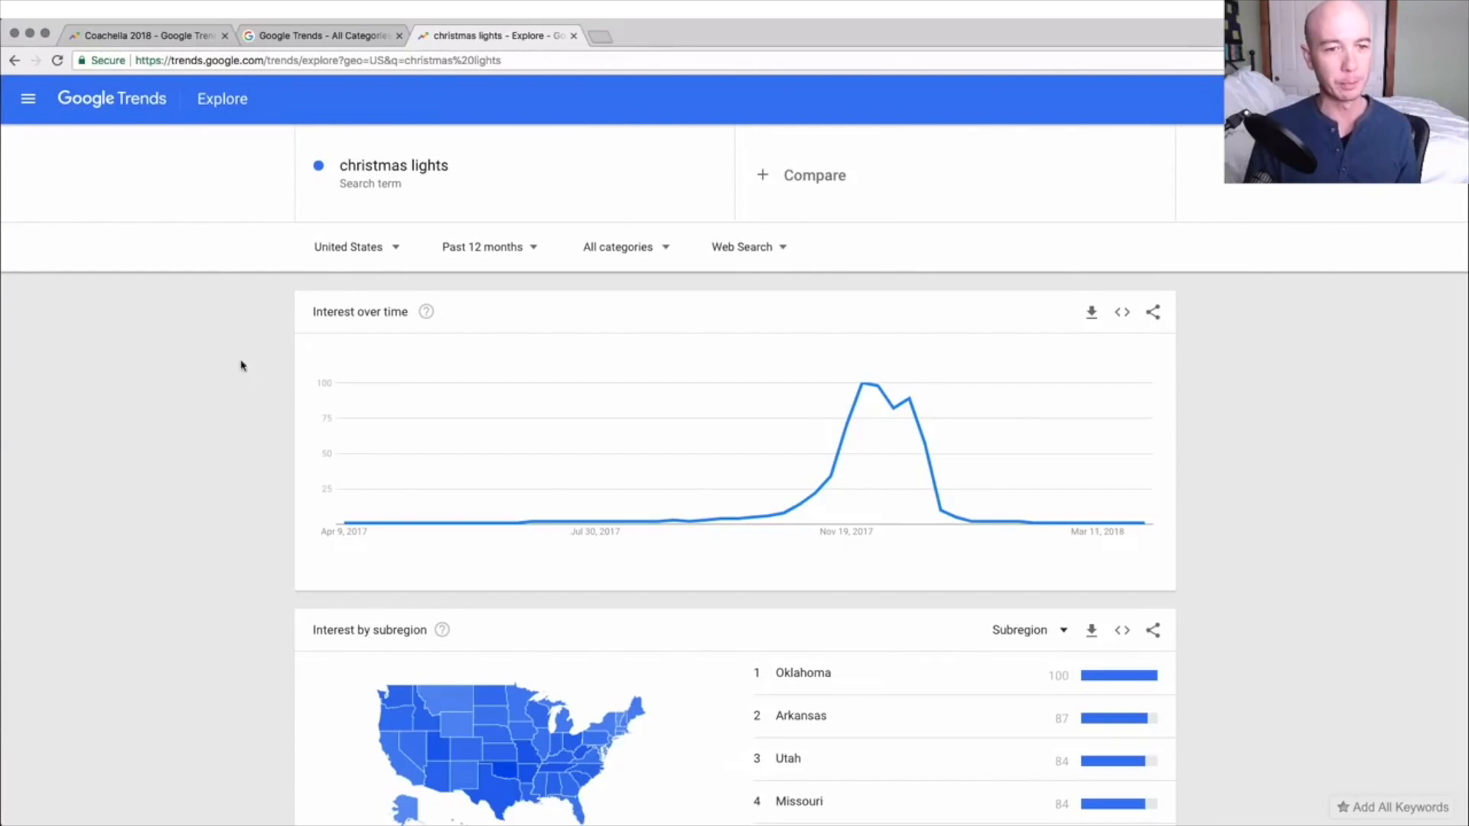
mouse_move(325, 572)
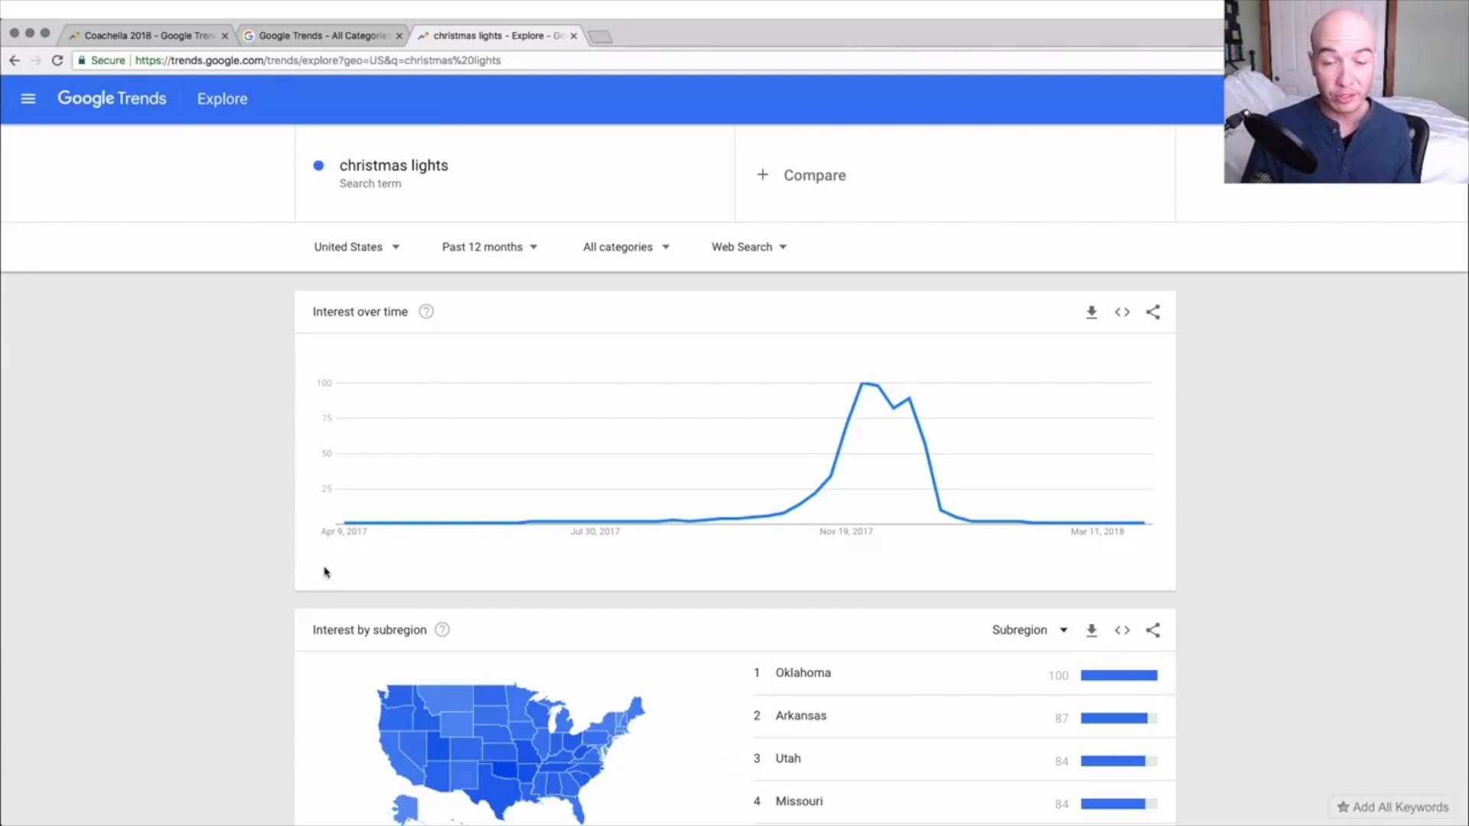
mouse_move(551, 525)
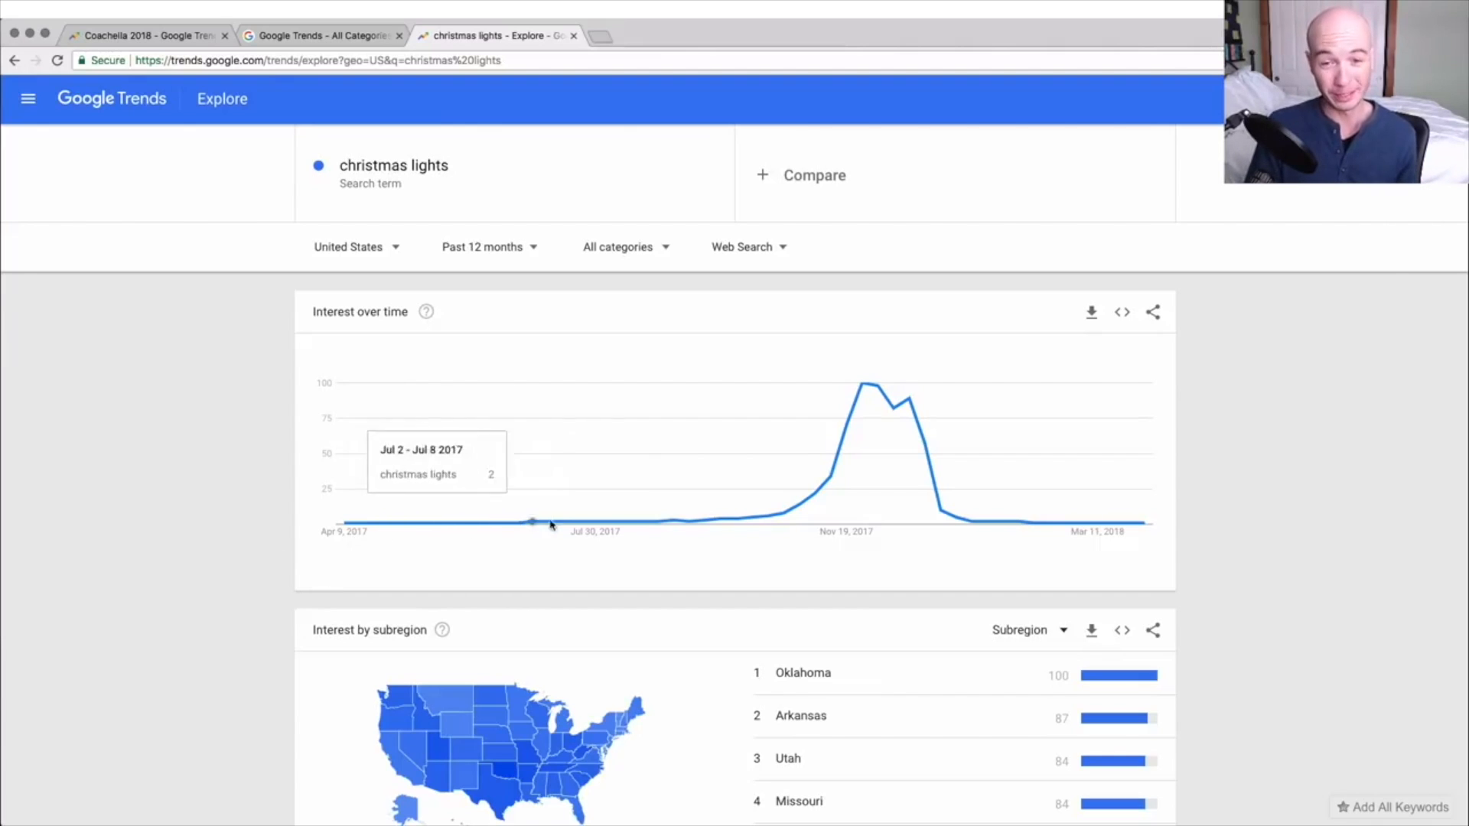
mouse_move(843, 496)
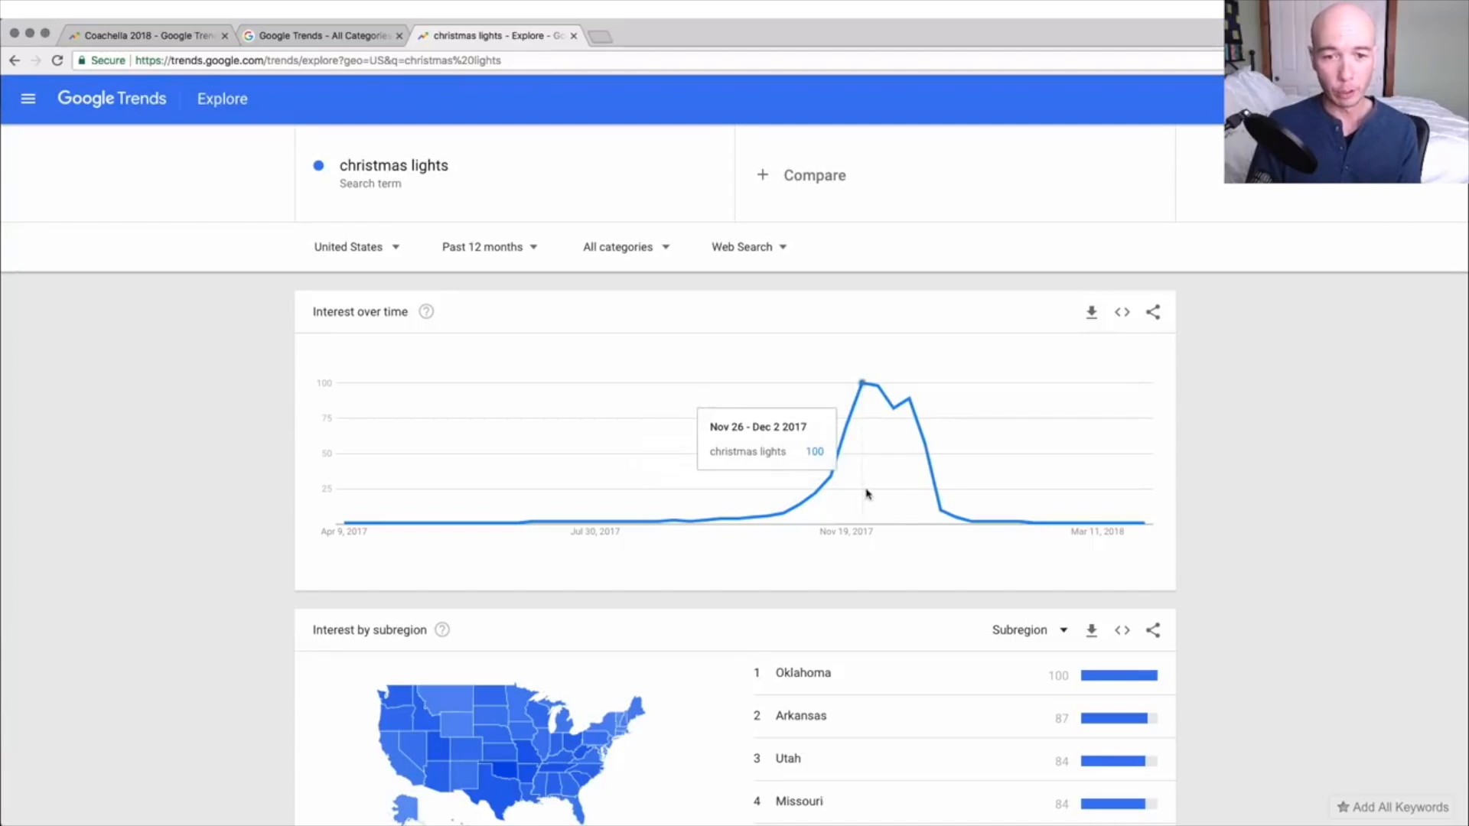
mouse_move(890, 492)
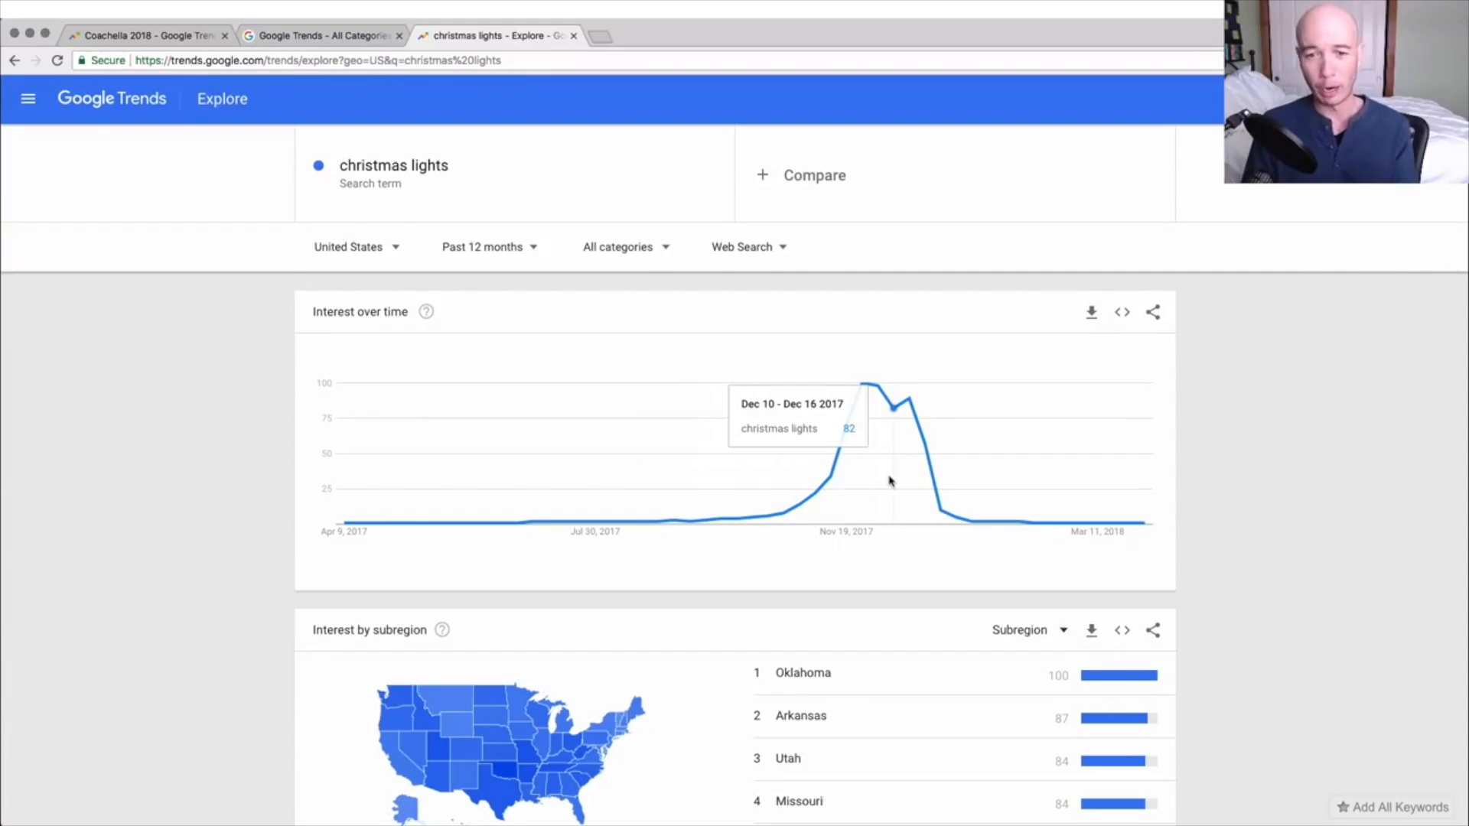
mouse_move(938, 527)
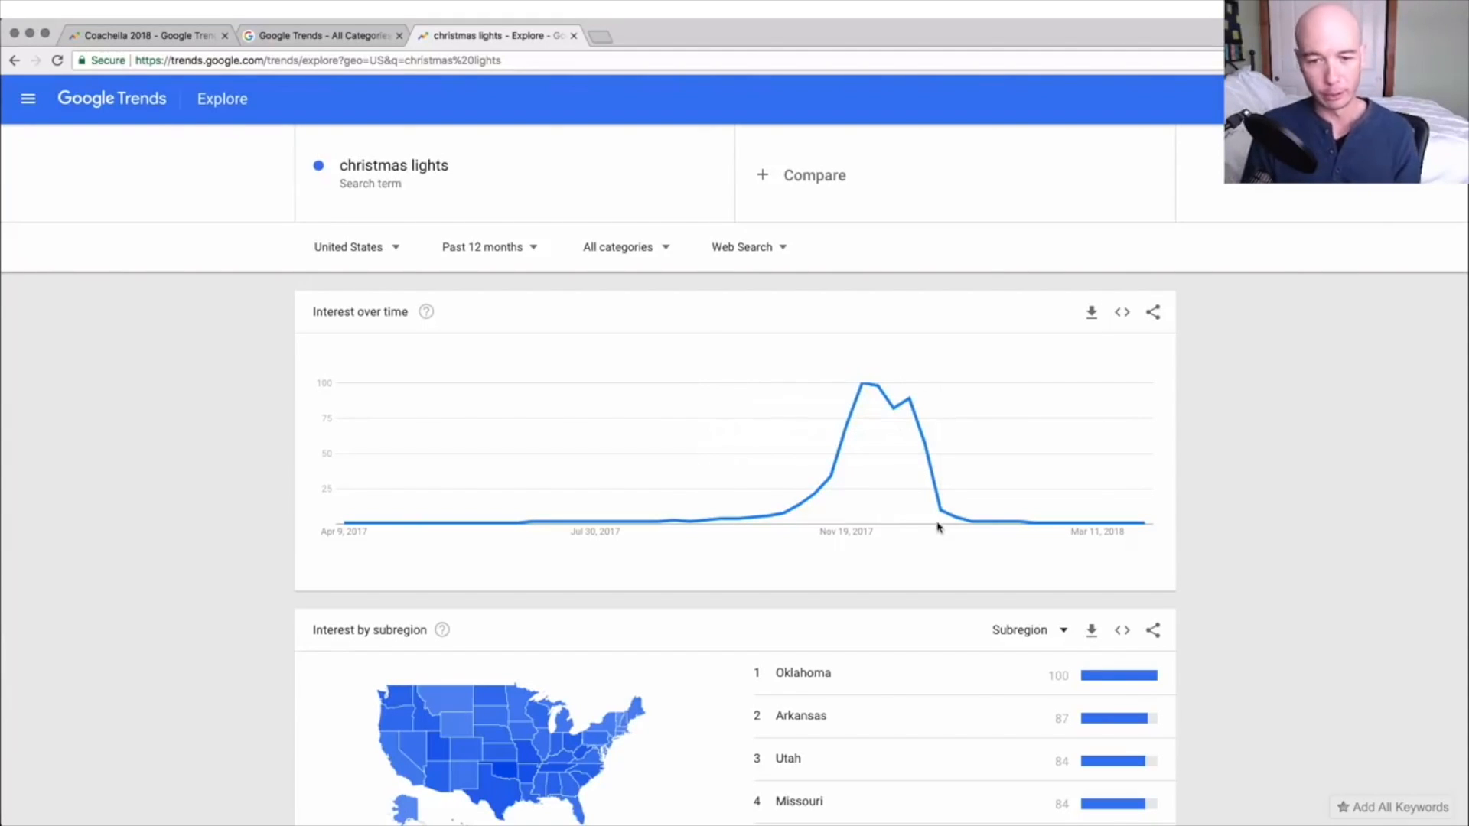
mouse_move(939, 522)
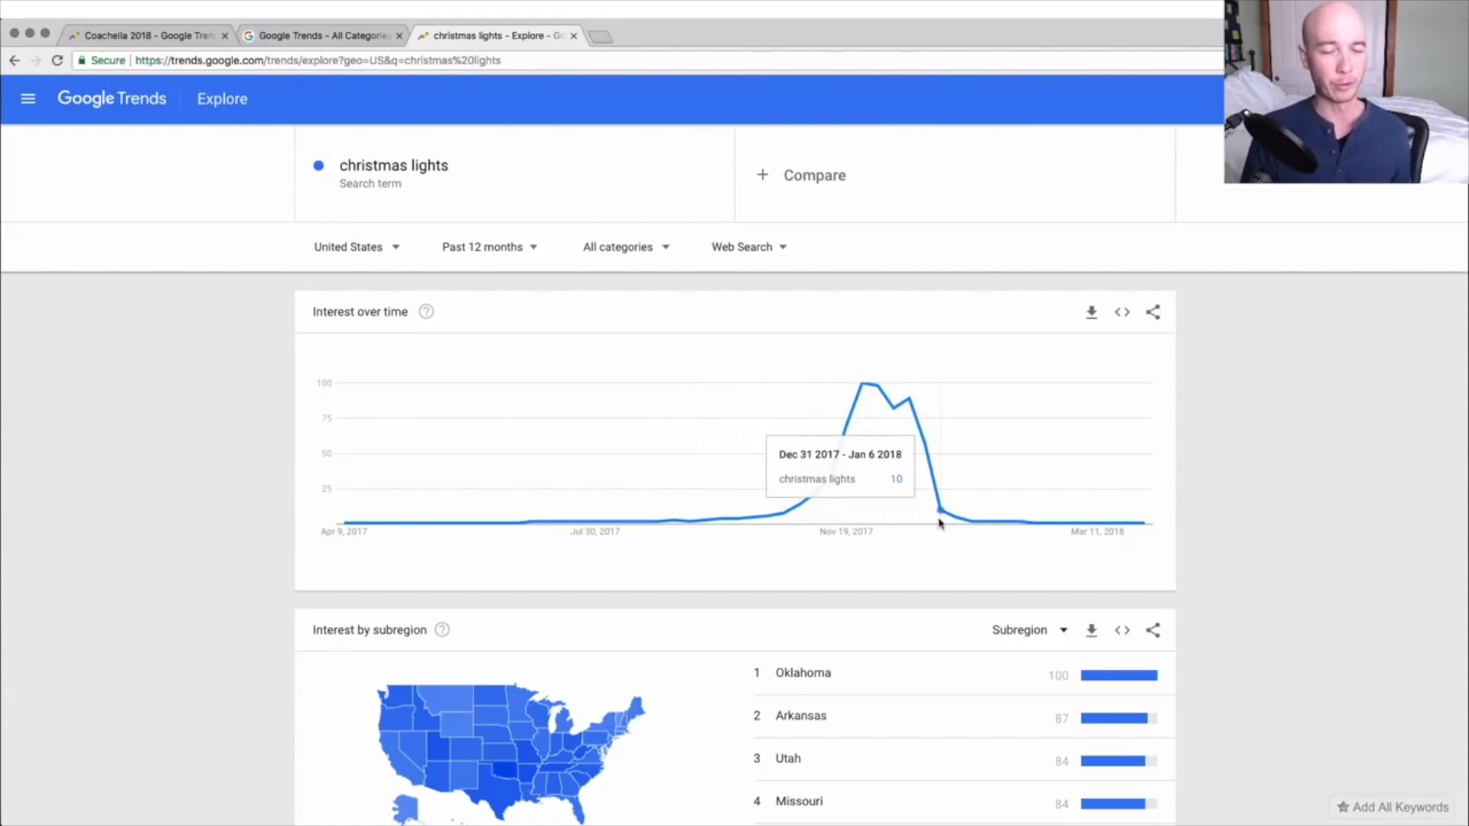
mouse_move(463, 255)
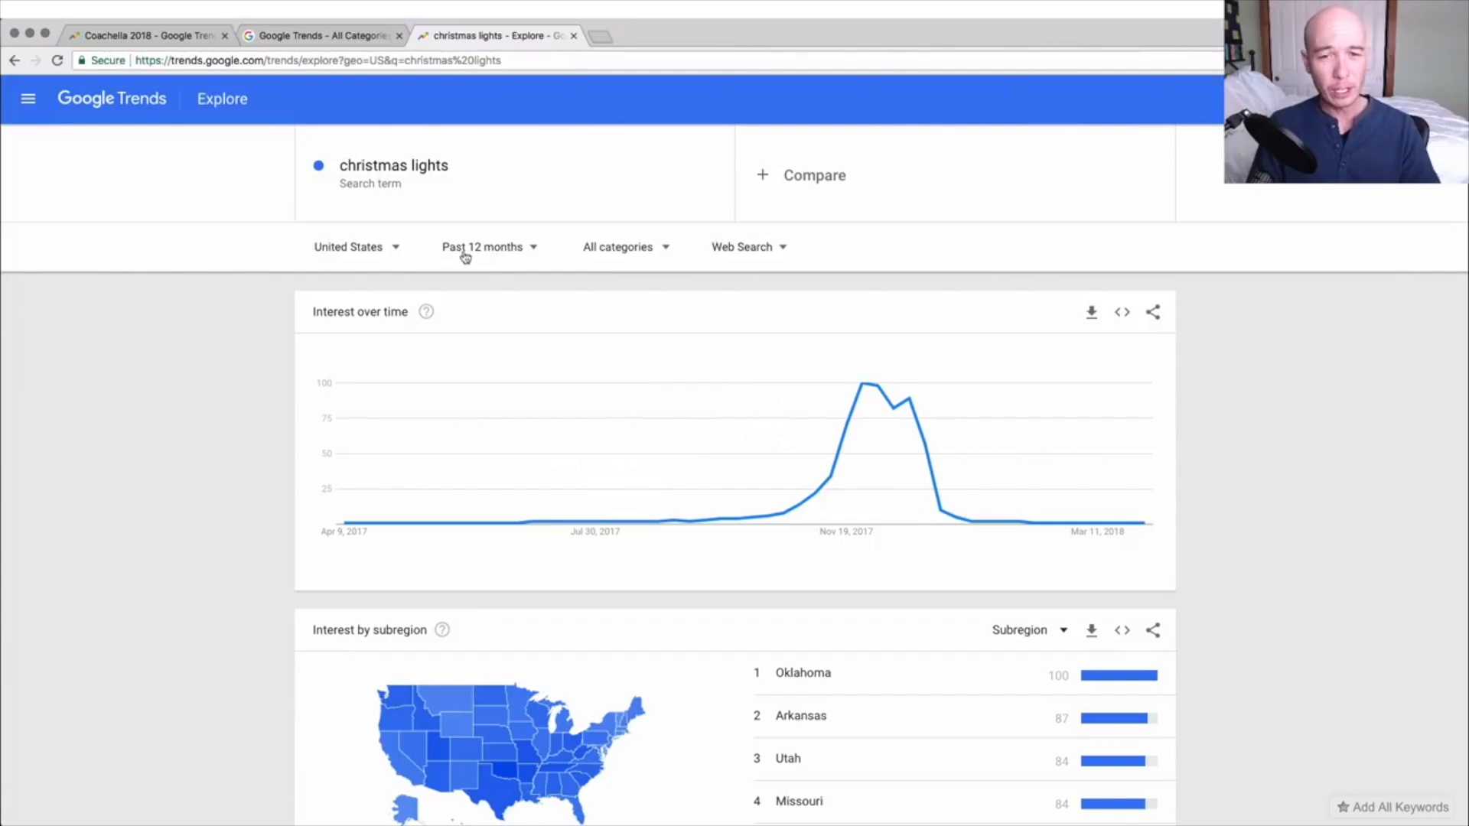
Change the christmas lights chart time range to Past 5 years.
left_click(483, 246)
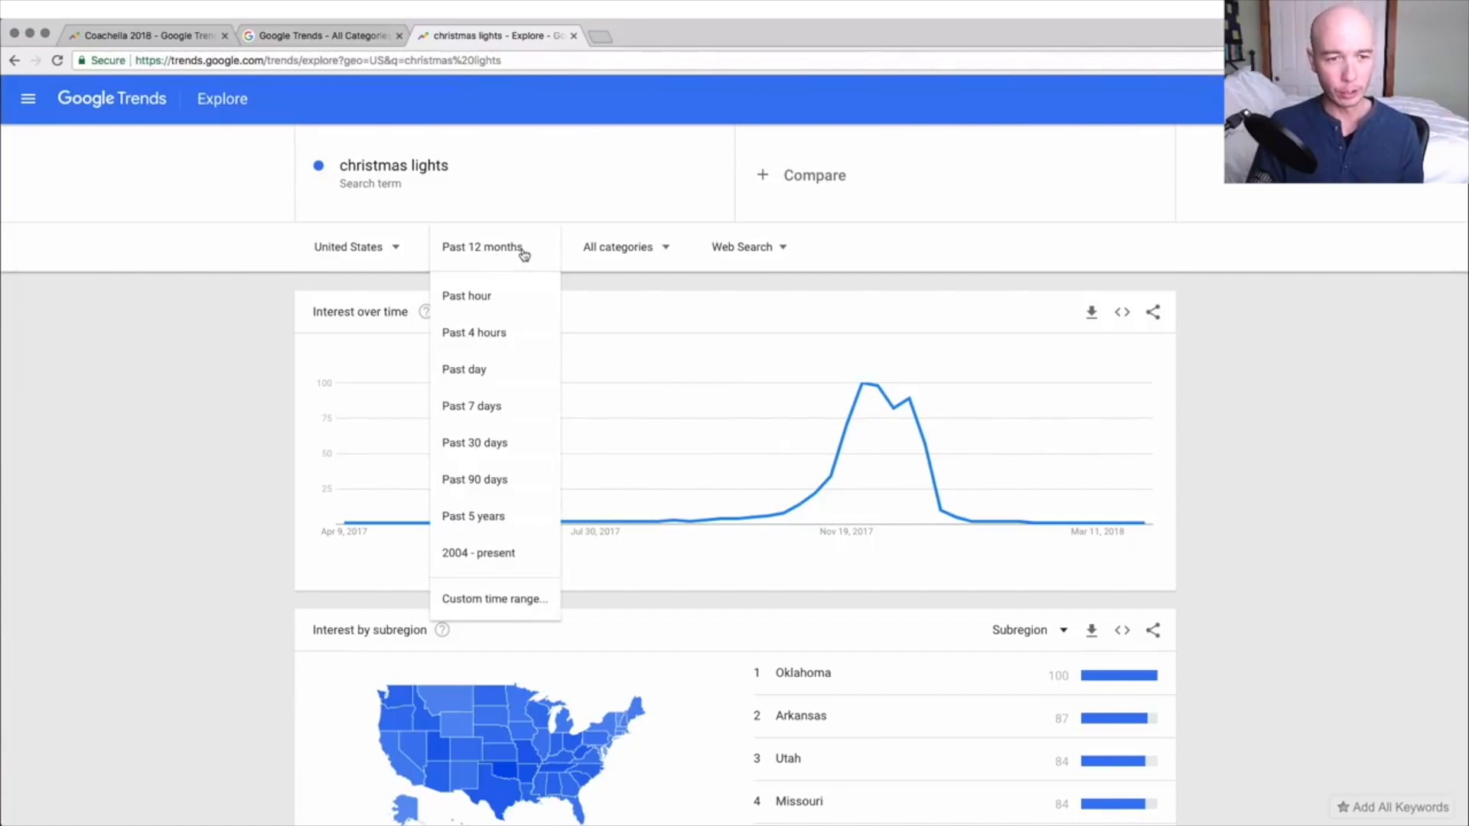
mouse_move(515, 521)
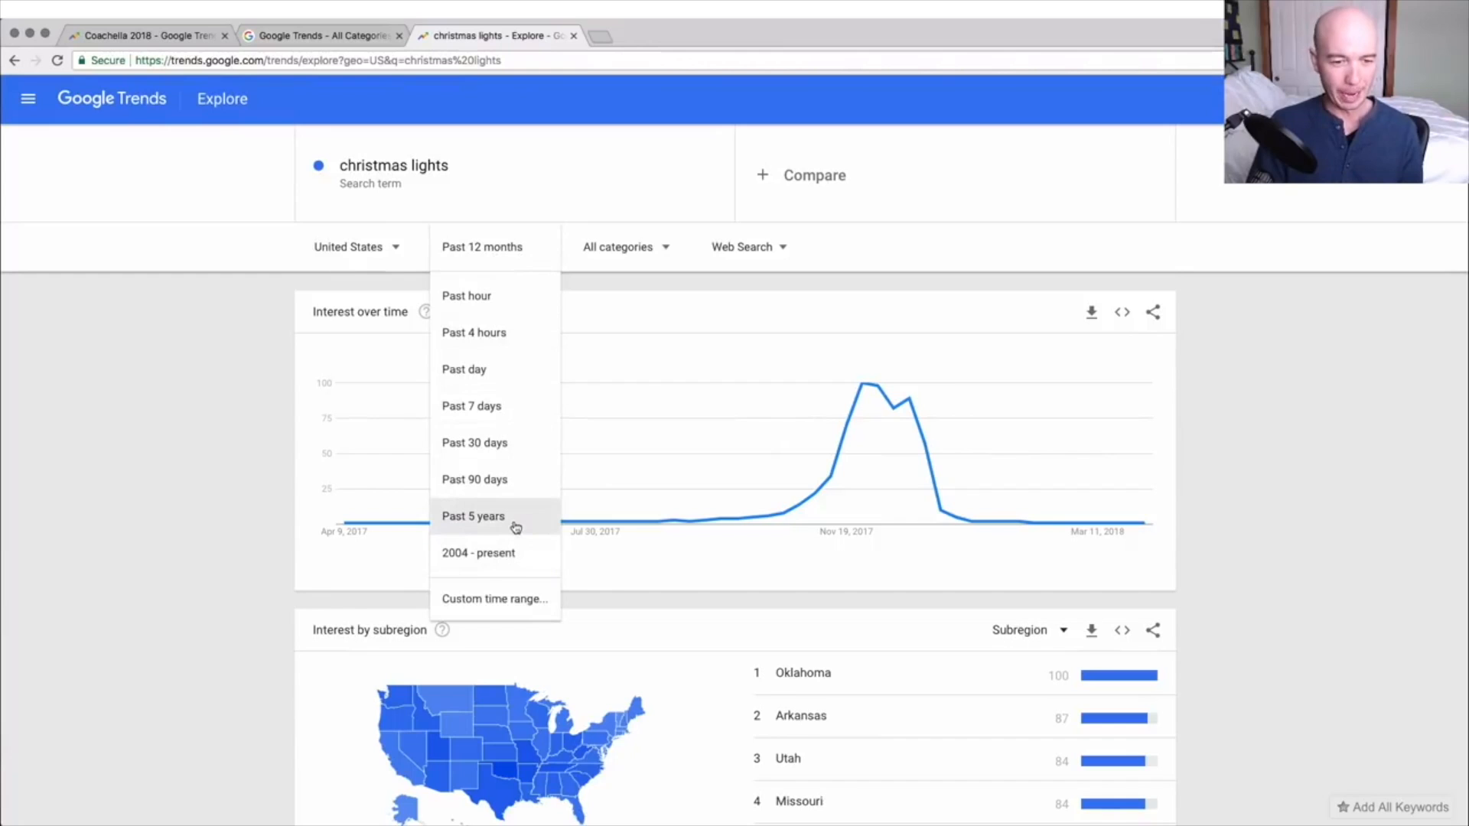
left_click(473, 516)
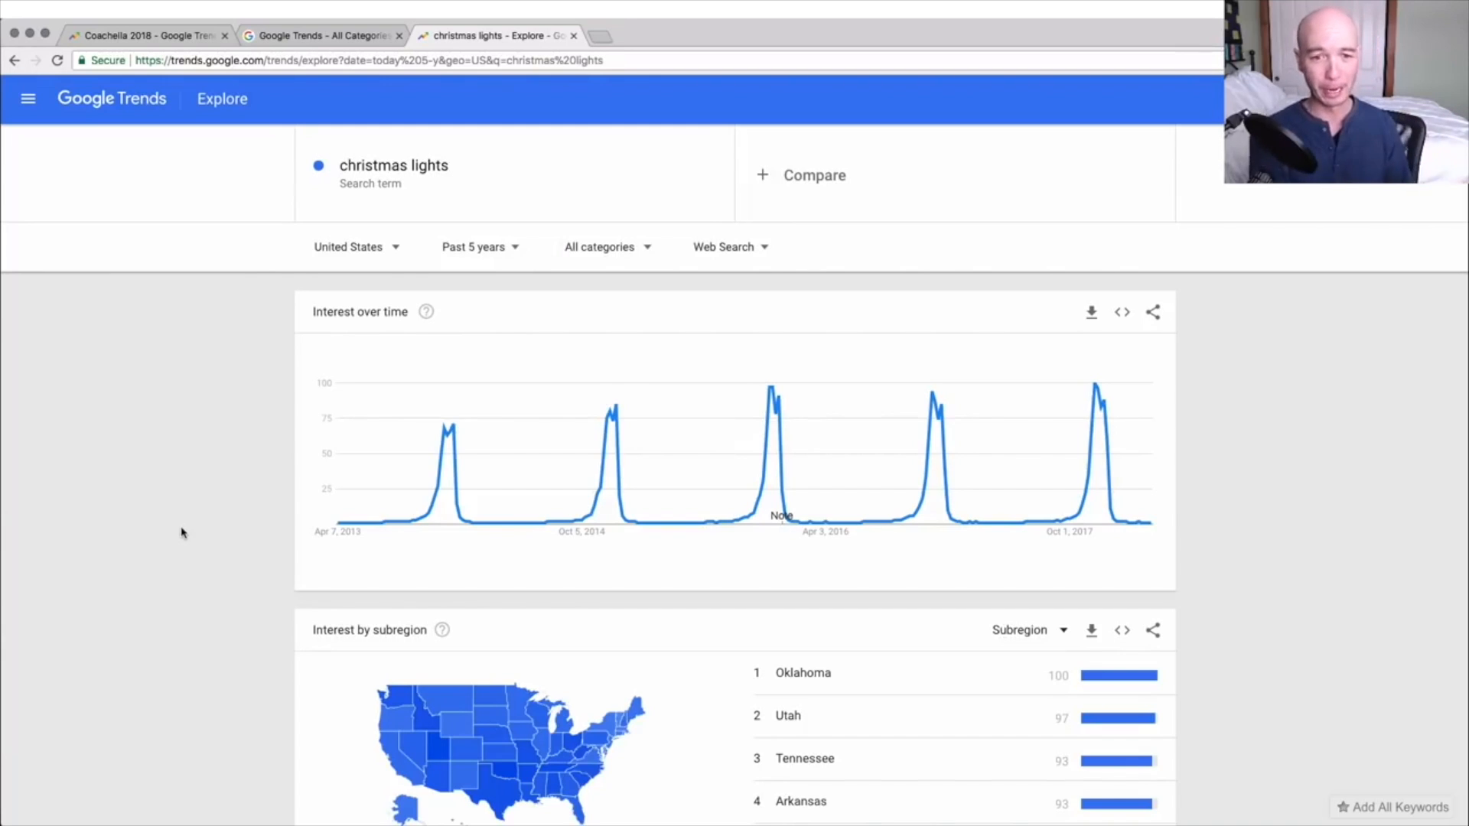
mouse_move(445, 428)
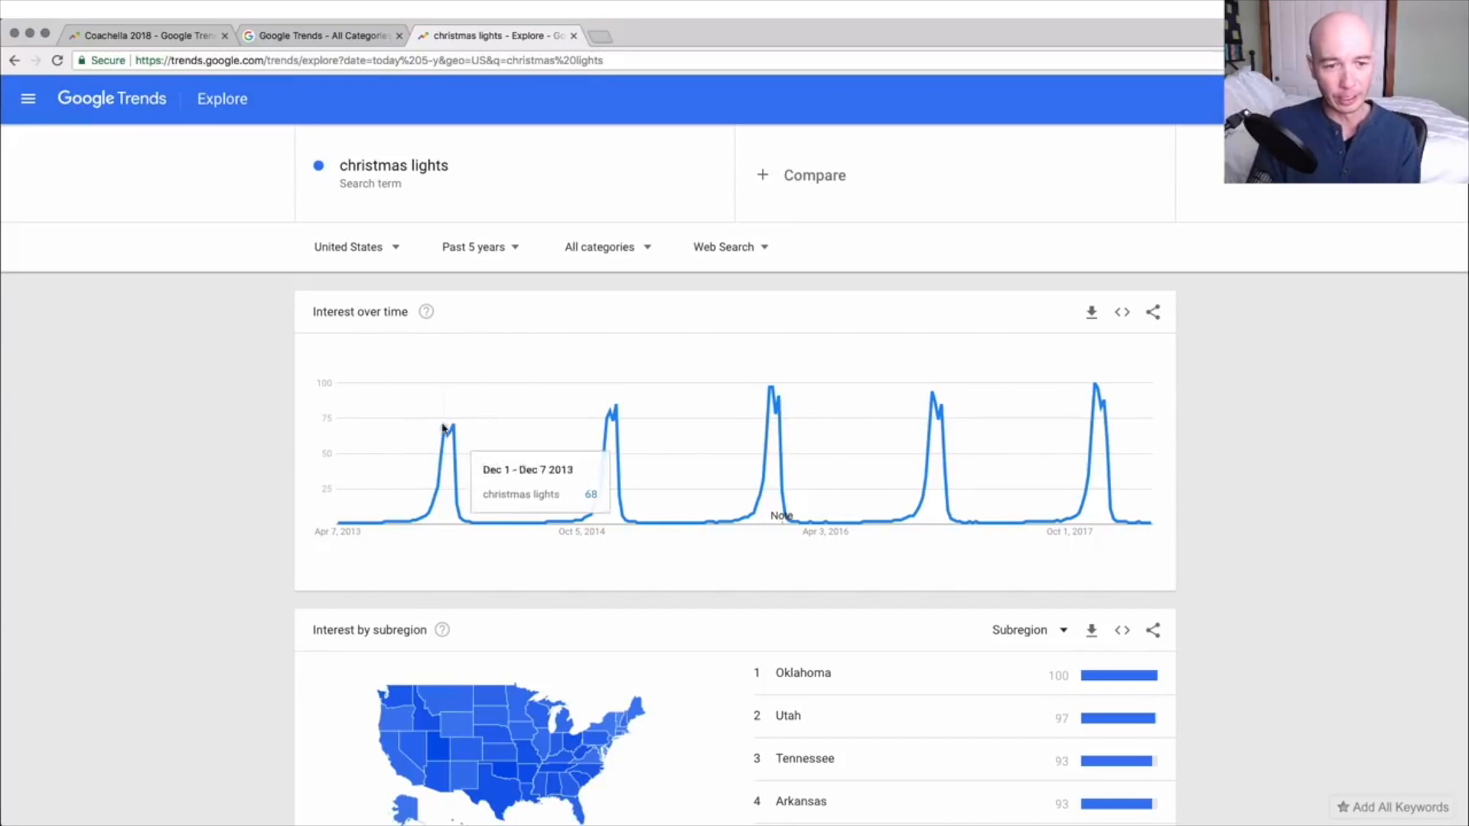
mouse_move(454, 435)
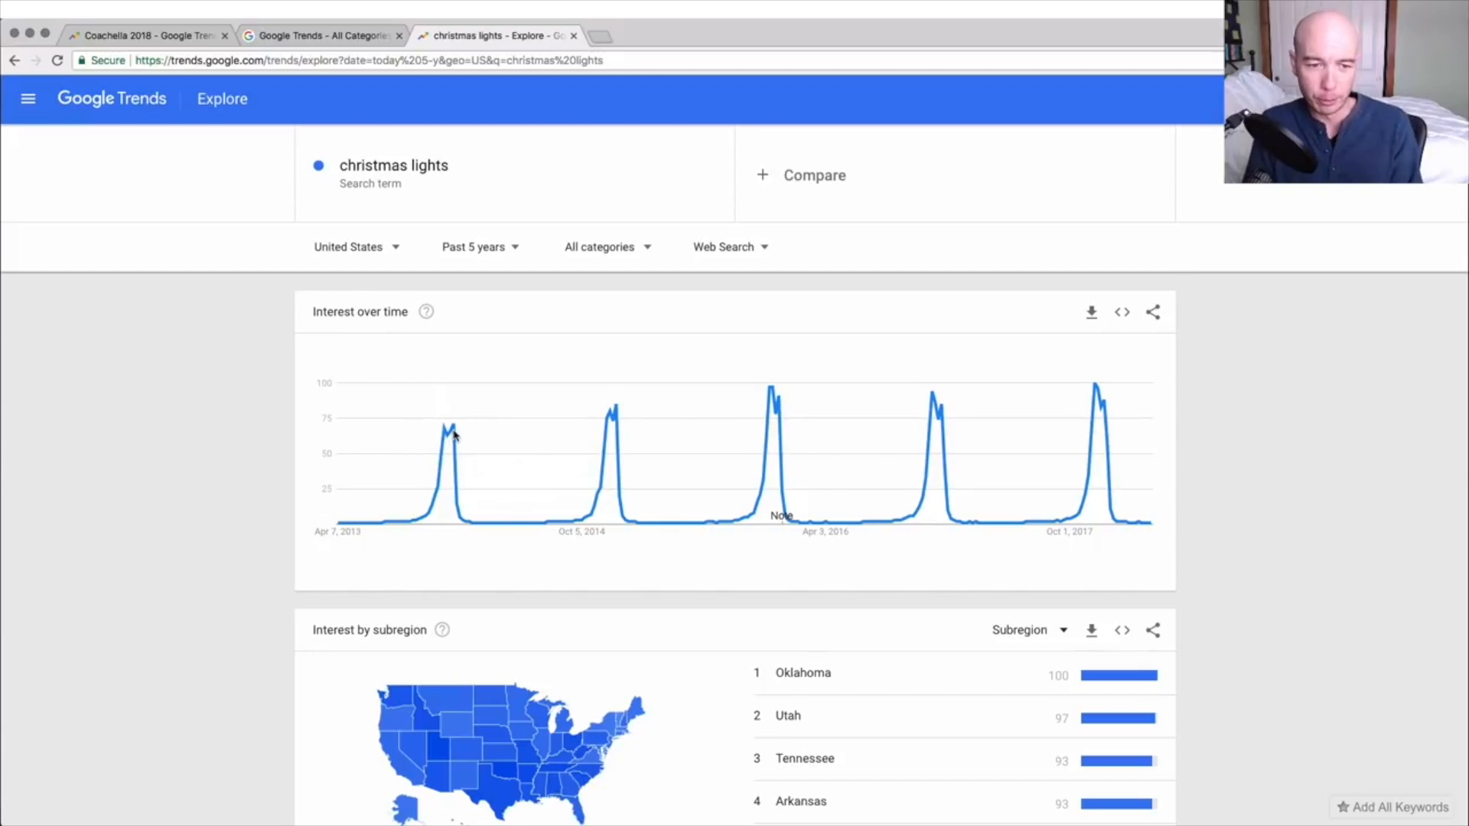
mouse_move(495, 558)
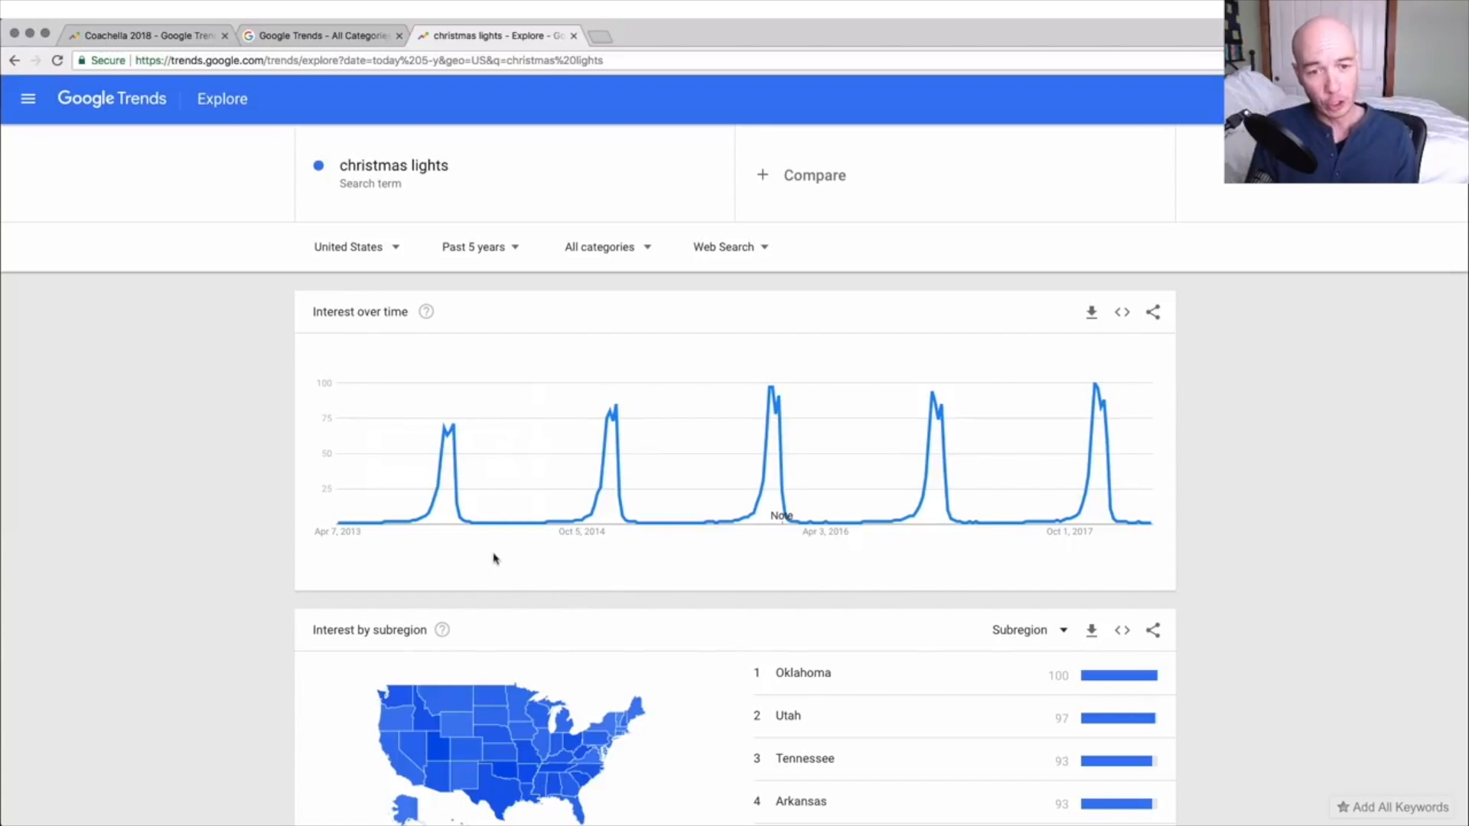
mouse_move(731, 564)
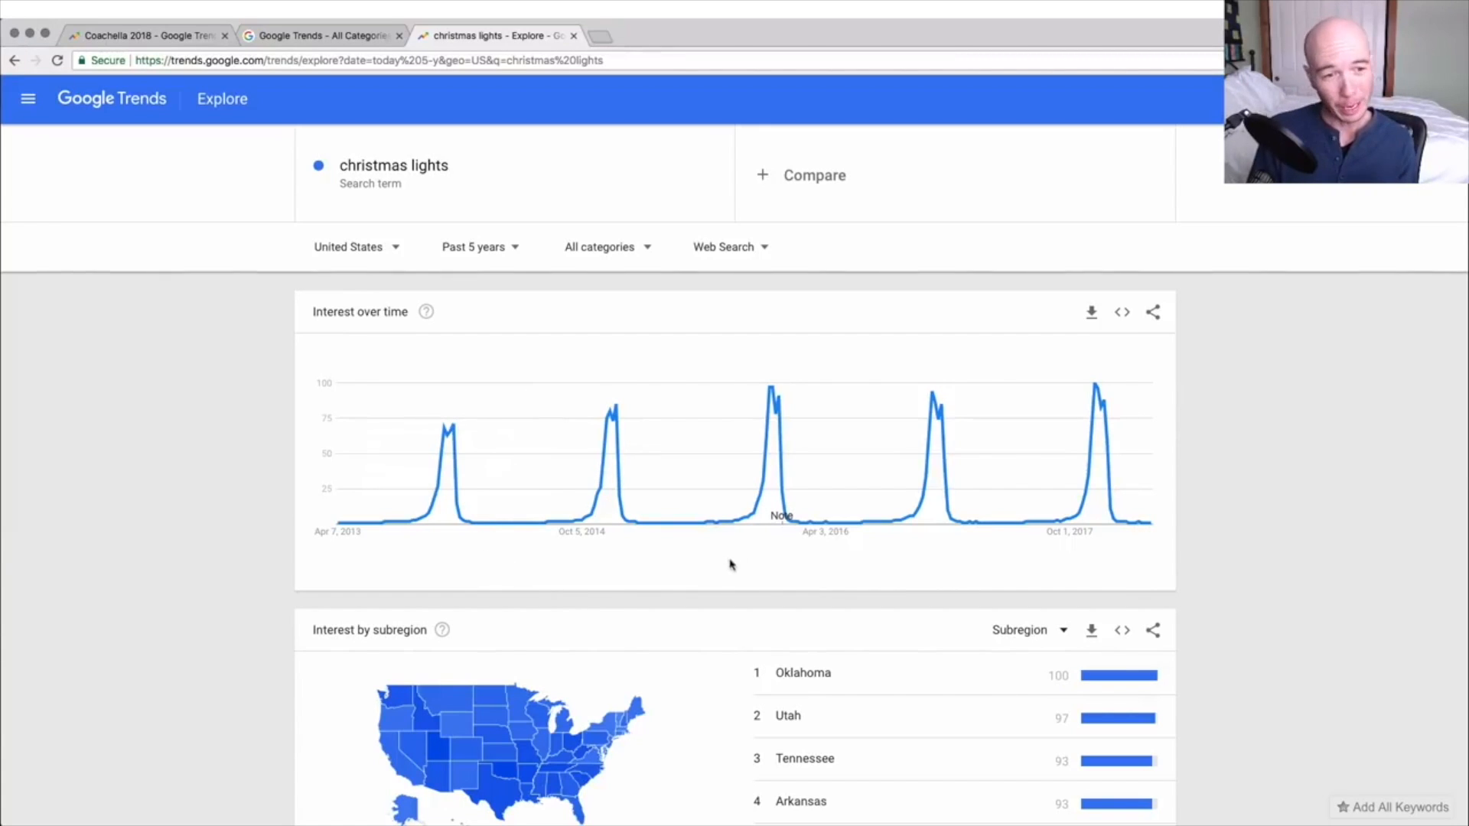
mouse_move(999, 548)
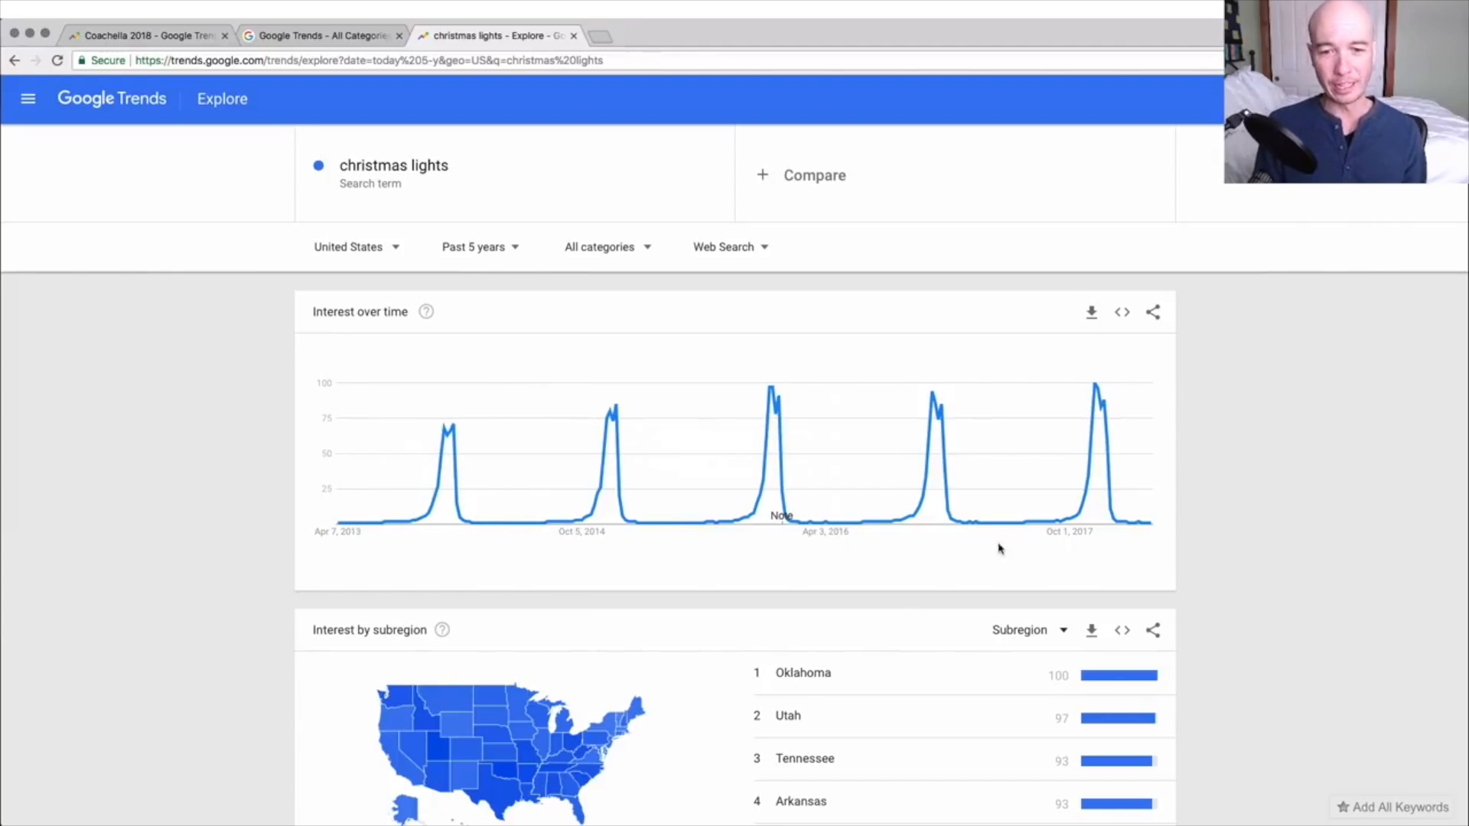
mouse_move(1114, 386)
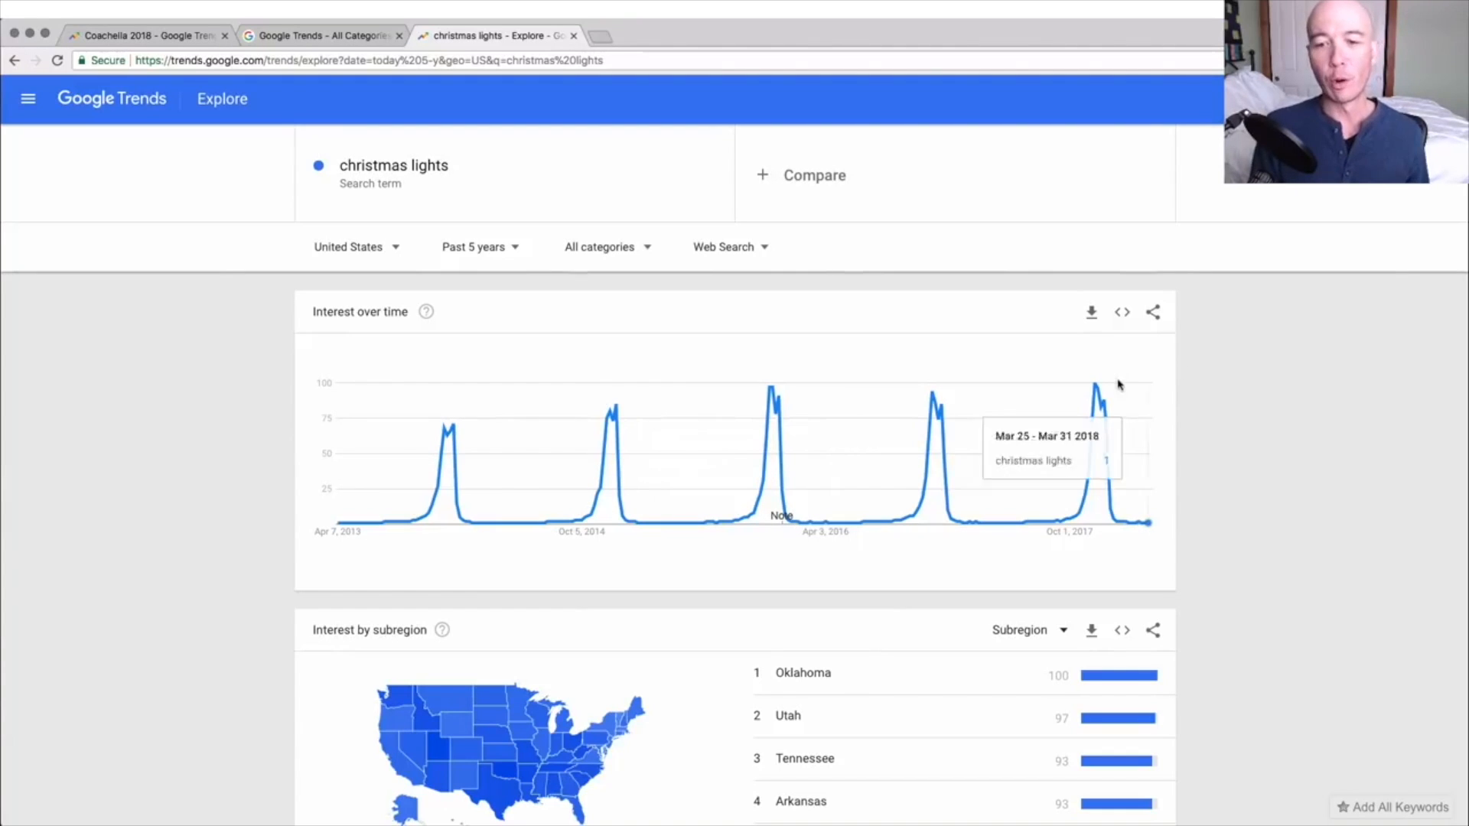
mouse_move(1096, 388)
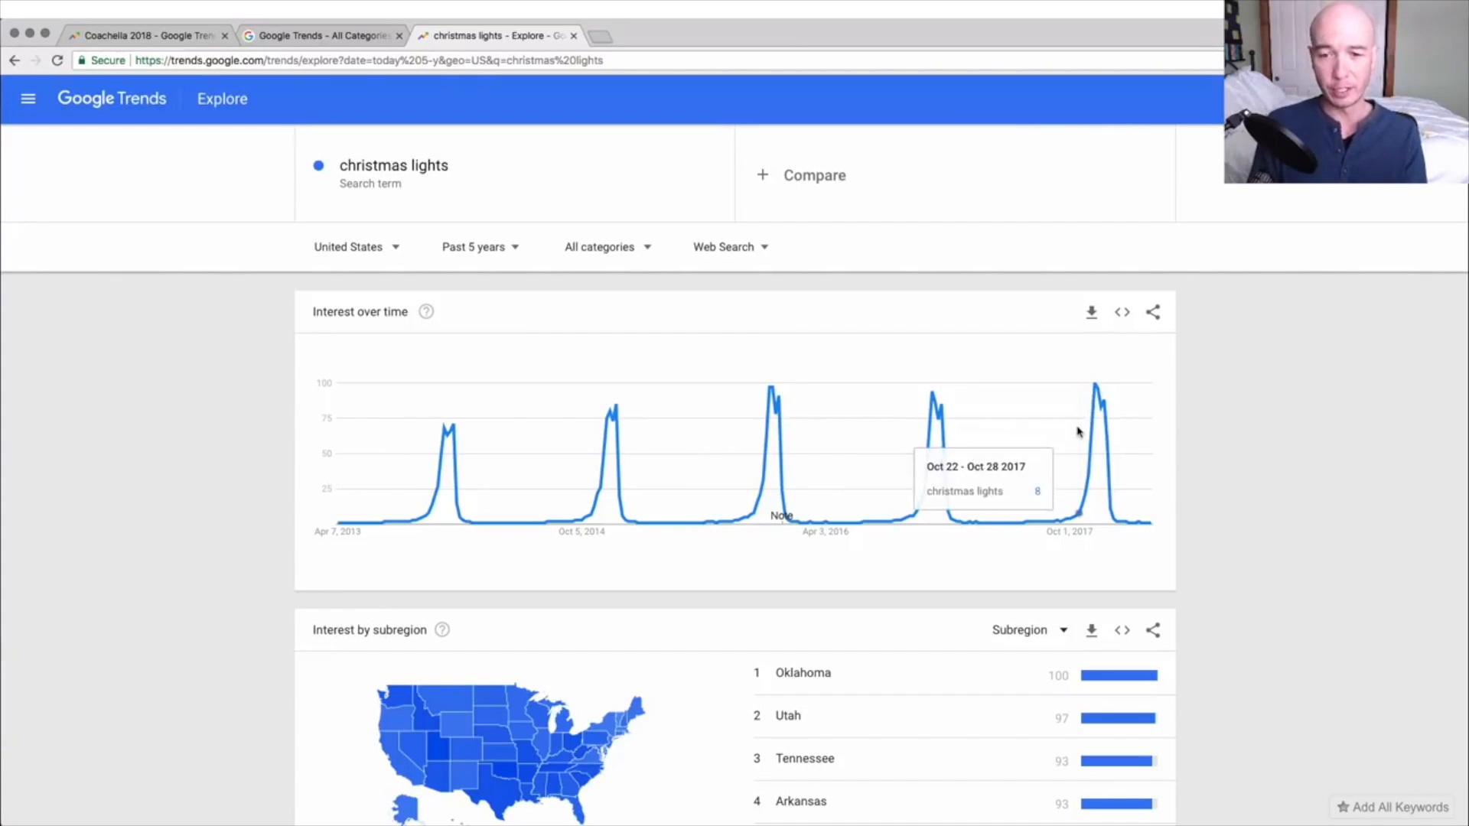
mouse_move(1096, 398)
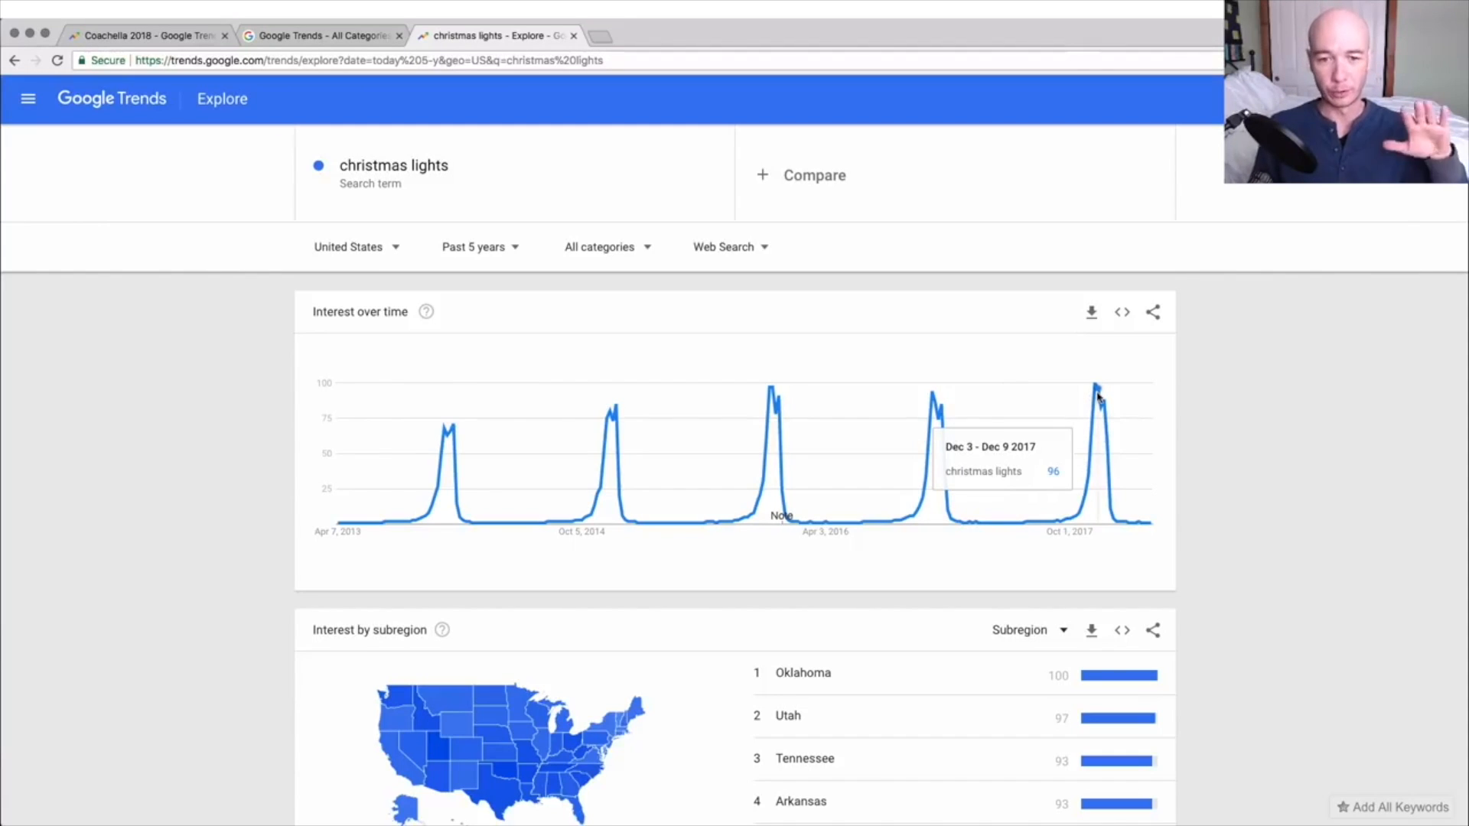
mouse_move(933, 400)
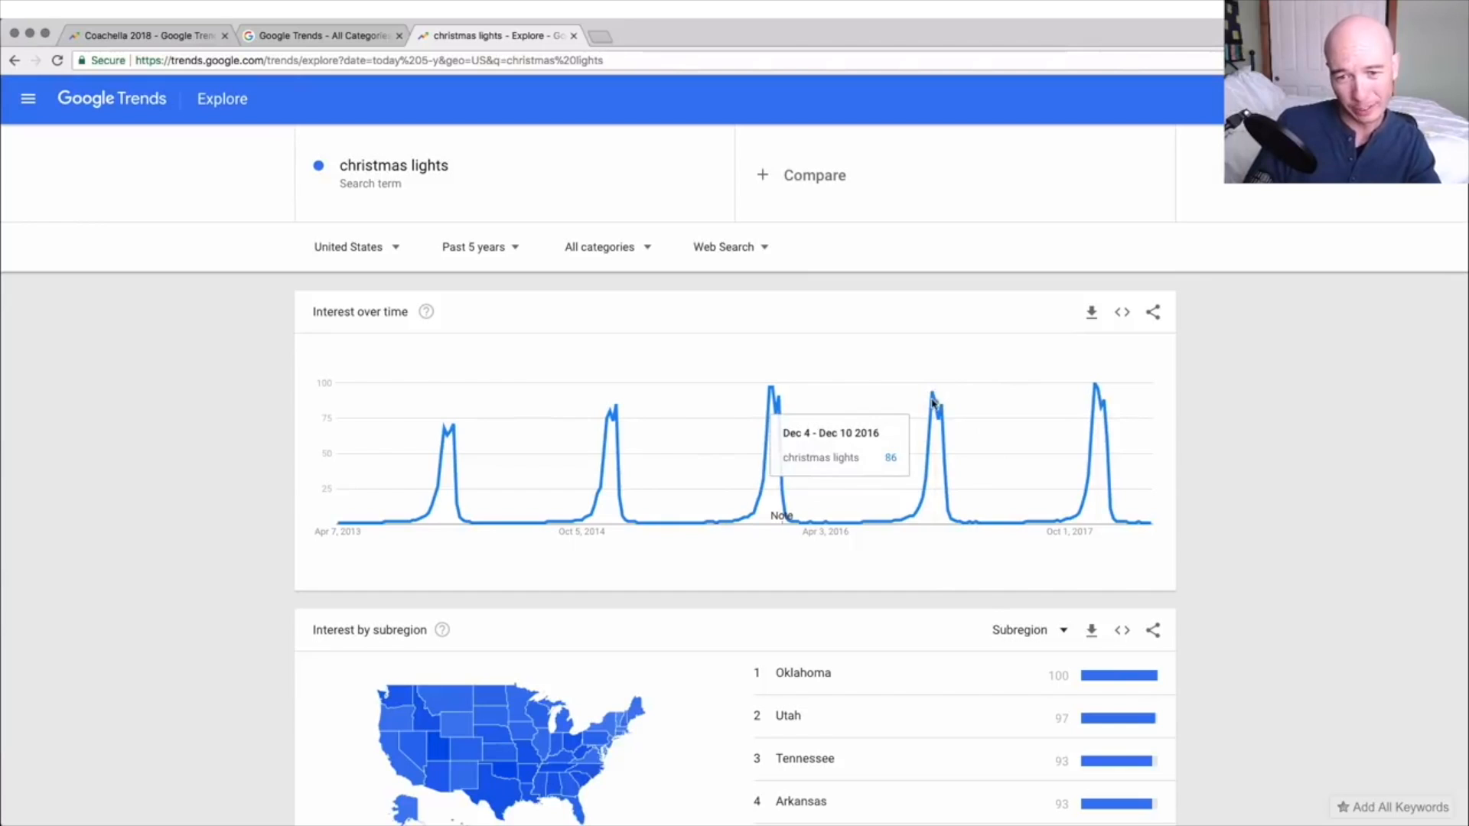
mouse_move(932, 403)
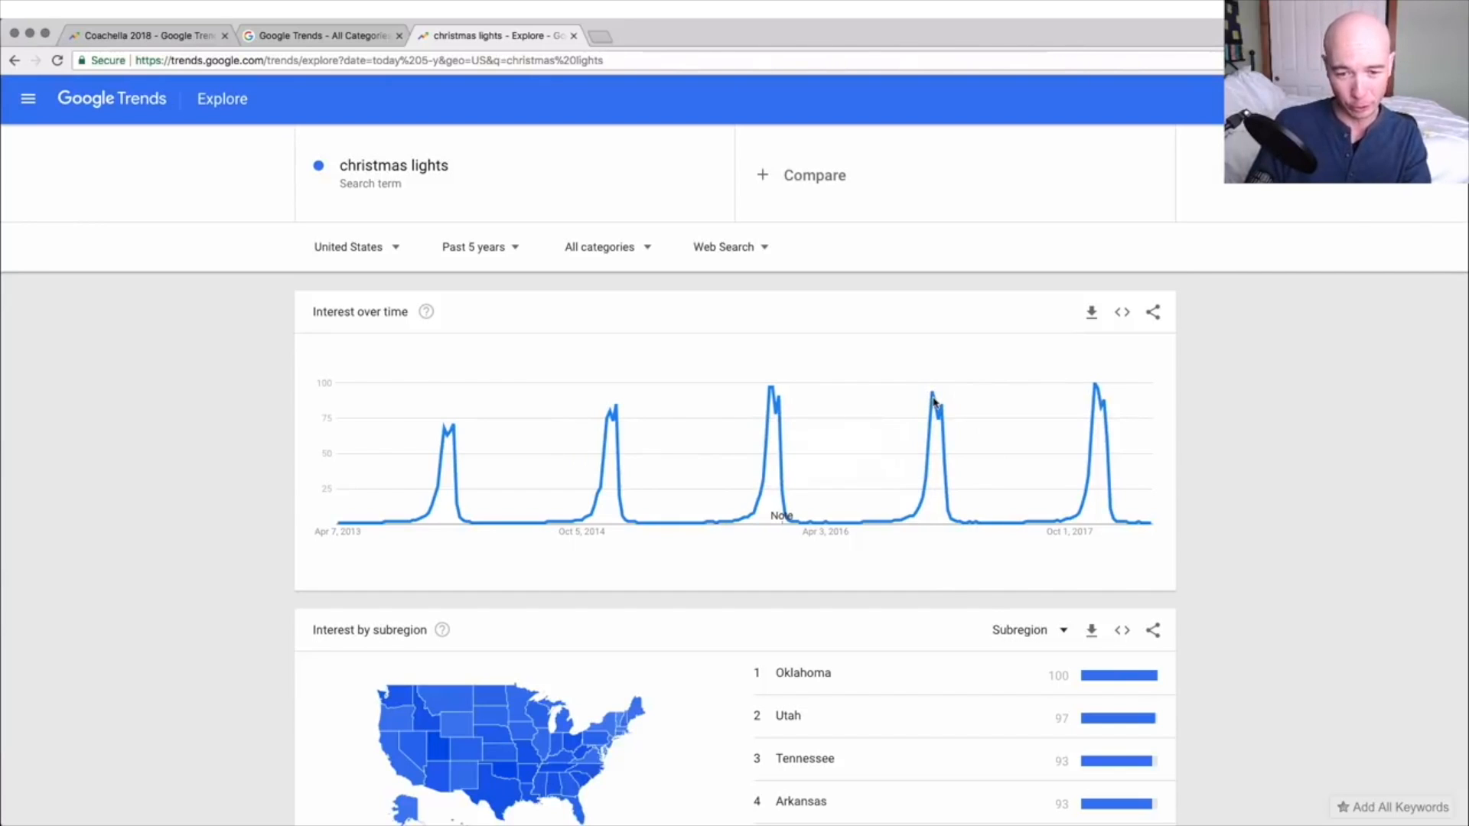
mouse_move(770, 392)
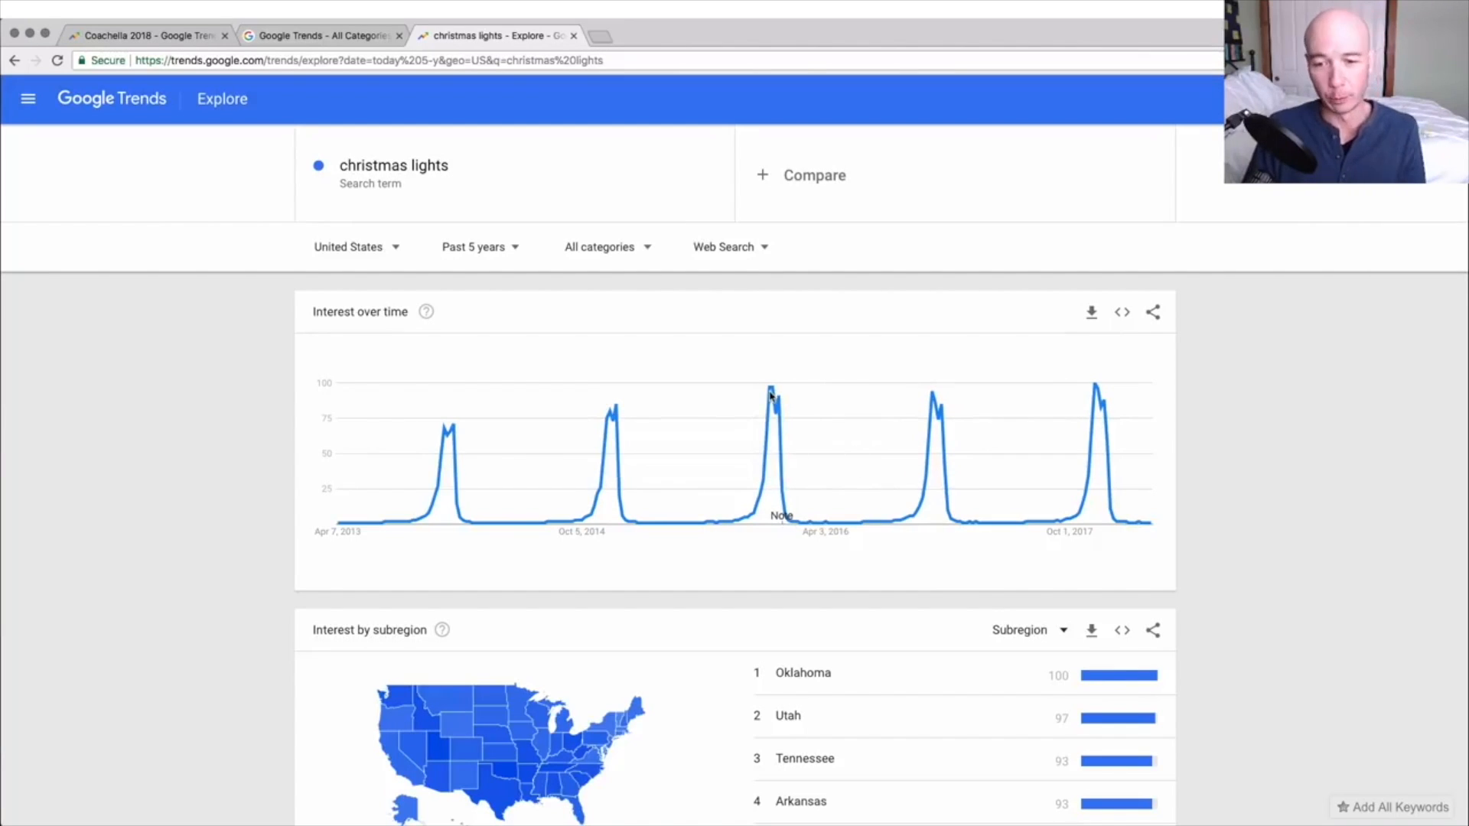
mouse_move(513, 246)
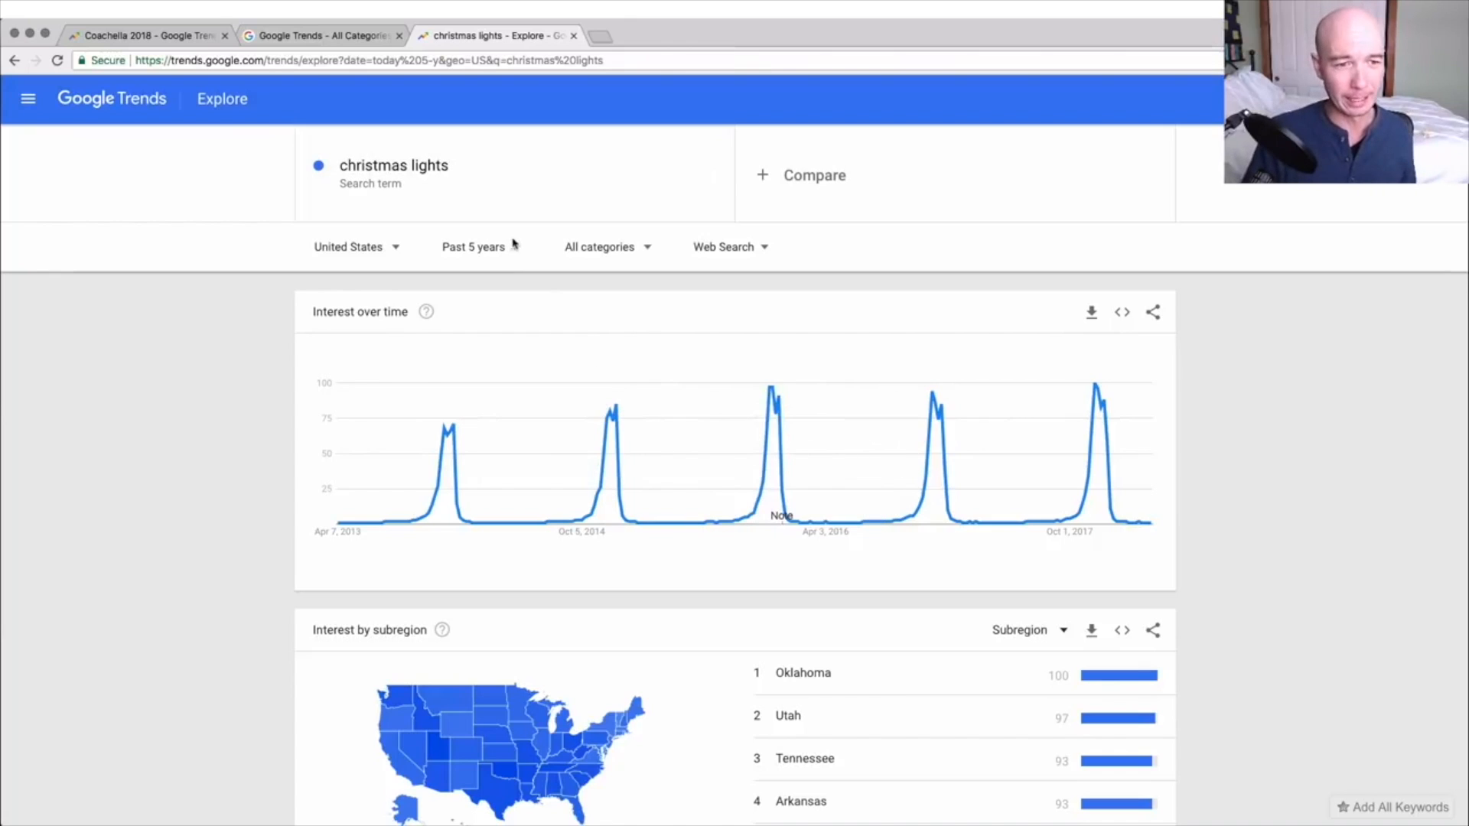
mouse_move(506, 255)
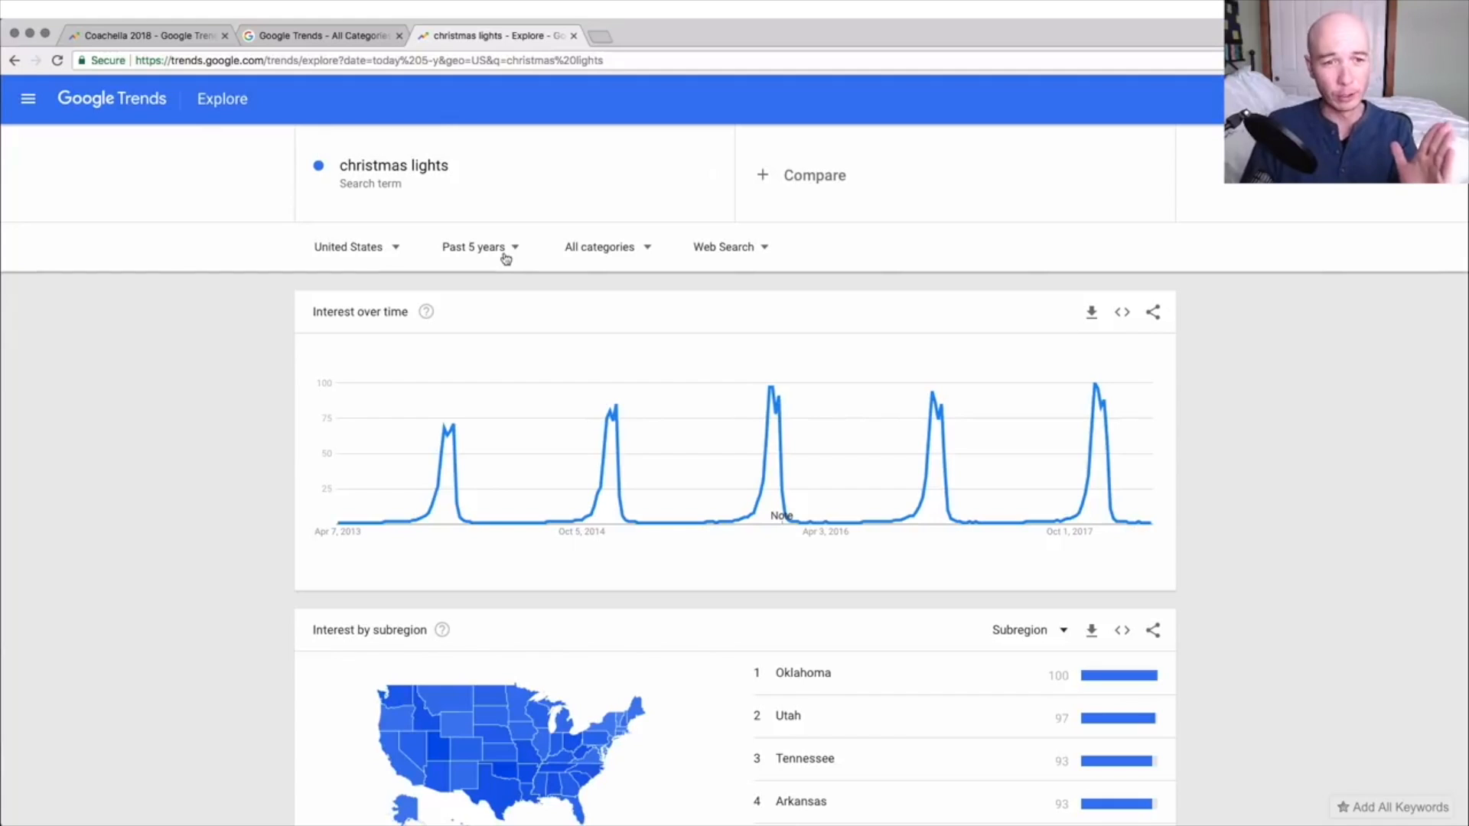
left_click(480, 247)
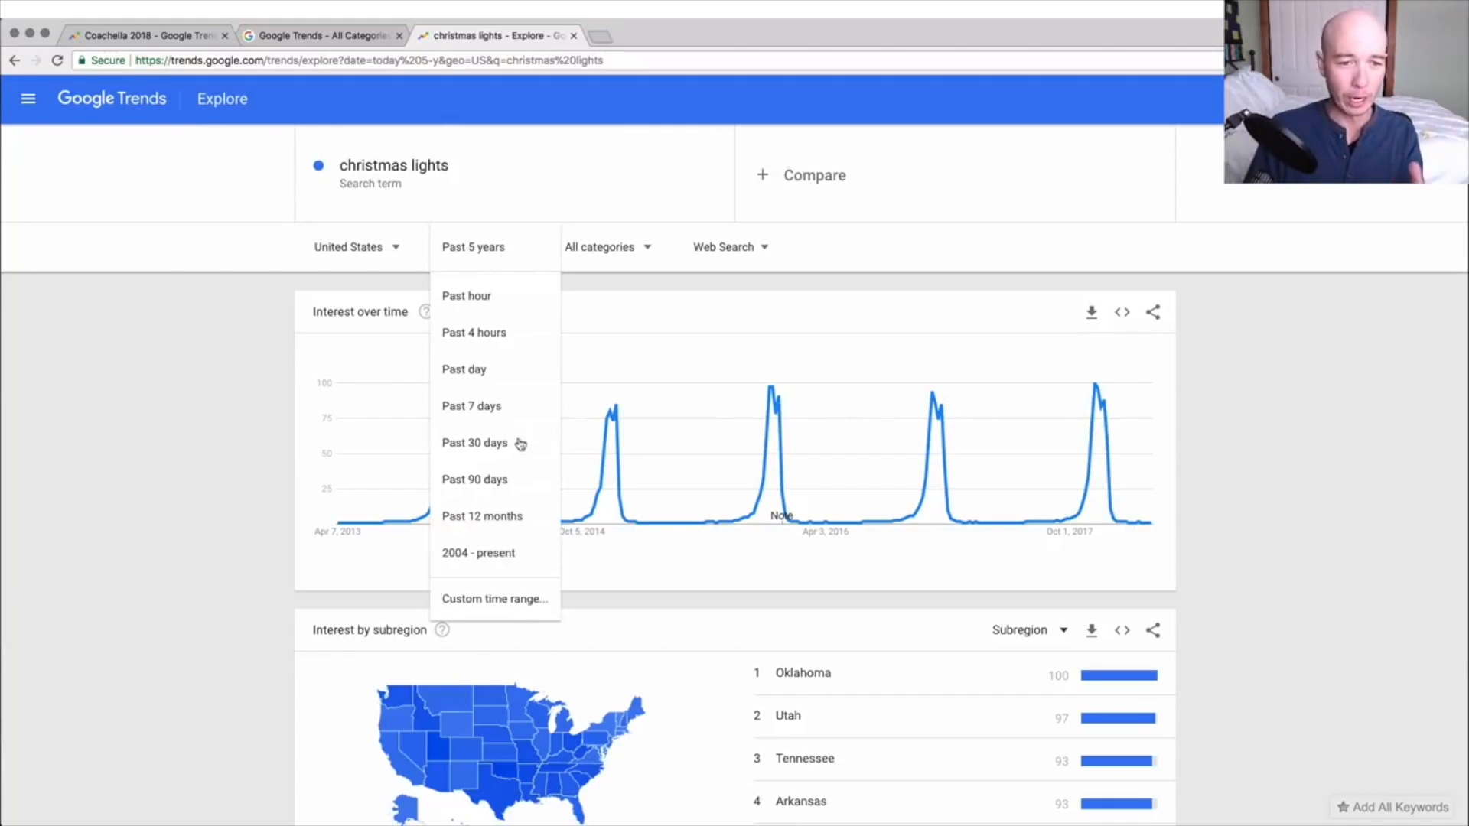
left_click(478, 552)
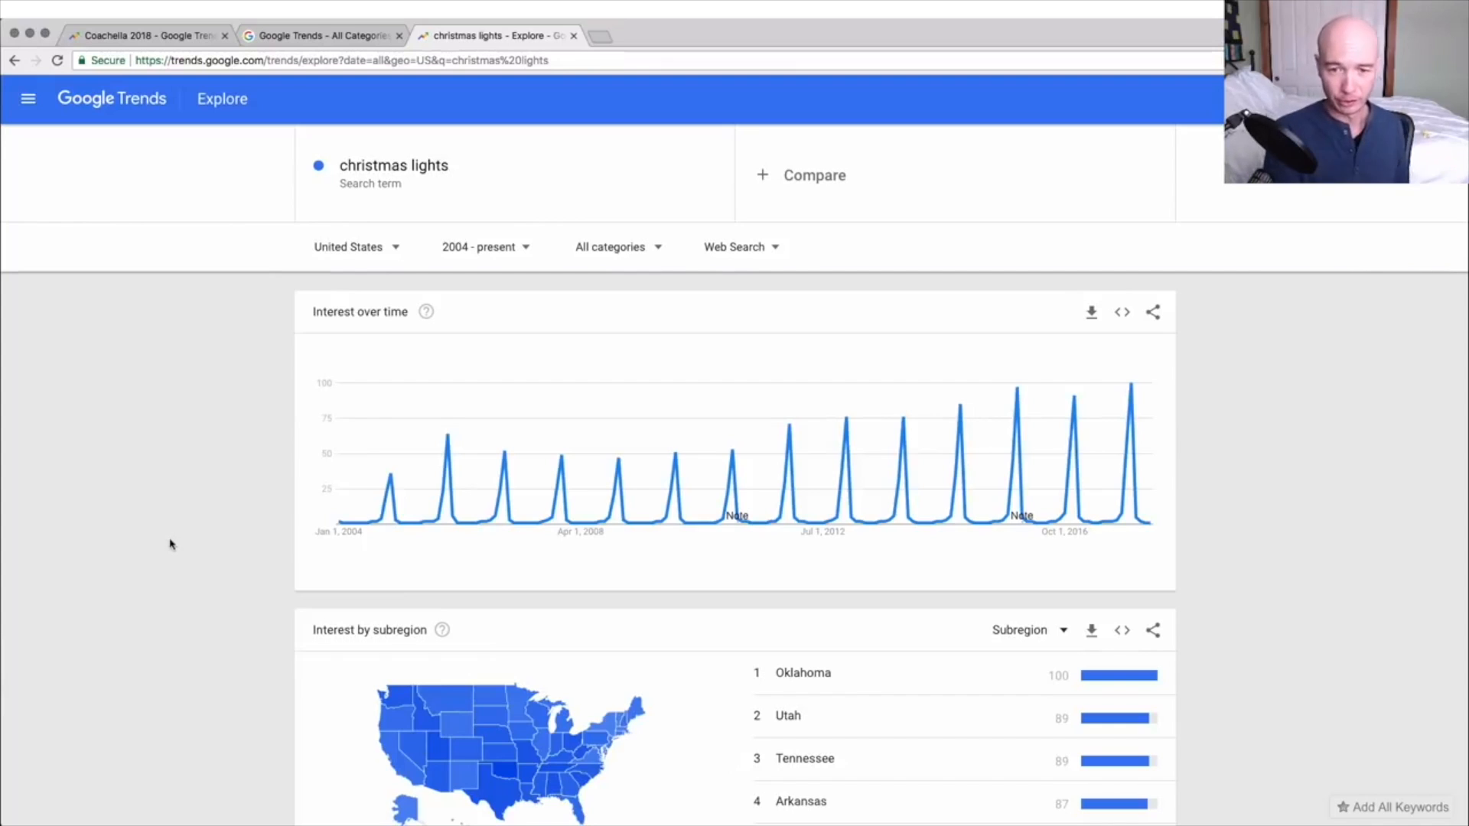
mouse_move(388, 501)
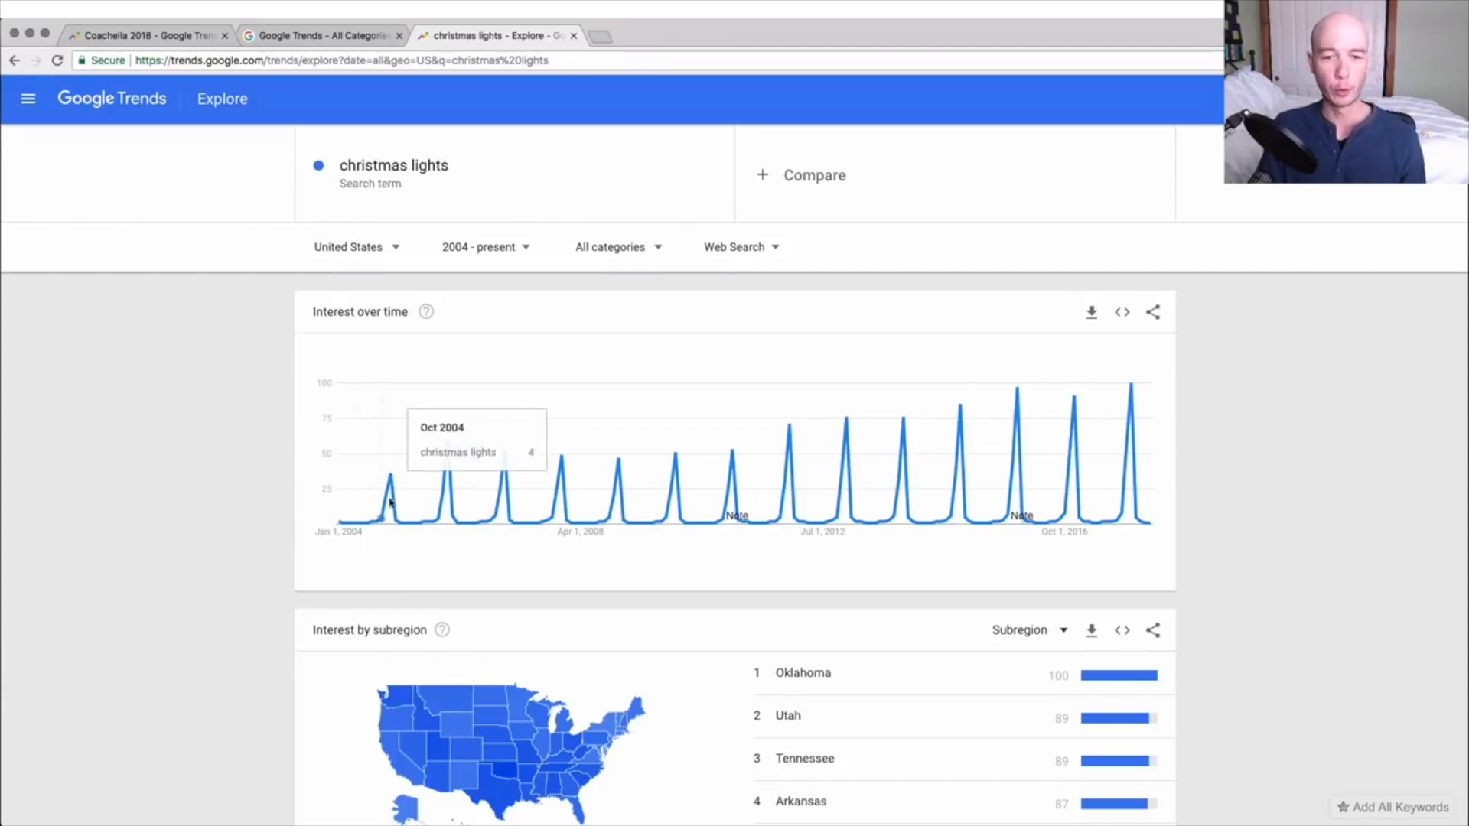
mouse_move(859, 450)
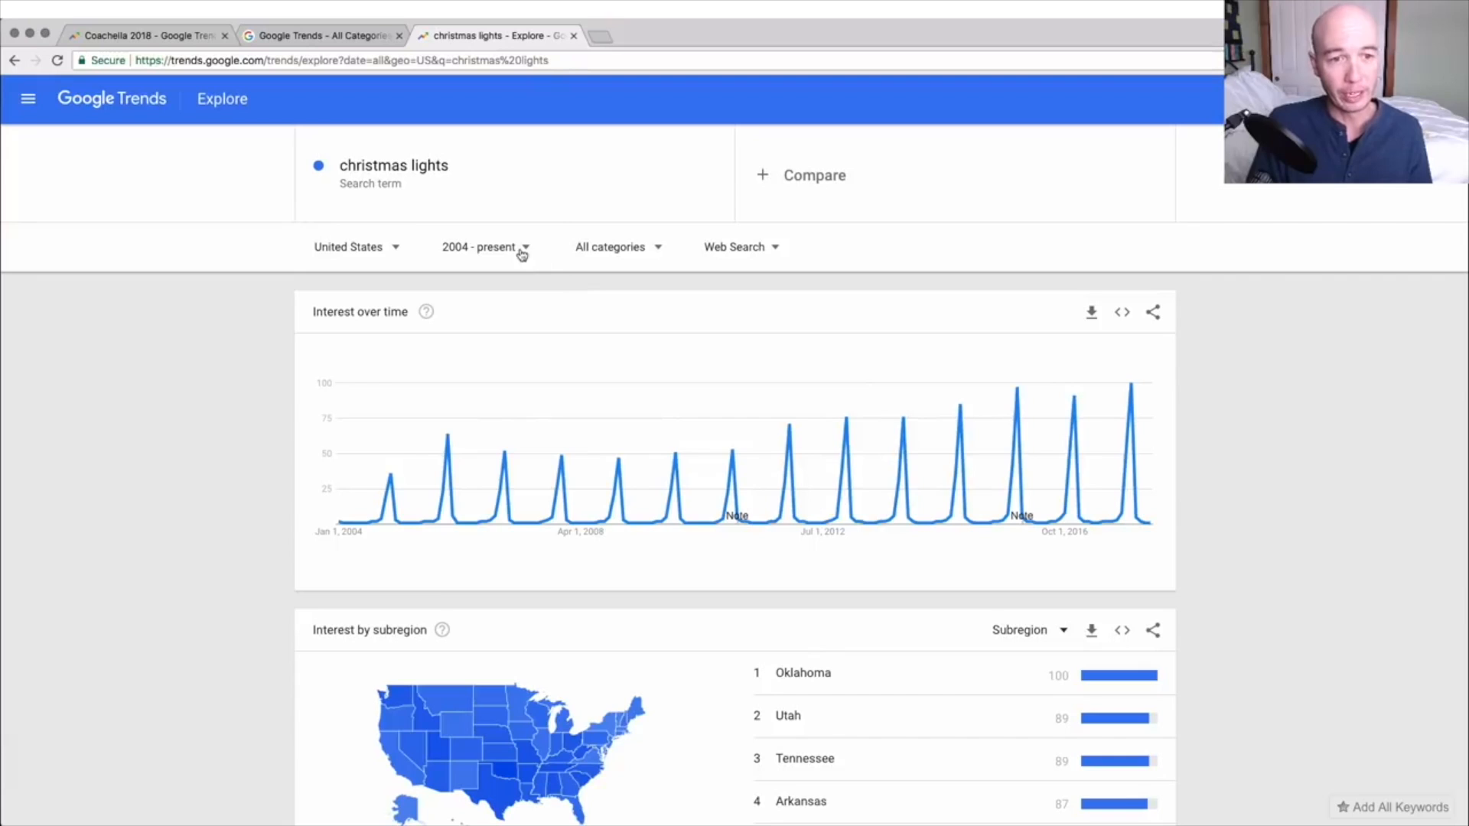
Switch the time range from 2004 - present to Past 12 months.
left_click(482, 247)
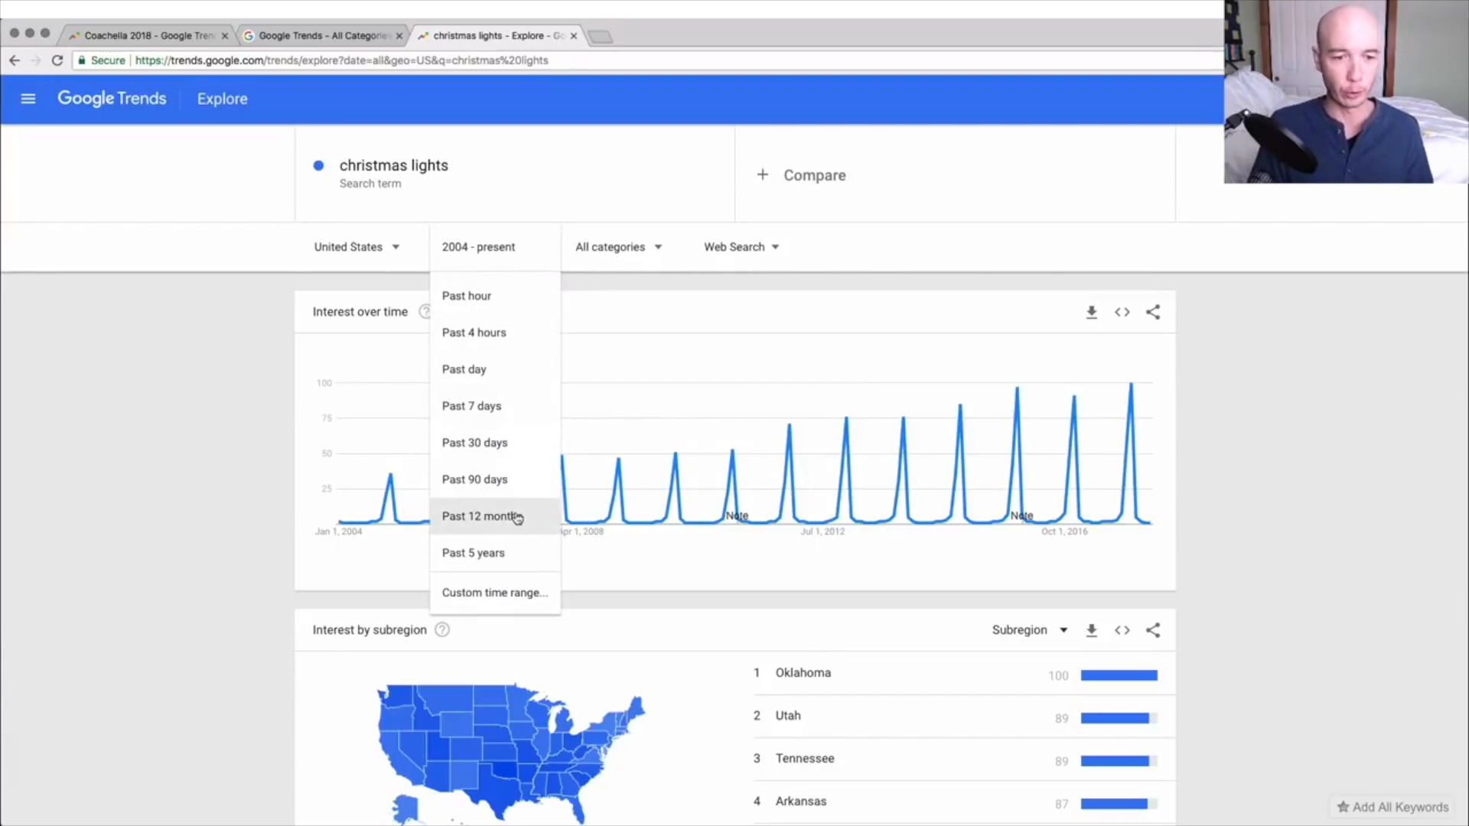
left_click(482, 516)
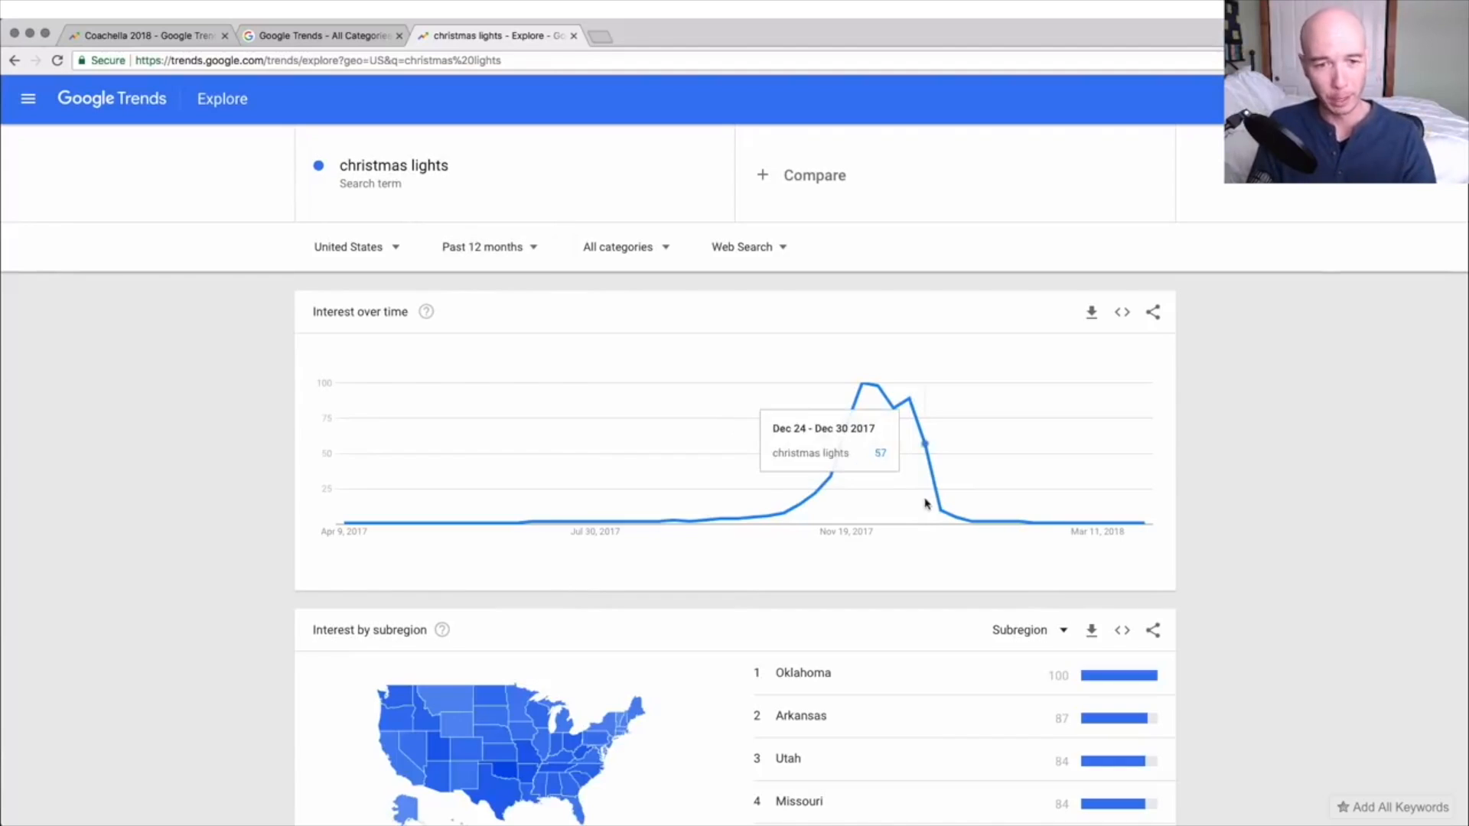
mouse_move(459, 534)
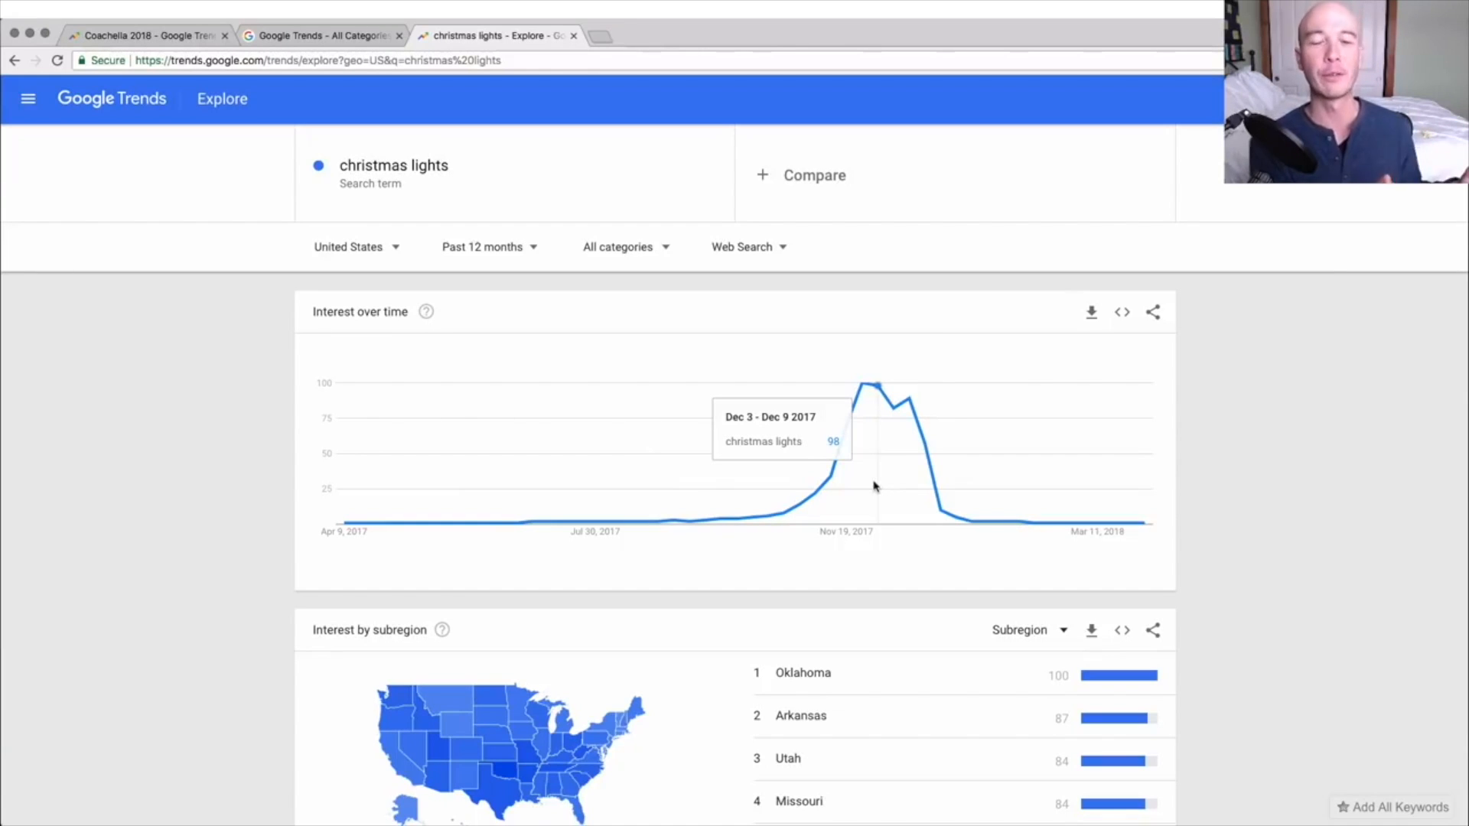
Add 'fireworks' as a comparison term alongside christmas lights.
left_click(813, 175)
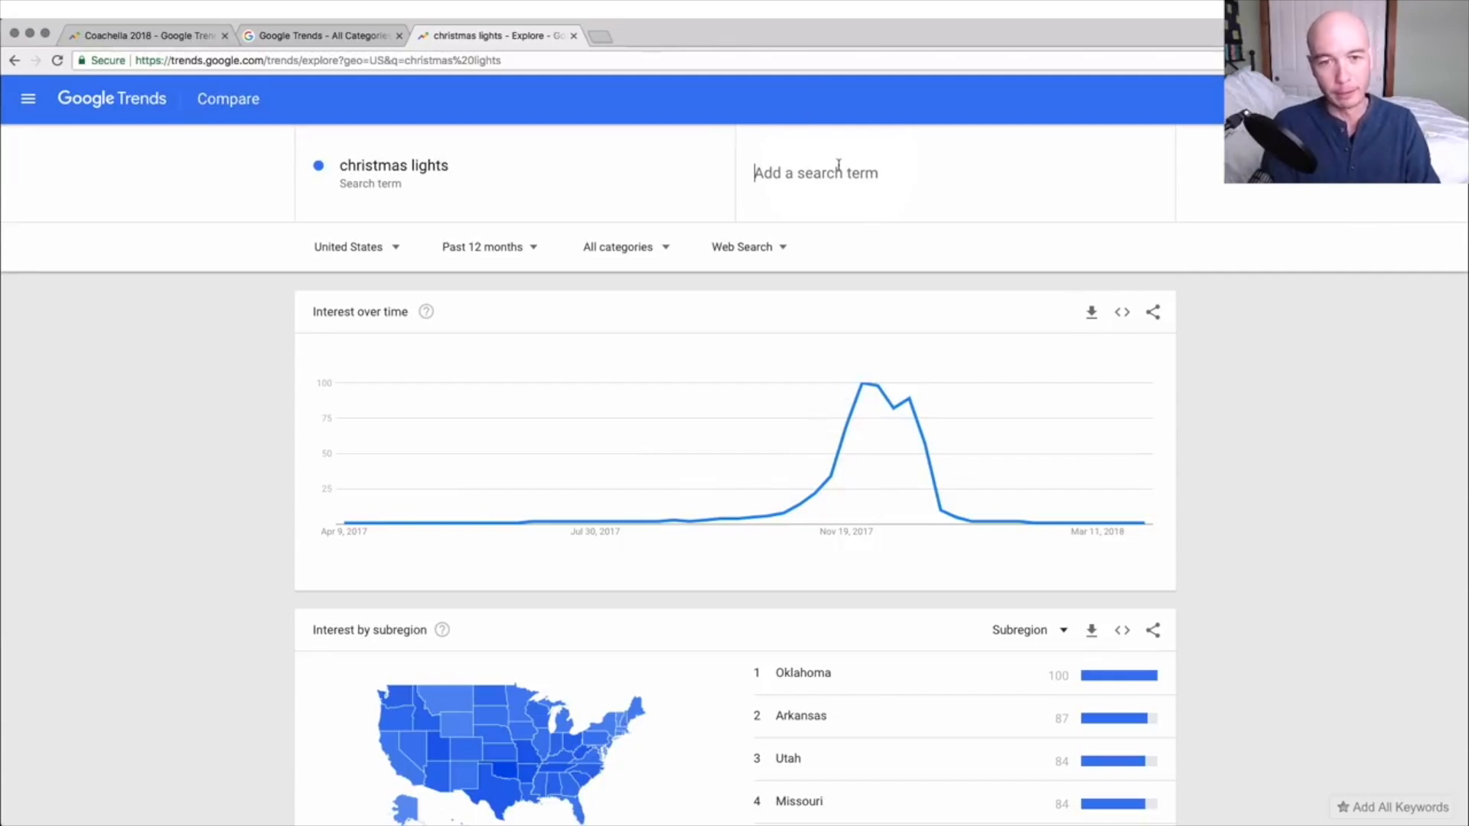
type("fireworks")
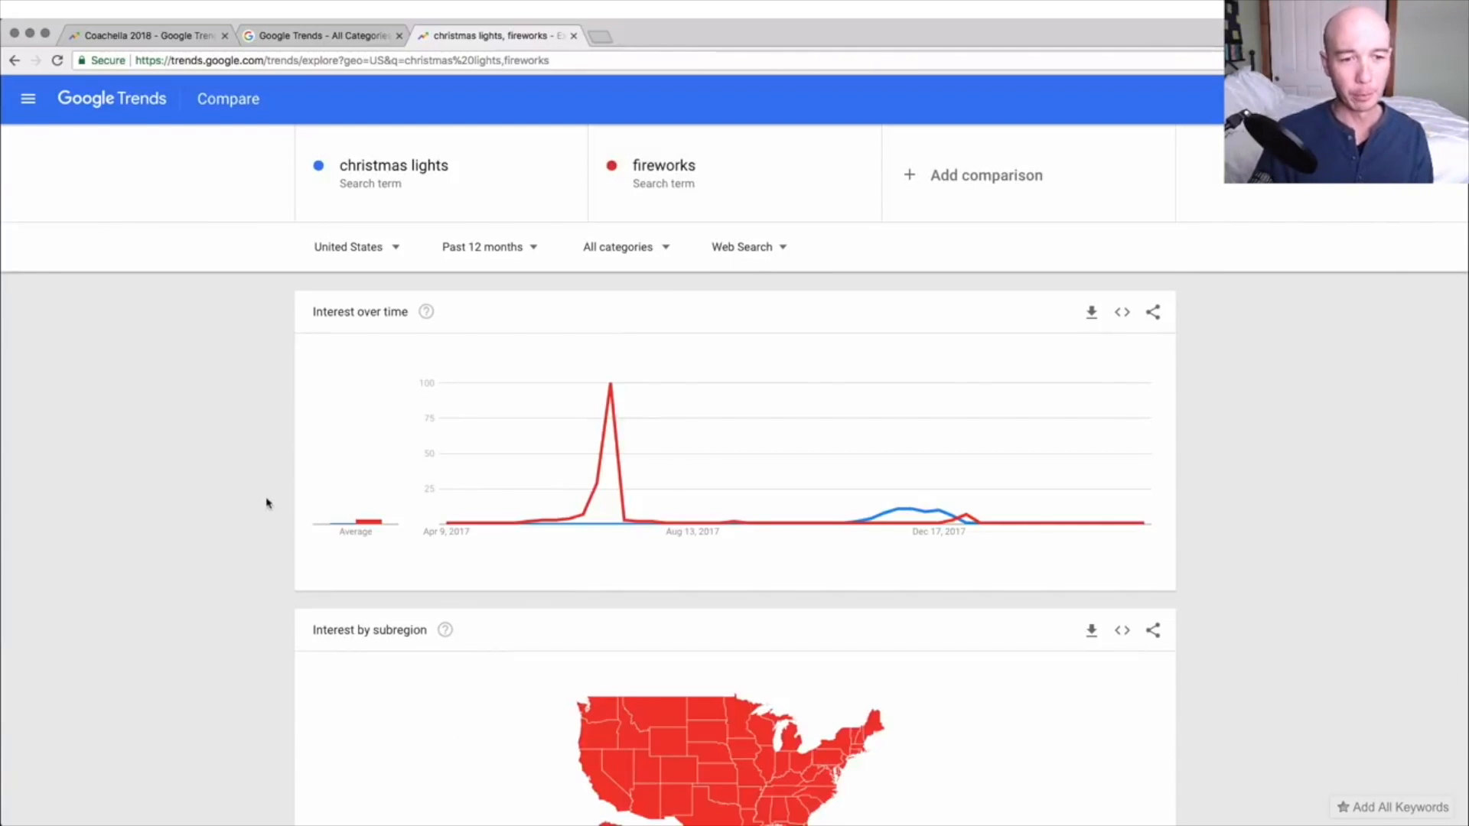
mouse_move(397, 265)
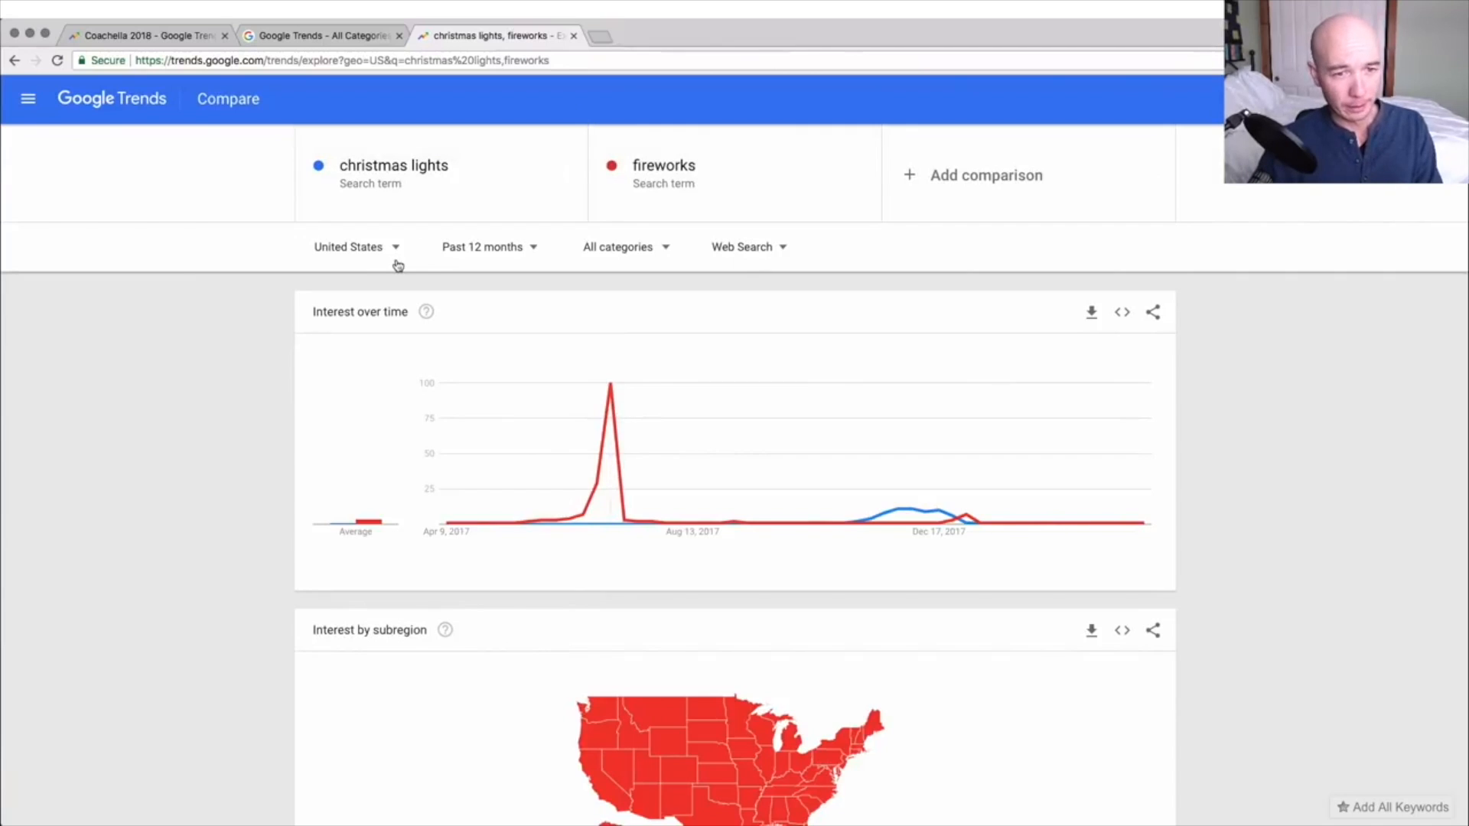
mouse_move(585, 521)
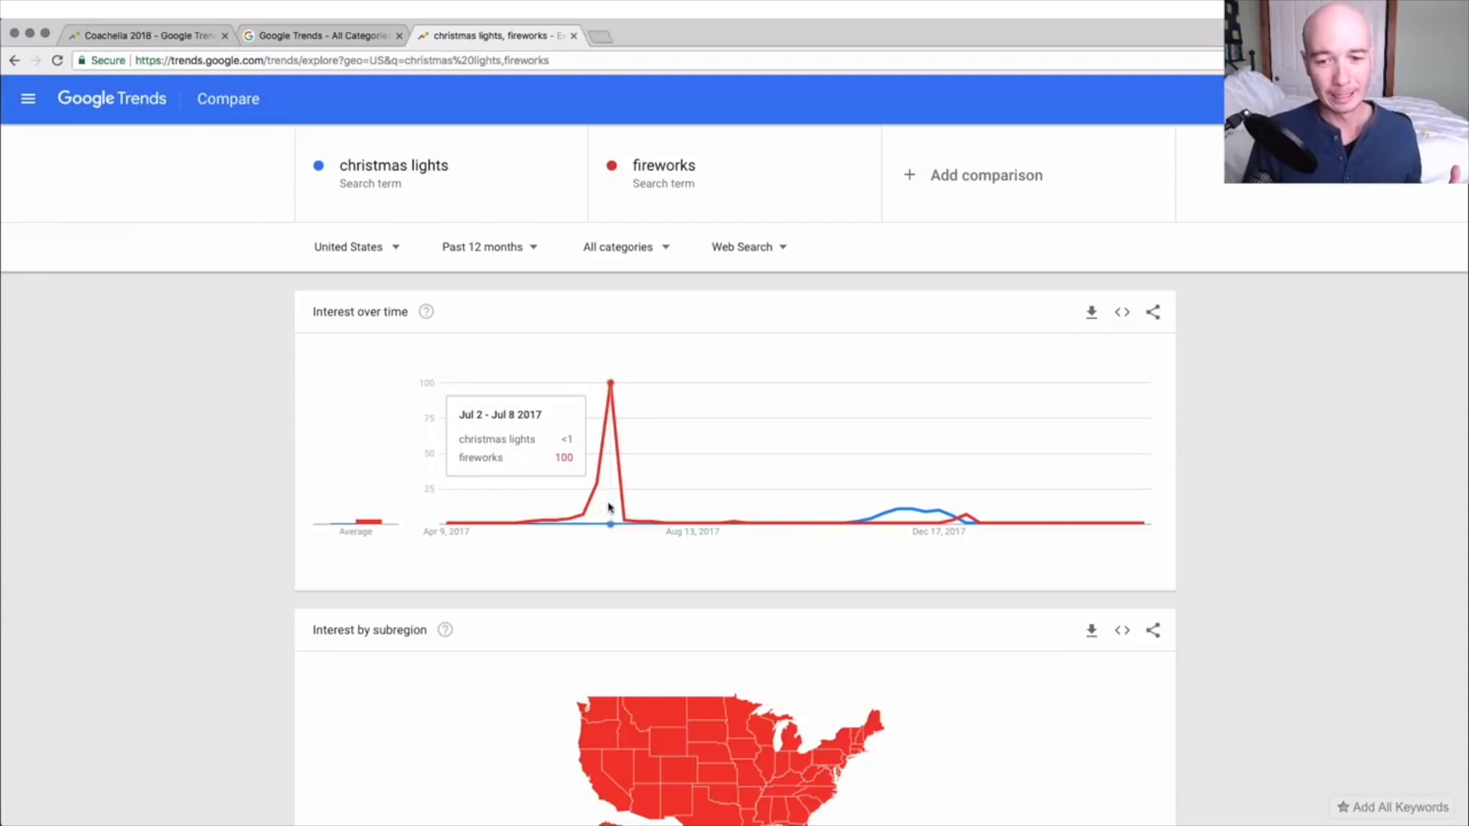
mouse_move(625, 456)
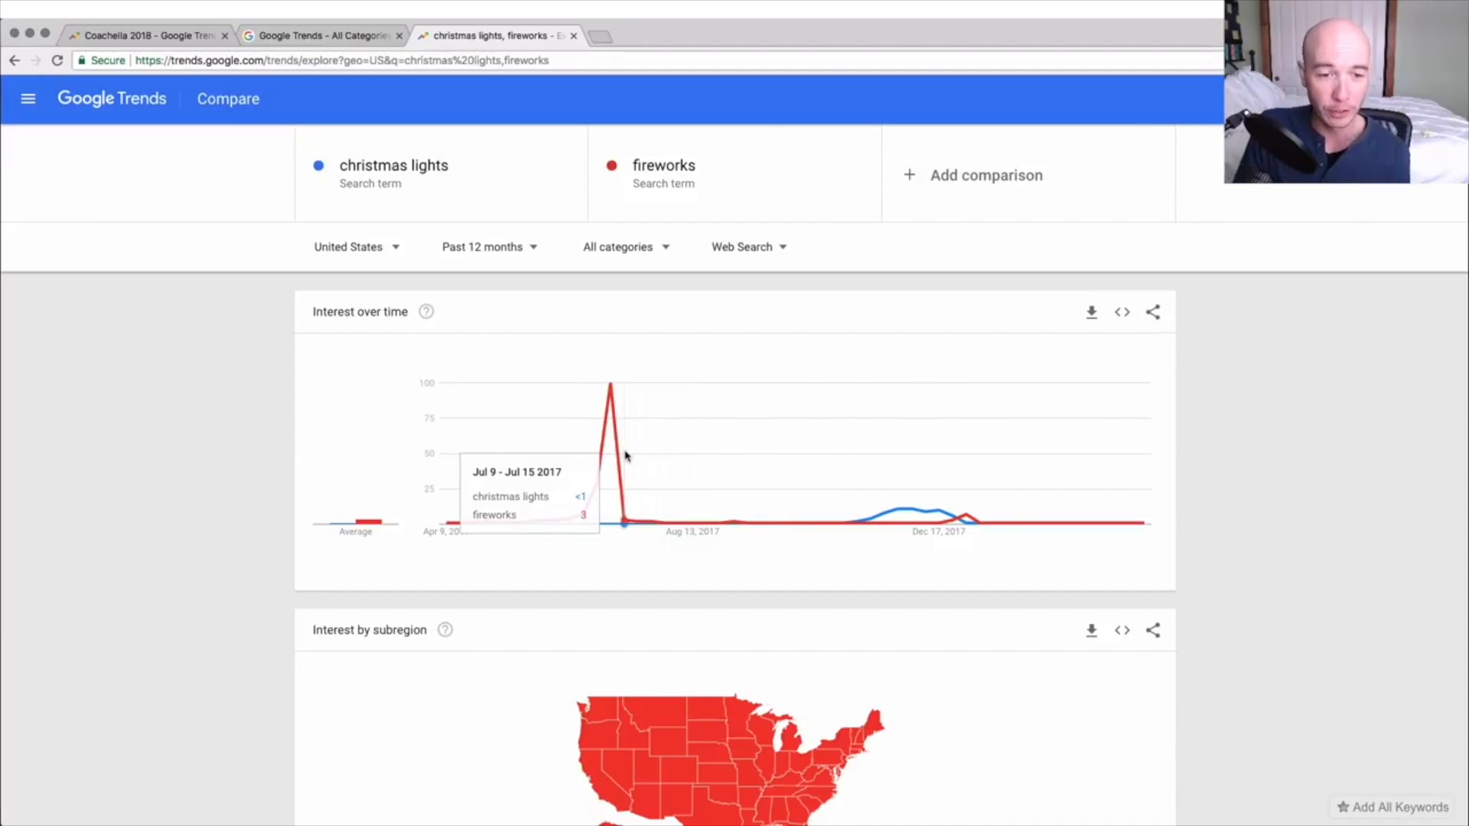
mouse_move(656, 418)
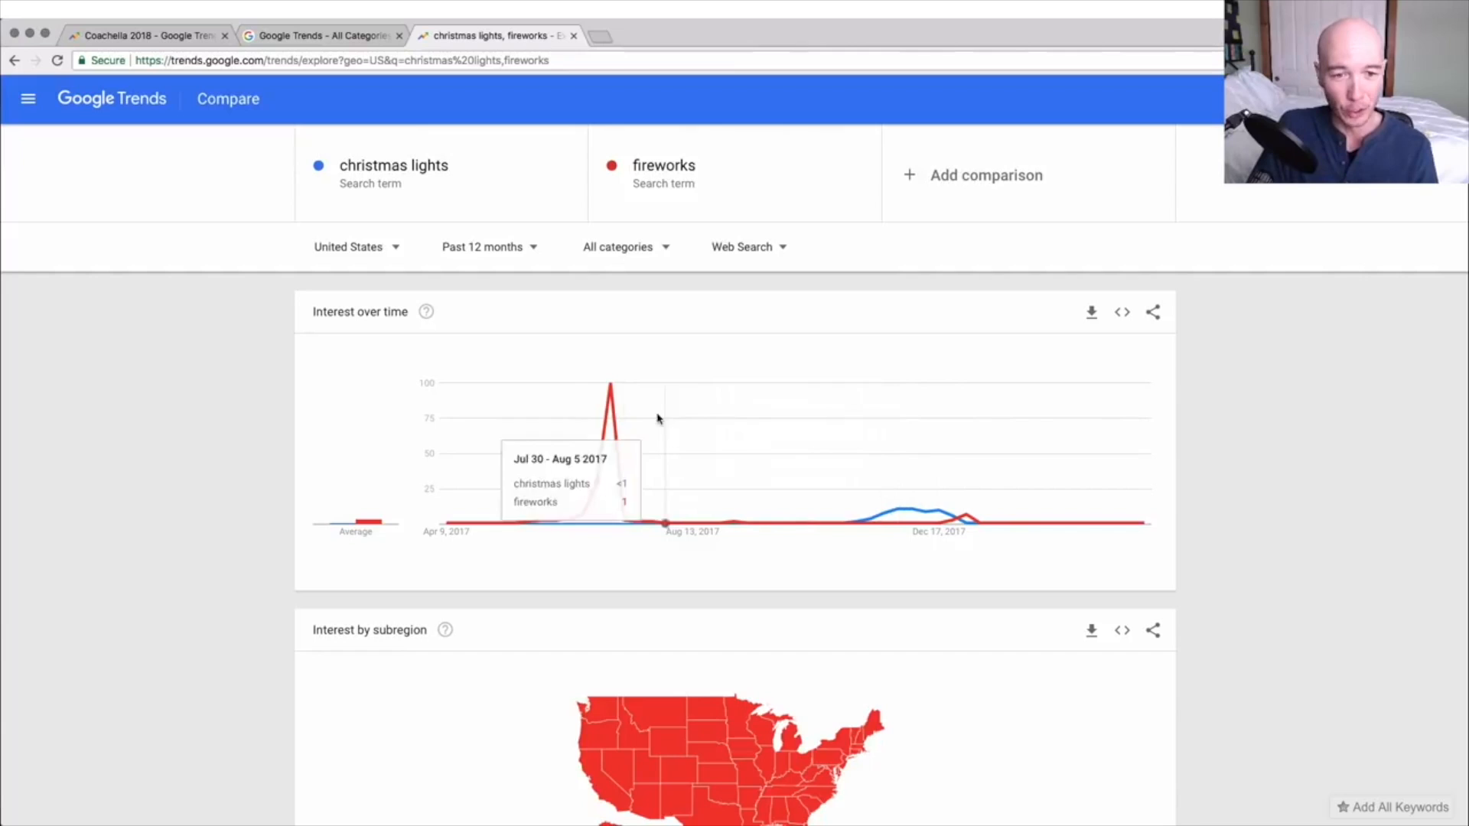
mouse_move(614, 393)
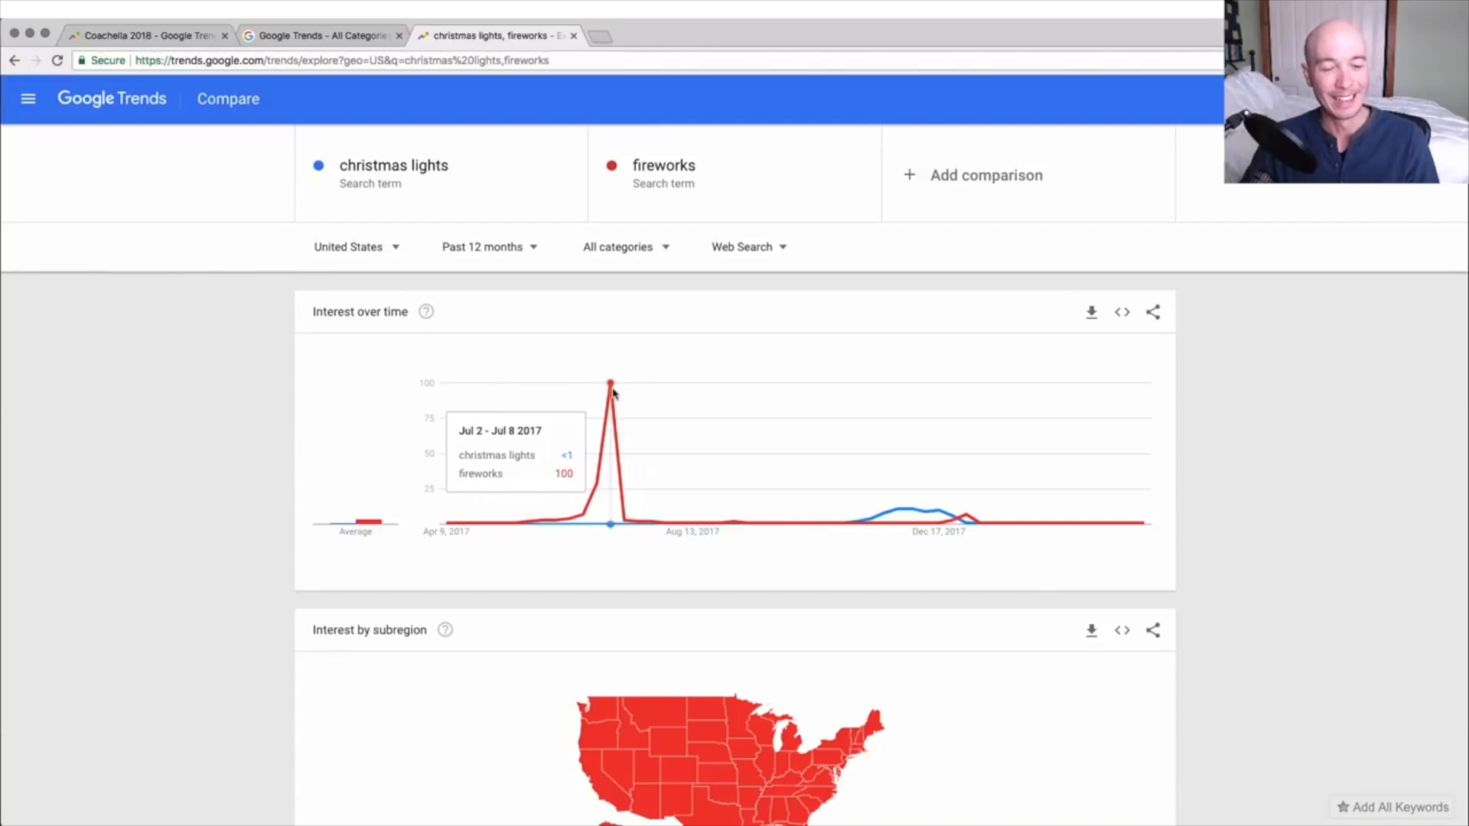
mouse_move(610, 393)
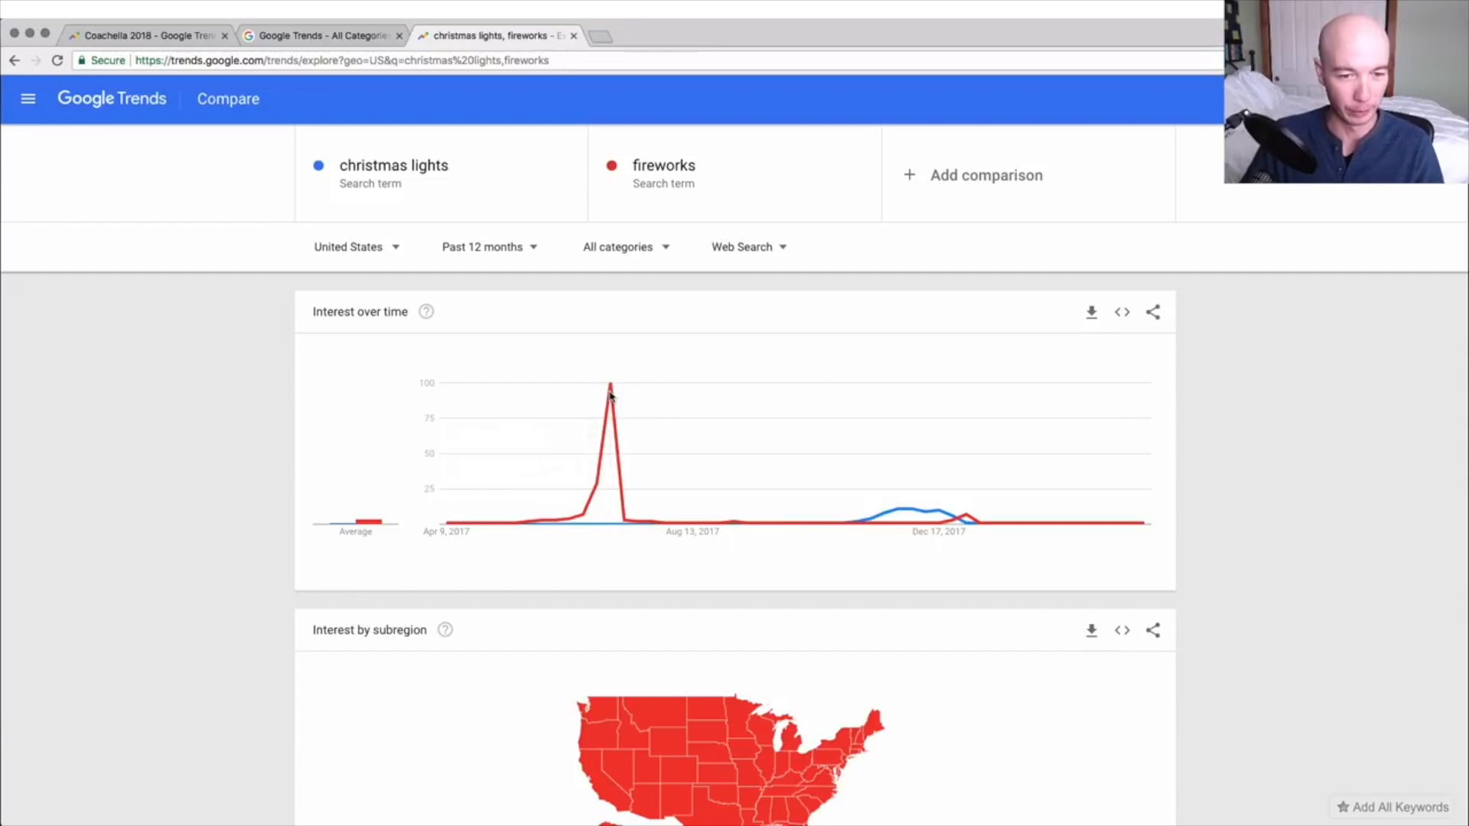
mouse_move(610, 384)
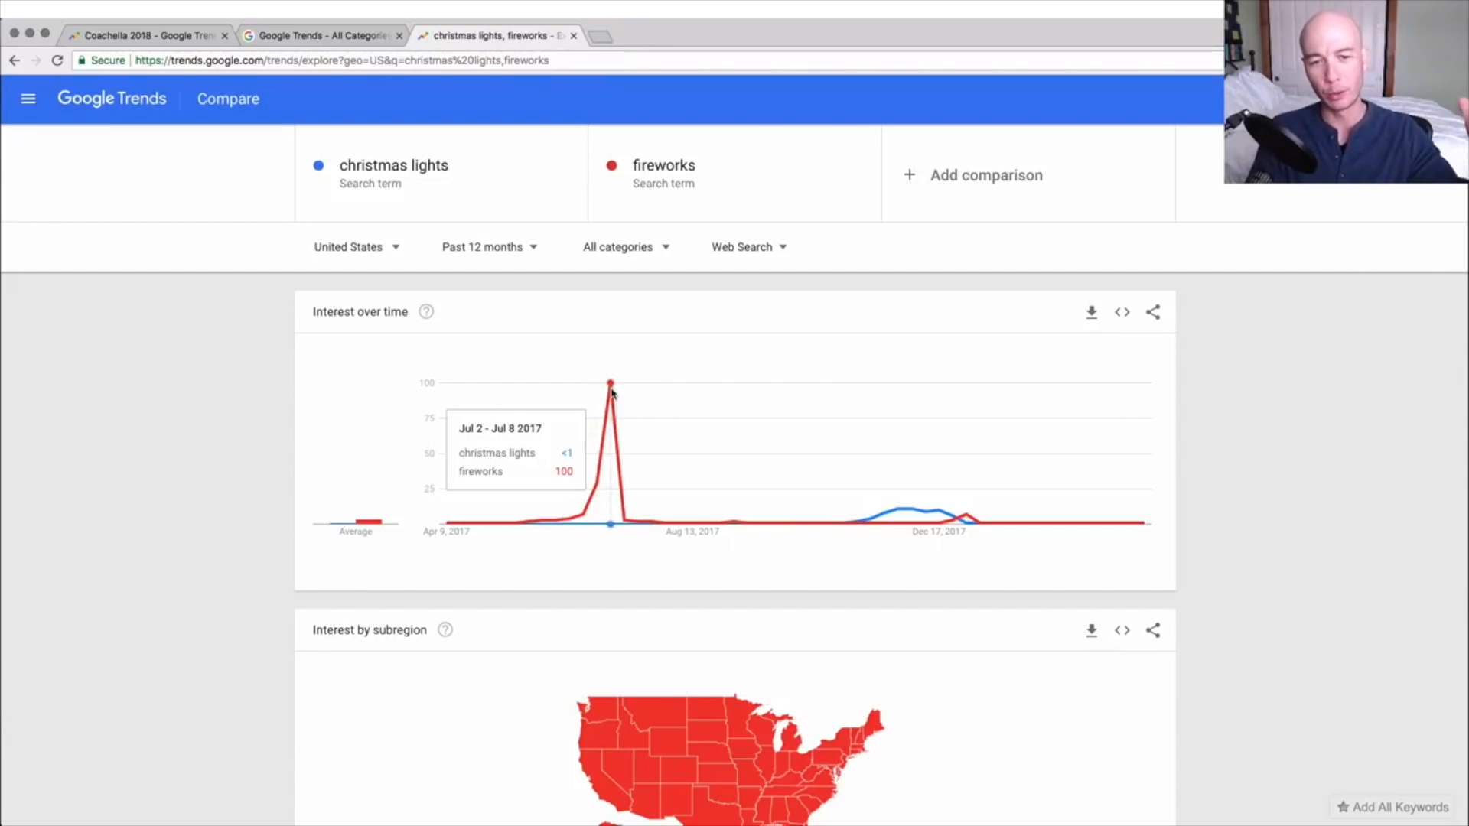
mouse_move(897, 512)
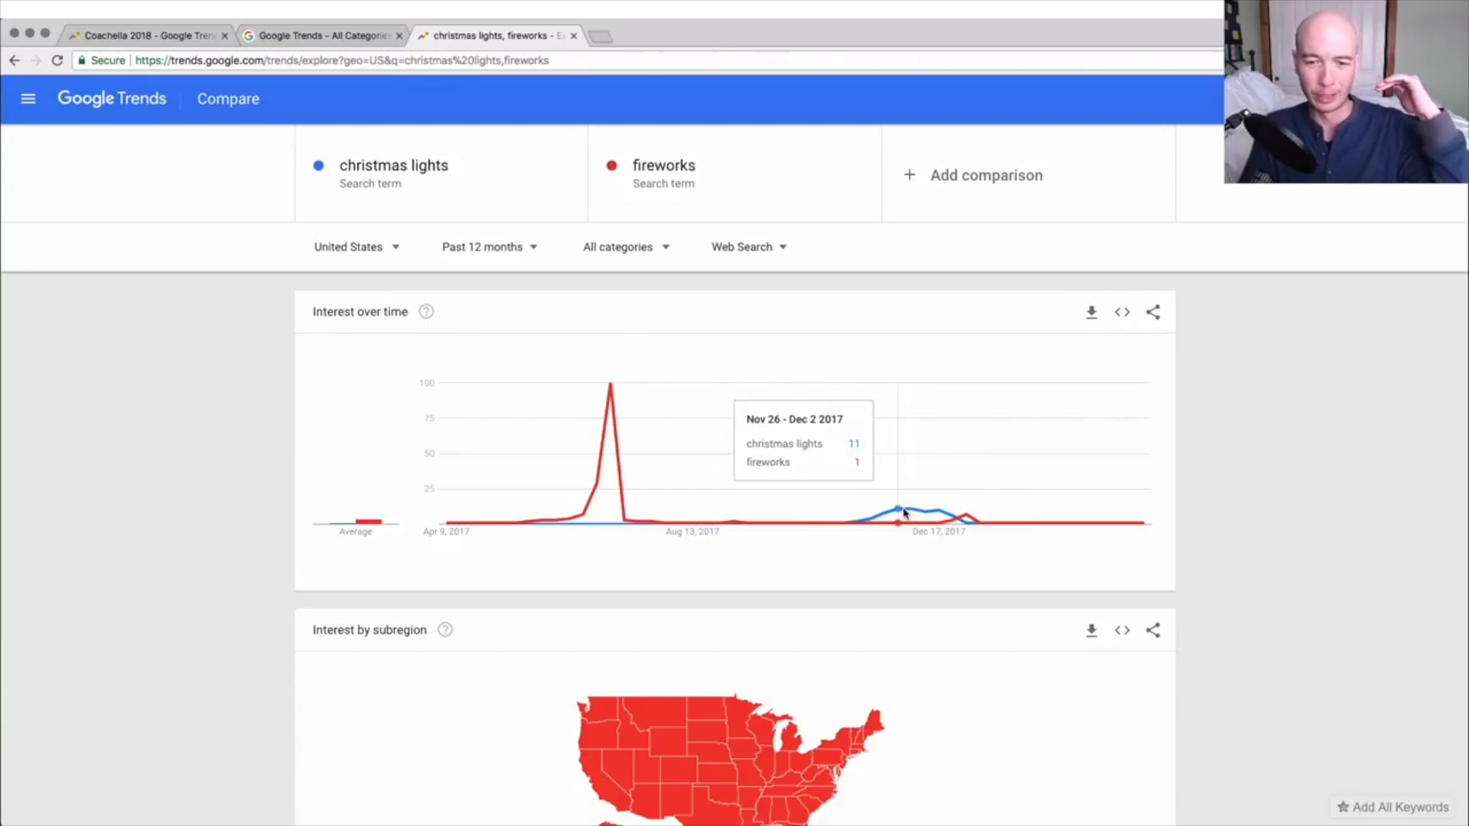
mouse_move(847, 512)
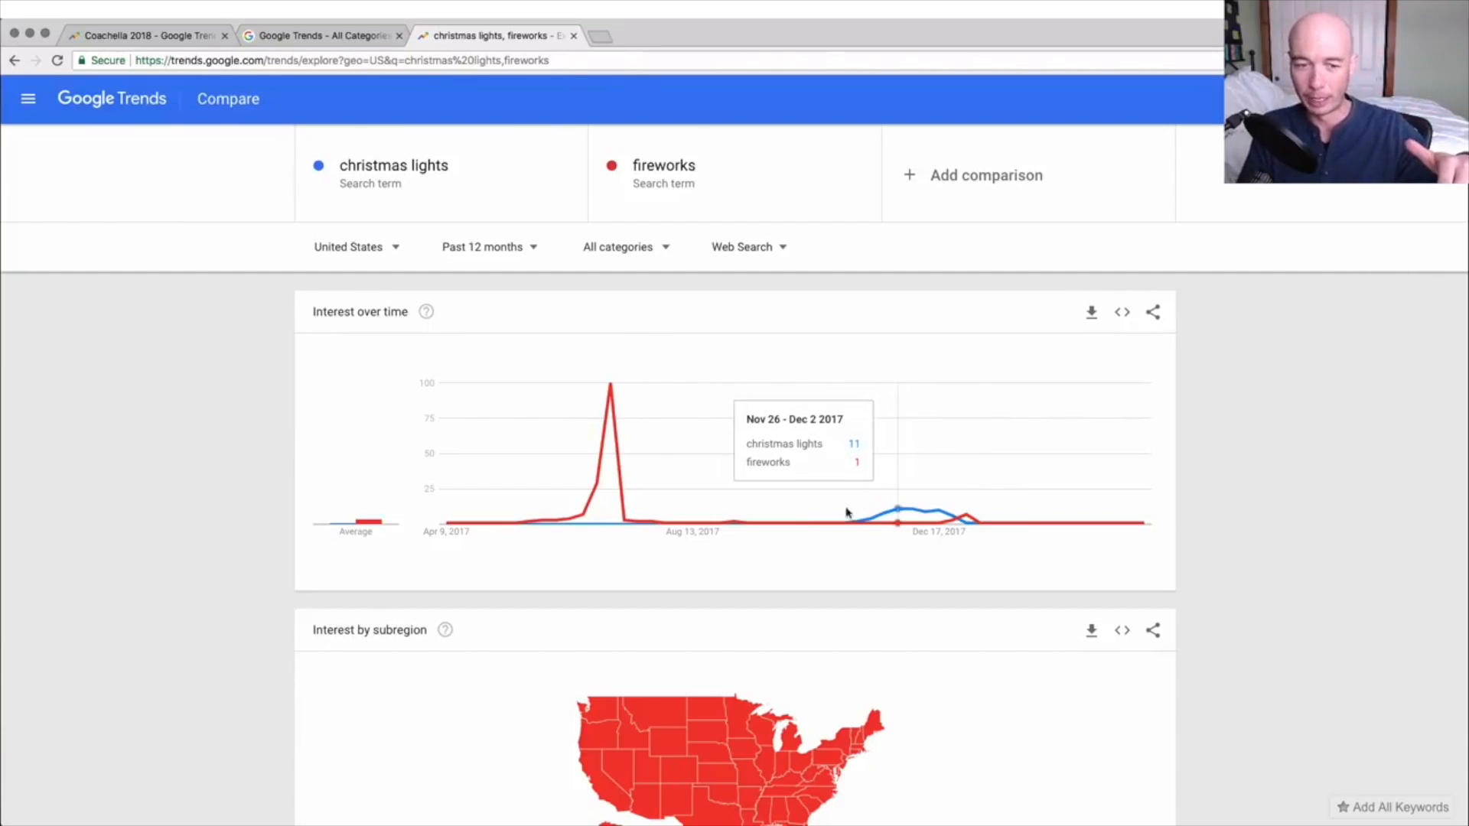
mouse_move(610, 386)
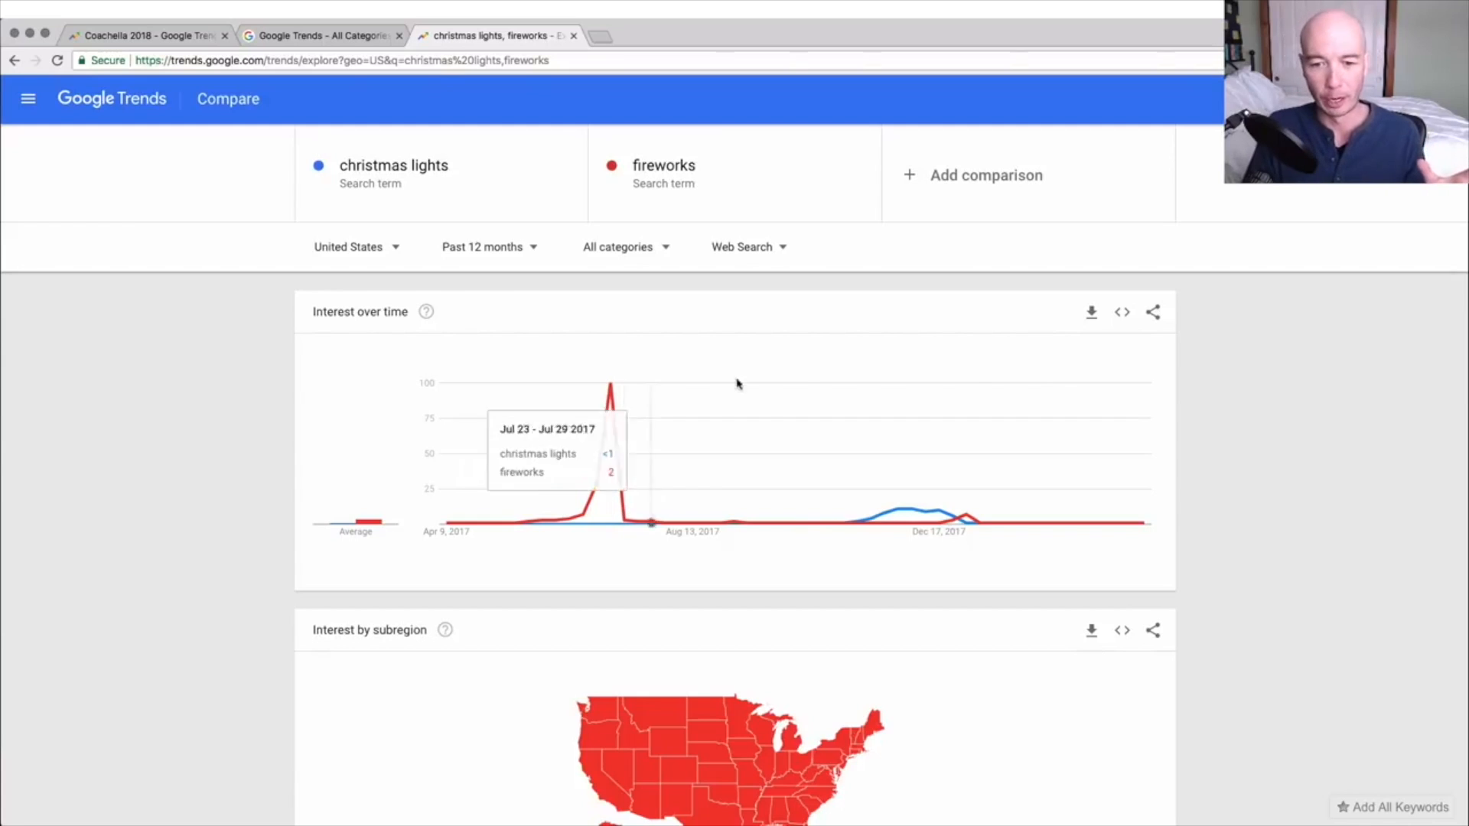
mouse_move(908, 514)
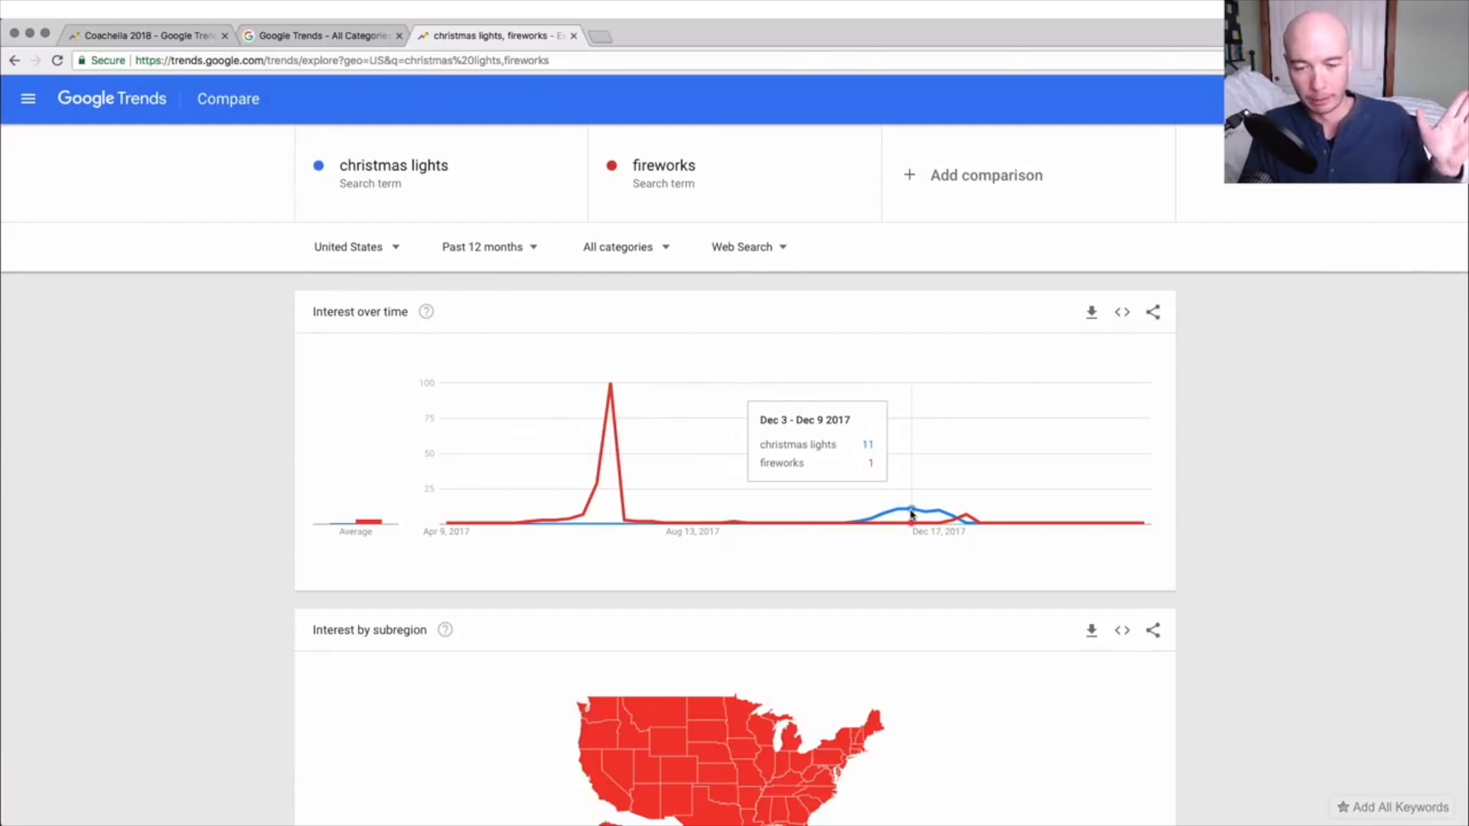
mouse_move(608, 501)
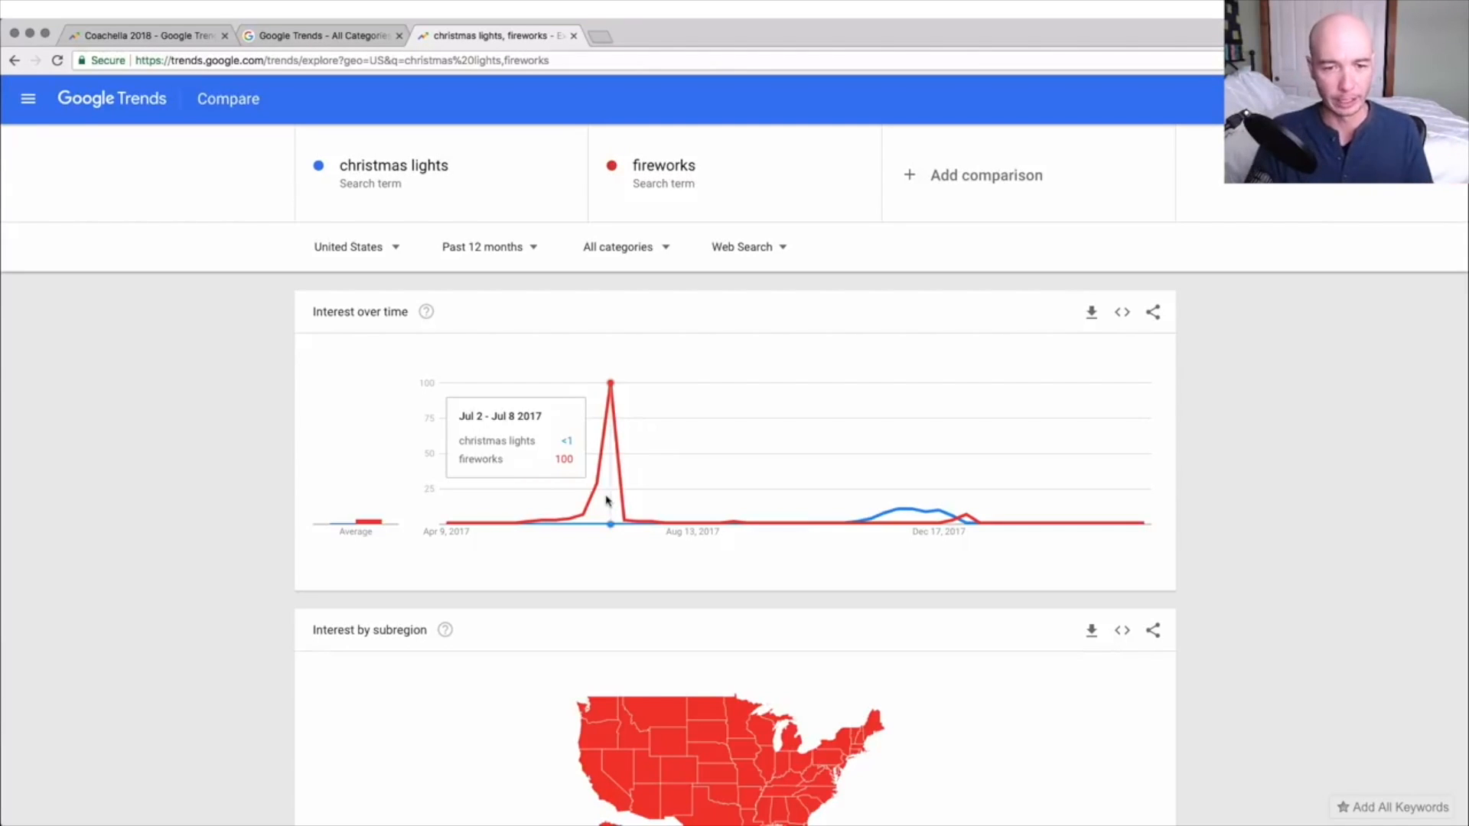
mouse_move(625, 503)
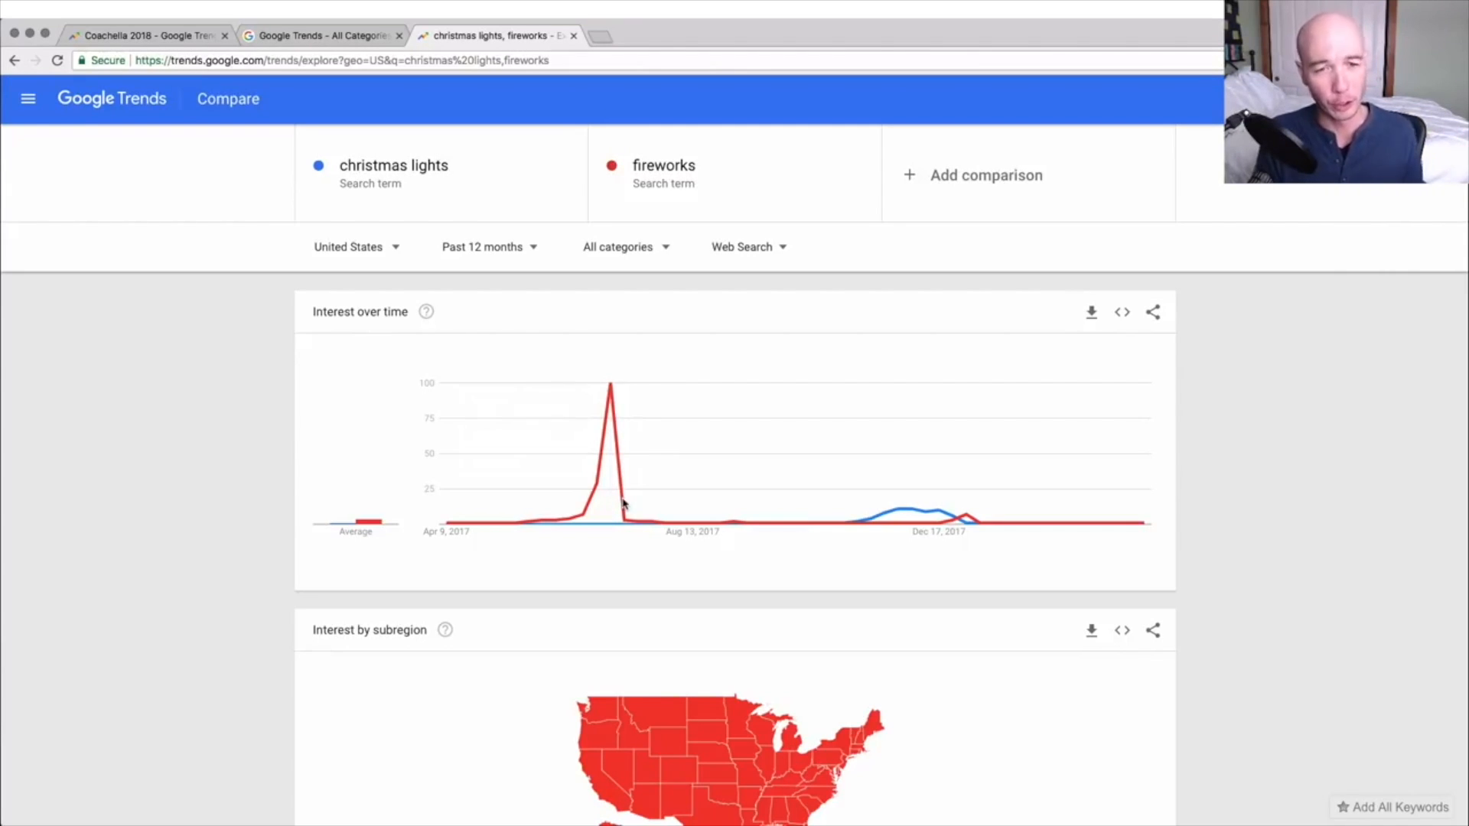
mouse_move(638, 510)
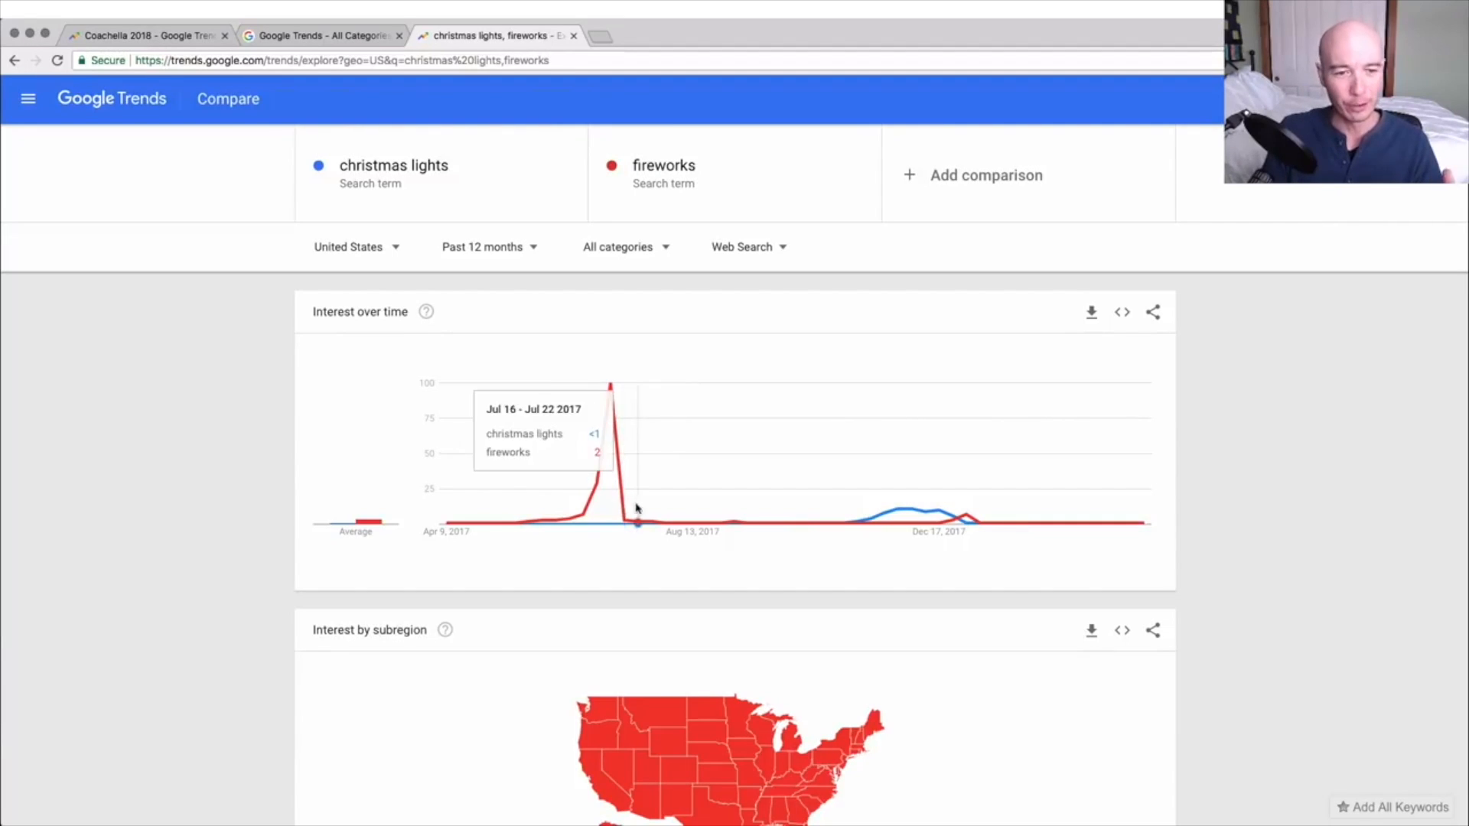
mouse_move(212, 533)
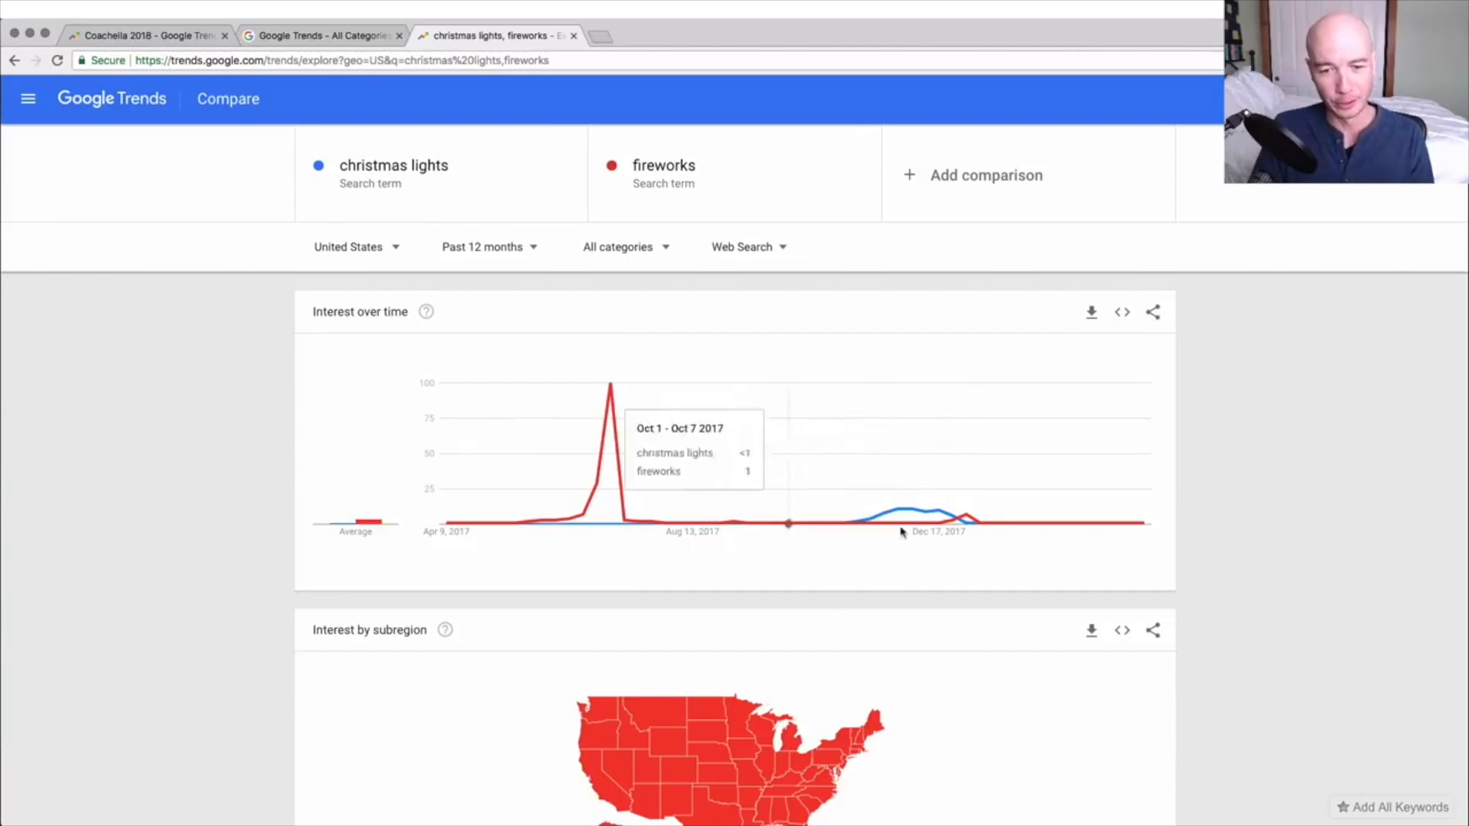
mouse_move(897, 550)
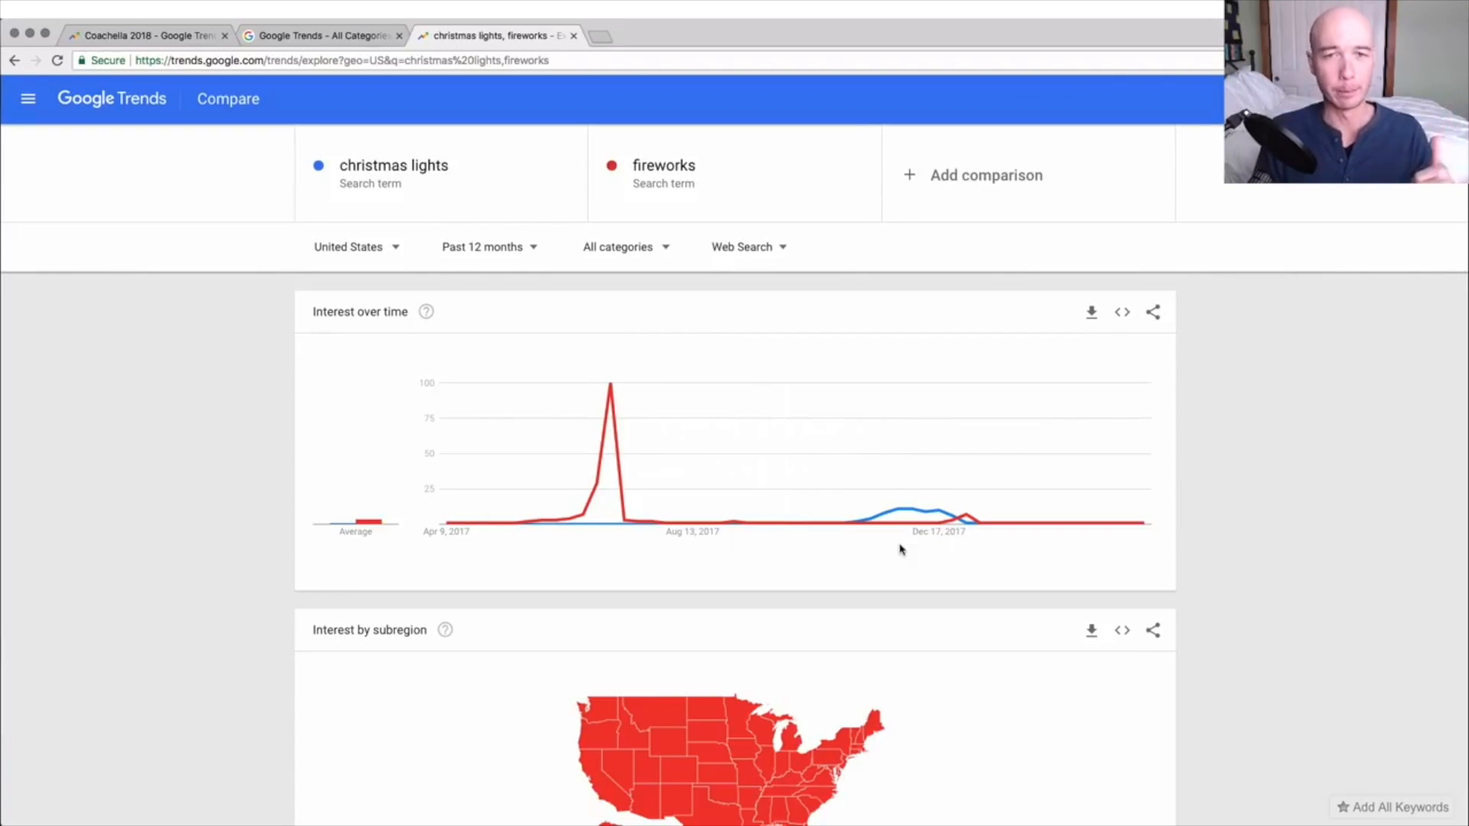
mouse_move(981, 562)
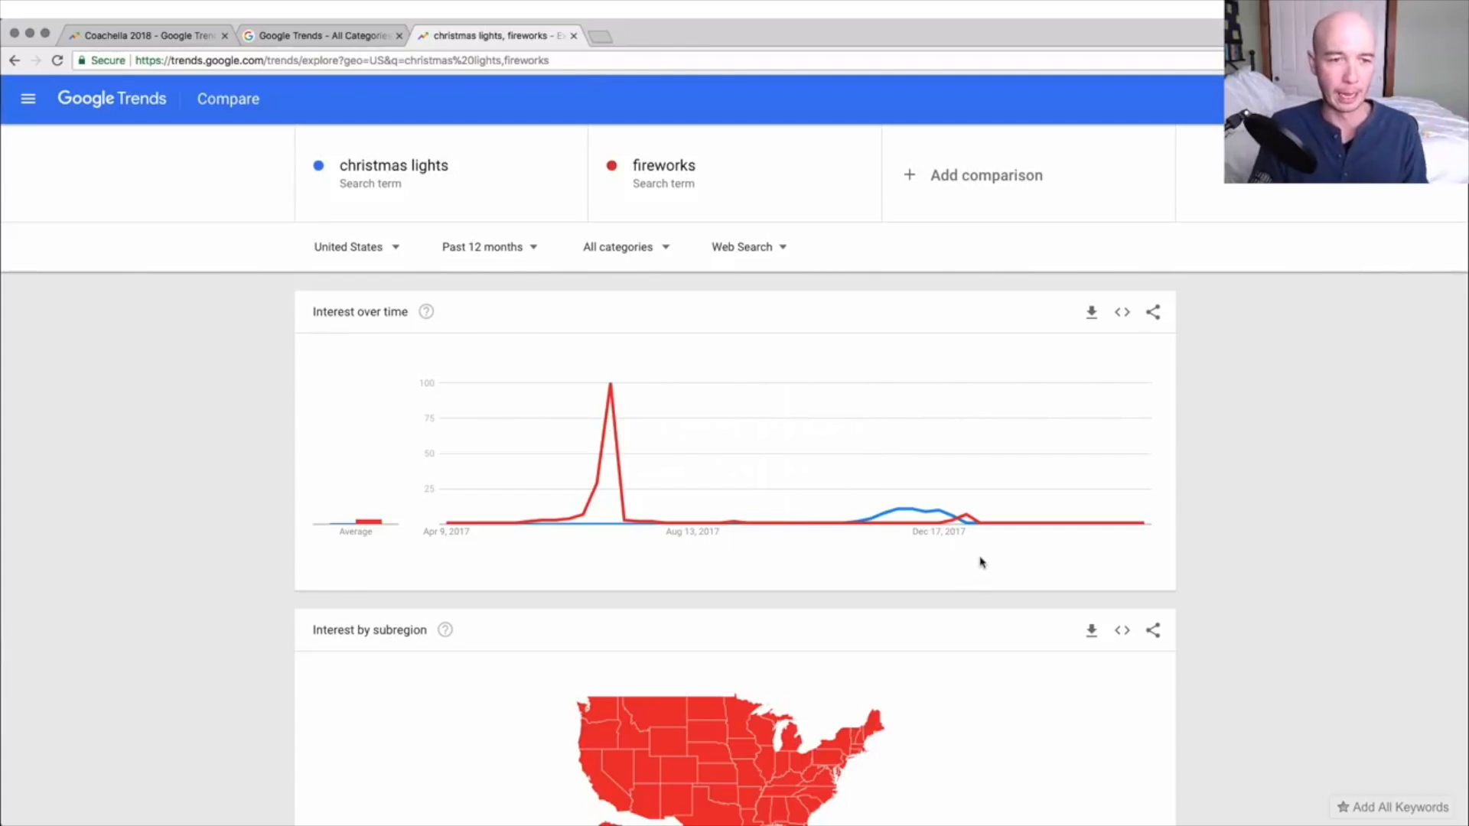
mouse_move(920, 551)
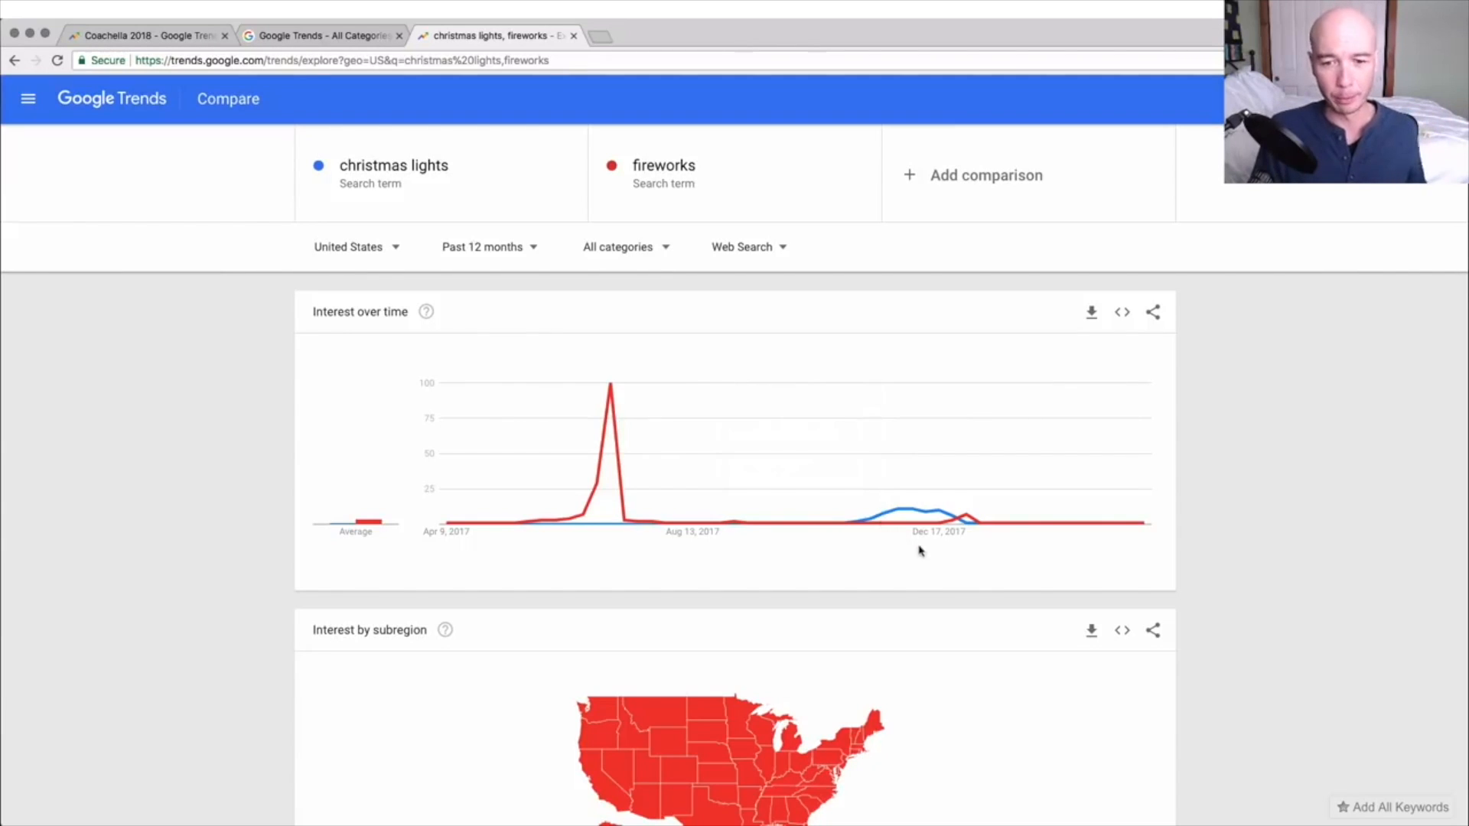
mouse_move(972, 590)
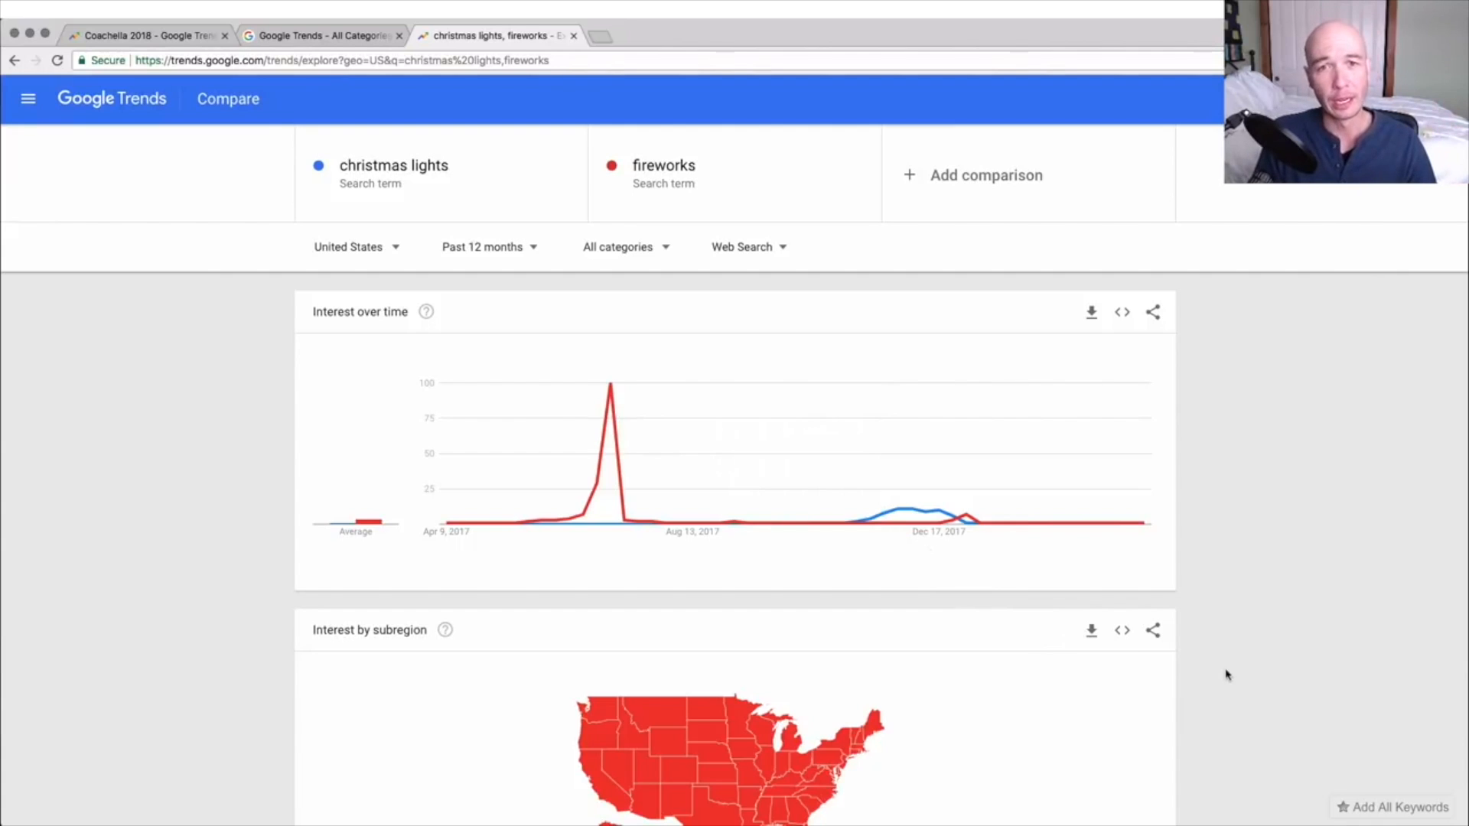
mouse_move(1261, 638)
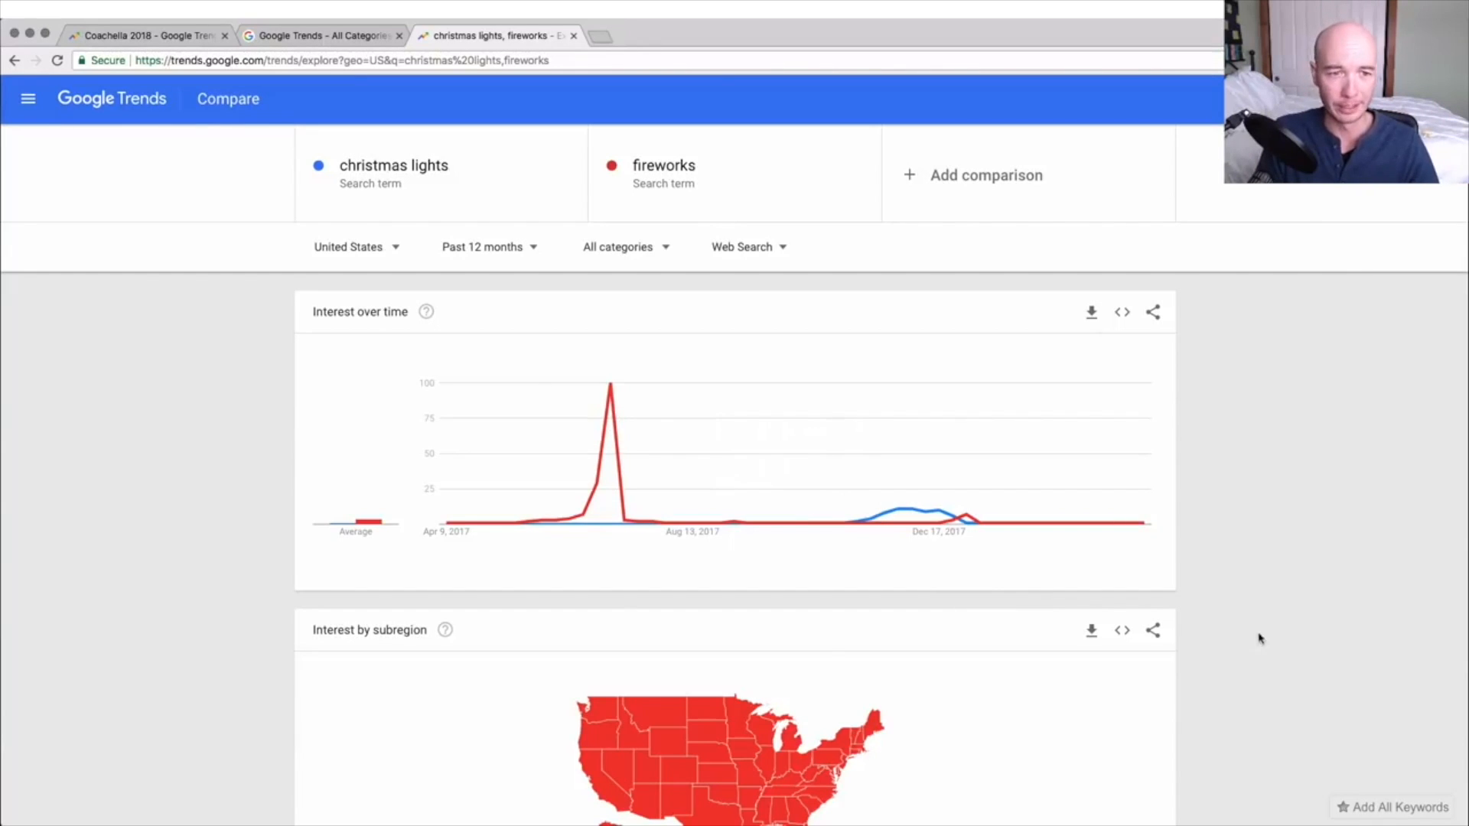
scroll("down", 3)
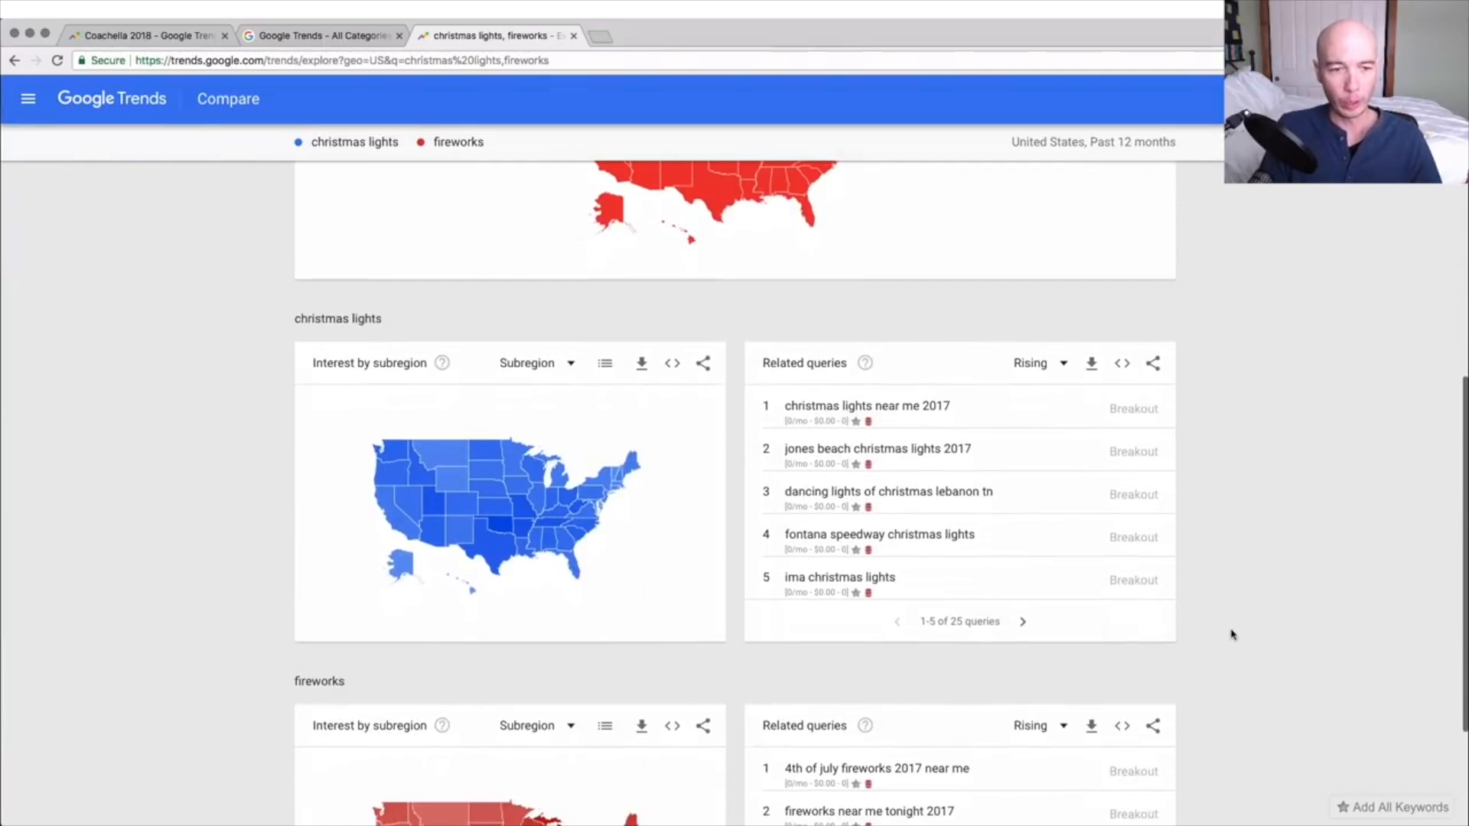
scroll("down", 3)
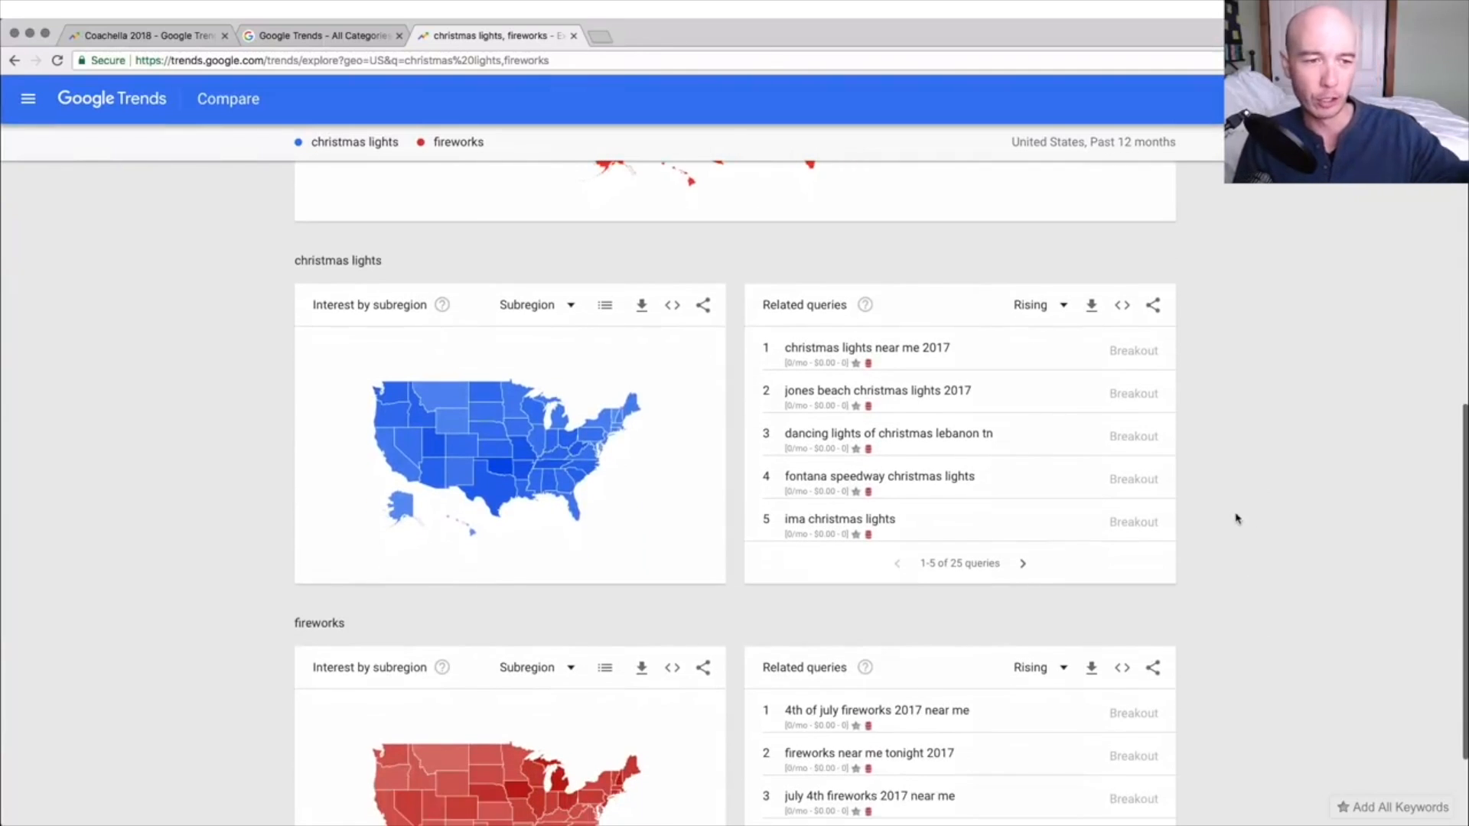
mouse_move(1281, 621)
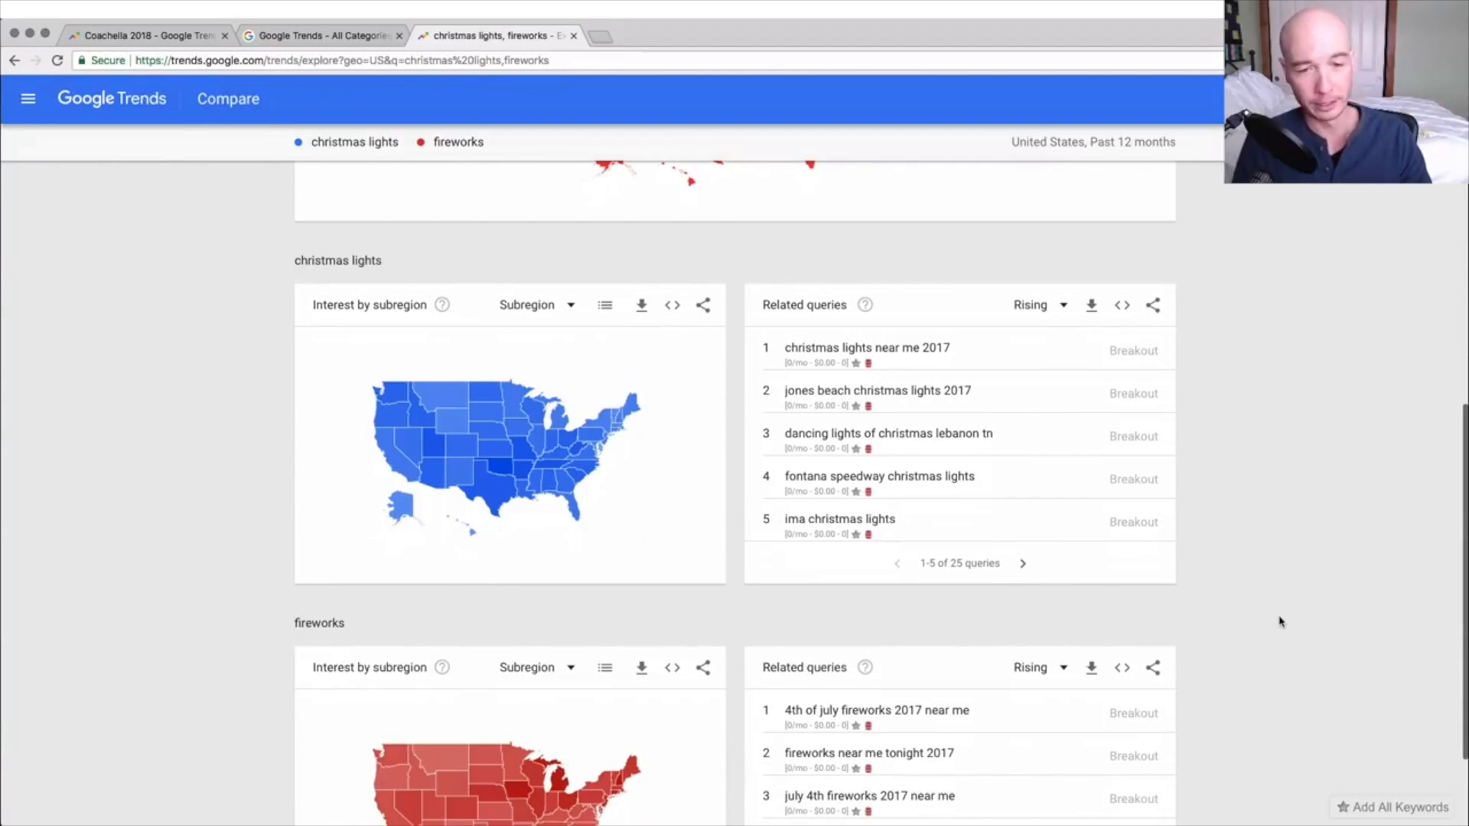
mouse_move(1043, 601)
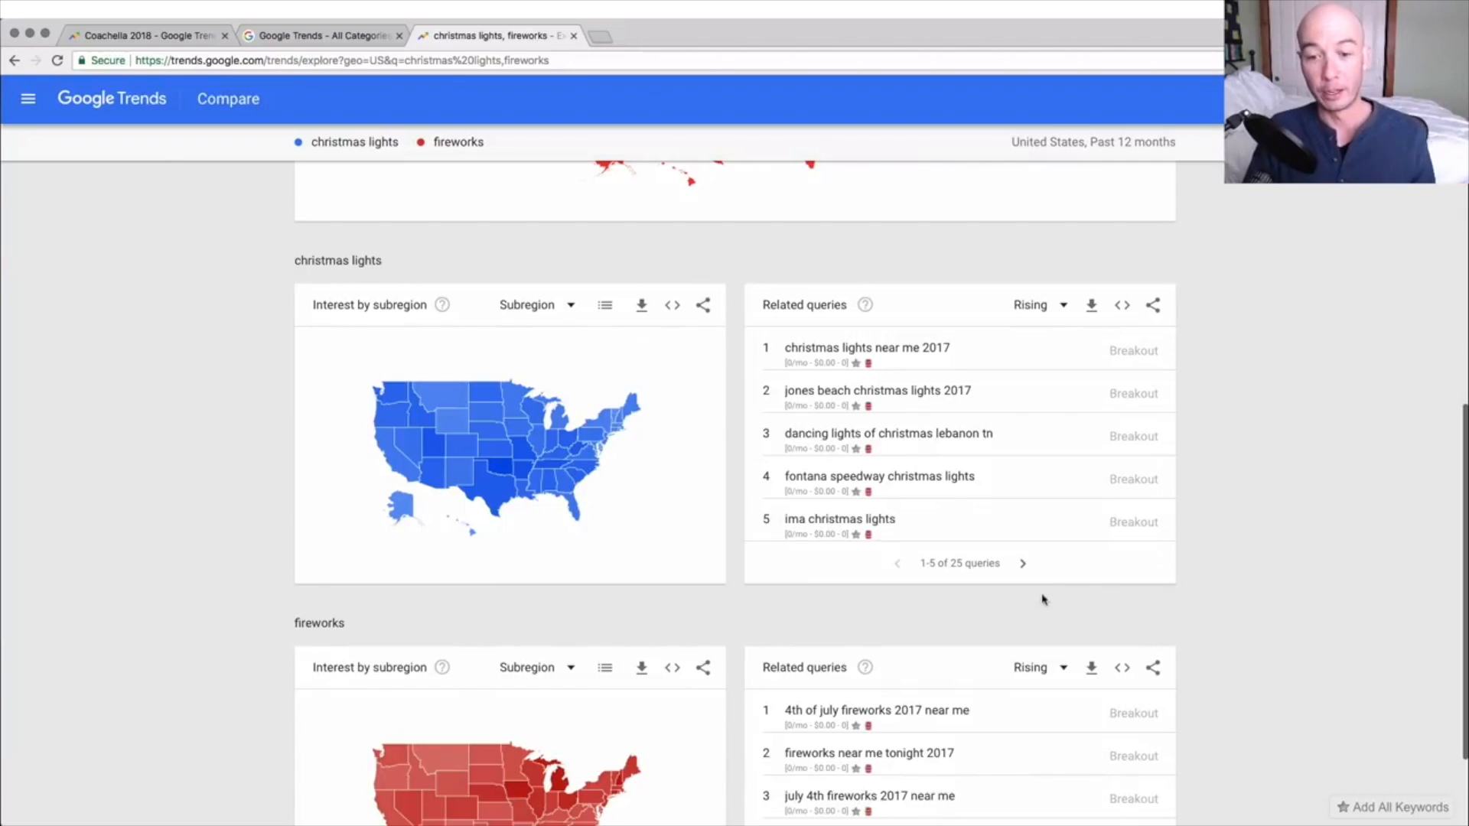
mouse_move(808, 317)
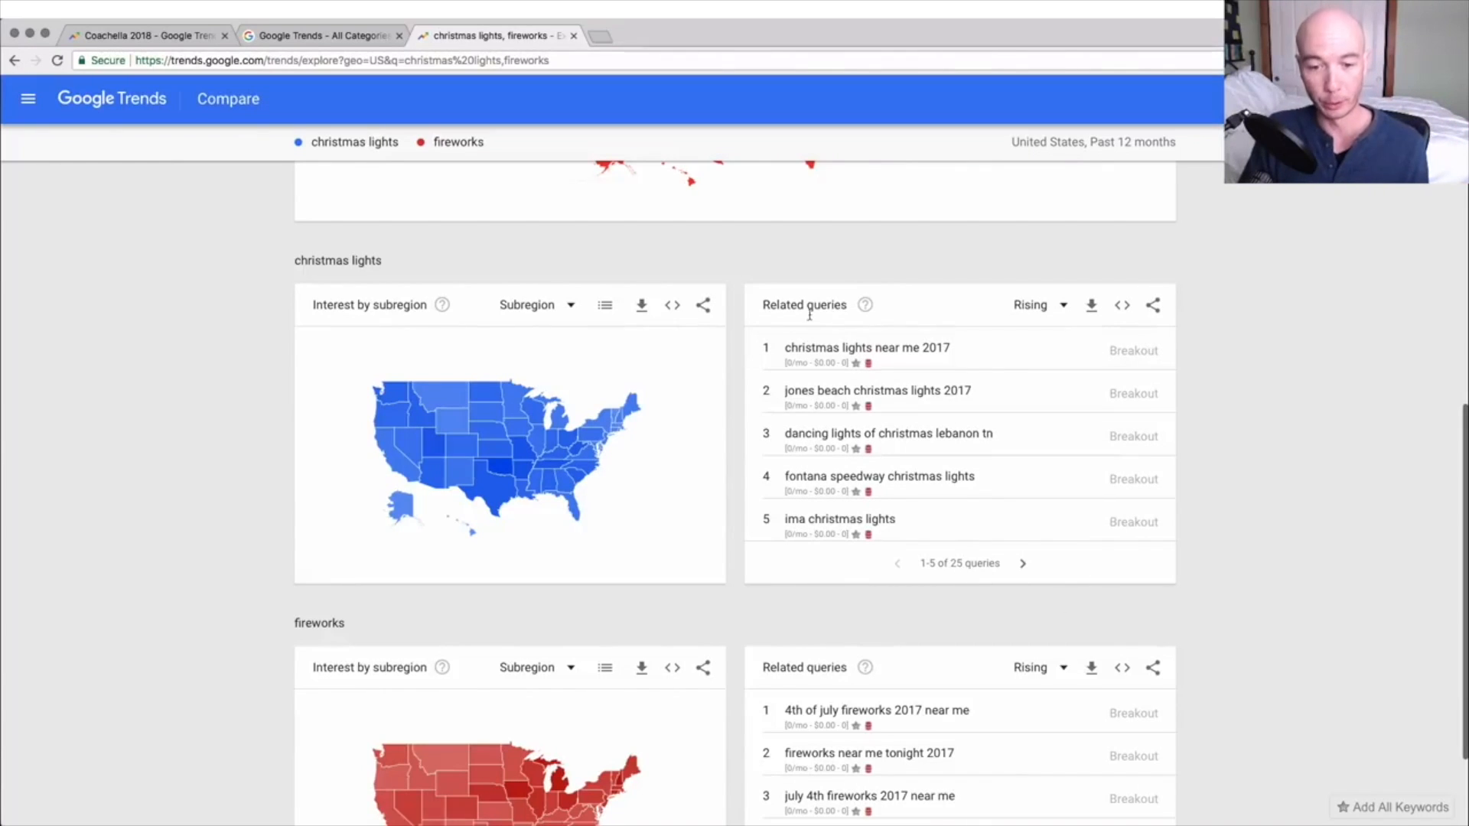
mouse_move(916, 741)
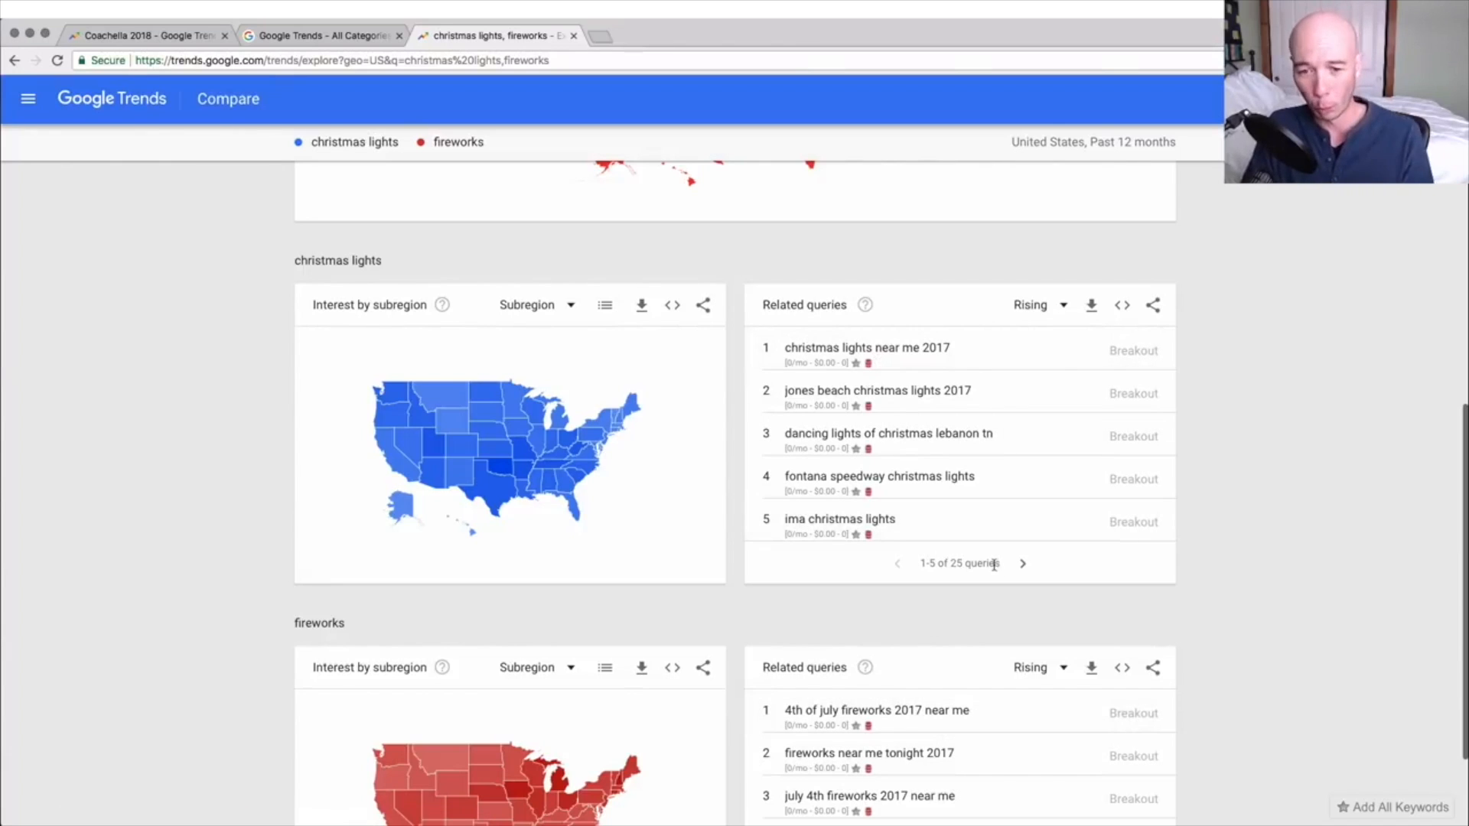
mouse_move(965, 364)
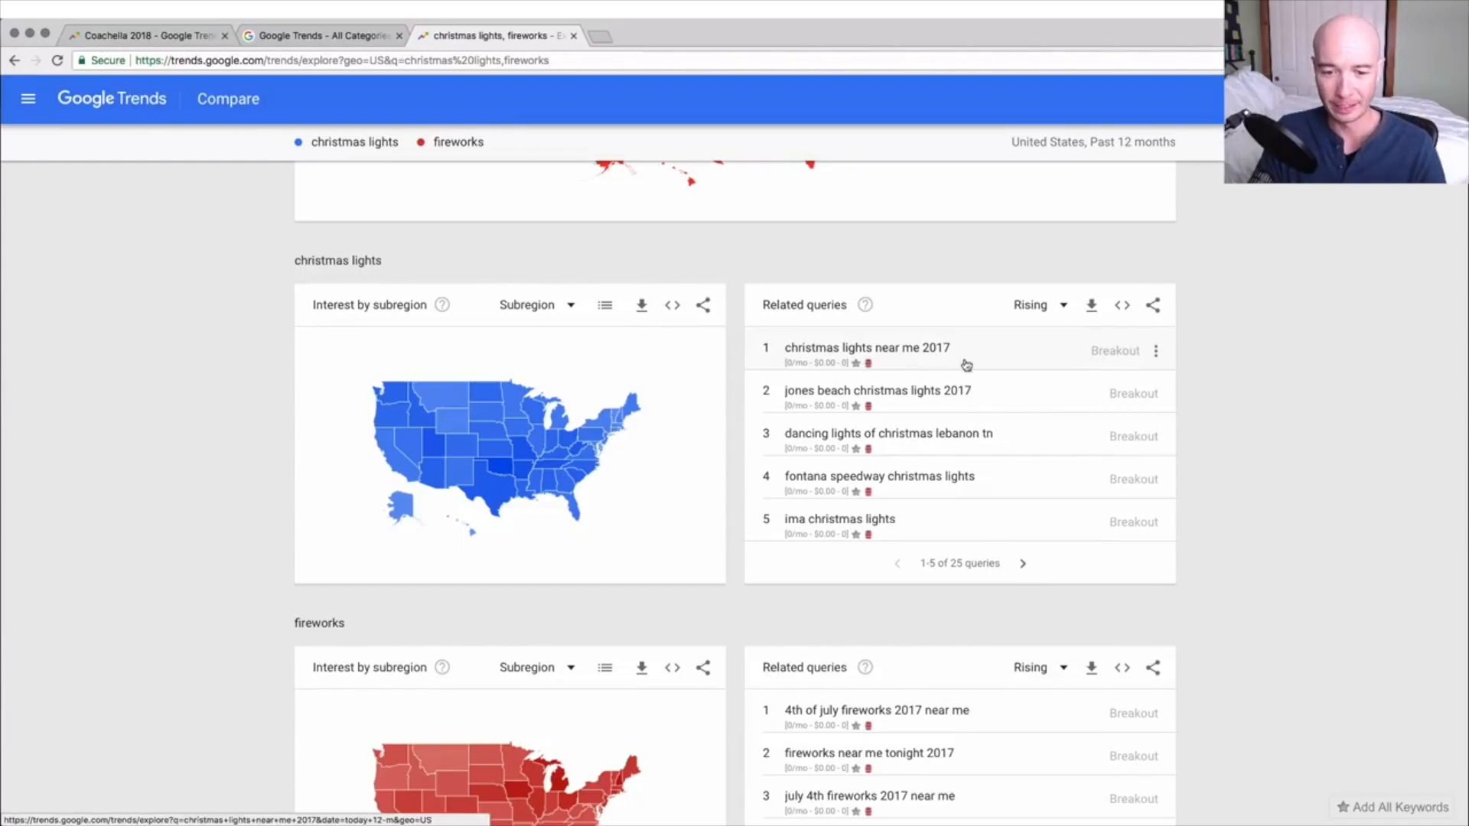
mouse_move(902, 710)
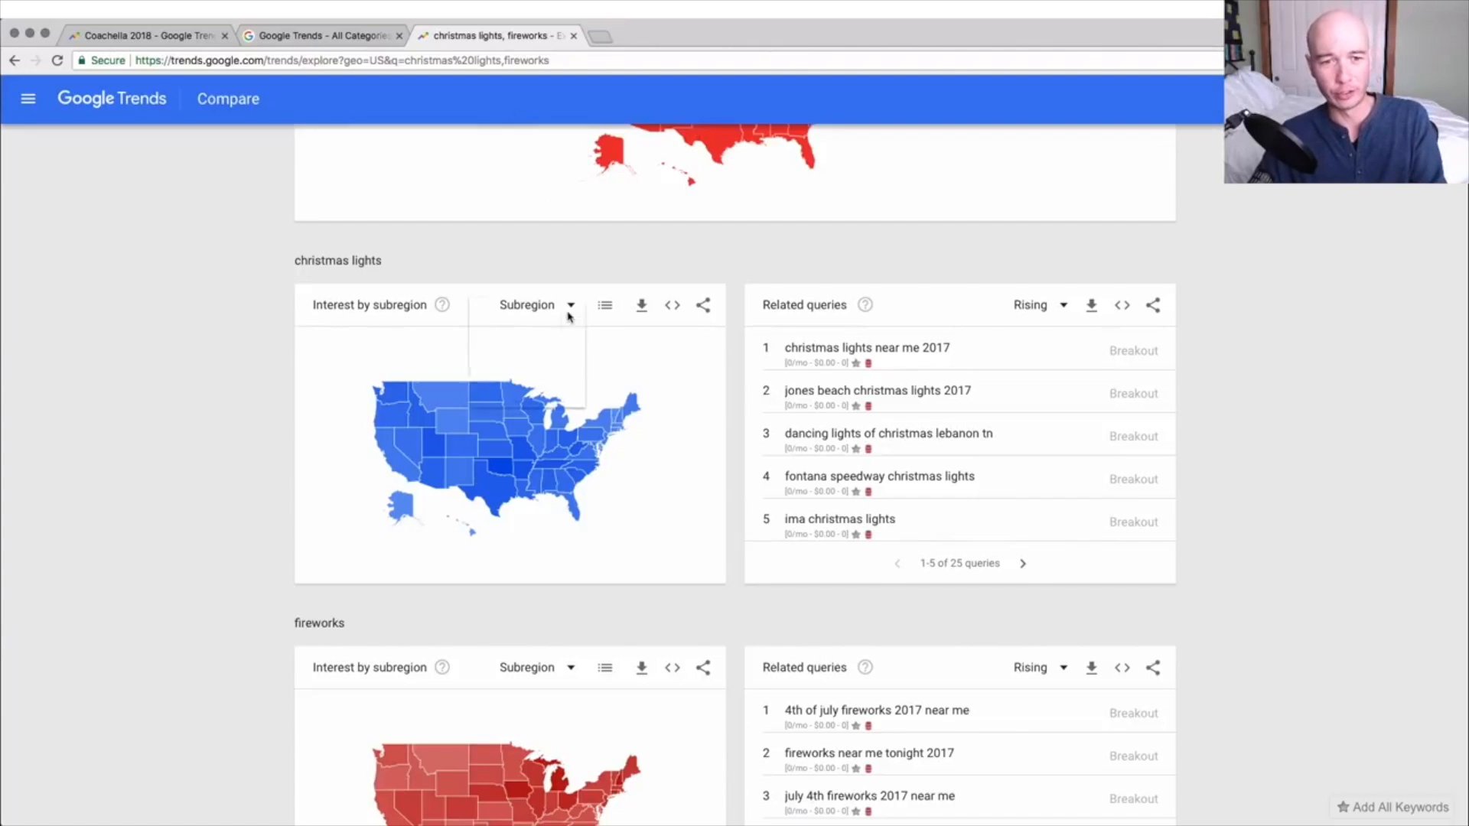
Break christmas lights interest down by metro area.
left_click(538, 305)
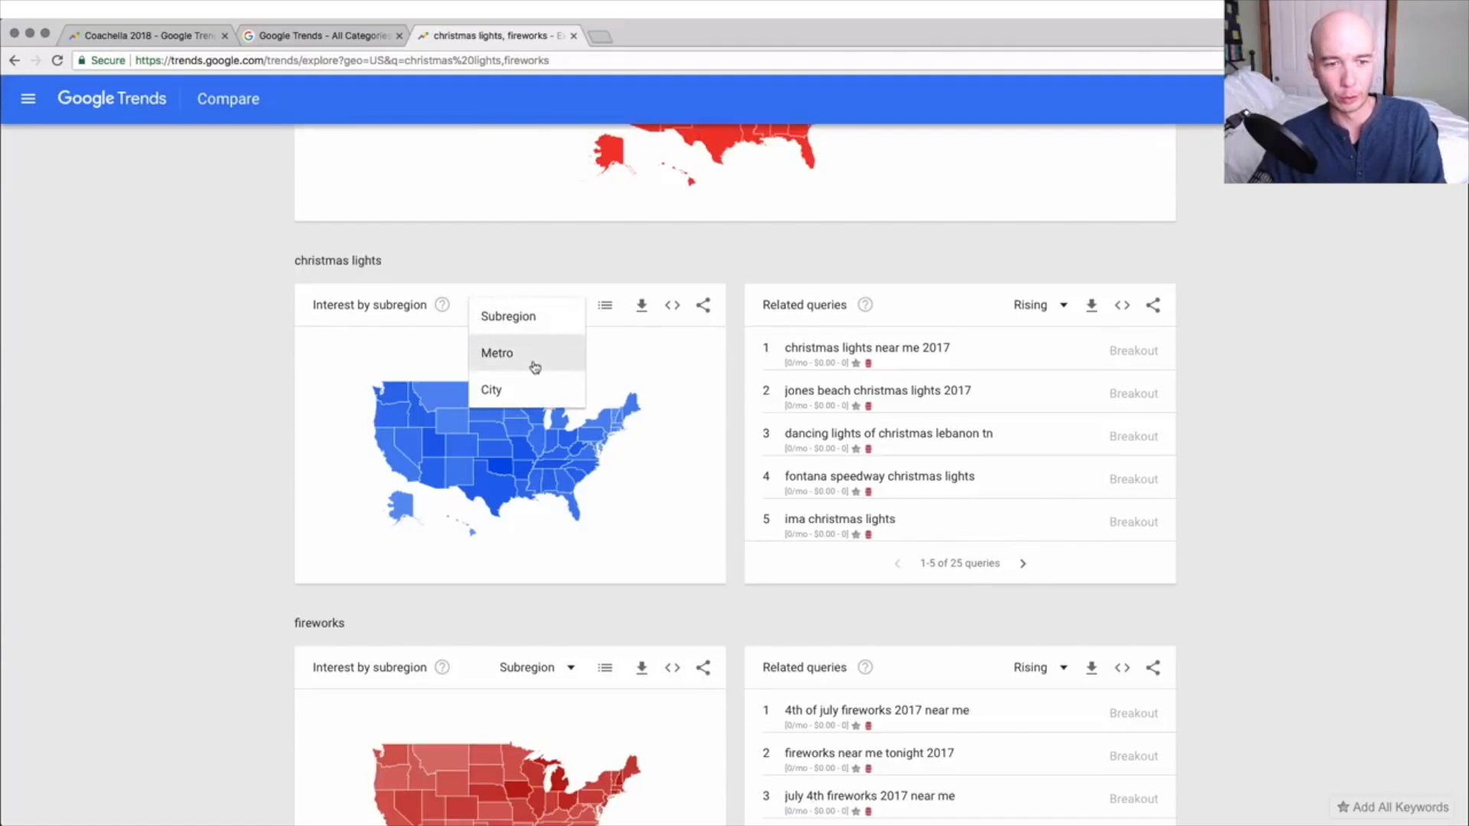
left_click(497, 354)
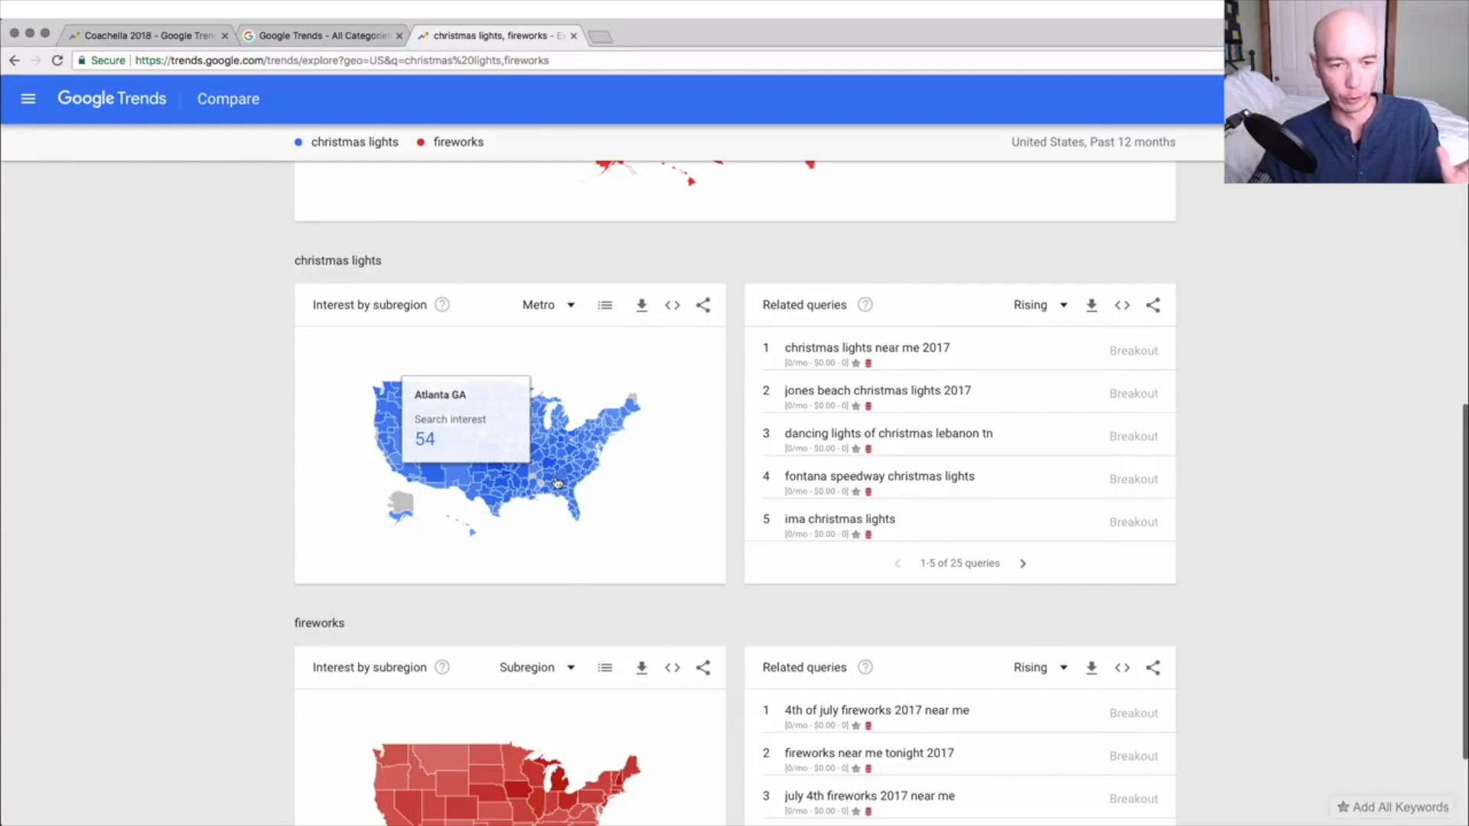
mouse_move(559, 485)
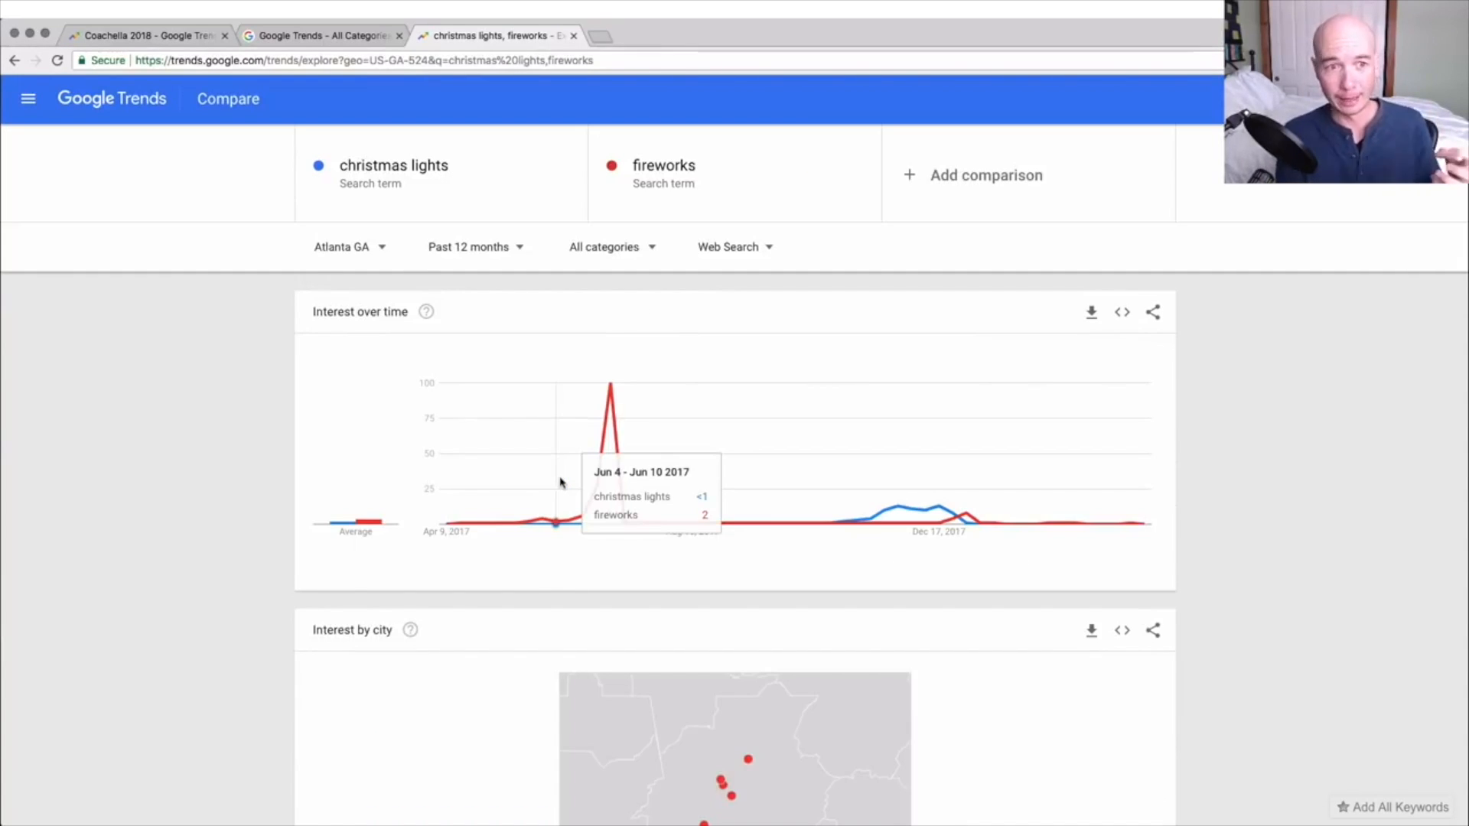
mouse_move(571, 504)
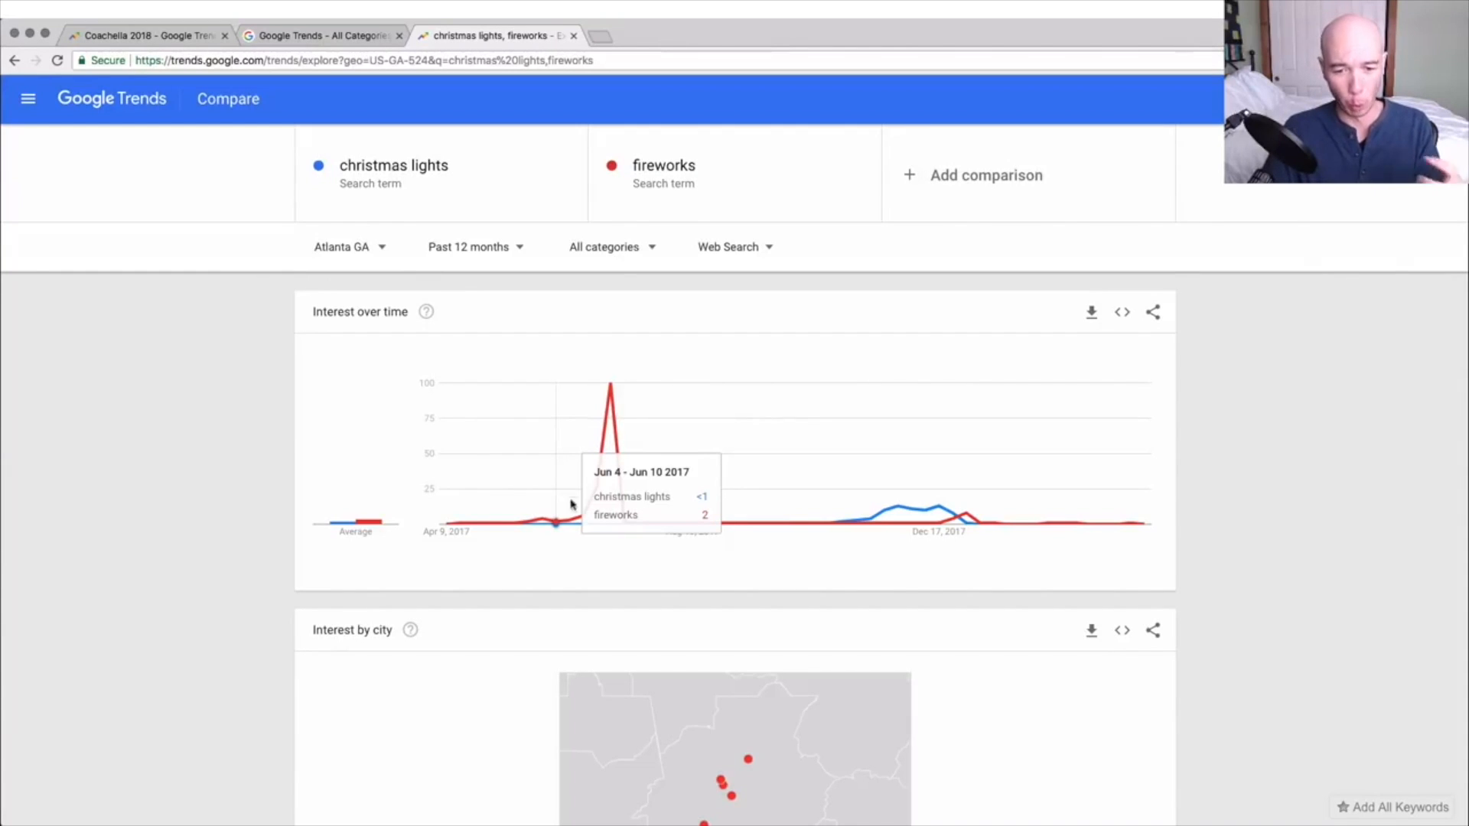
scroll("down", 3)
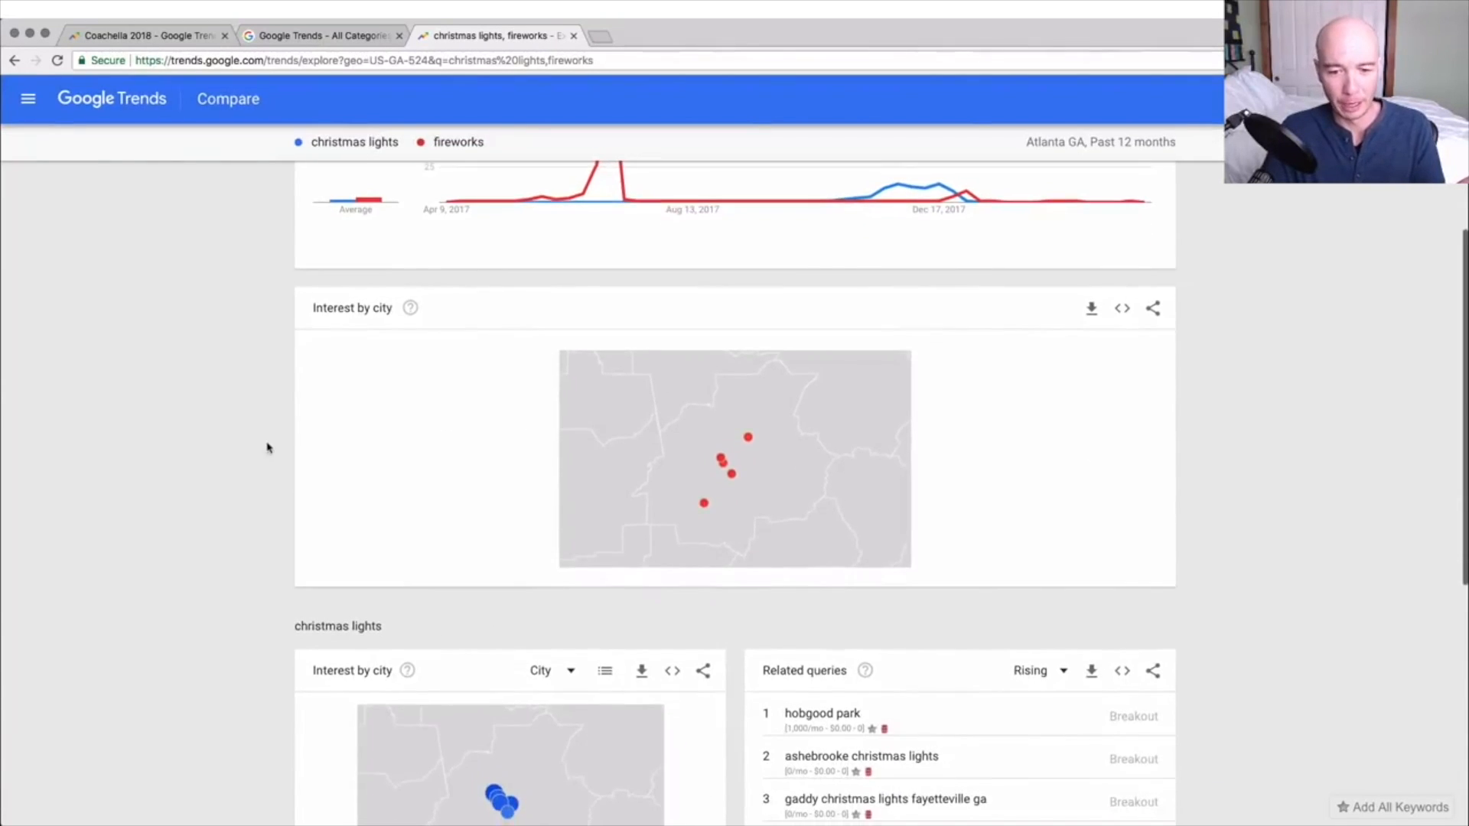
scroll("down", 3)
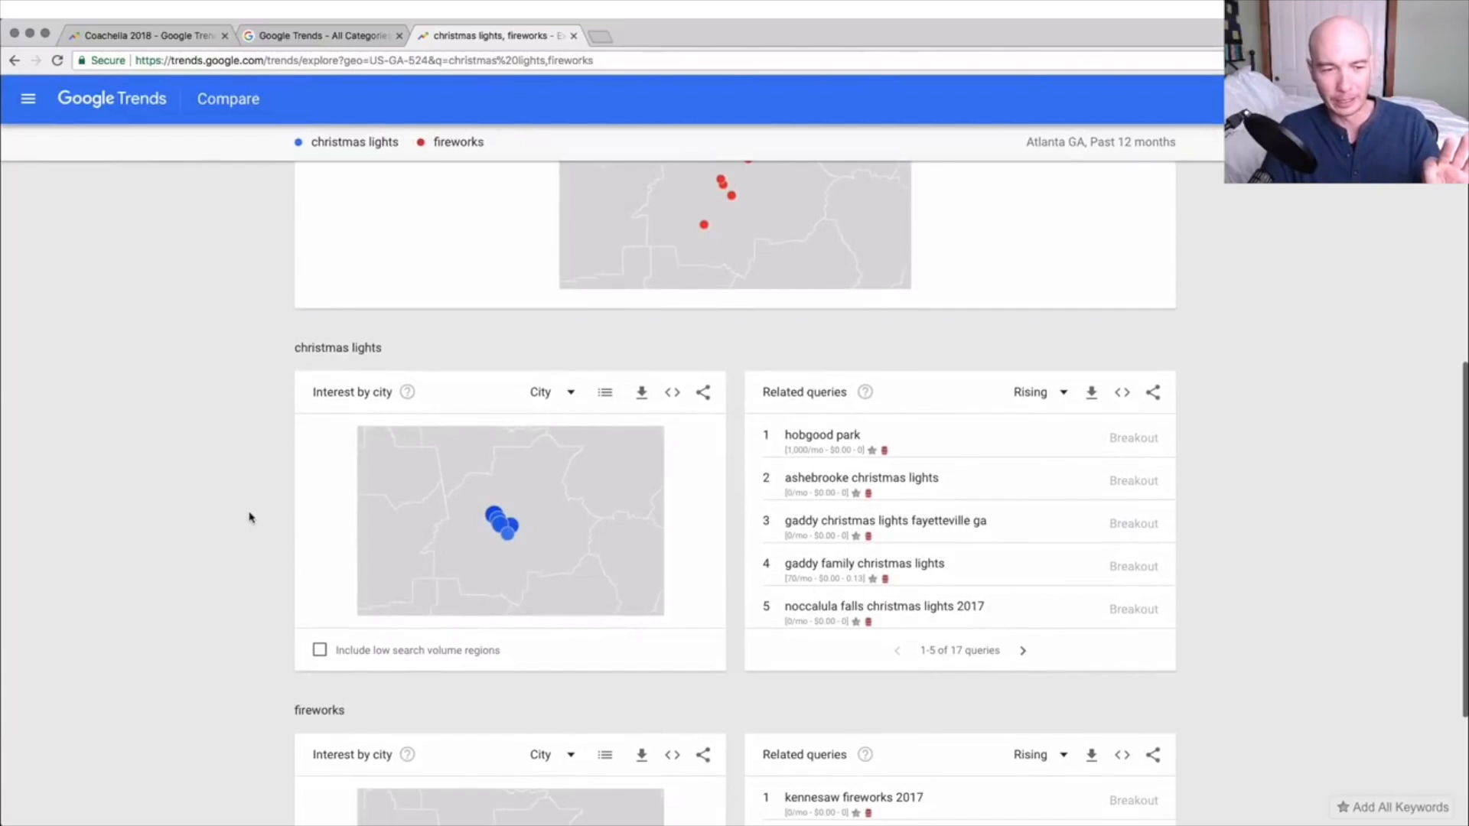
mouse_move(497, 525)
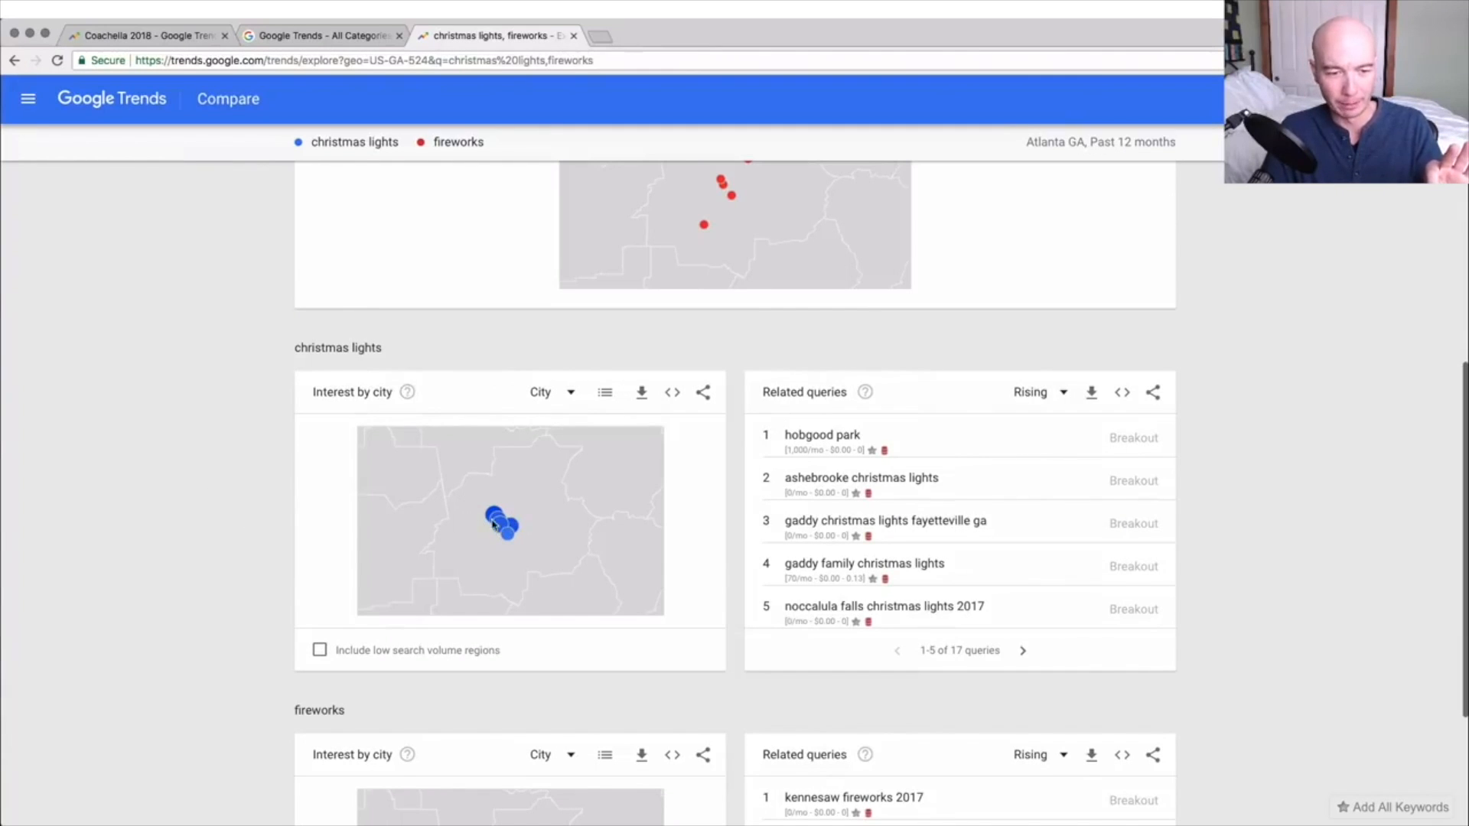
scroll("down", 3)
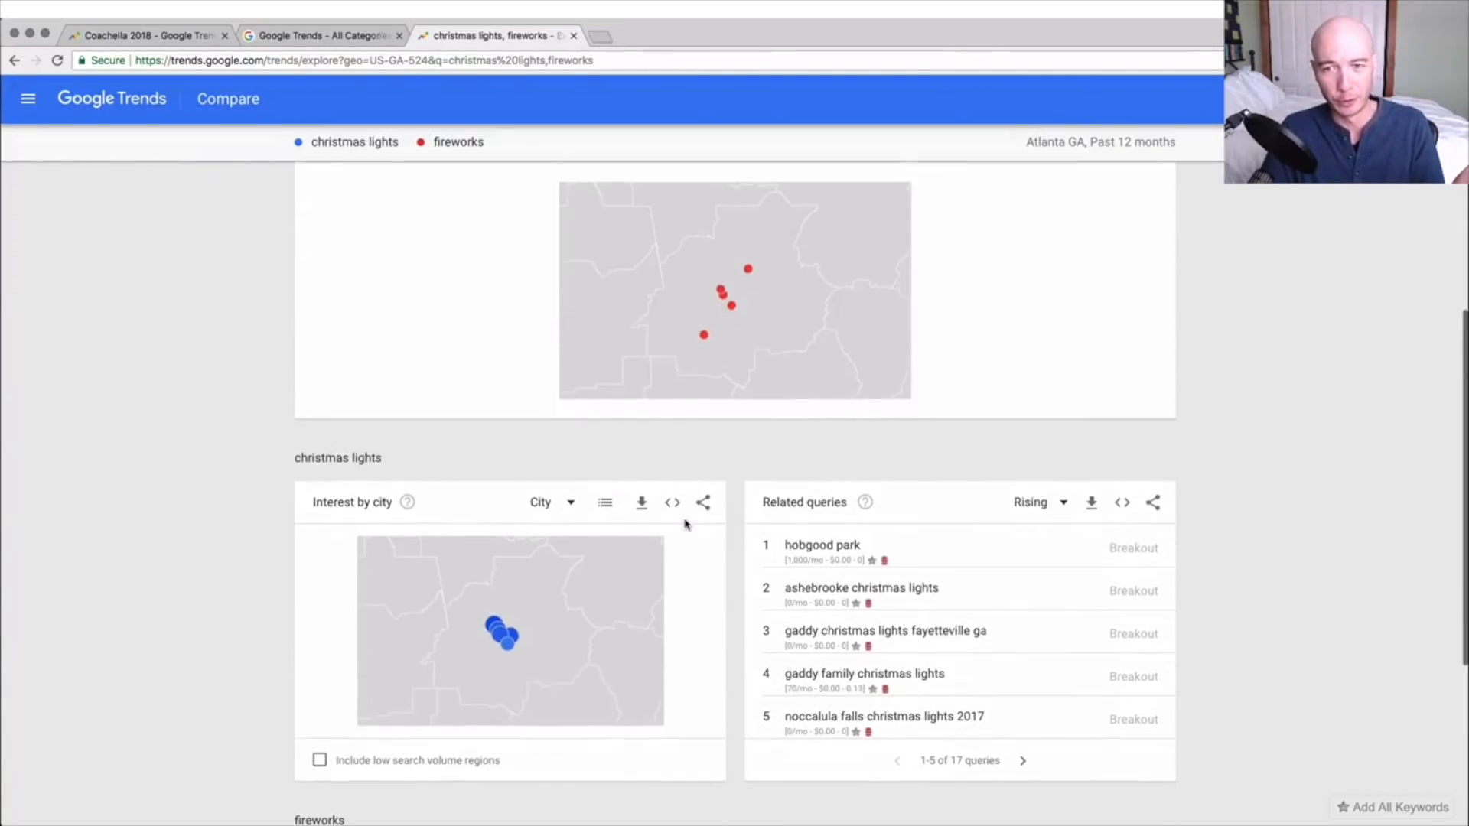
scroll("down", 3)
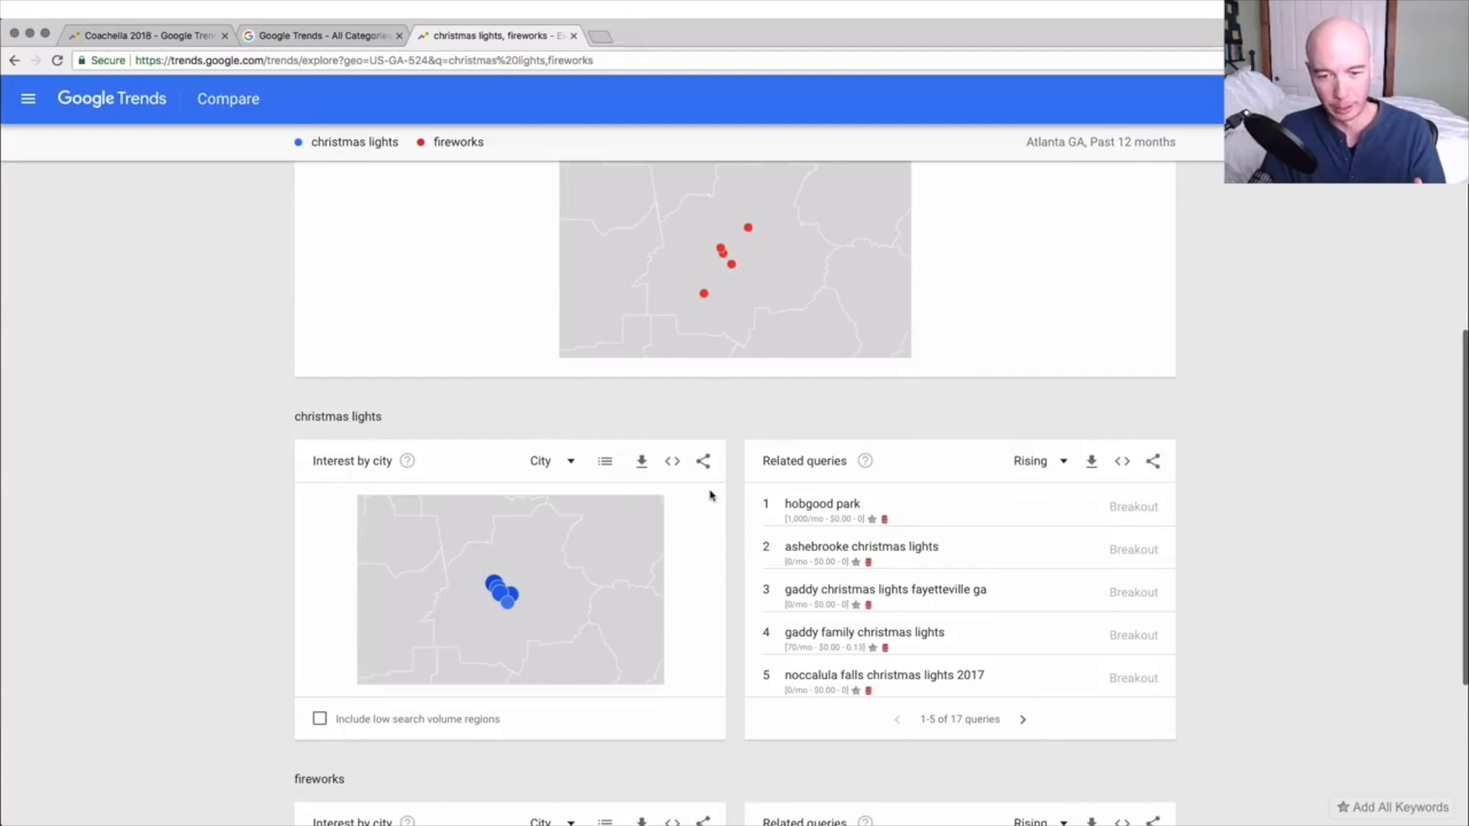
mouse_move(996, 609)
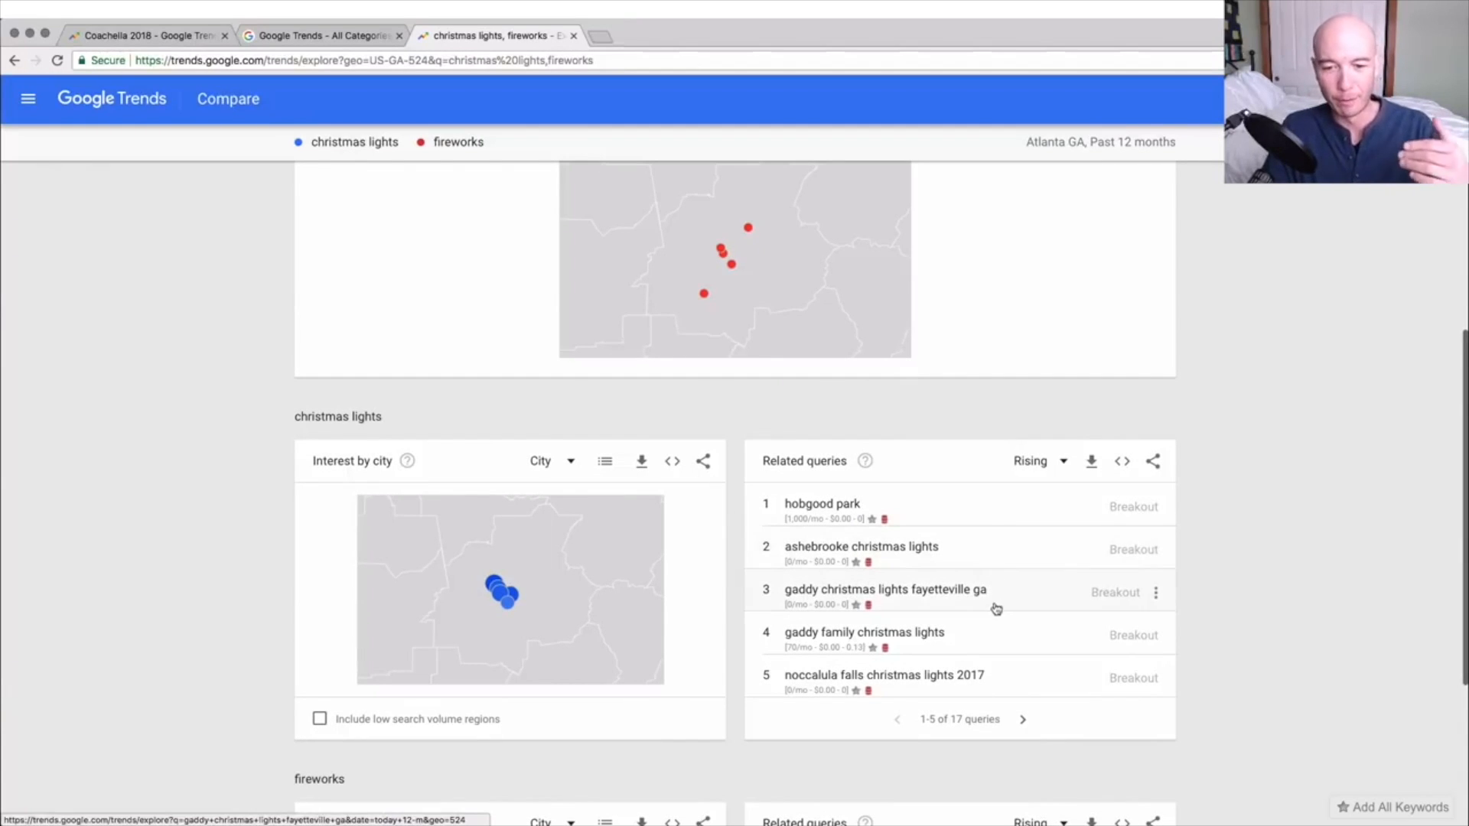
mouse_move(988, 547)
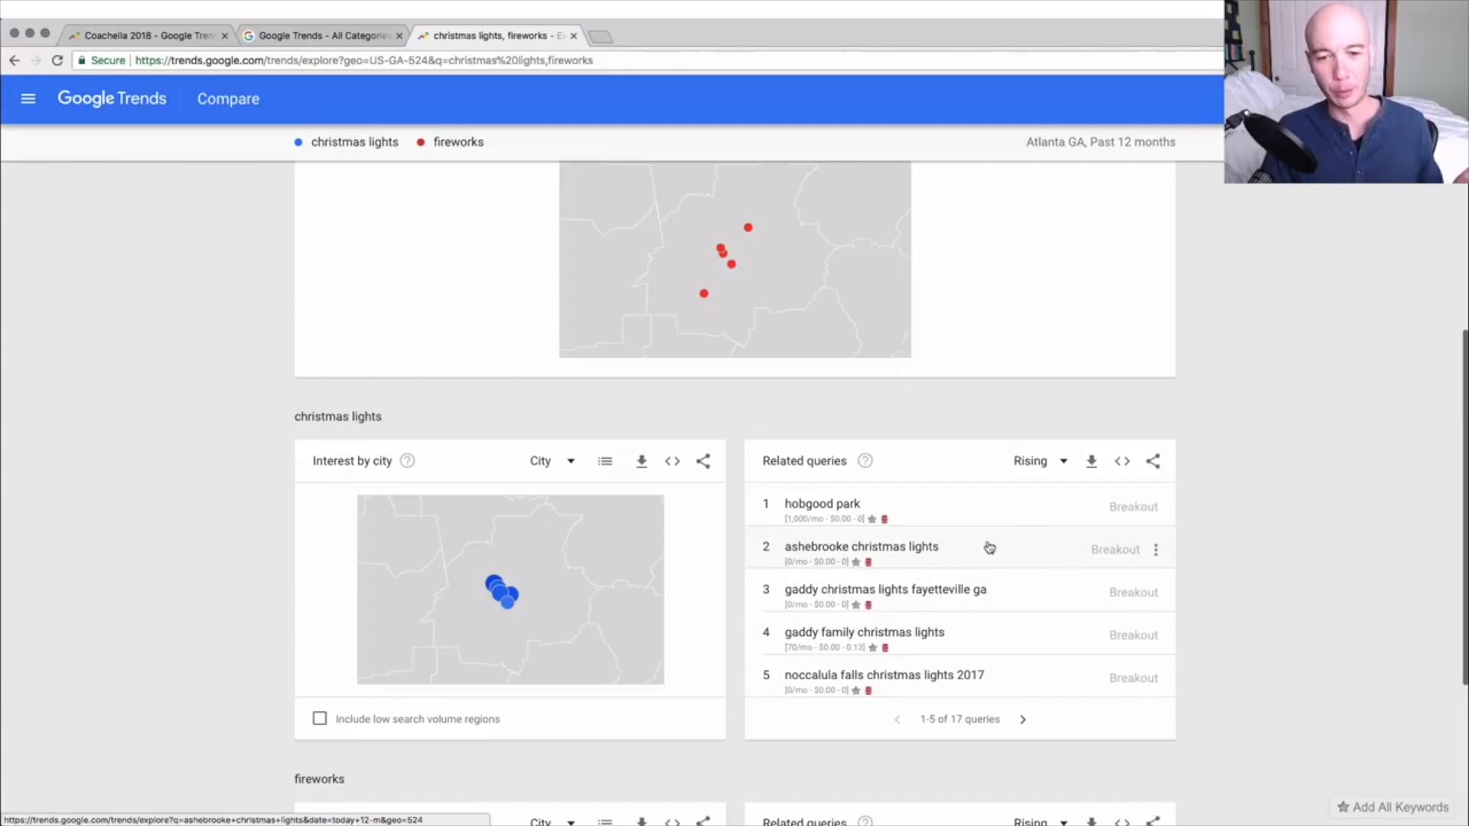
scroll("down", 3)
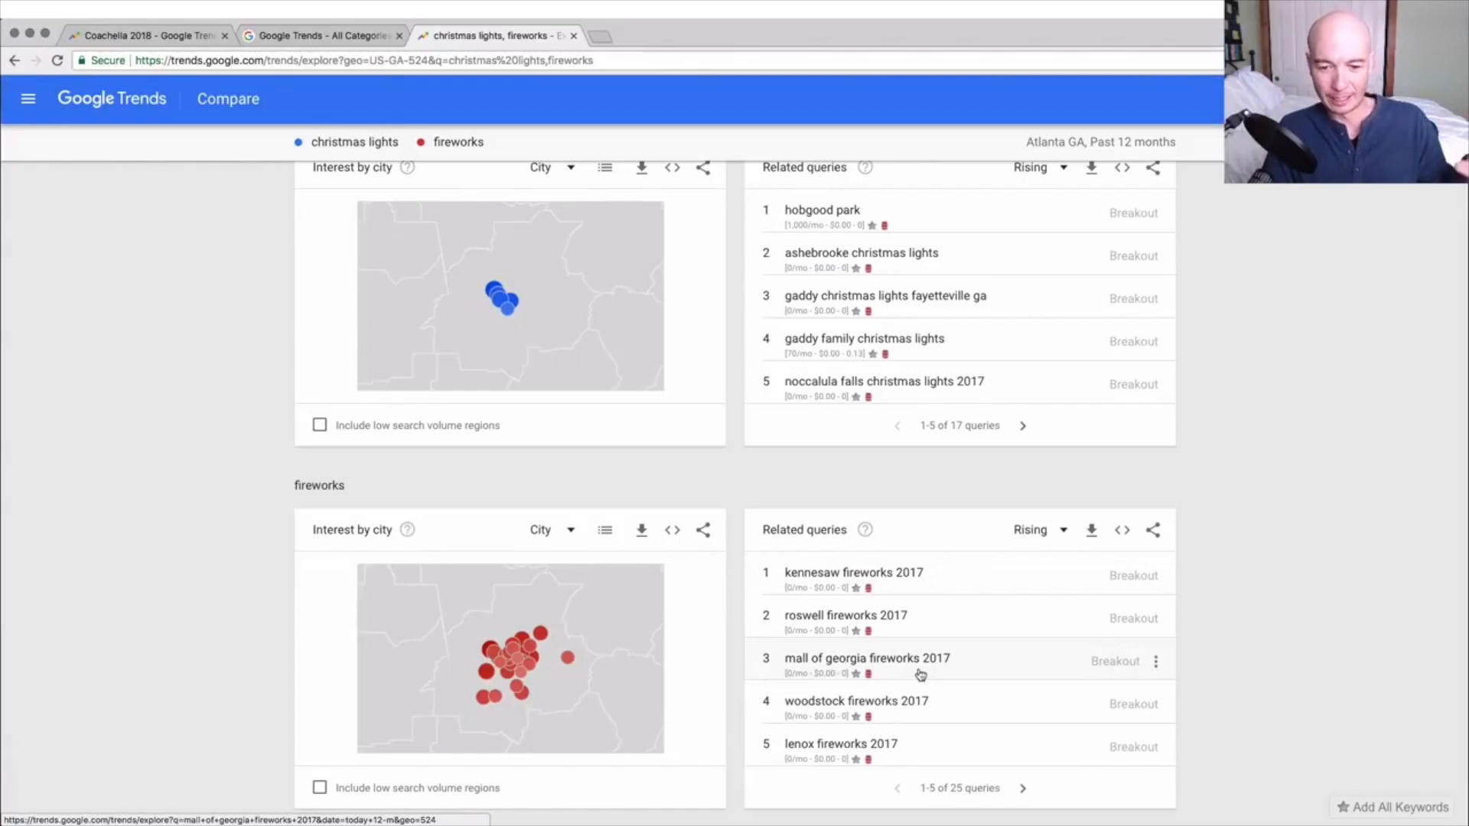
mouse_move(867, 630)
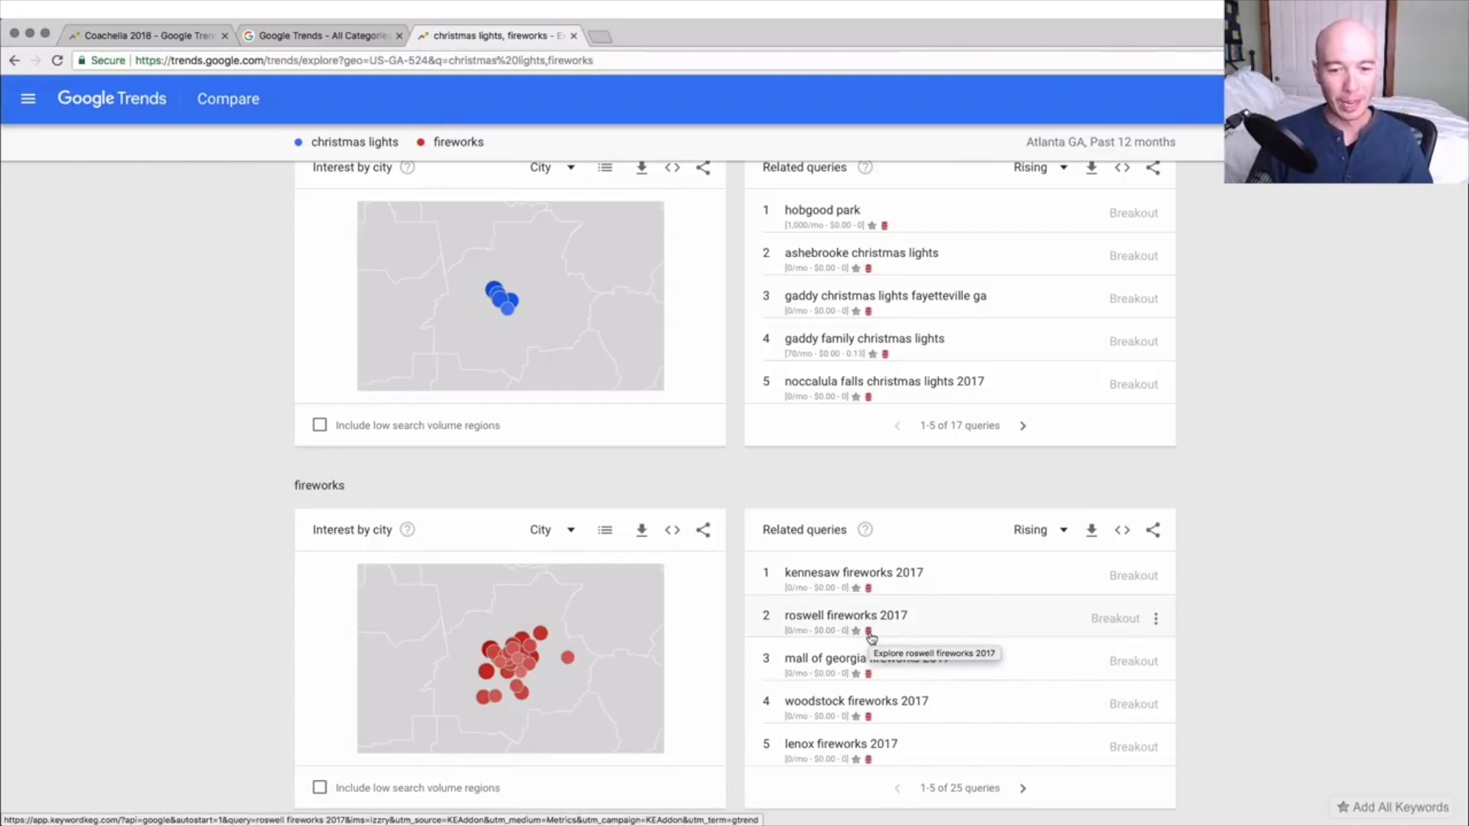
mouse_move(988, 617)
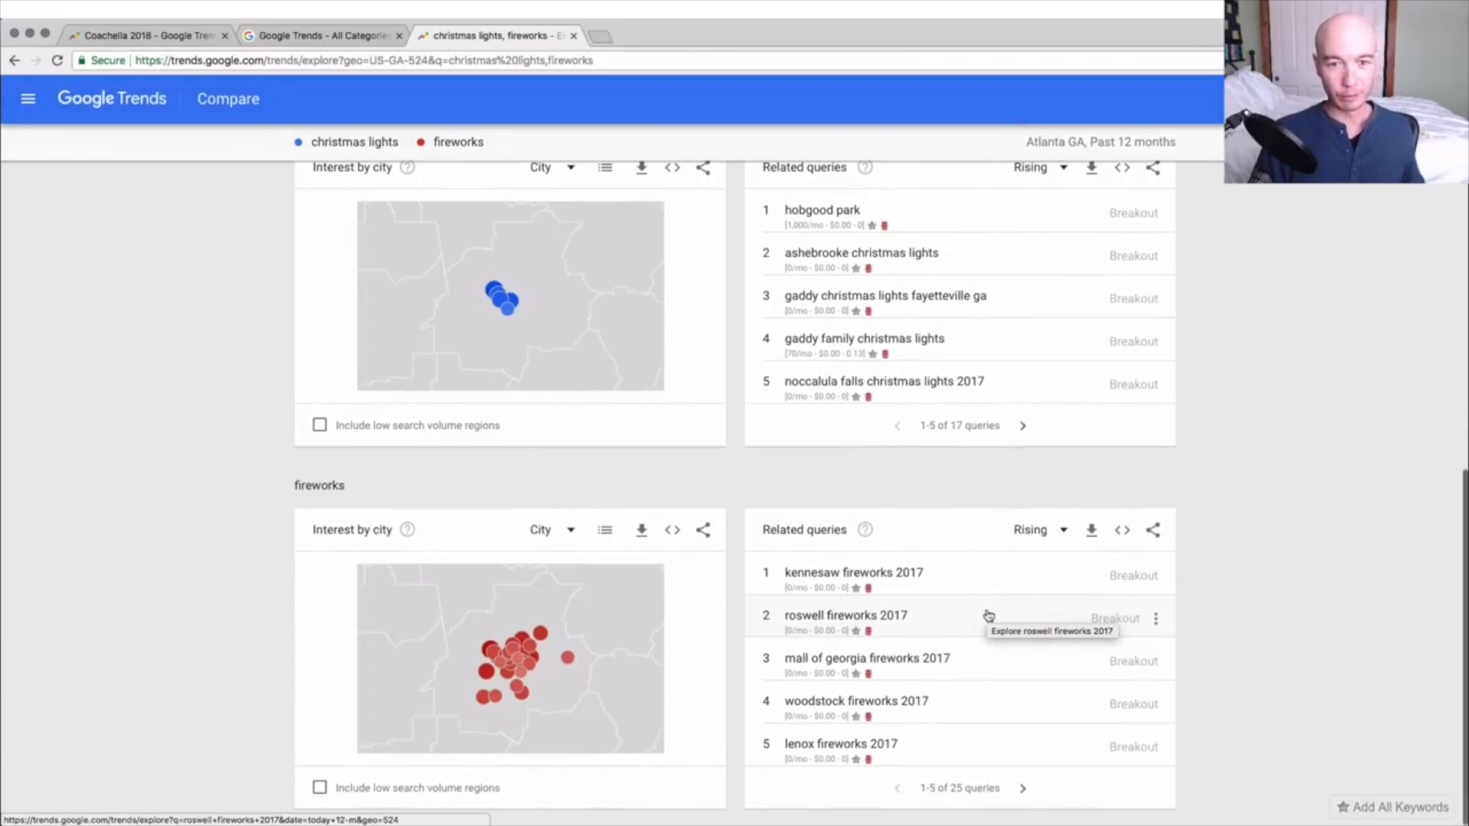
scroll("up", 3)
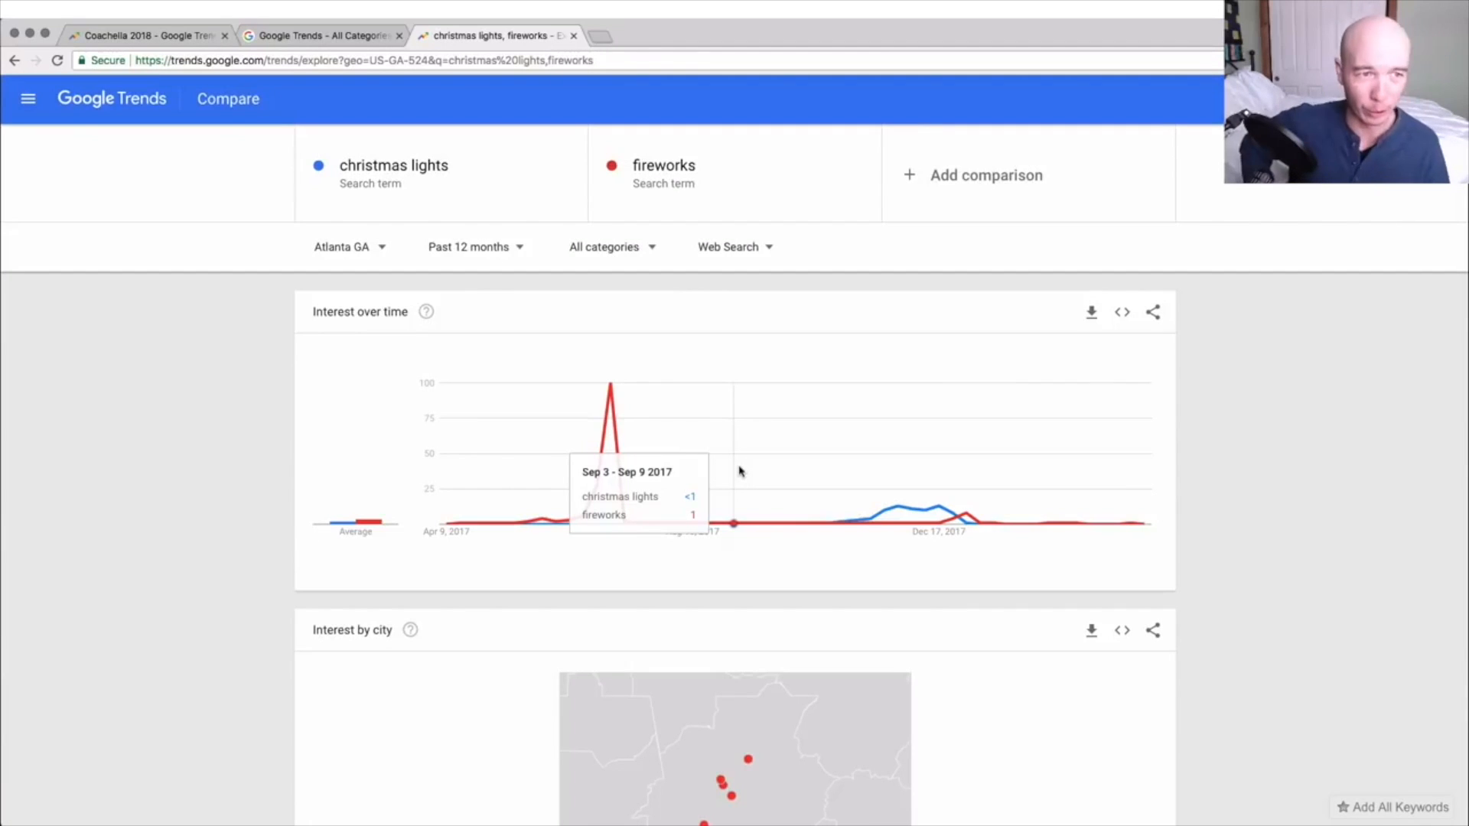
Change the location from Georgia back to the United States.
scroll("down", 3)
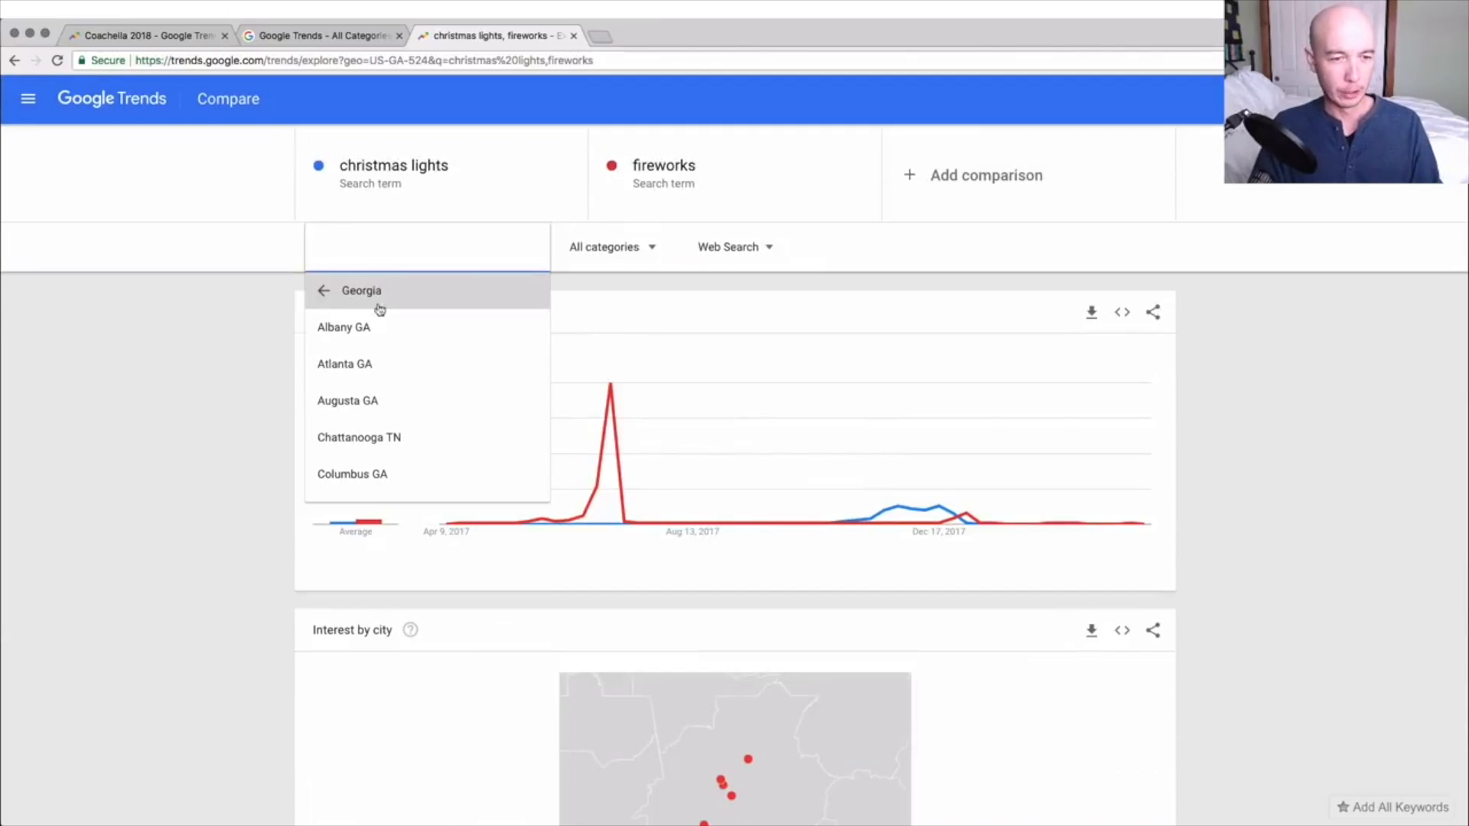
left_click(324, 290)
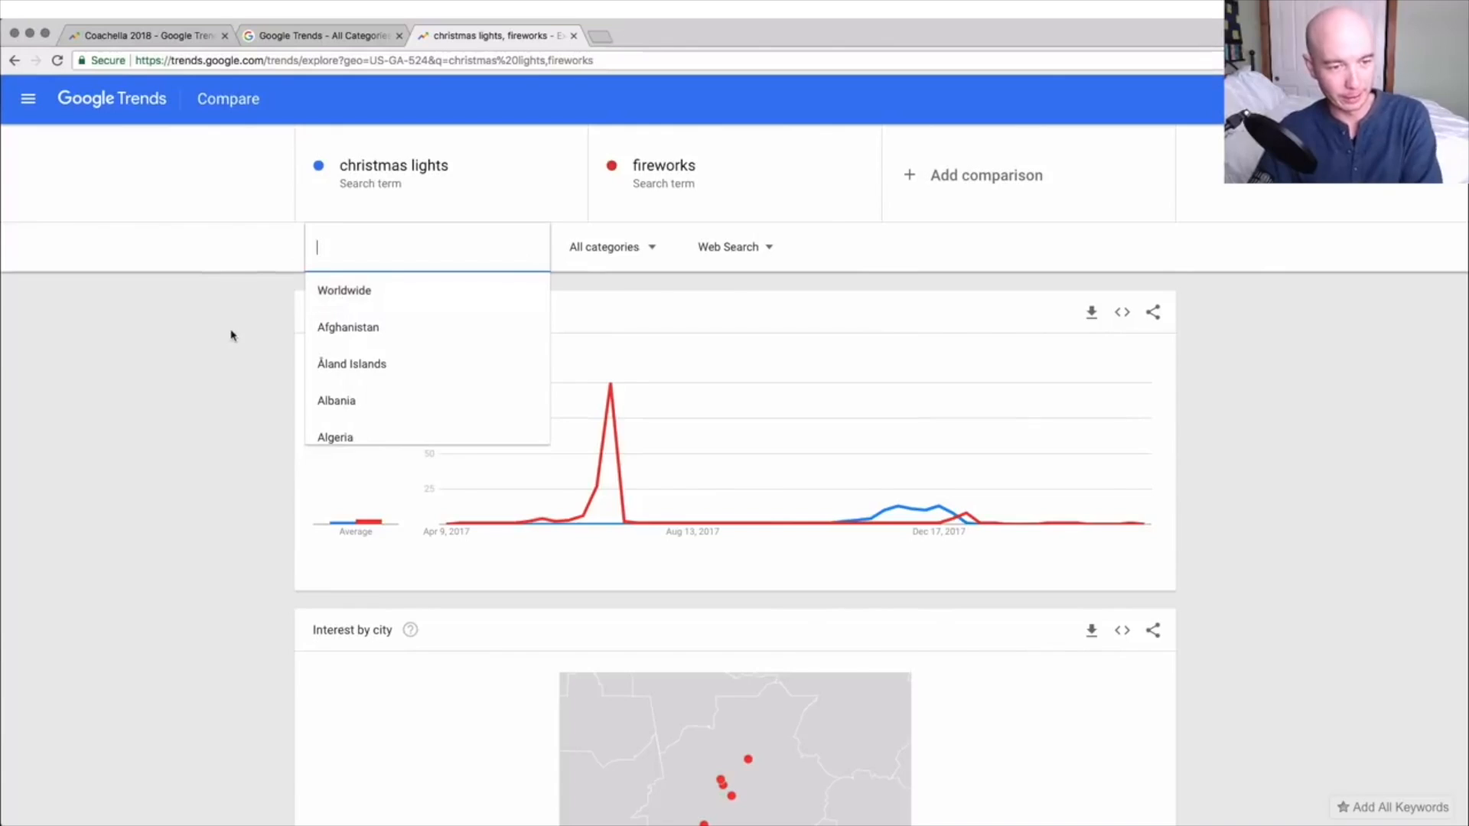
left_click(343, 290)
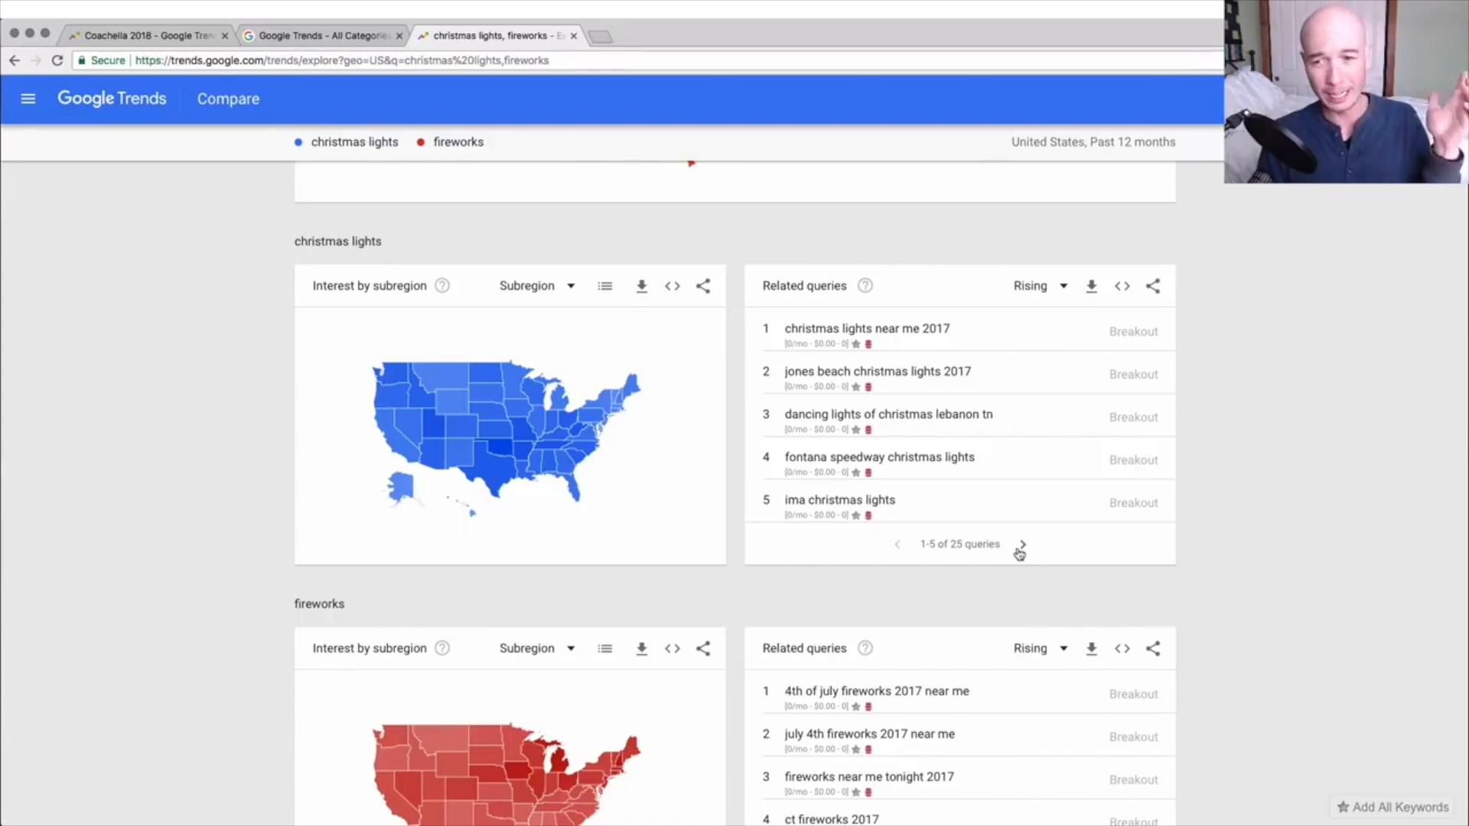
Page to related queries 6–10 and switch from Rising to Top queries.
left_click(1020, 544)
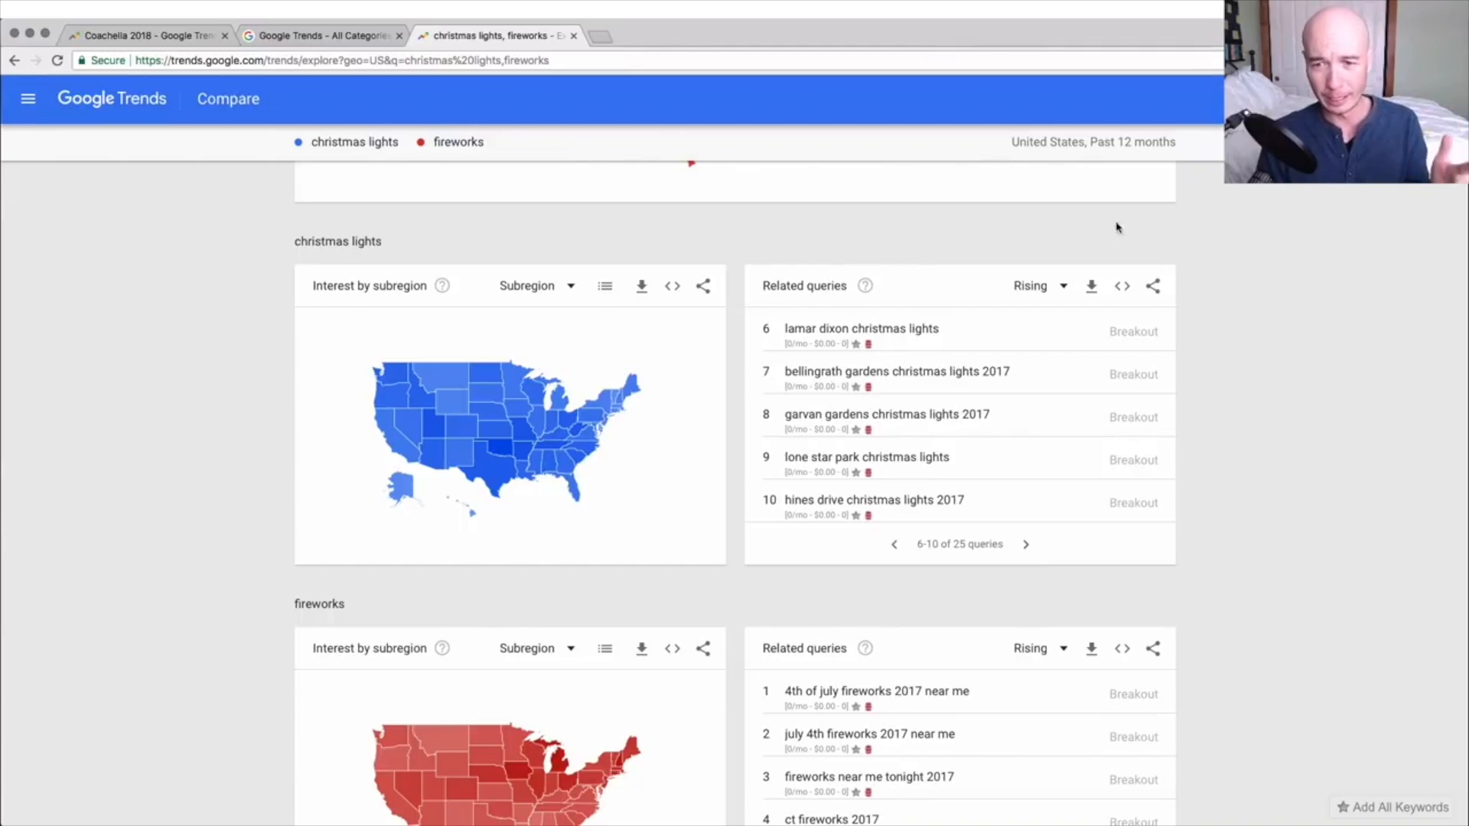
mouse_move(1092, 293)
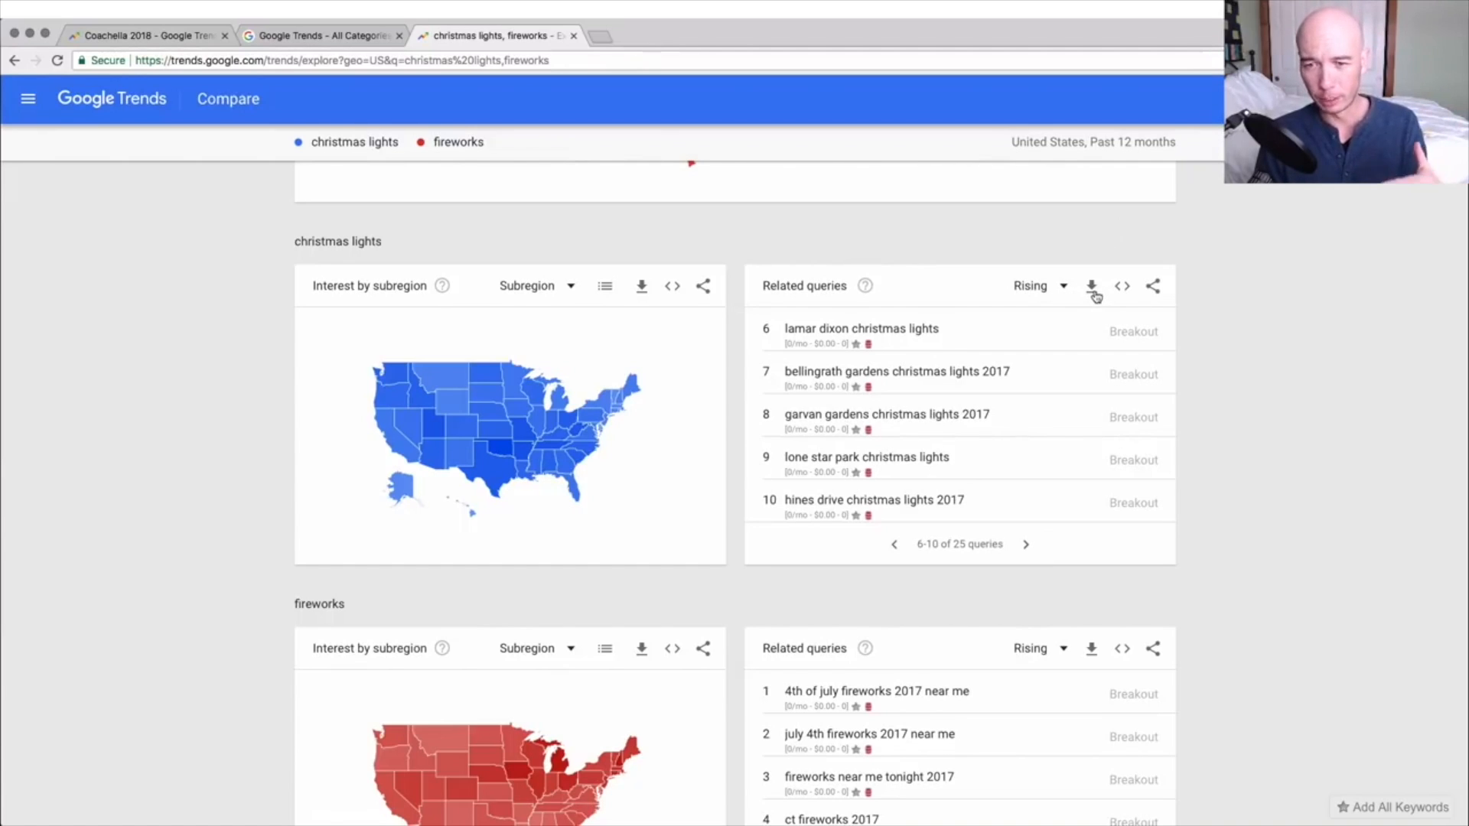
left_click(1040, 285)
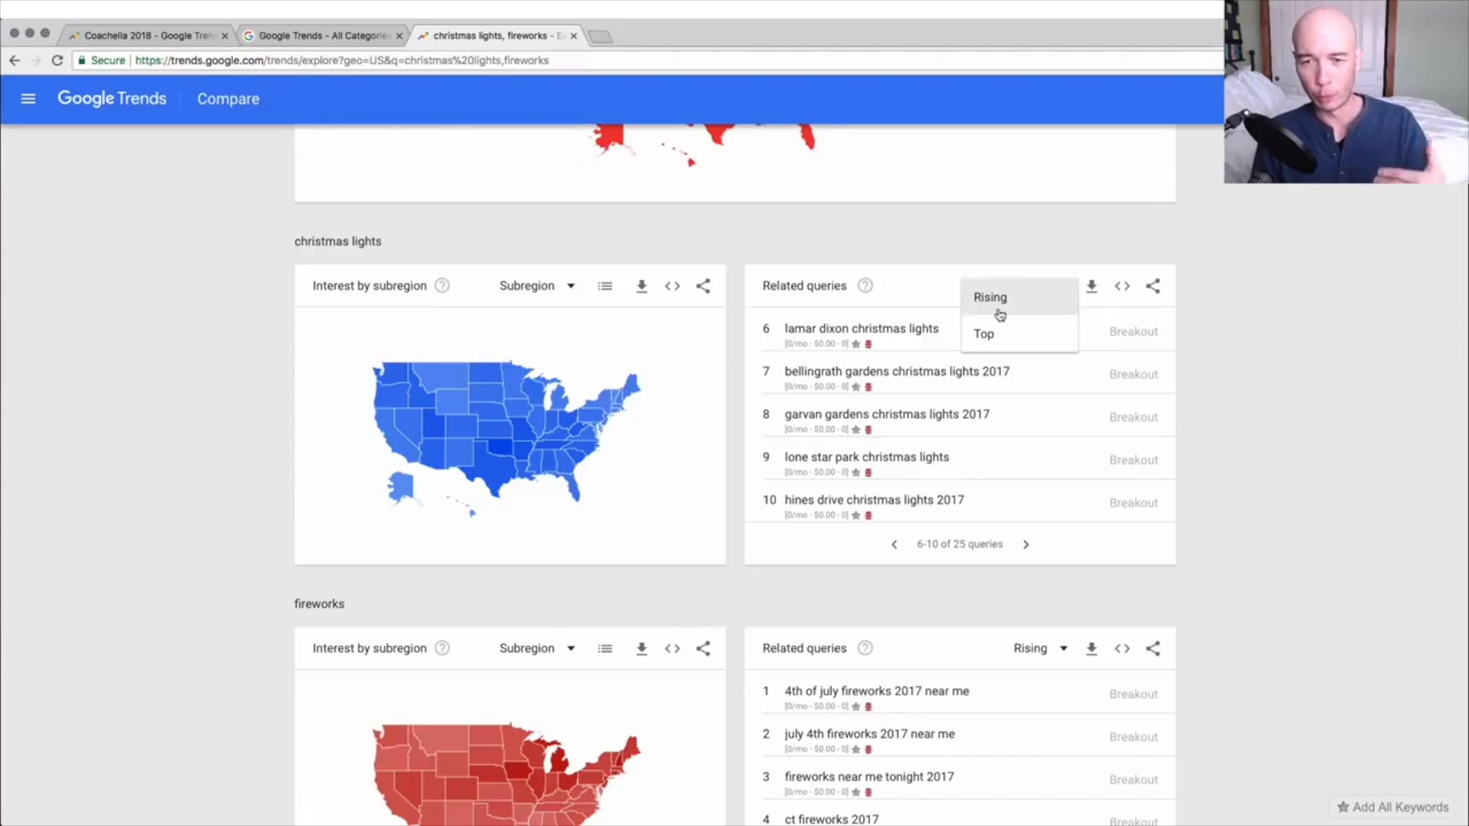
mouse_move(1006, 345)
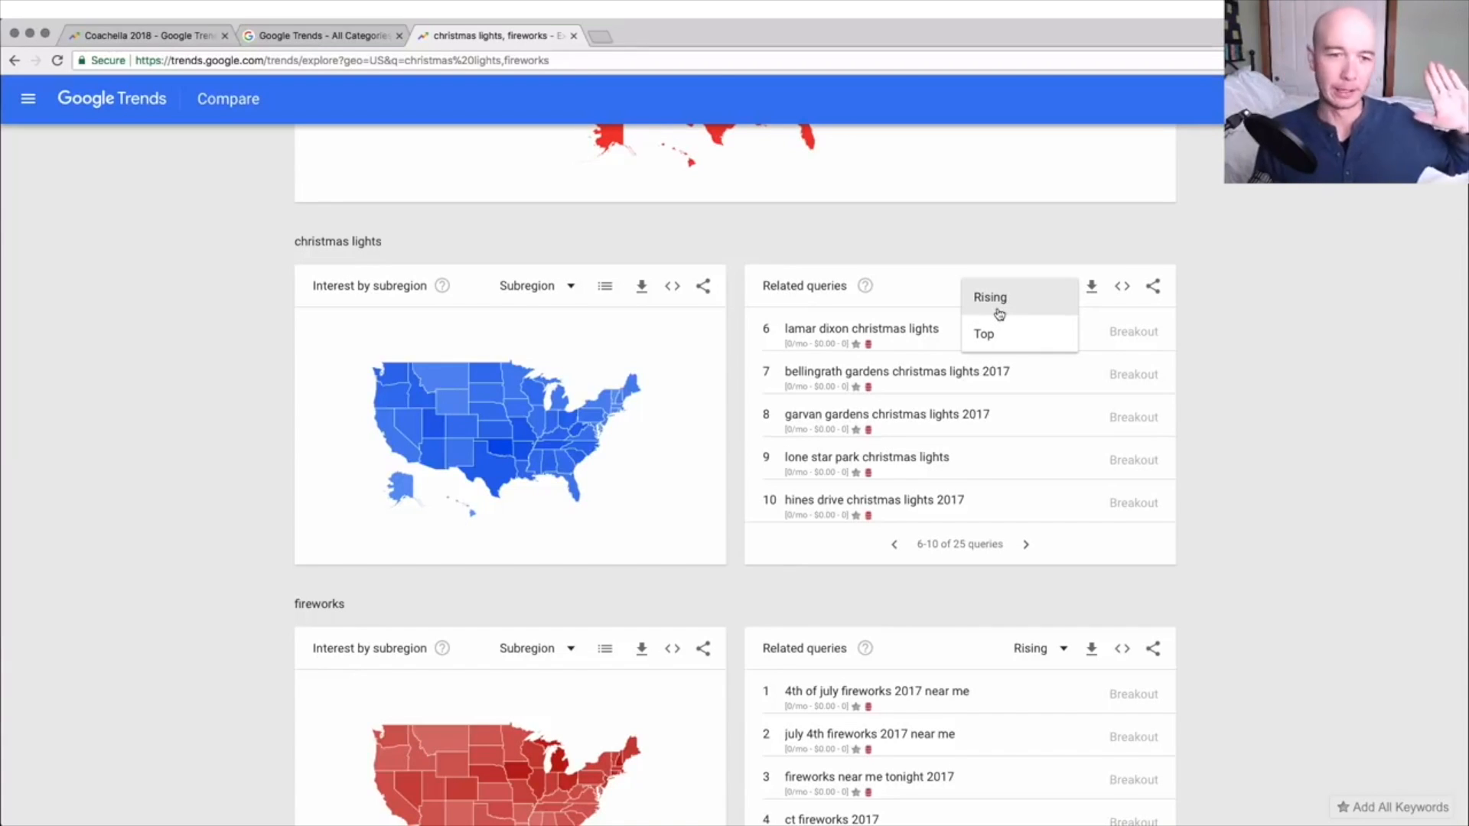
mouse_move(984, 334)
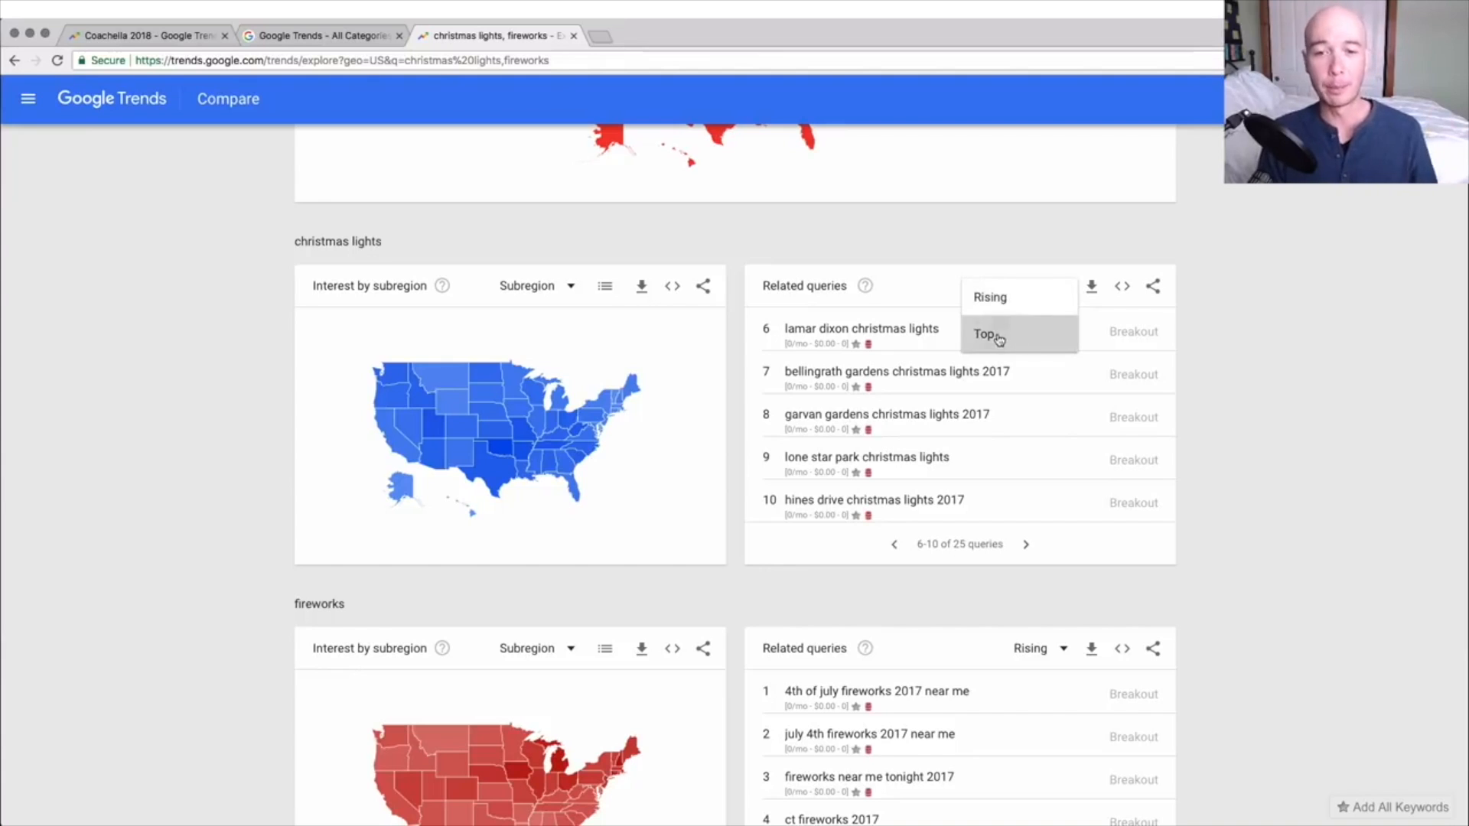
left_click(985, 335)
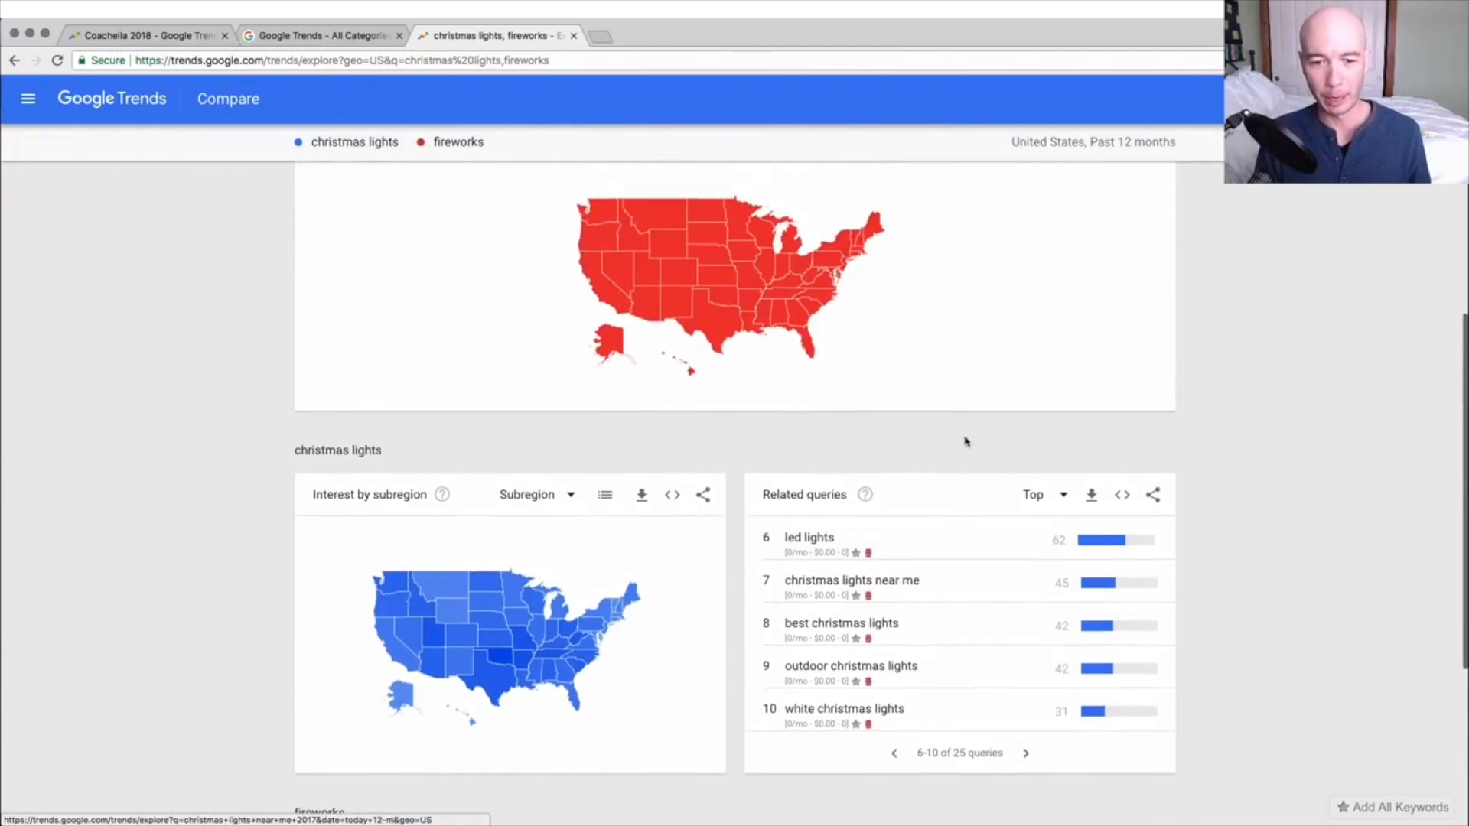
scroll("down", 3)
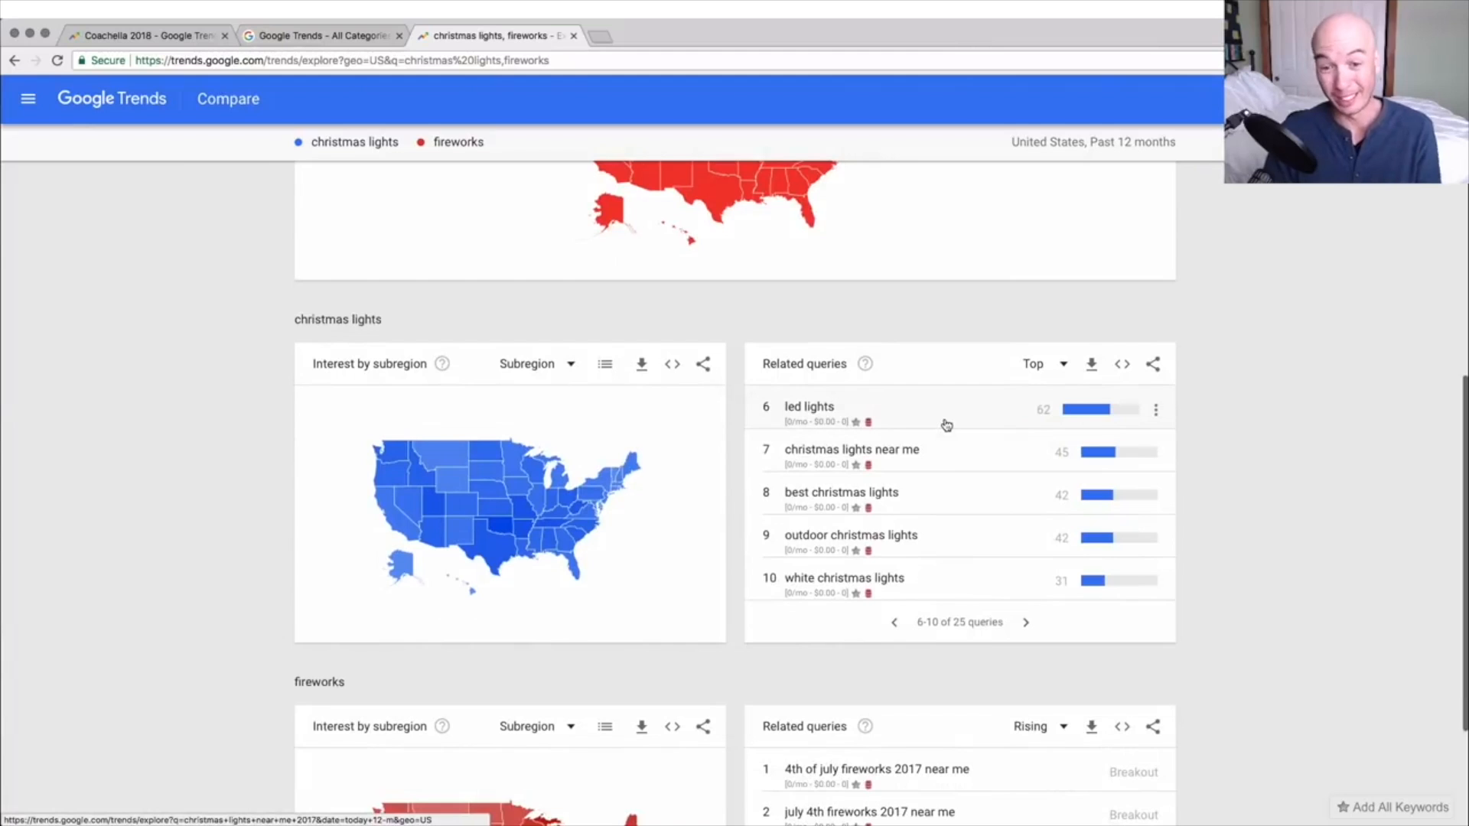
mouse_move(949, 496)
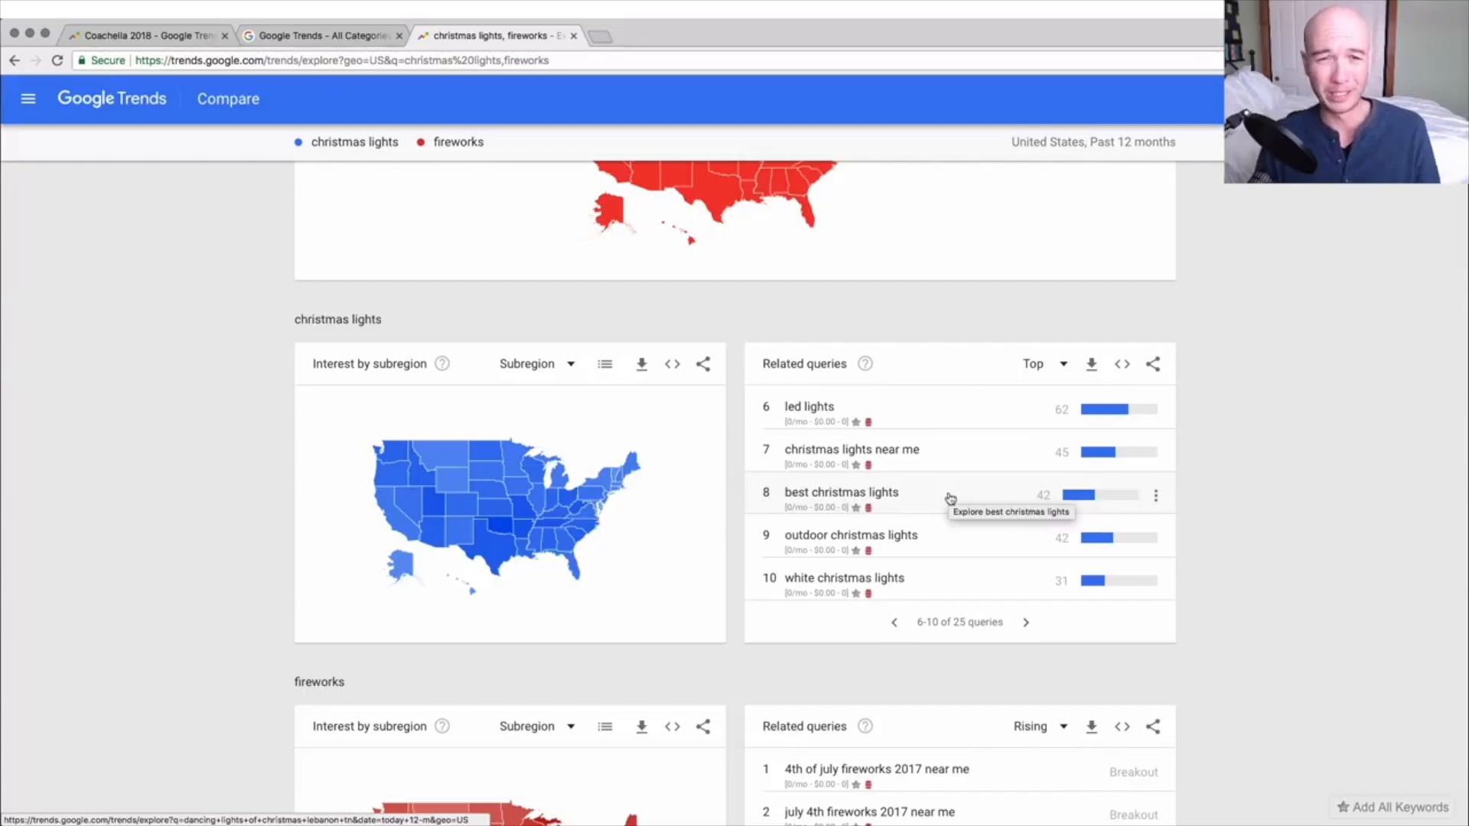
scroll("up", 3)
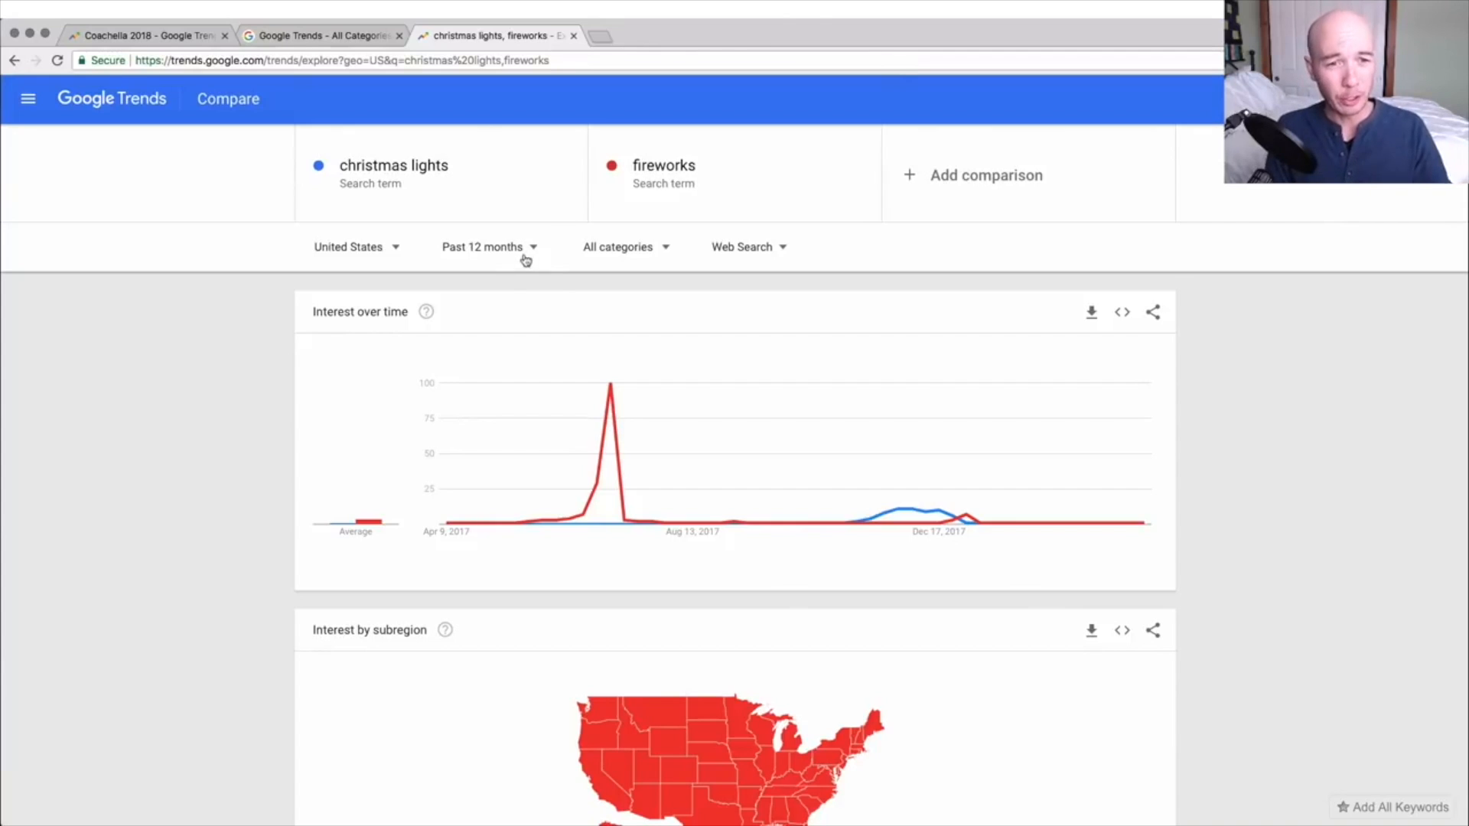
Set the fireworks Explore chart's time range to Past 5 years.
left_click(483, 246)
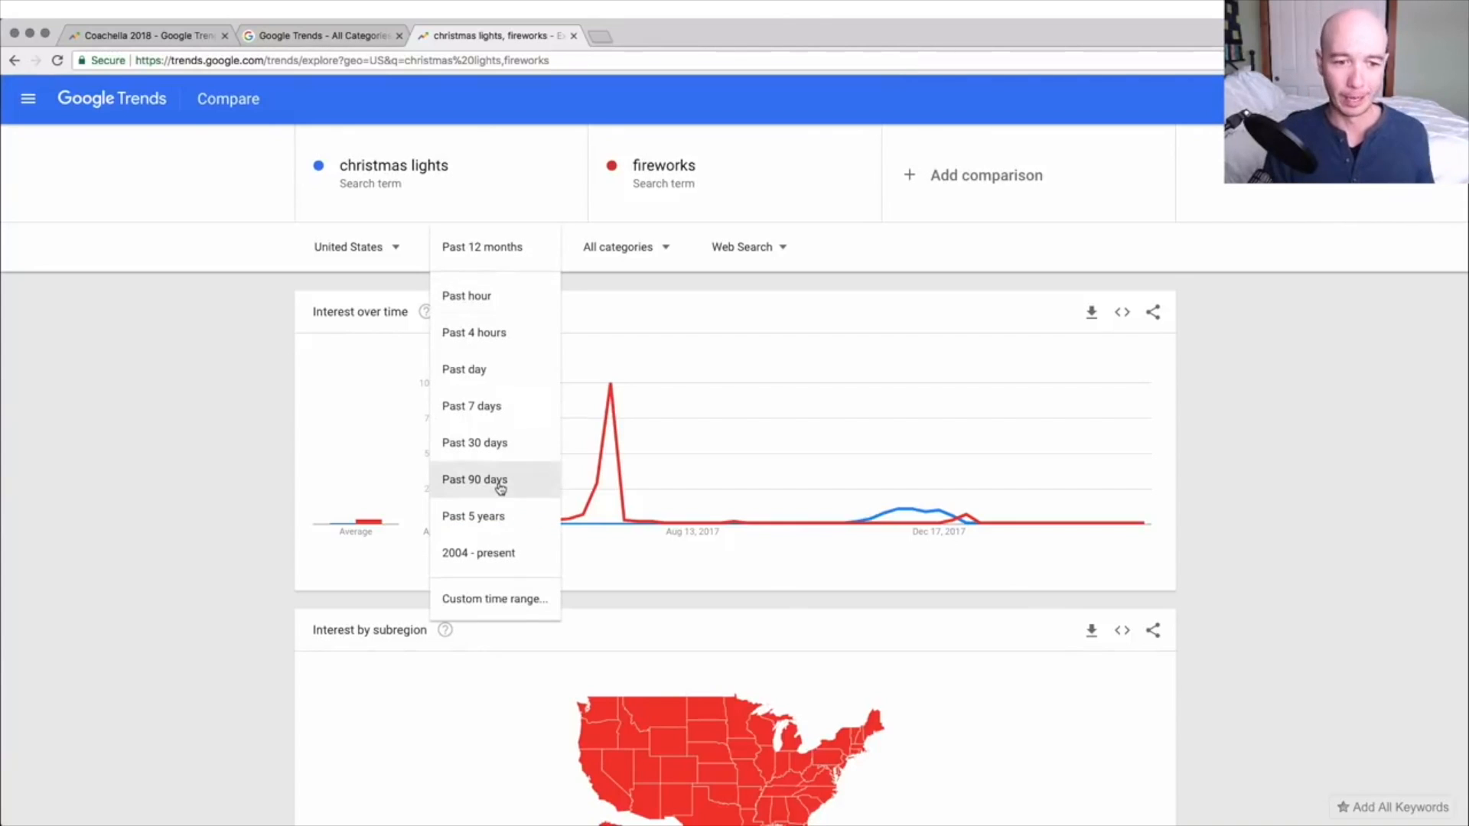
left_click(473, 517)
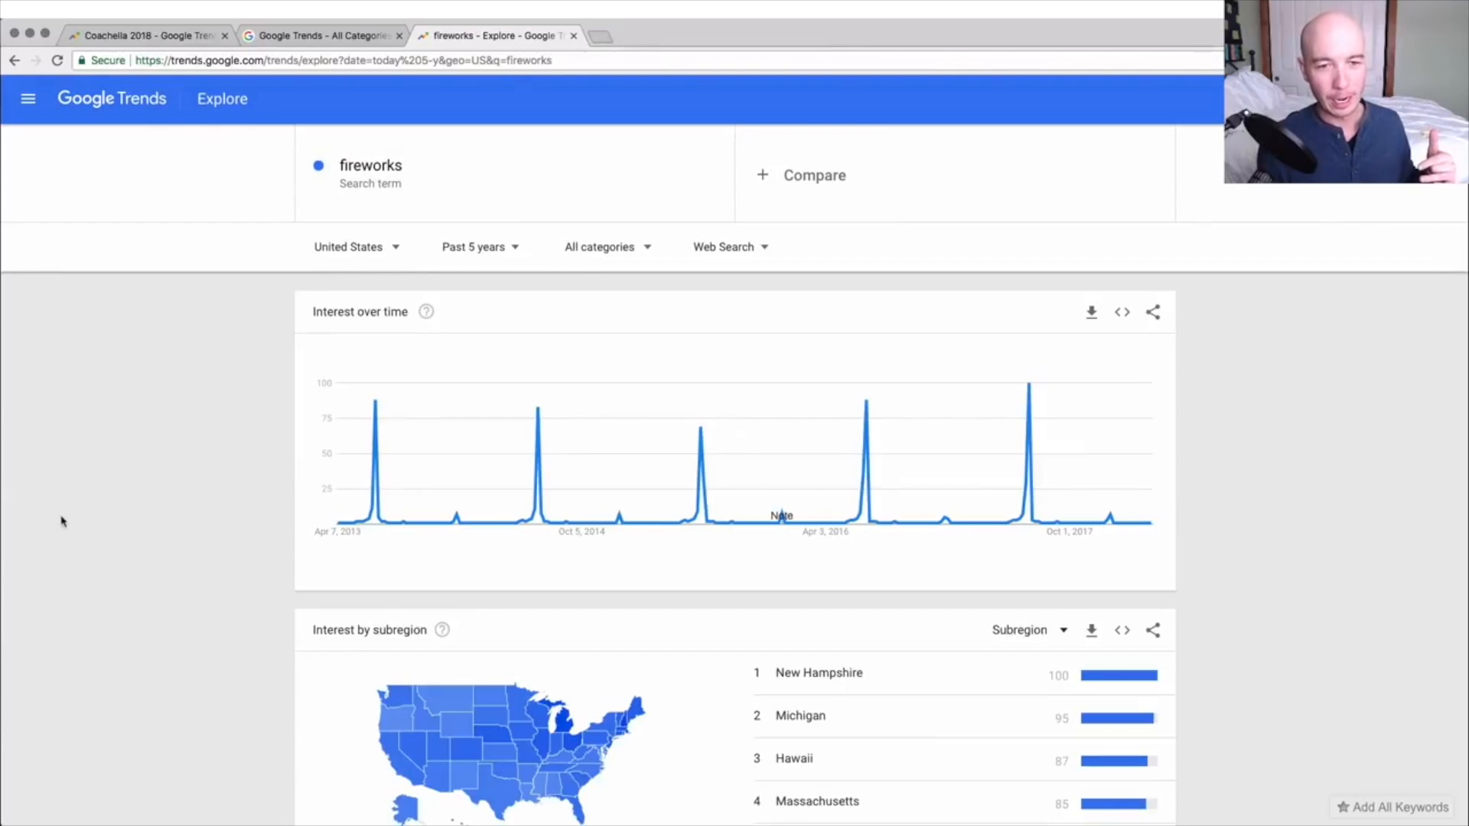
mouse_move(609, 452)
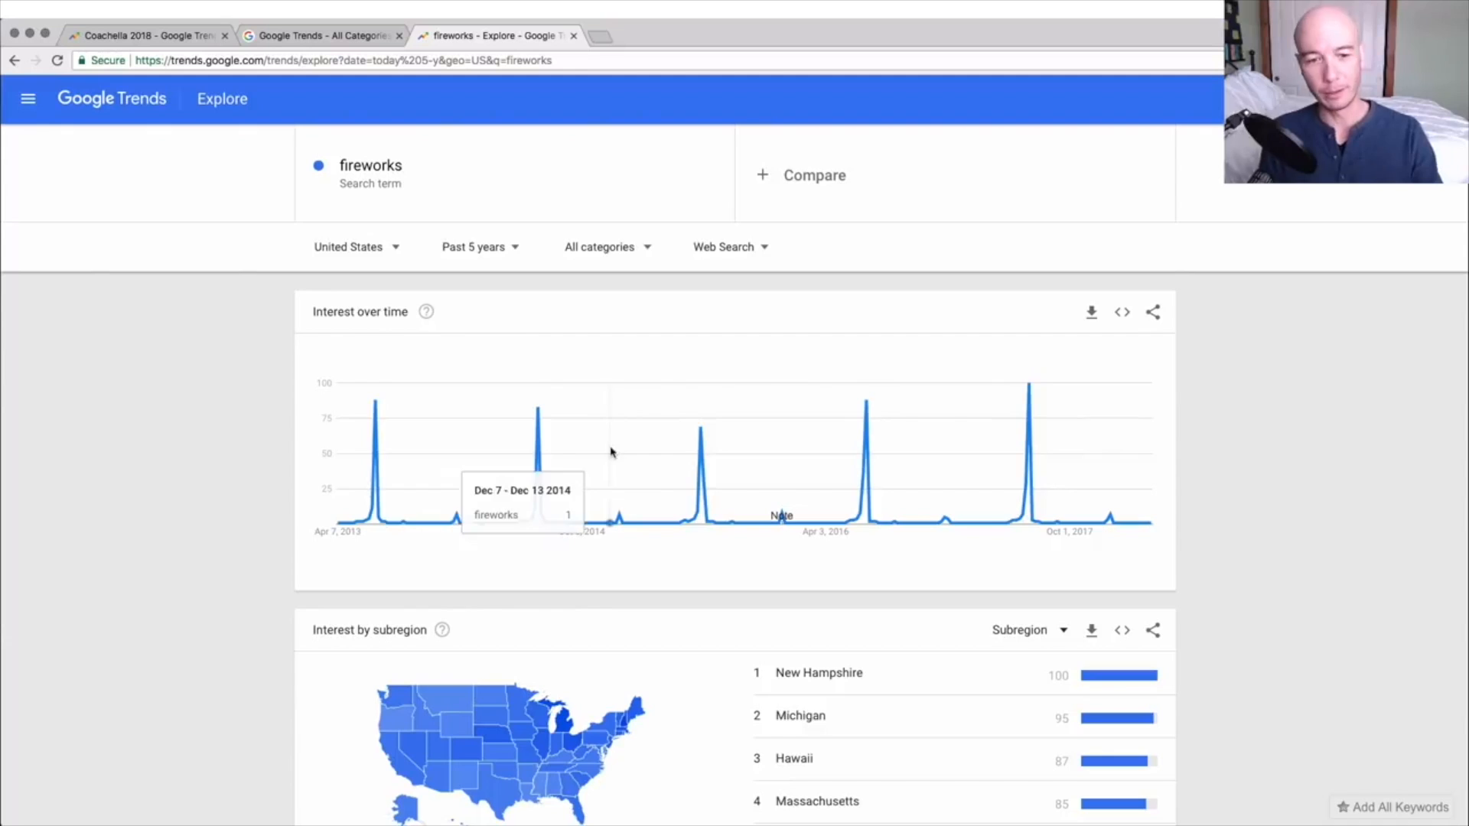
mouse_move(1143, 359)
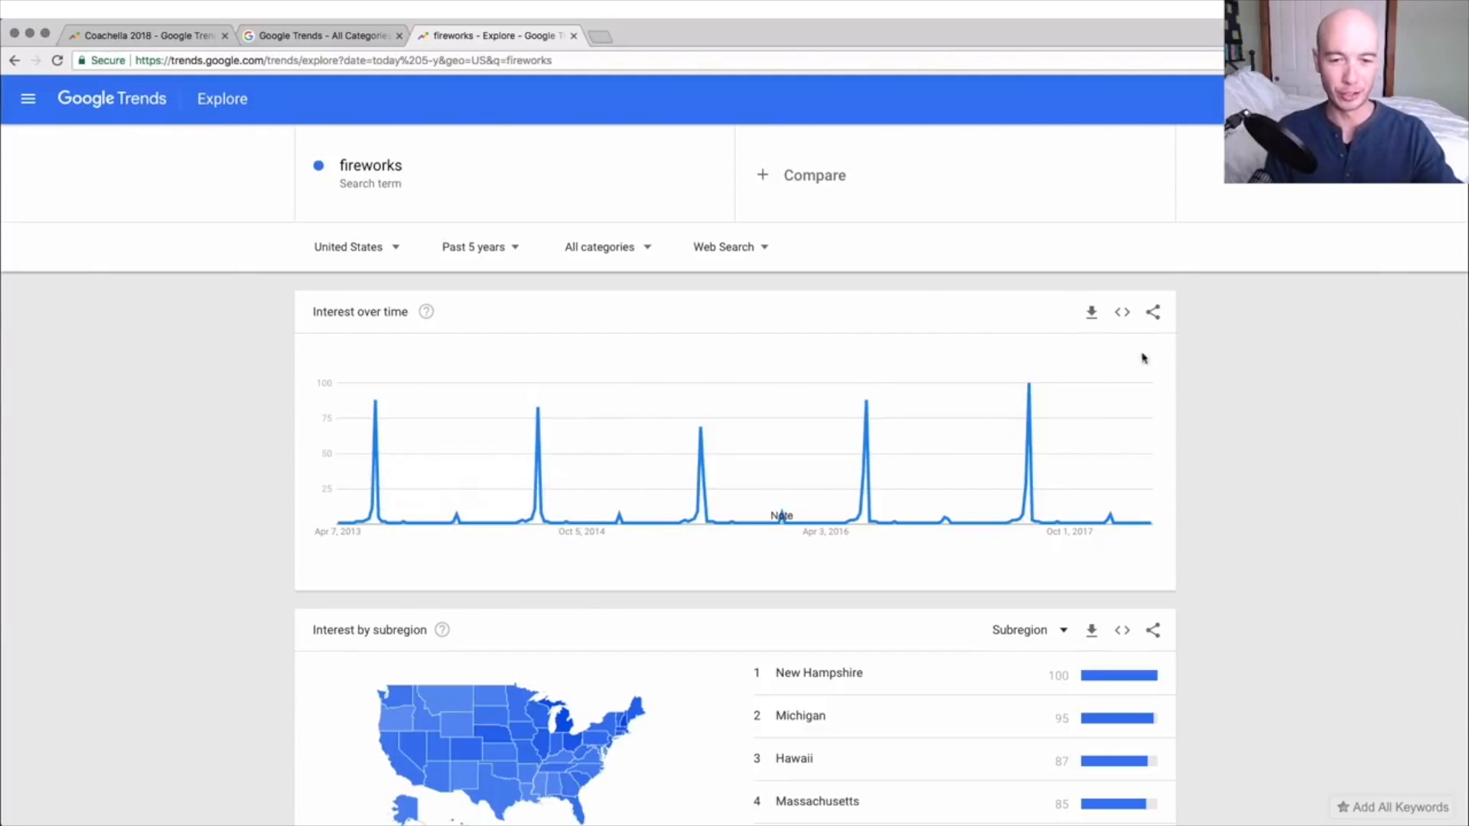
mouse_move(1143, 461)
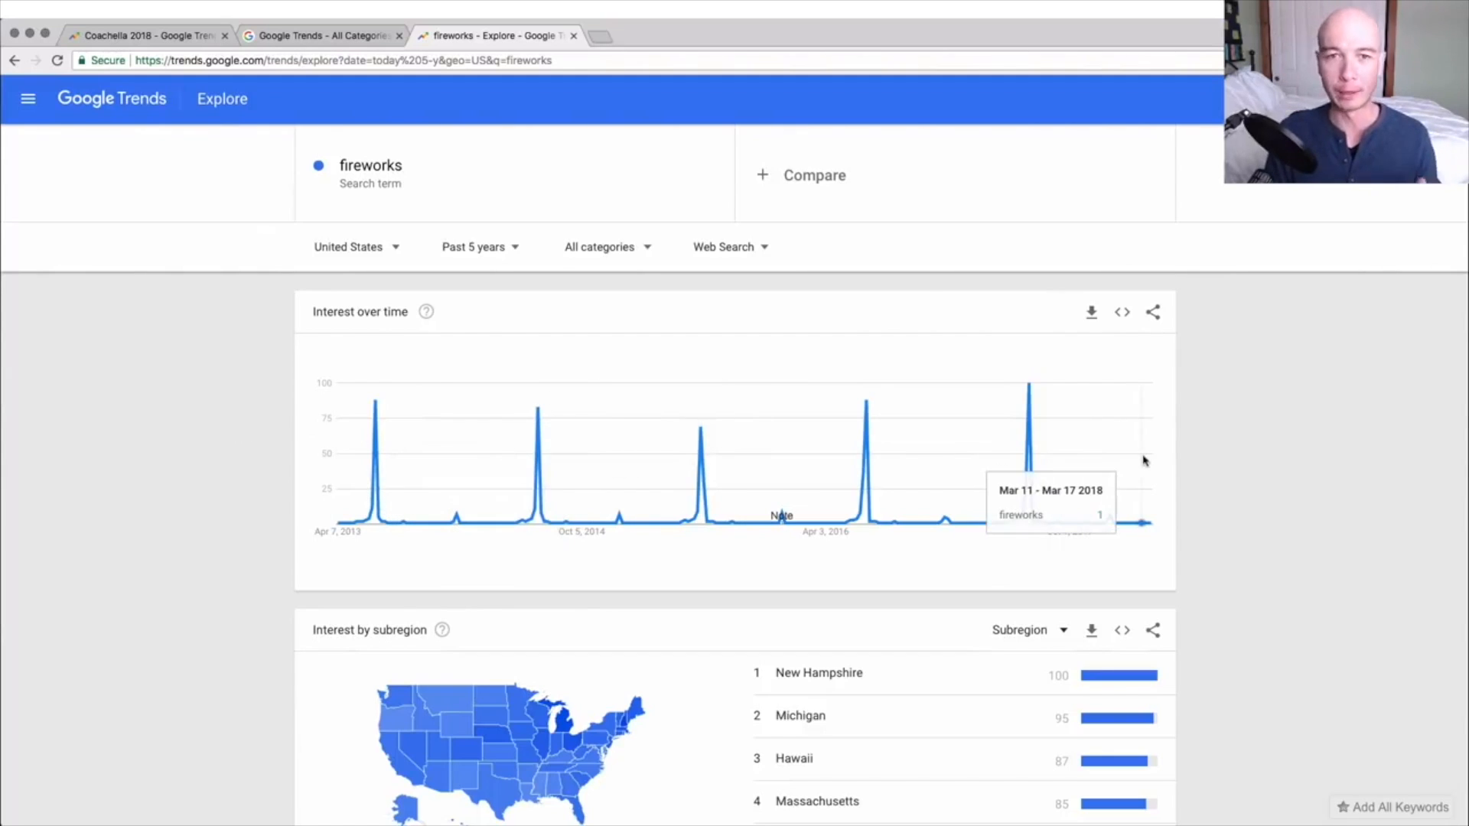
mouse_move(538, 468)
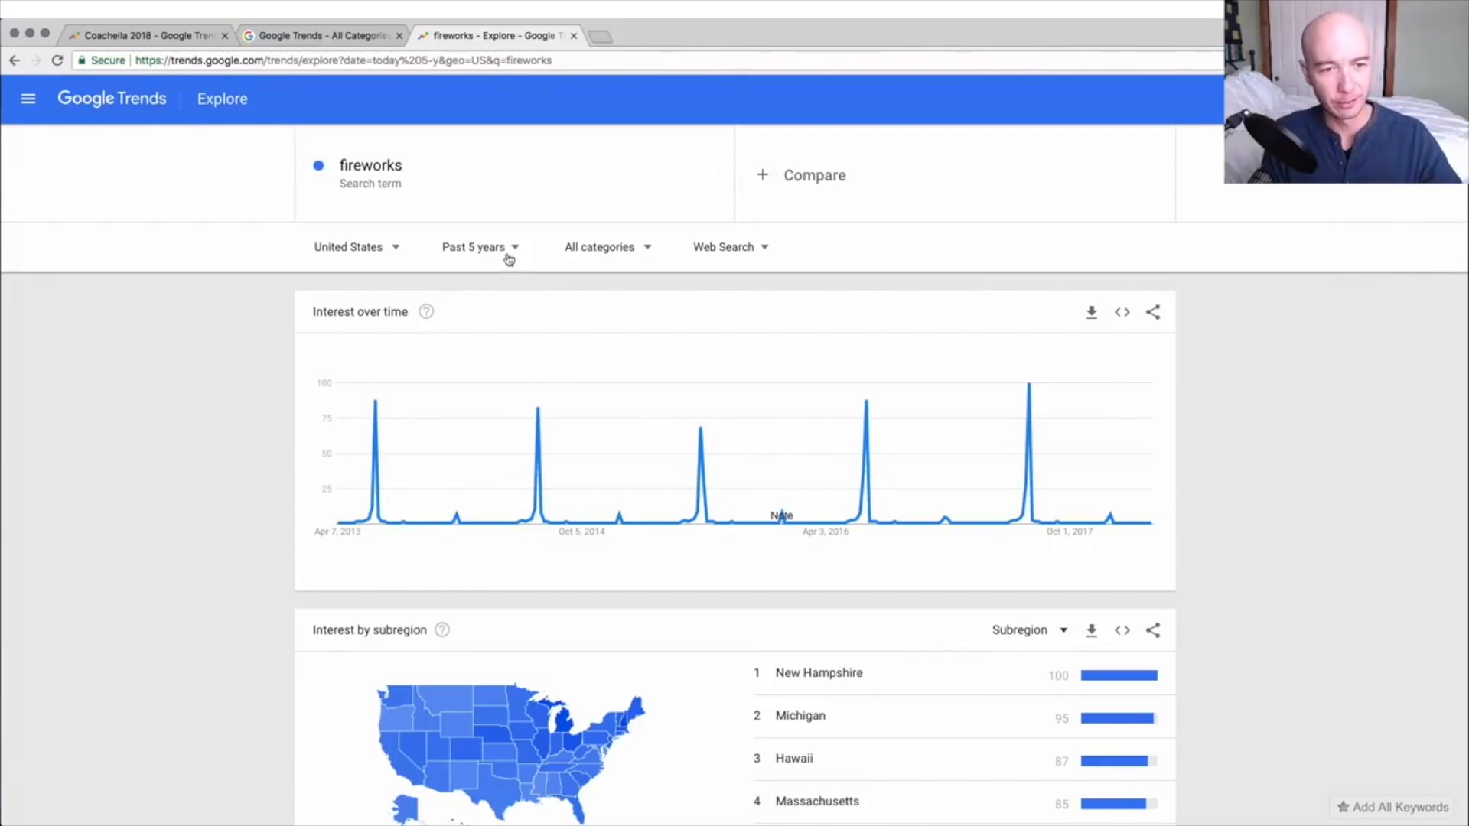
Widen the fireworks chart's time range from Past 5 years to 2004 - present.
left_click(480, 246)
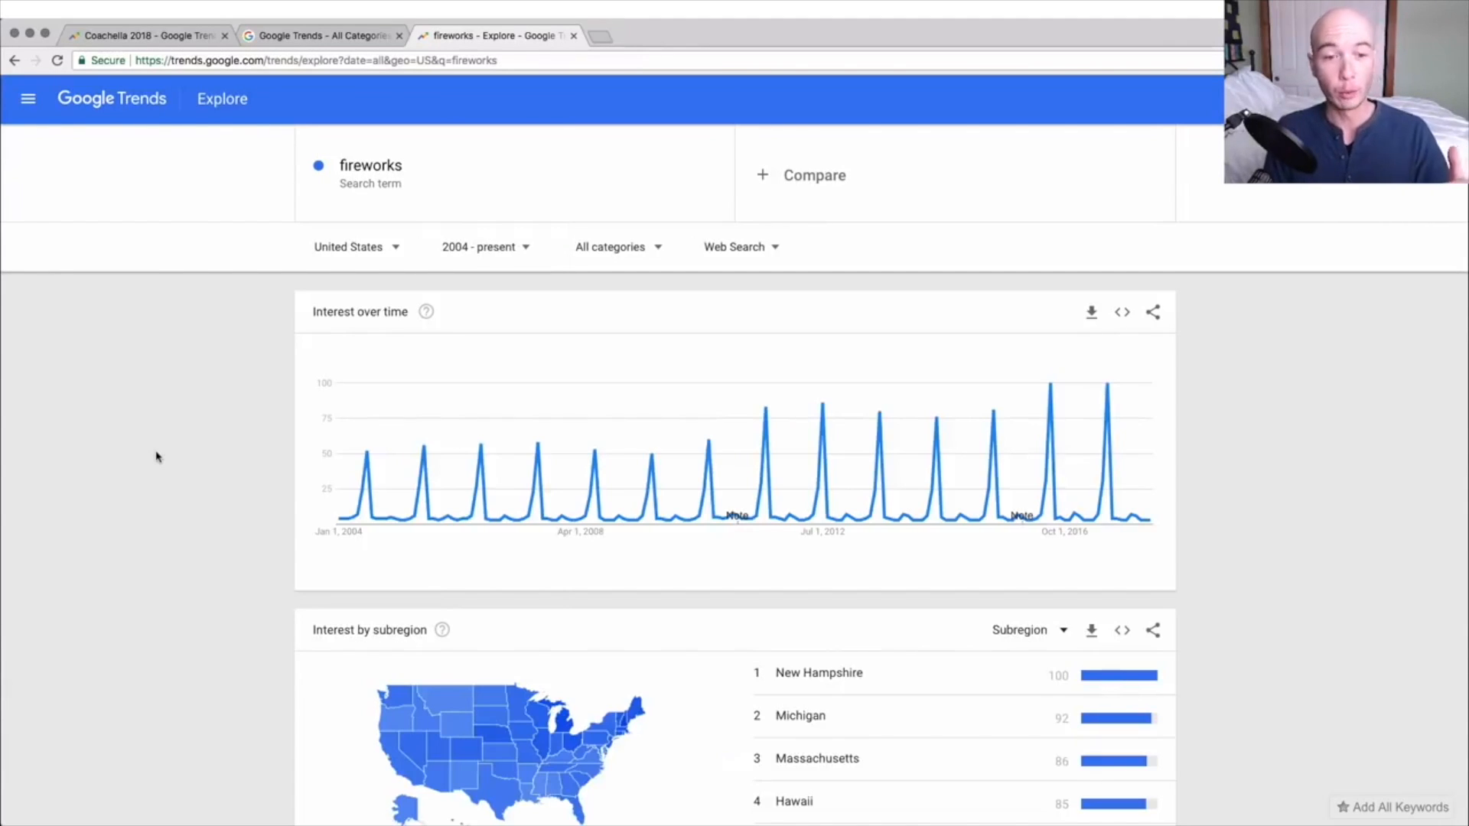
mouse_move(359, 480)
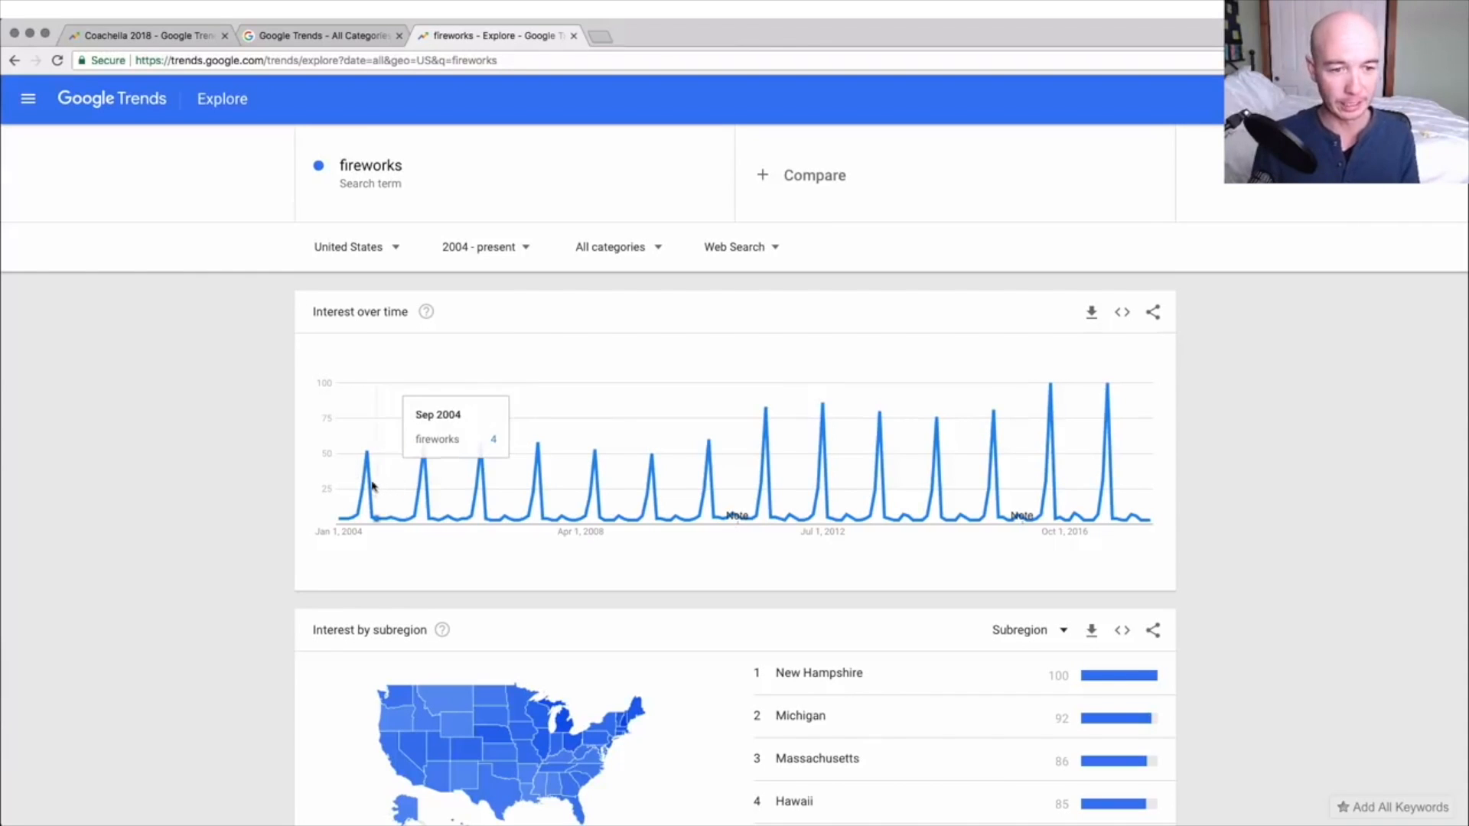
mouse_move(1103, 398)
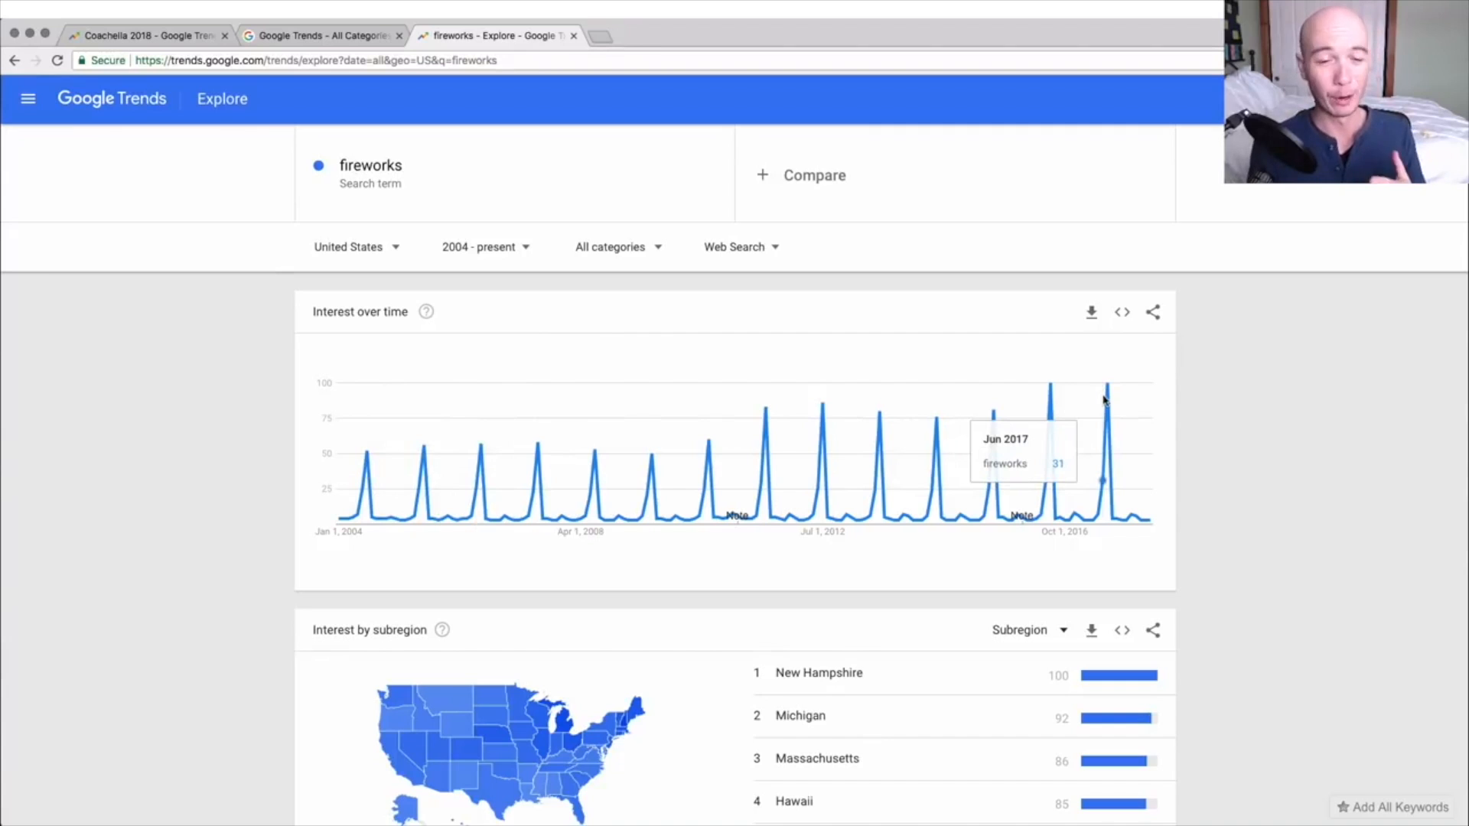
mouse_move(371, 471)
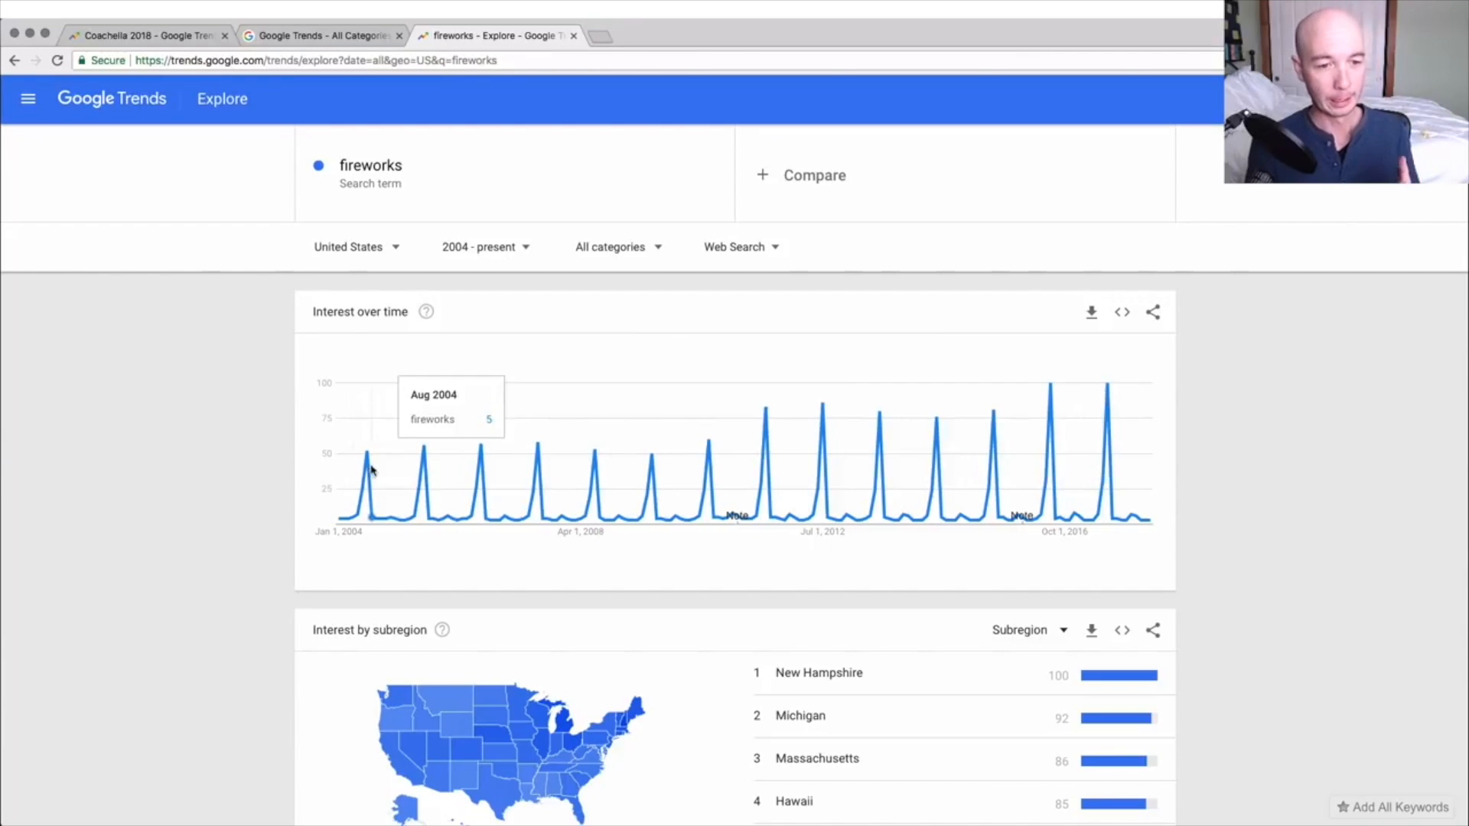
mouse_move(363, 473)
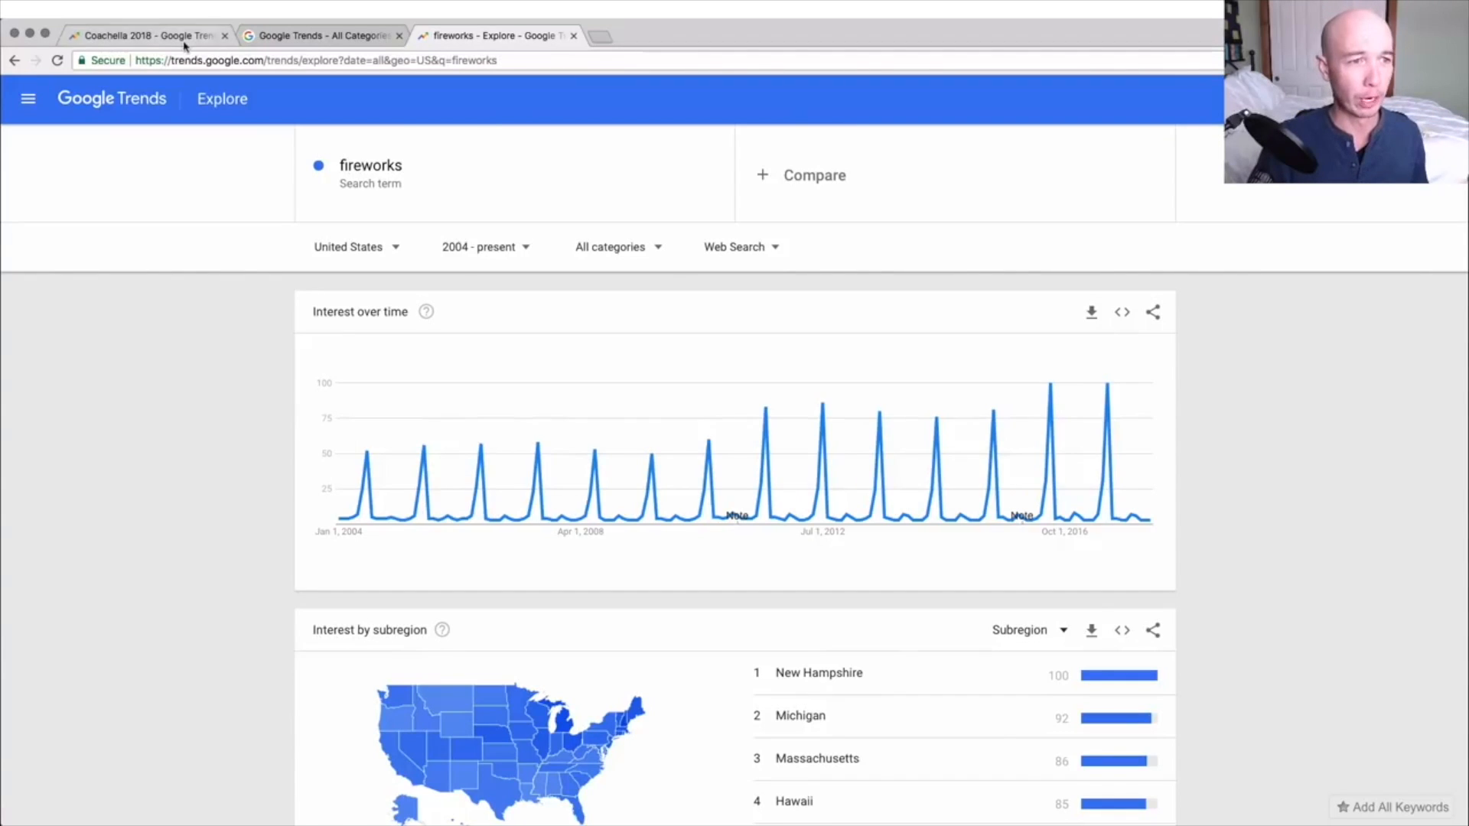
Show Business trending stories on the home page, keeping United States as country.
left_click(140, 36)
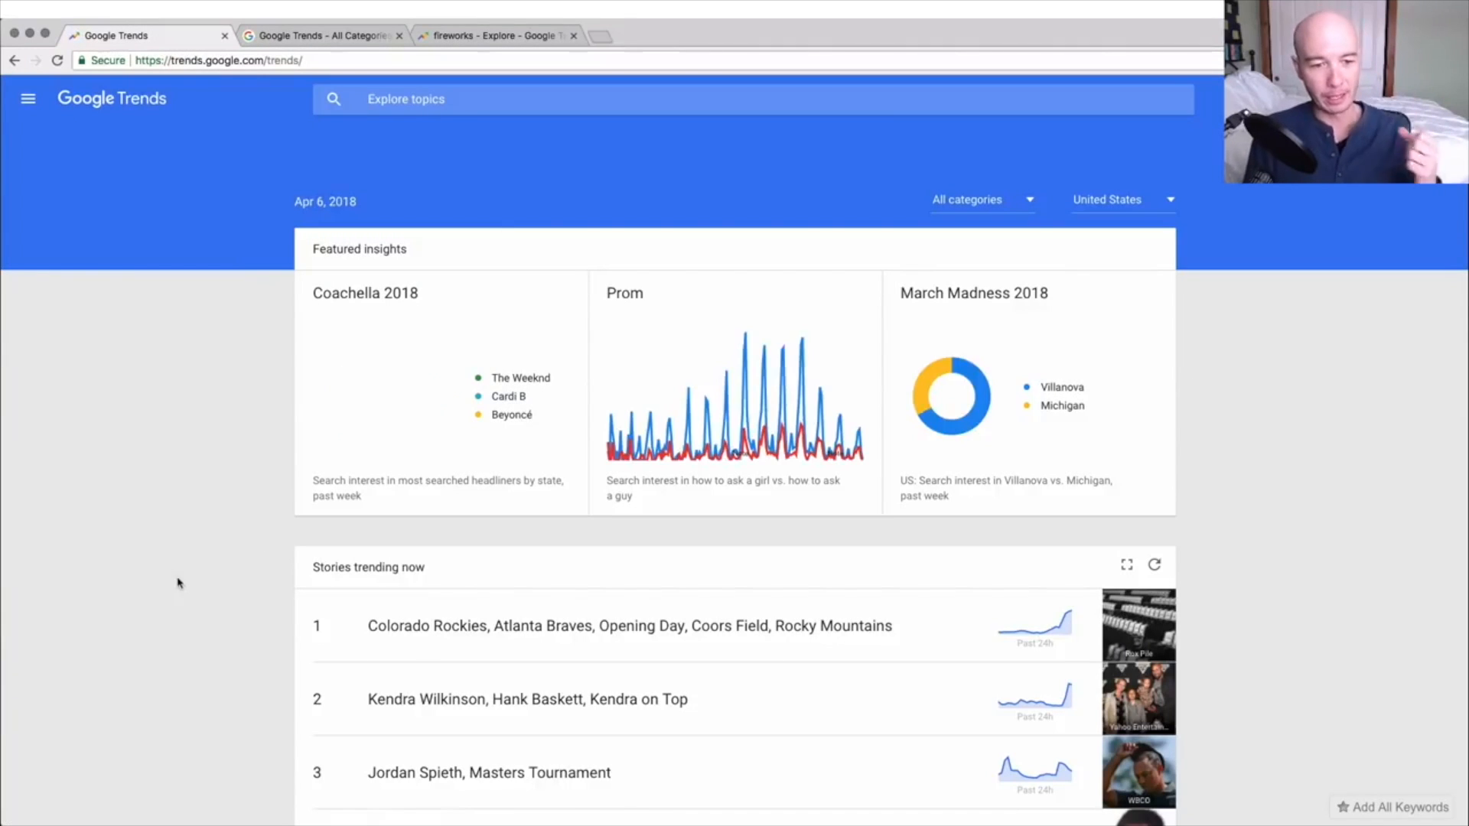
scroll("down", 3)
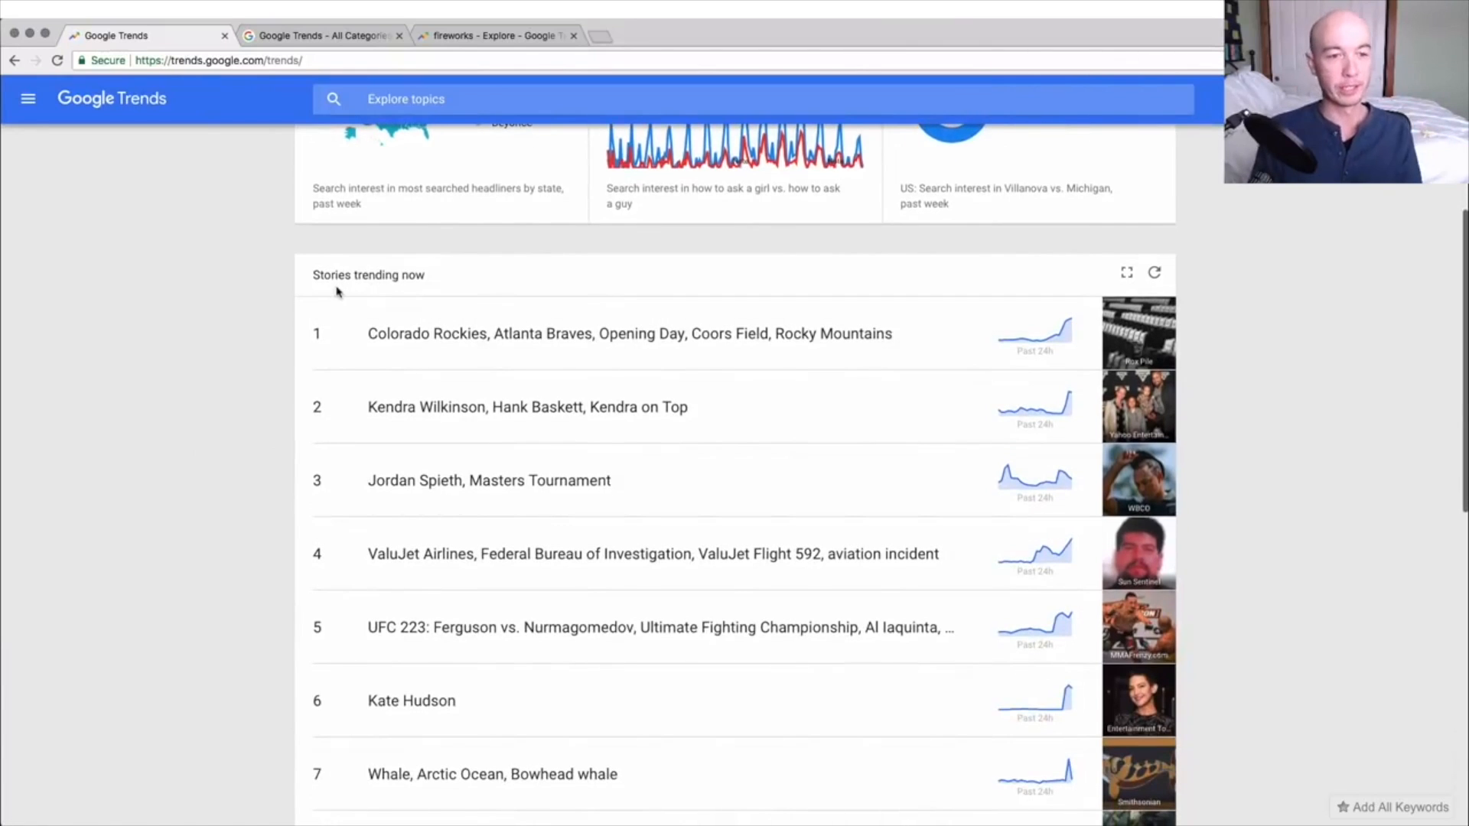
scroll("up", 3)
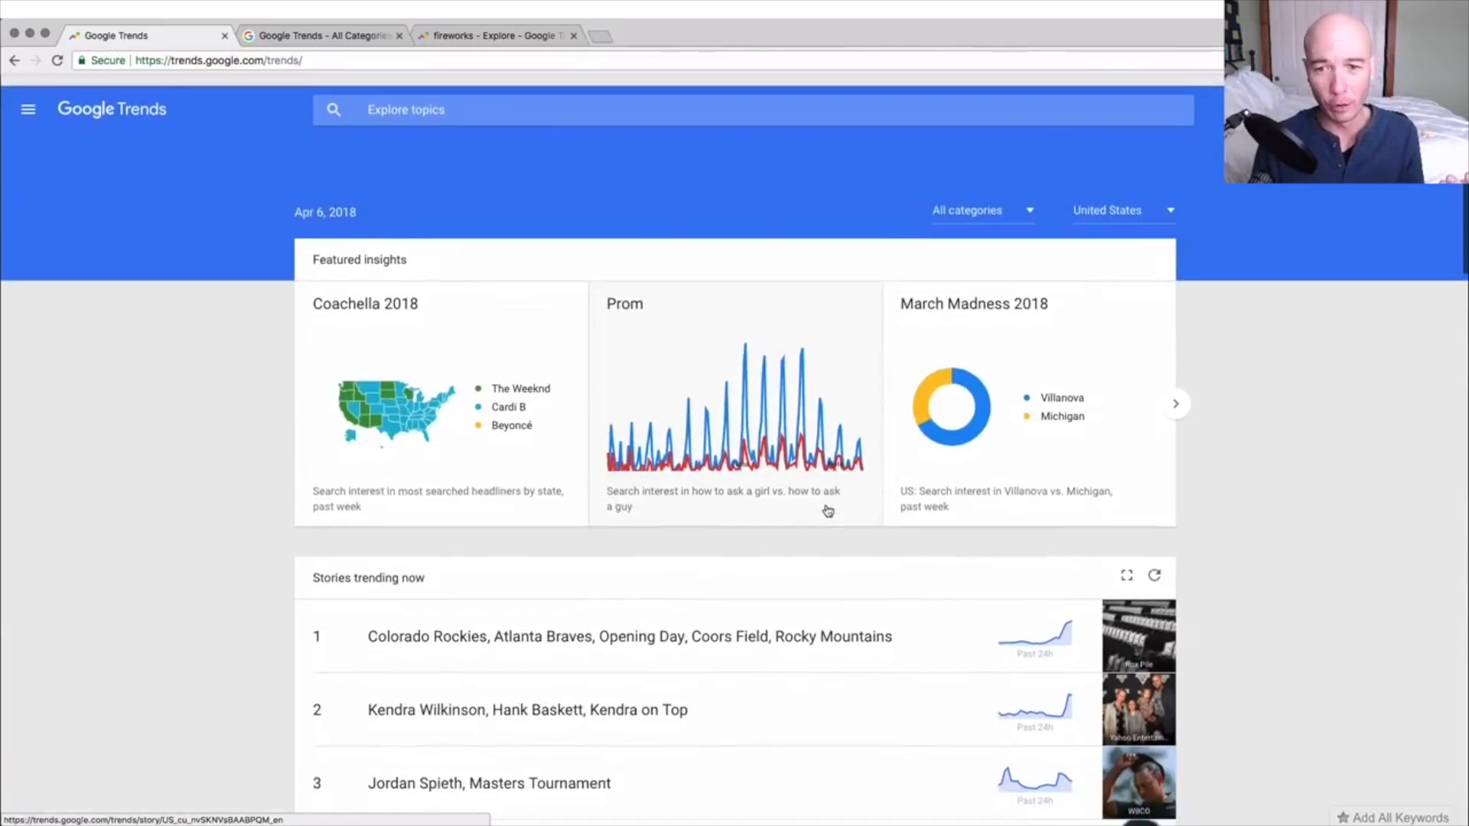
left_click(968, 209)
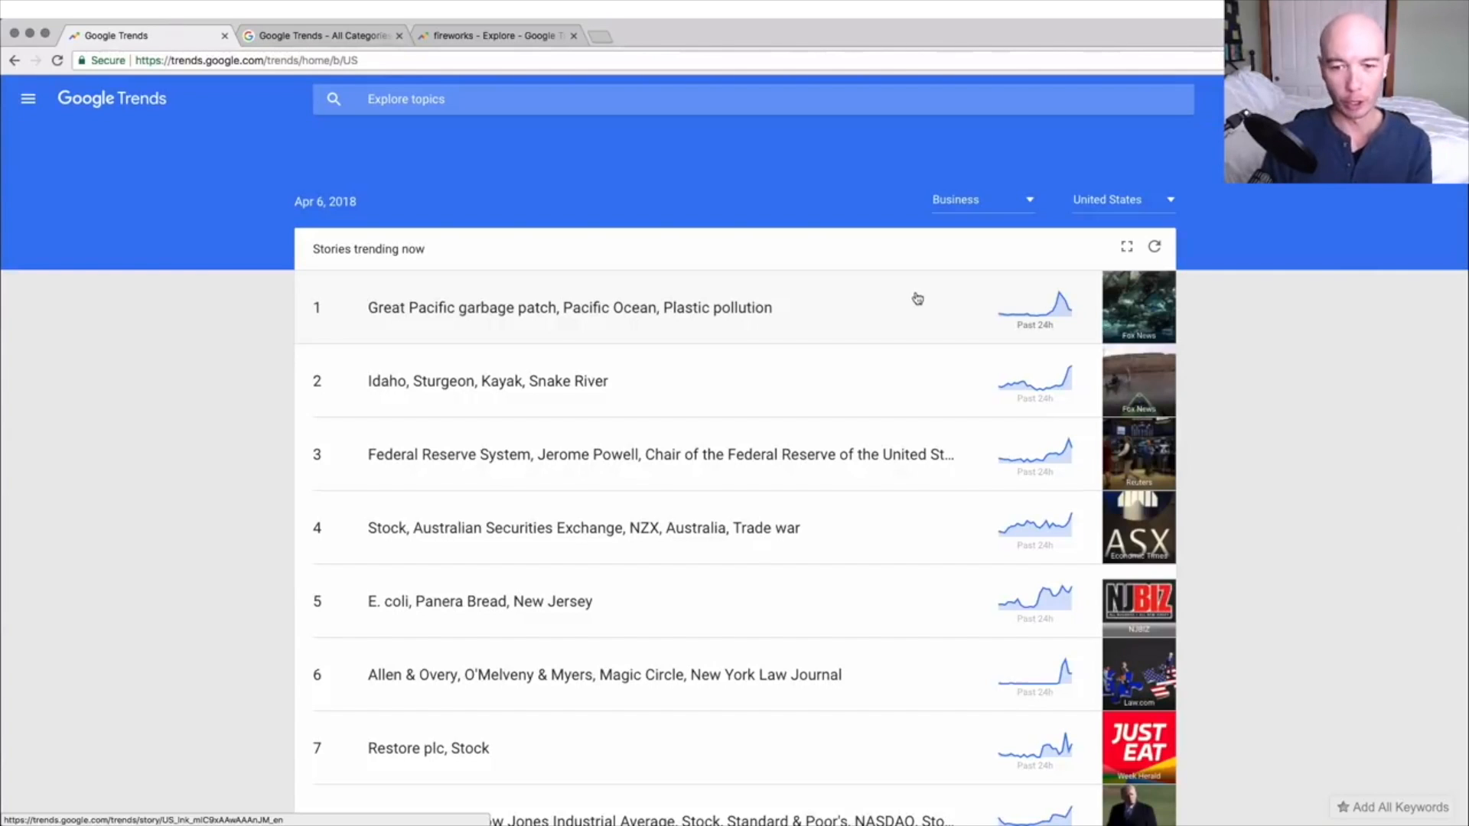
mouse_move(940, 305)
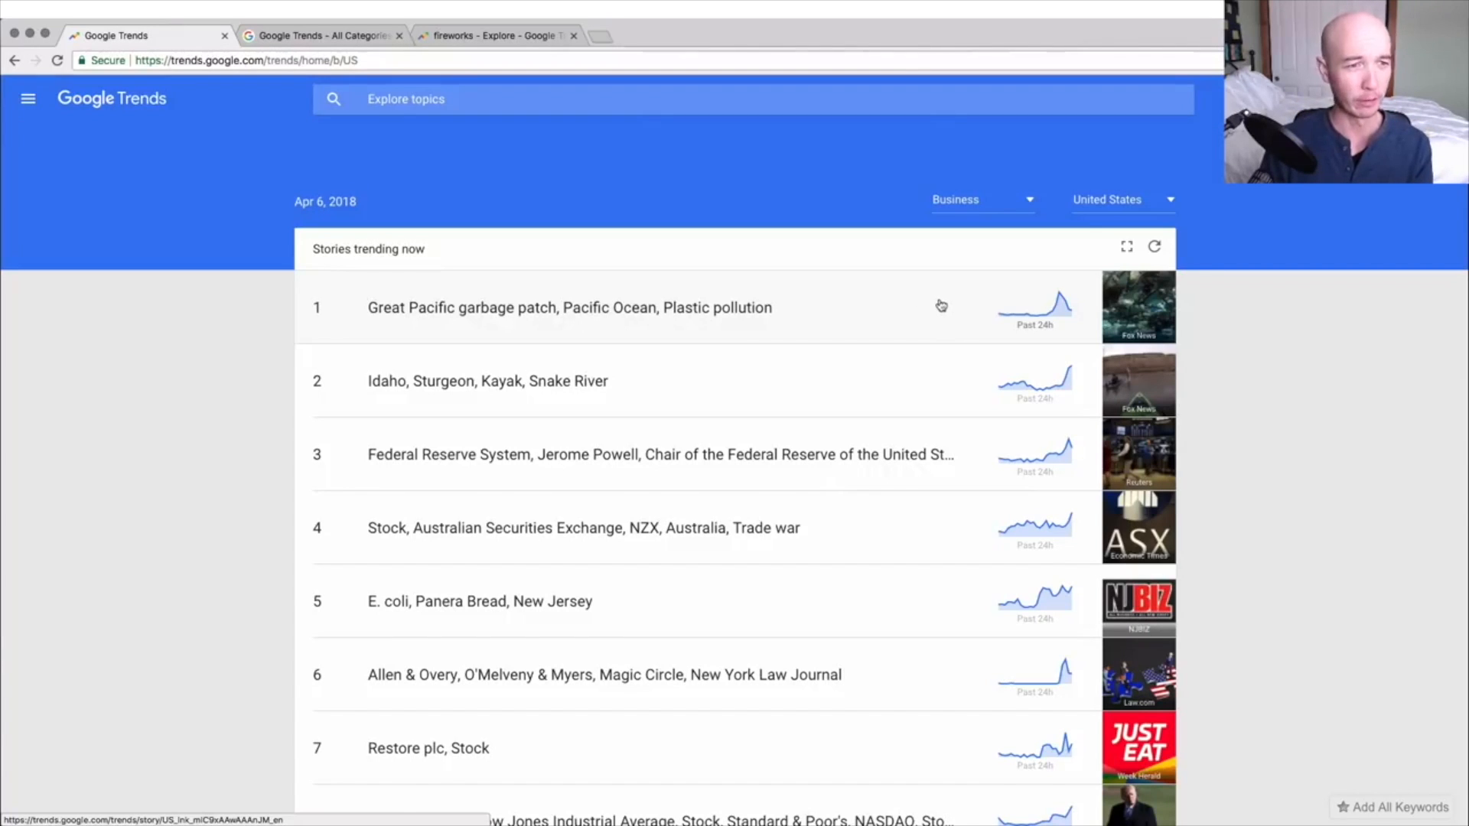
left_click(1119, 199)
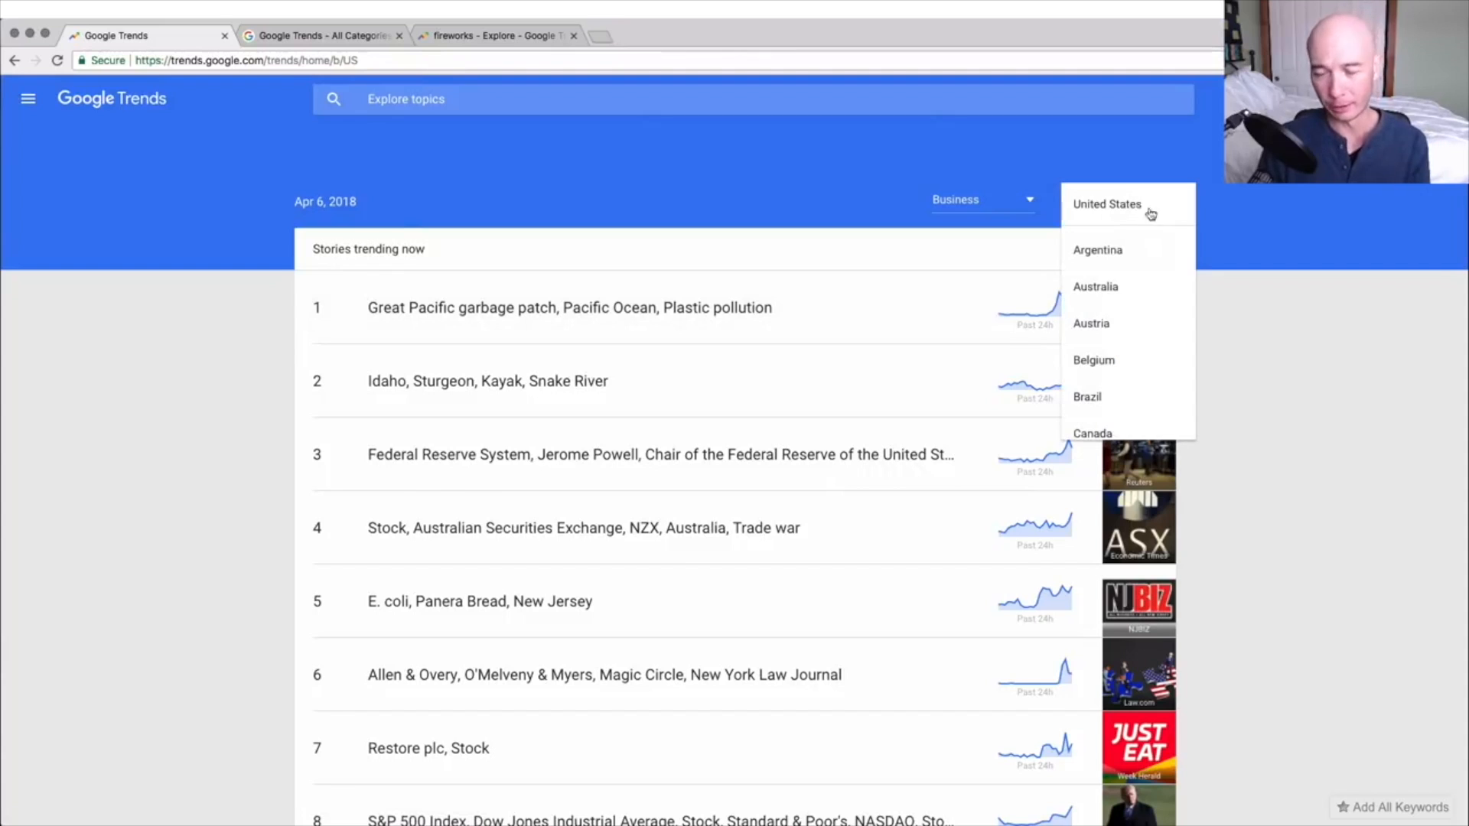
left_click(1107, 203)
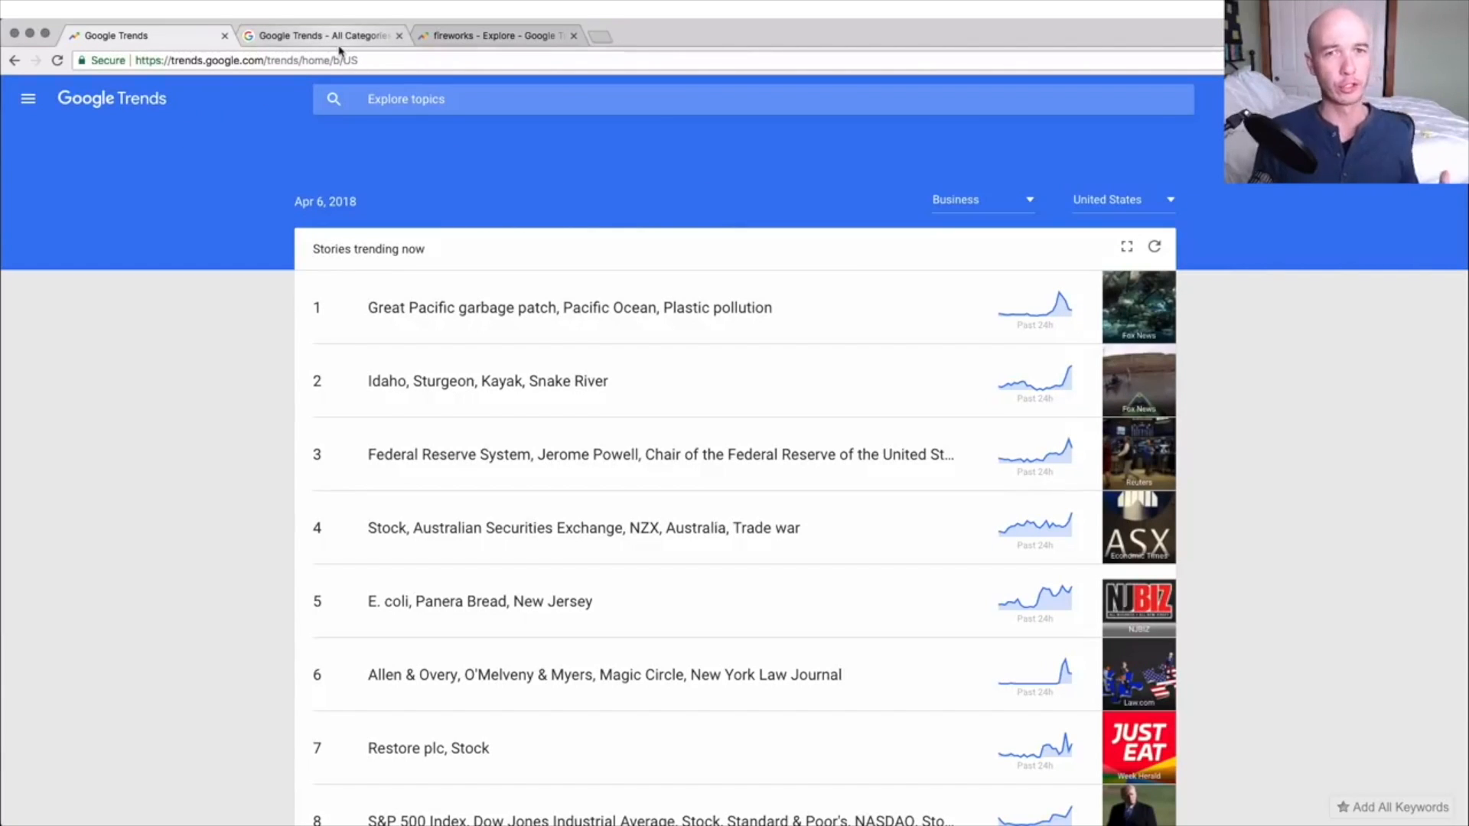
mouse_move(318, 35)
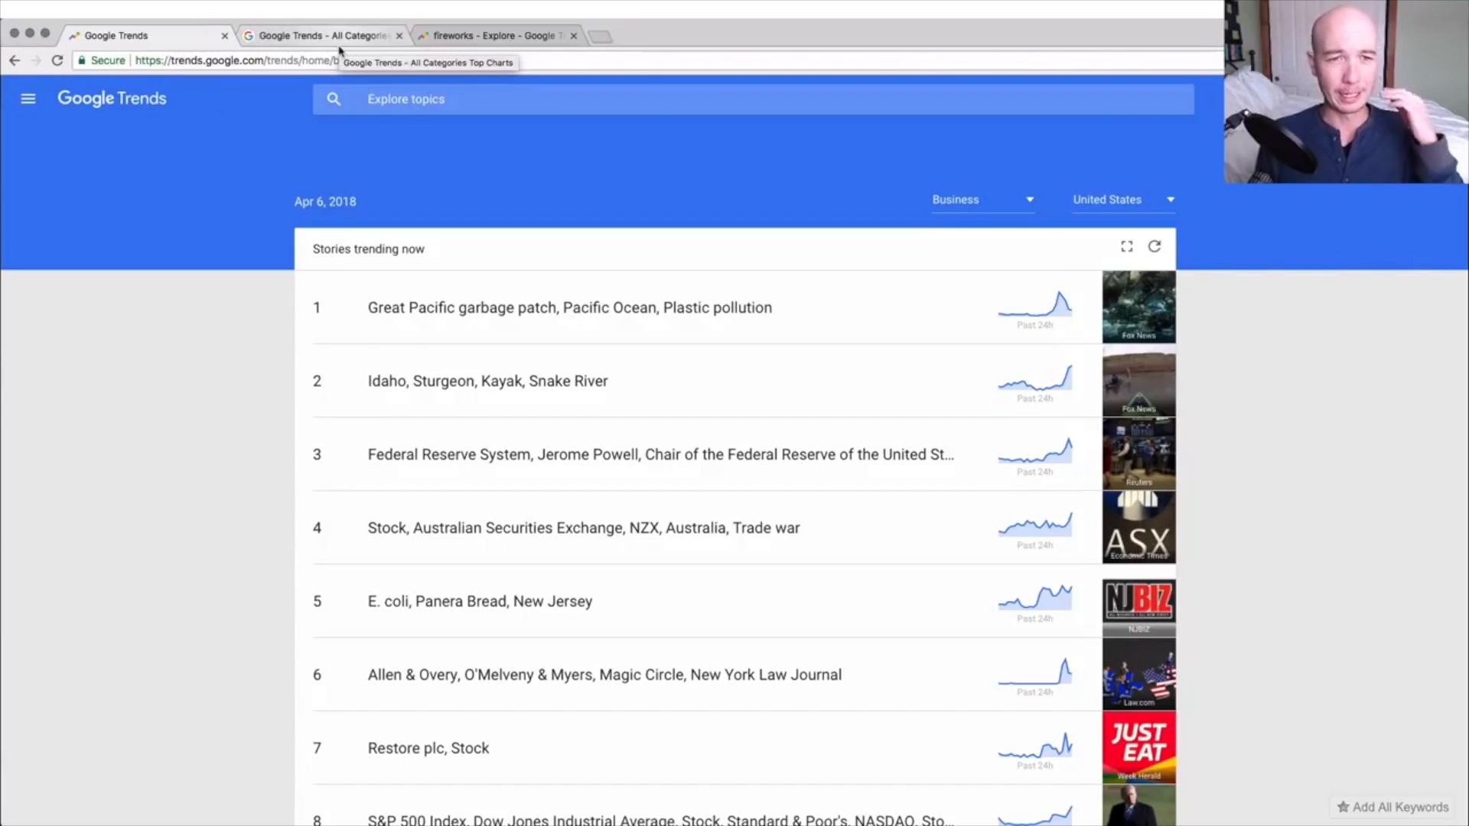
Return to the 'All Categories Top Charts' tab showing 2008 US lists.
left_click(323, 35)
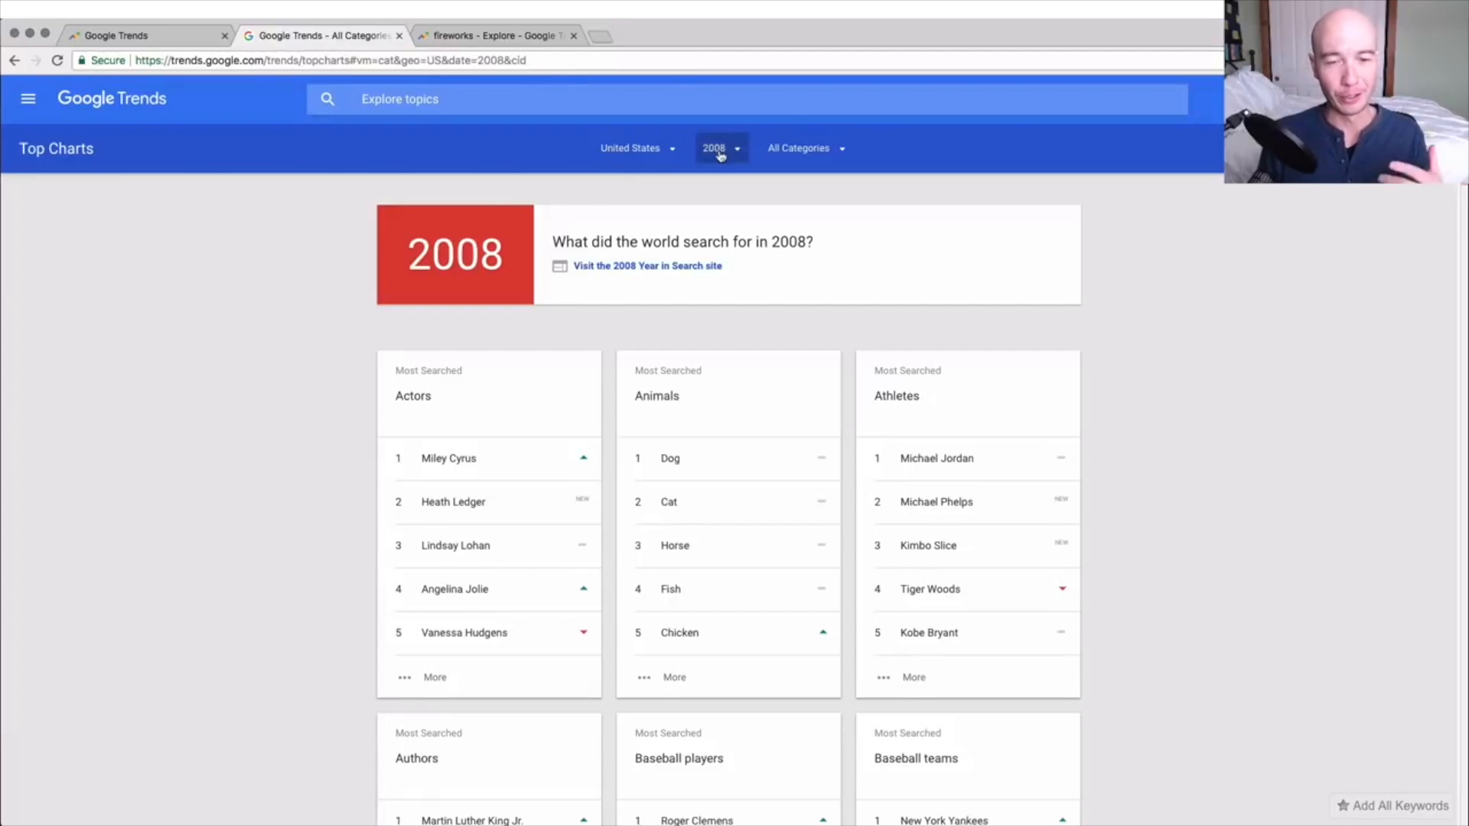
mouse_move(722, 148)
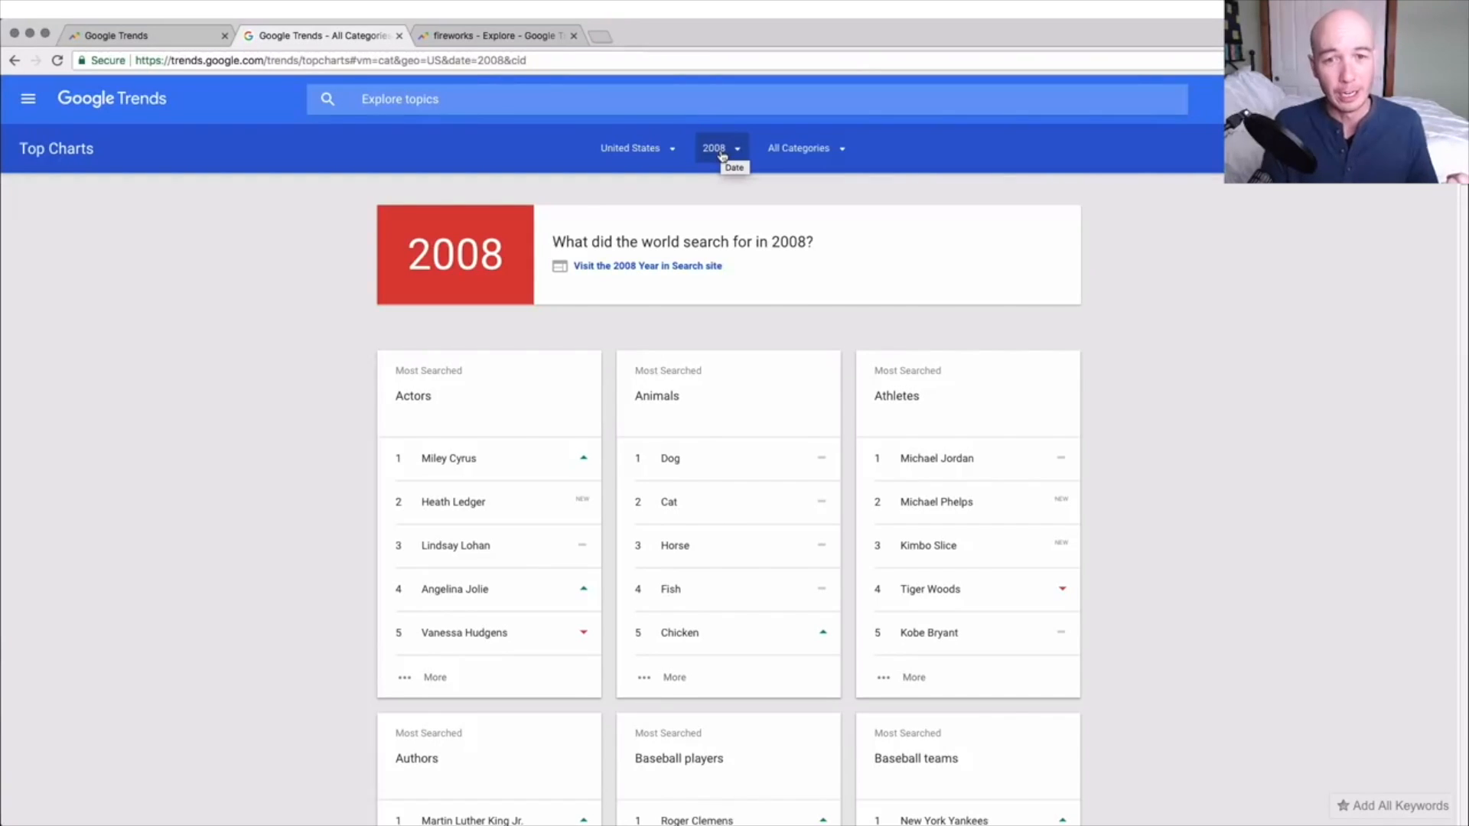
mouse_move(709, 291)
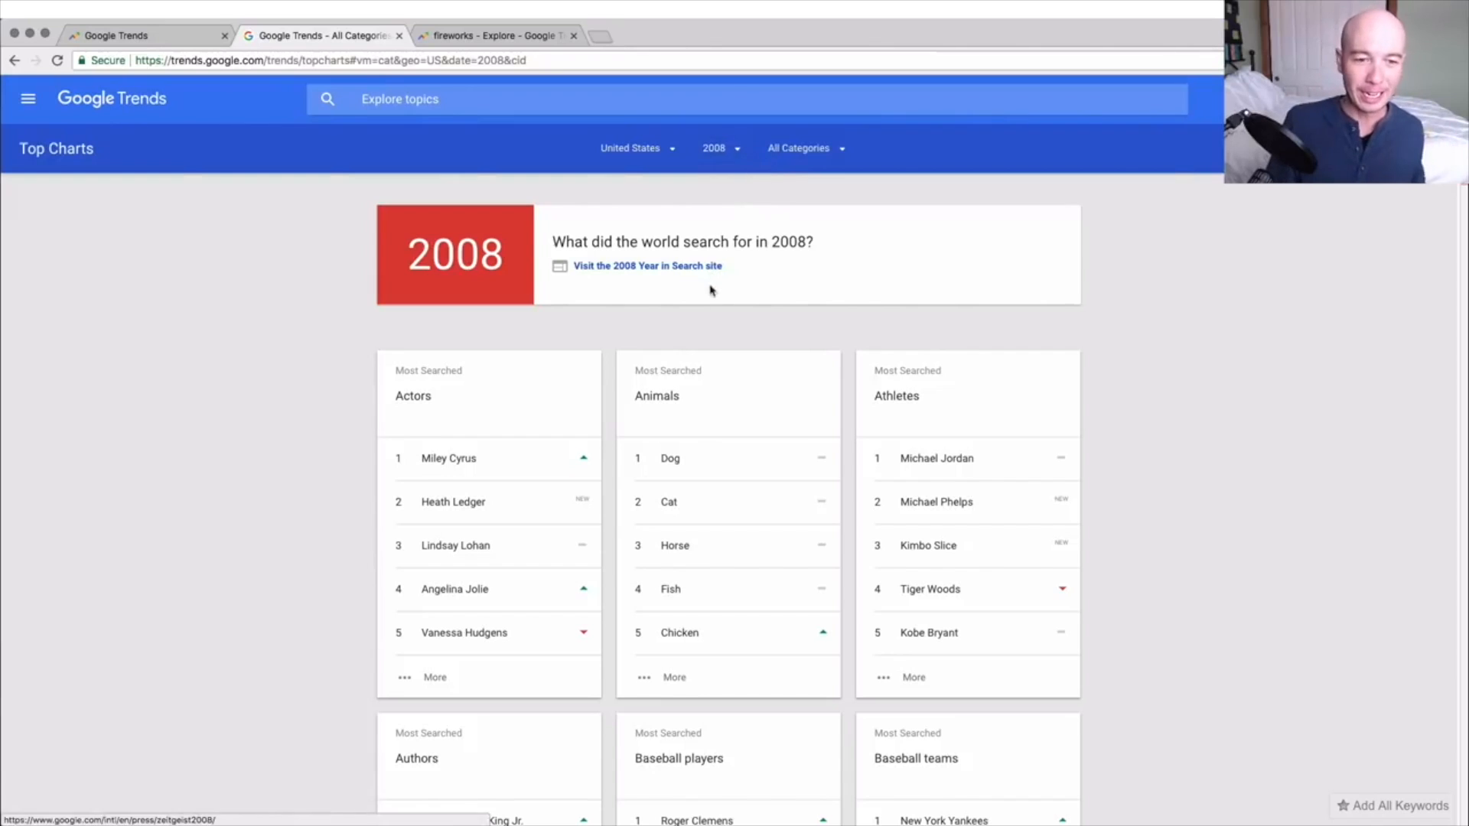
mouse_move(940, 525)
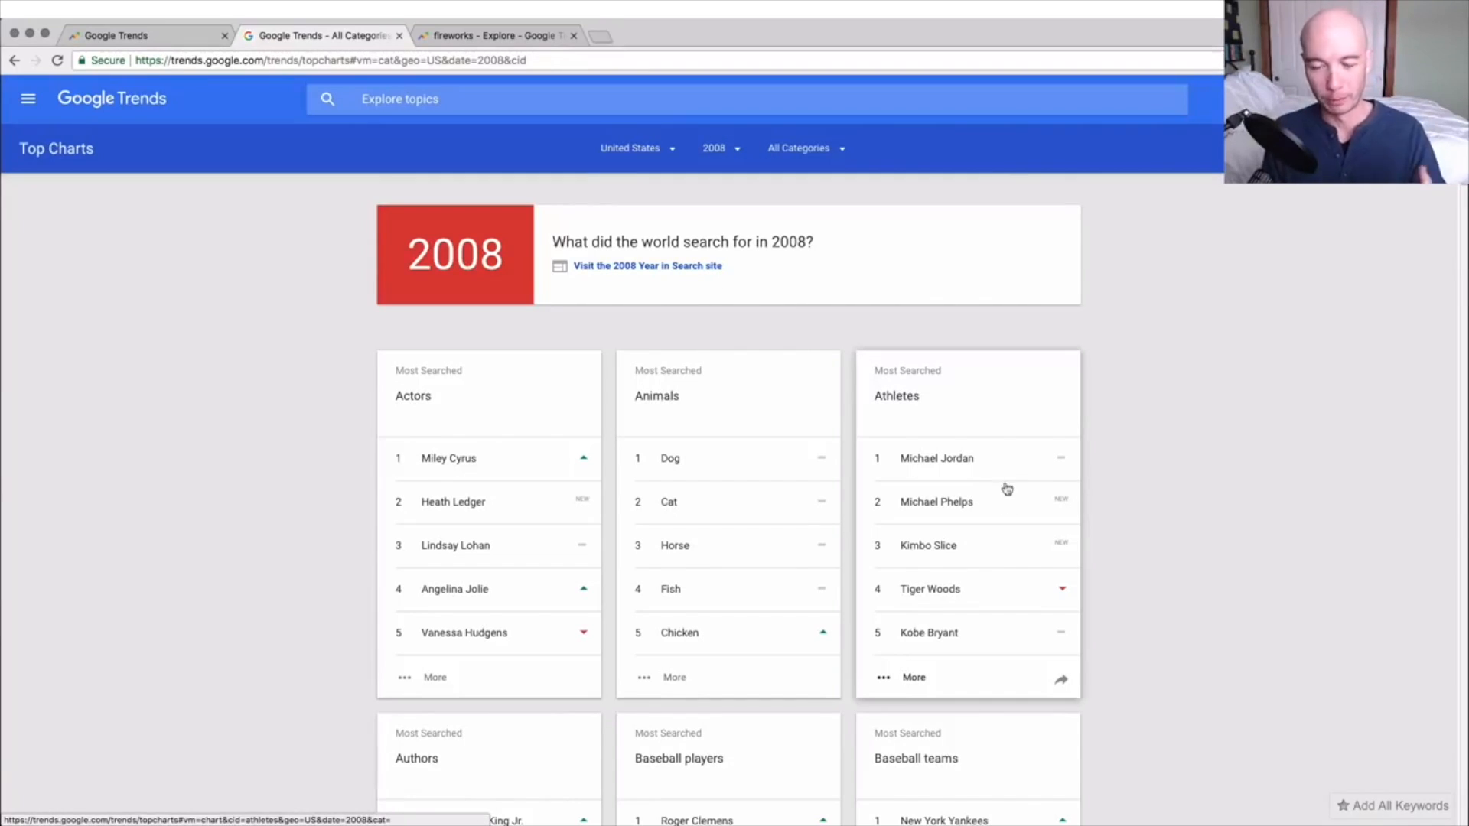
mouse_move(1031, 510)
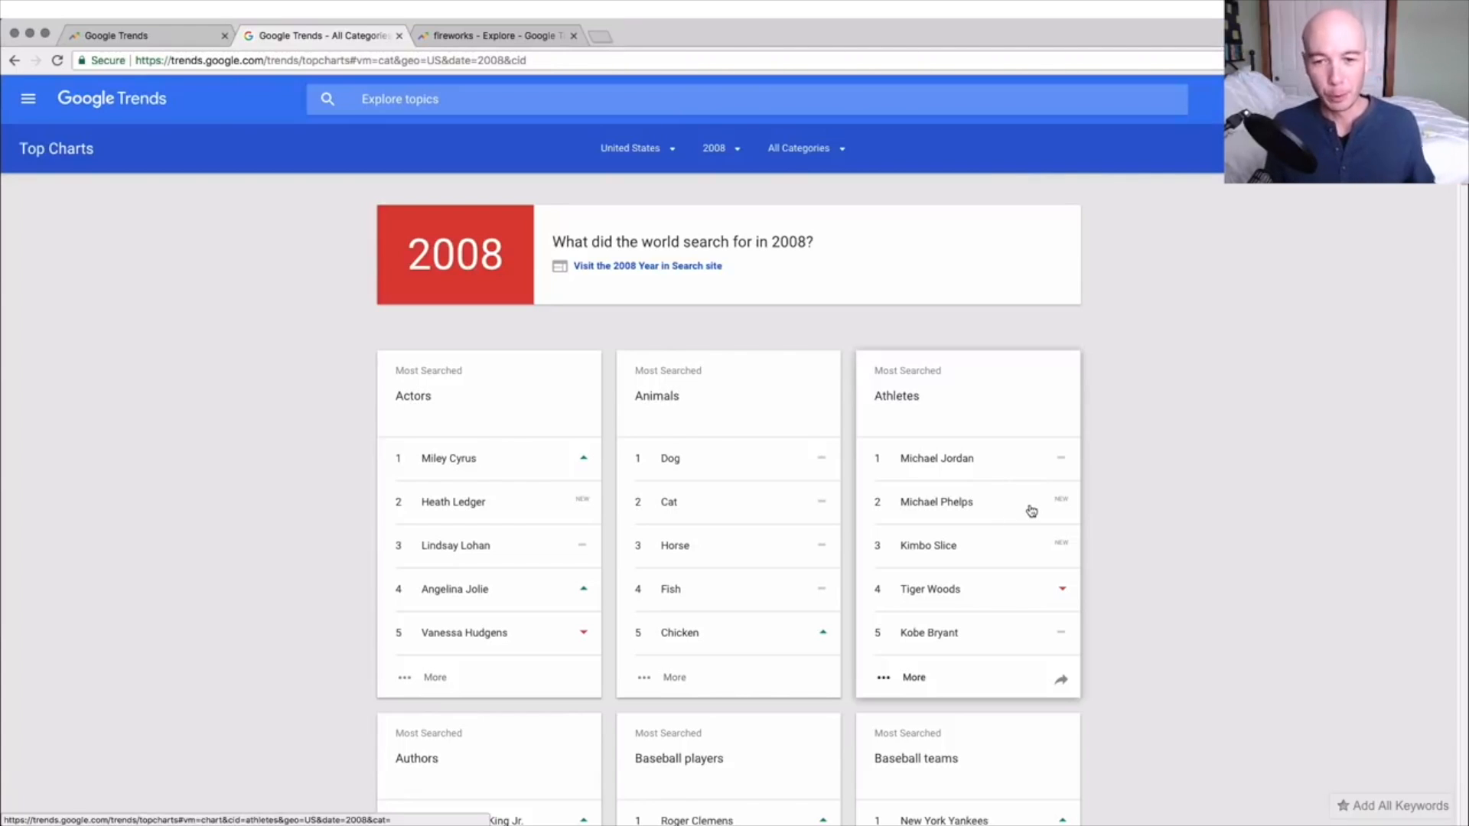
mouse_move(838, 214)
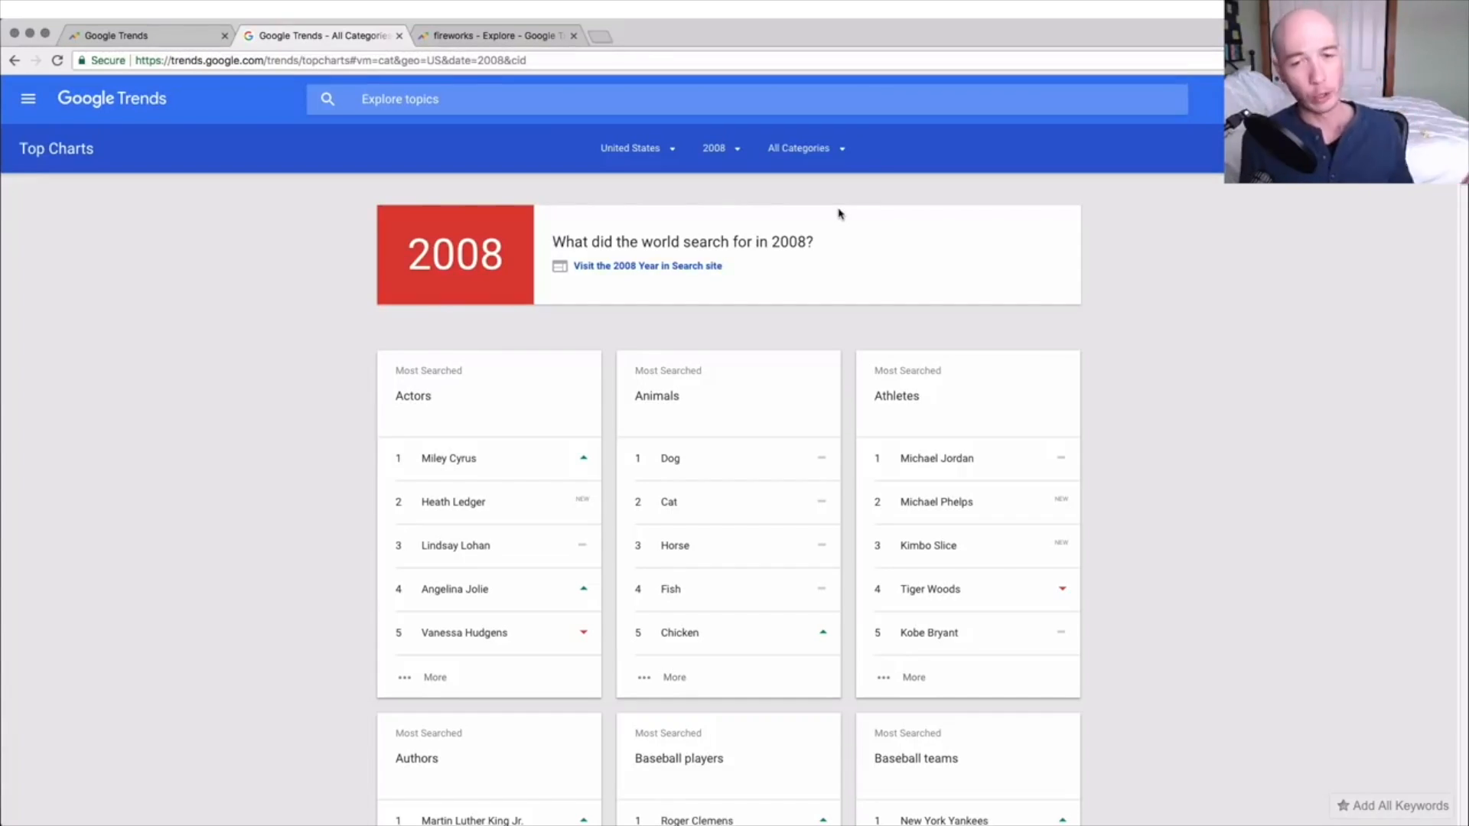
mouse_move(784, 205)
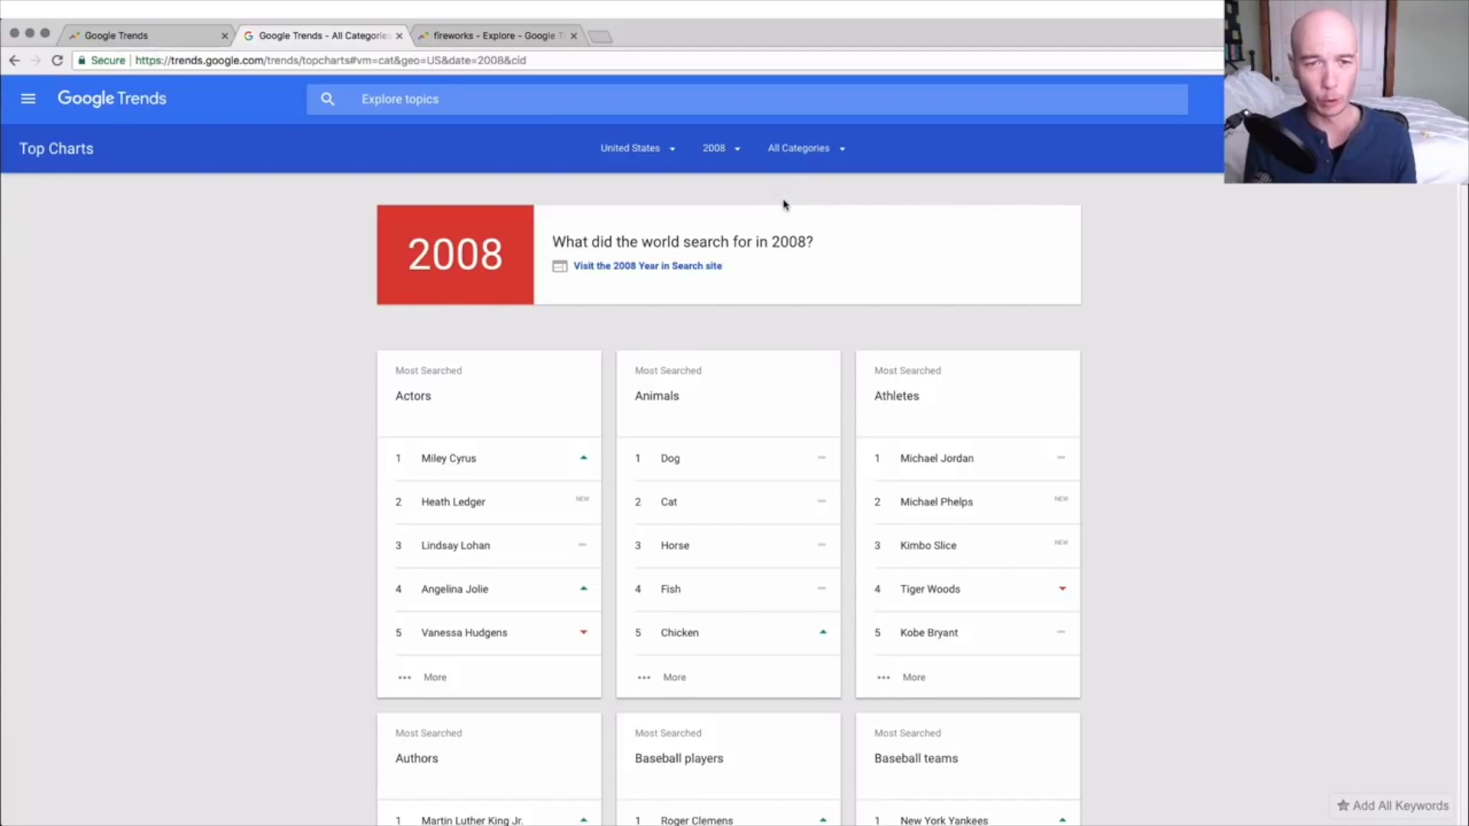